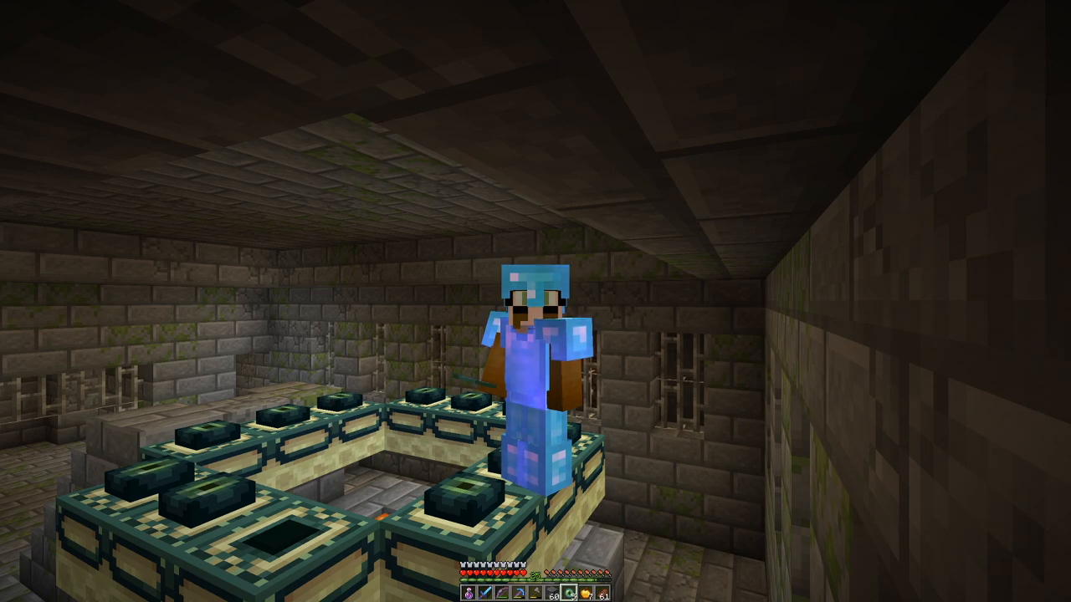
# Step: Place the final Eye of Ender in the empty End portal frame to activate it
pyautogui.press('F3')
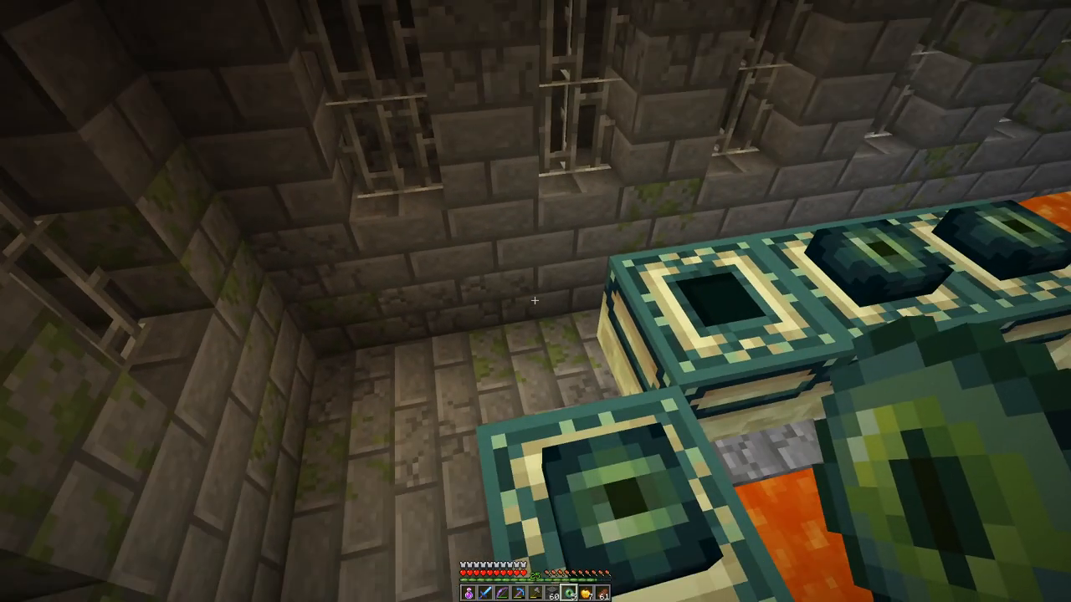
pyautogui.moveTo(536, 301)
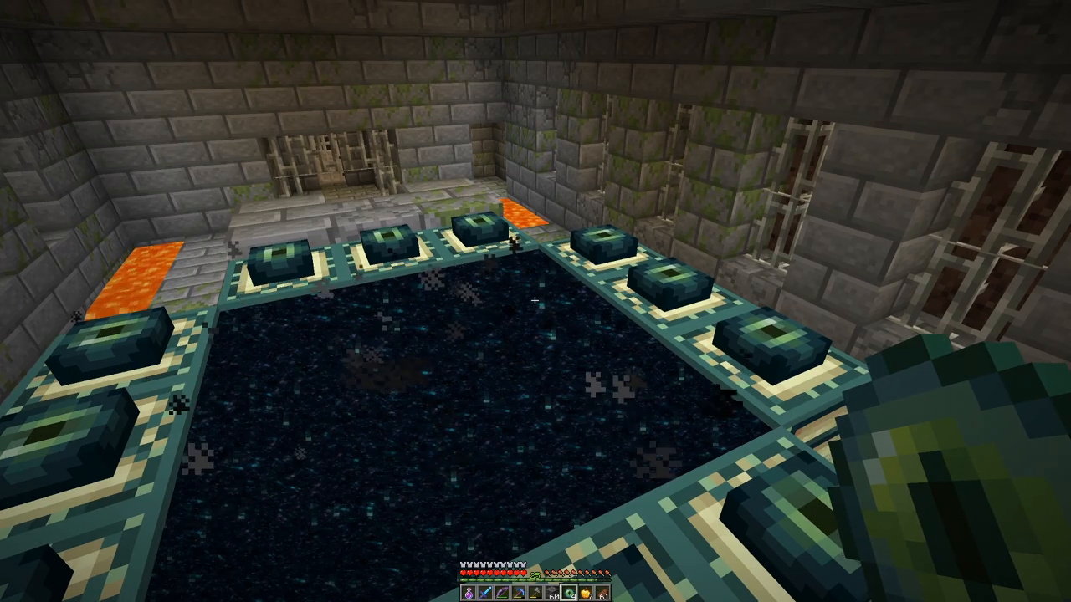
pyautogui.moveTo(535, 301)
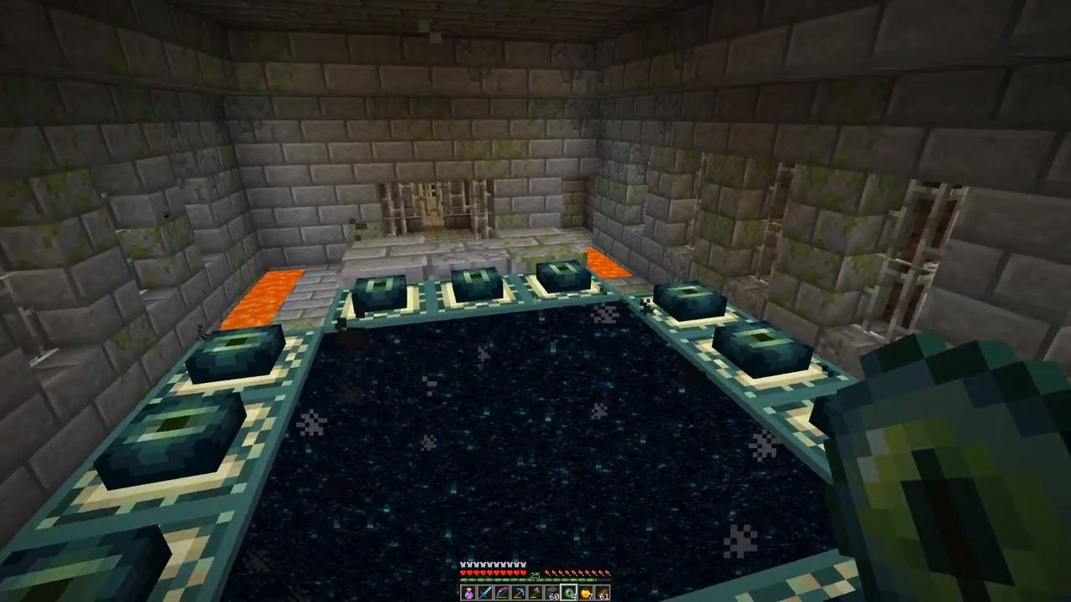
pyautogui.press('e')
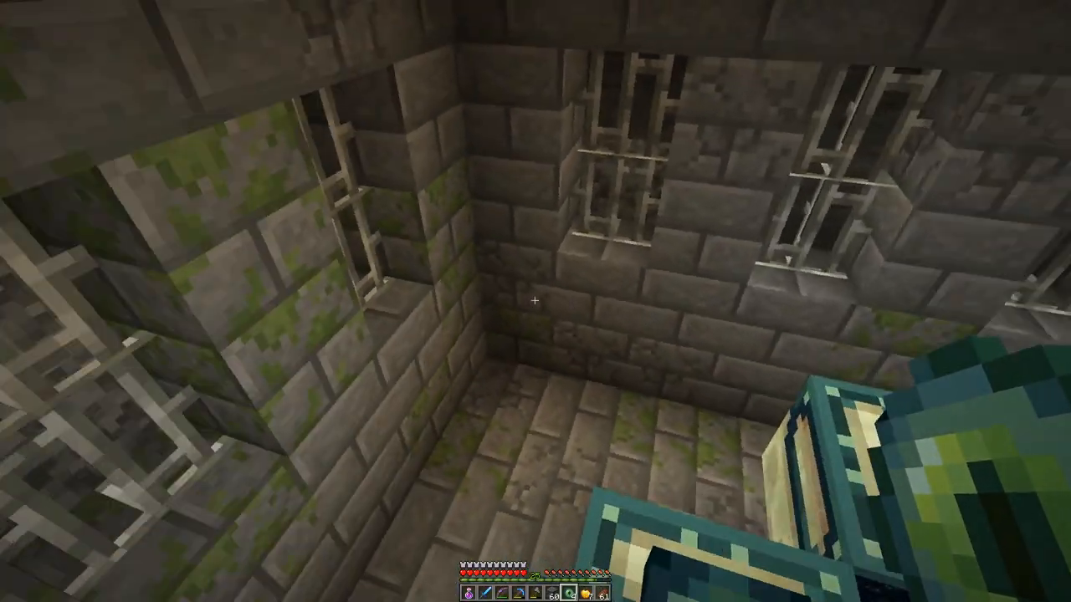
pyautogui.press('e')
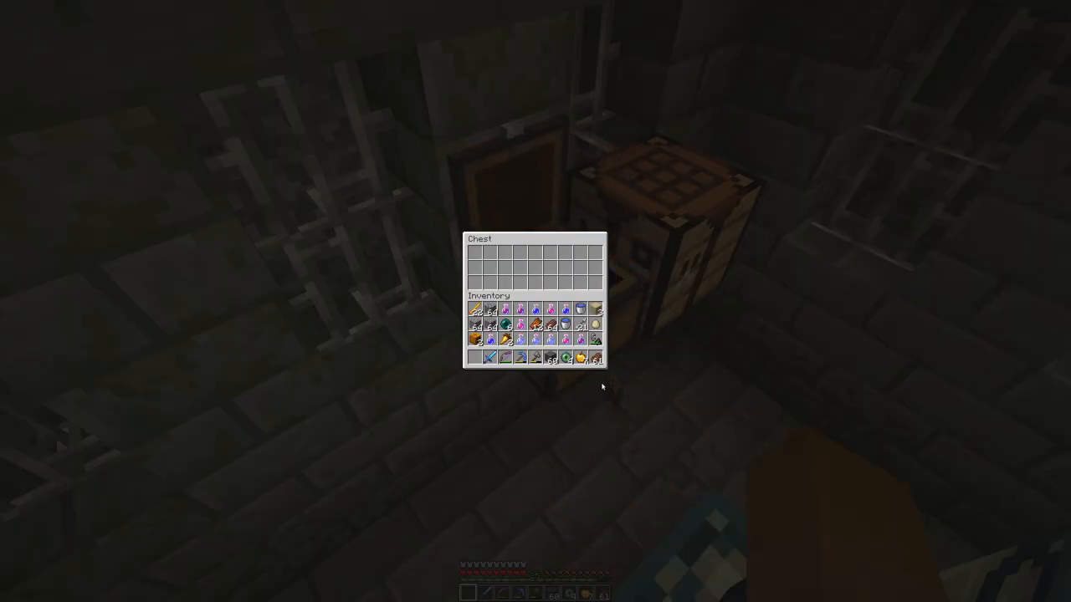
pyautogui.moveTo(580, 359)
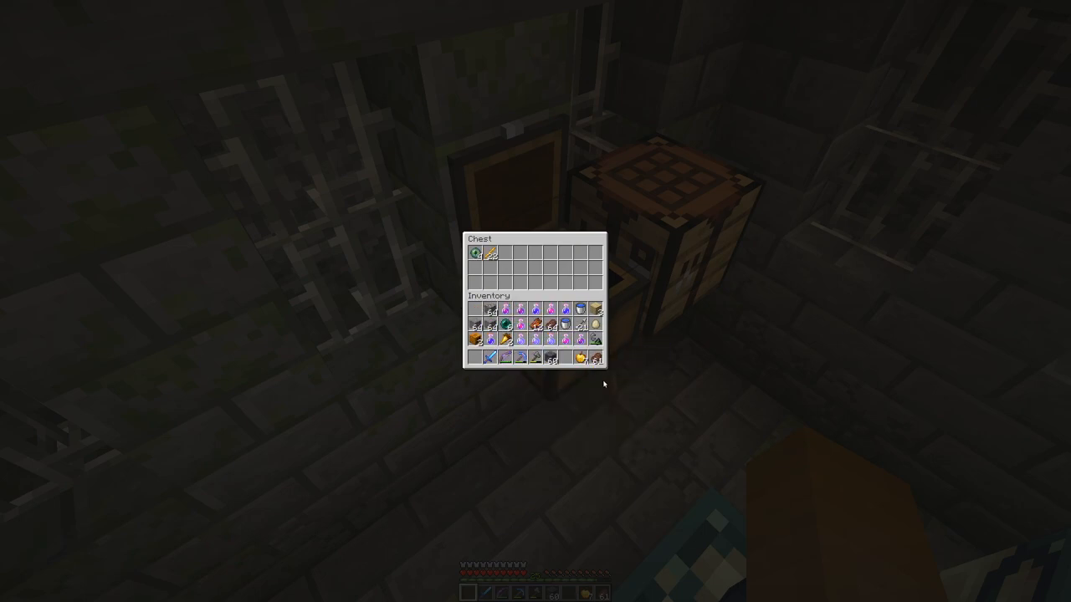
pyautogui.moveTo(540, 312)
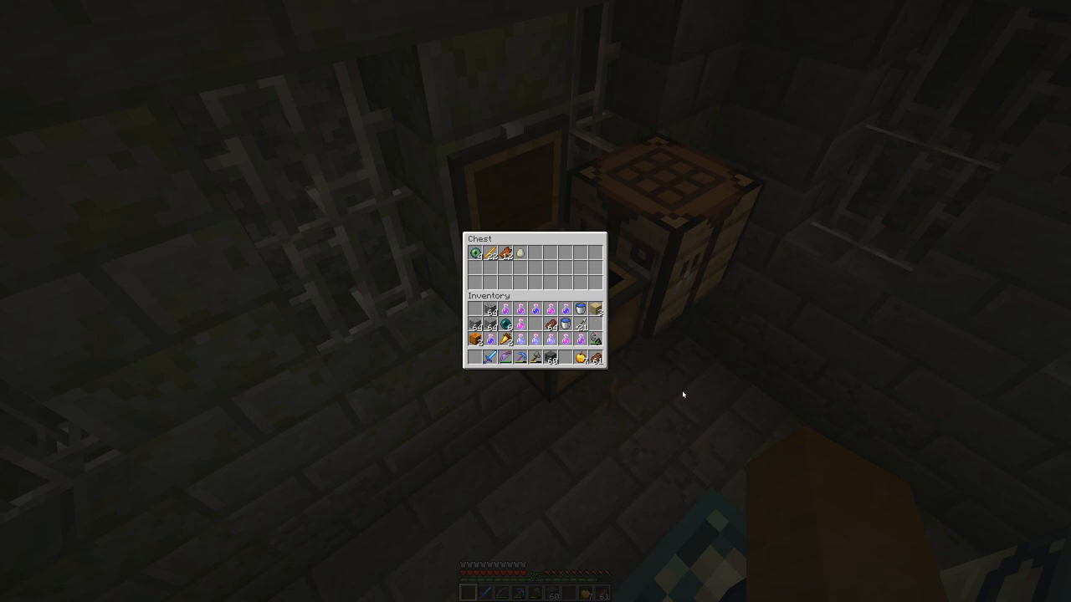
pyautogui.moveTo(634, 423)
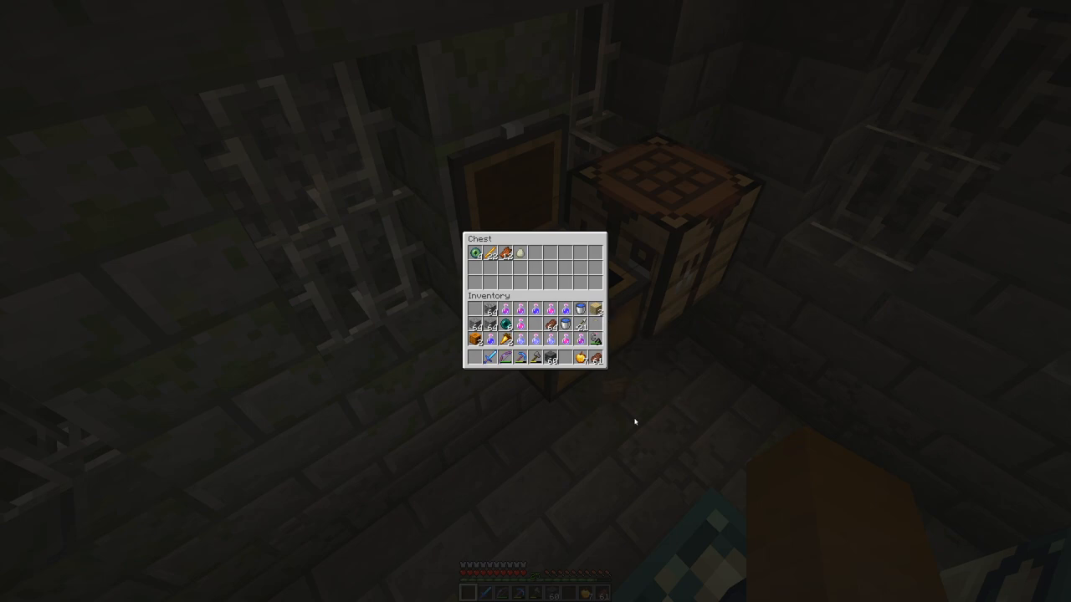
pyautogui.moveTo(553, 392)
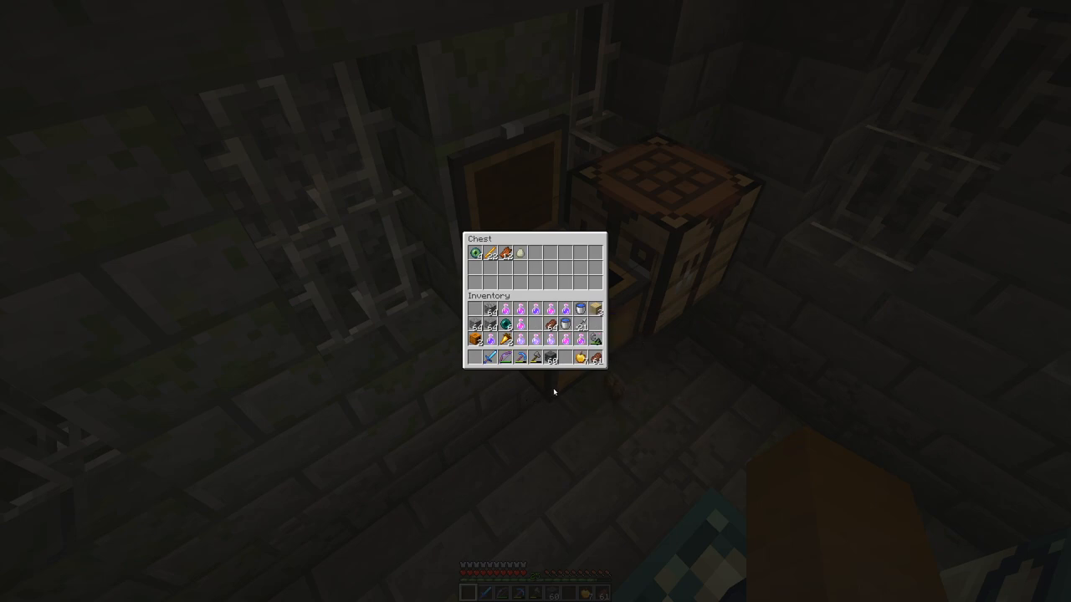
pyautogui.moveTo(597, 360)
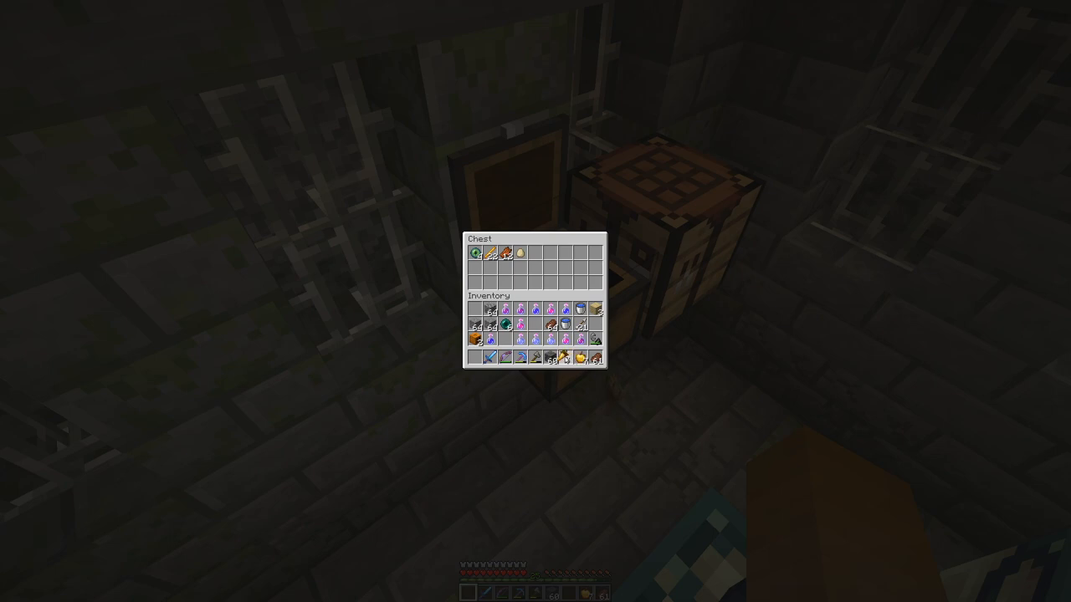
pyautogui.moveTo(485, 322)
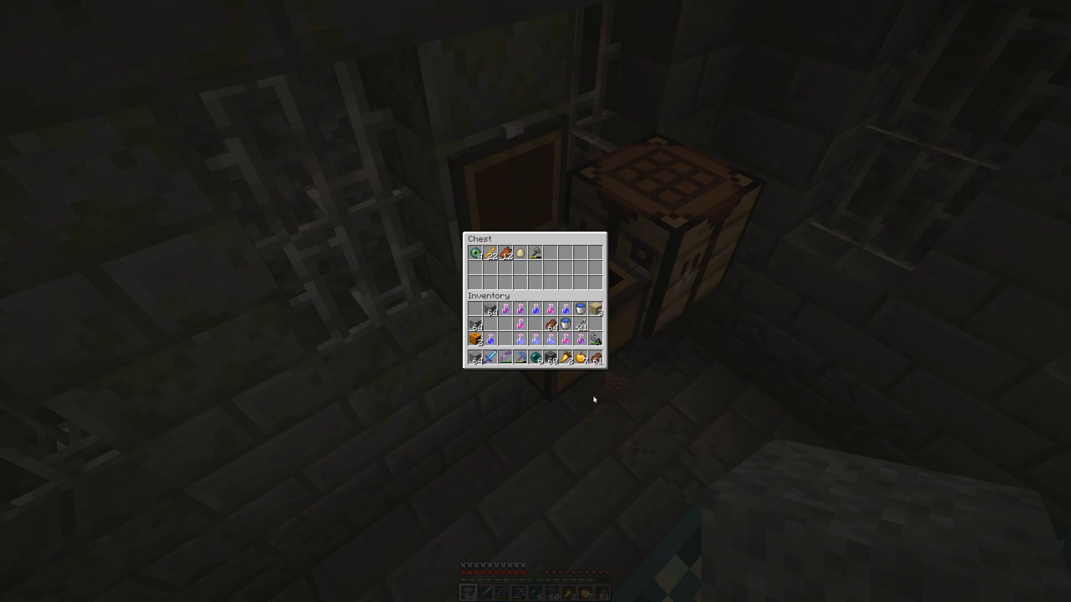
pyautogui.moveTo(594, 366)
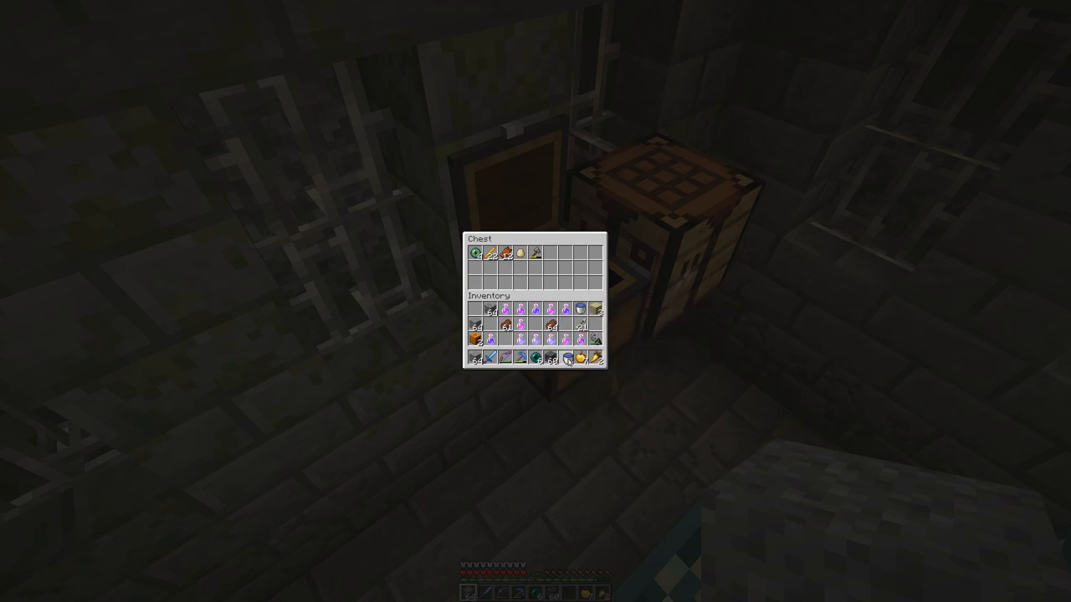
pyautogui.moveTo(747, 286)
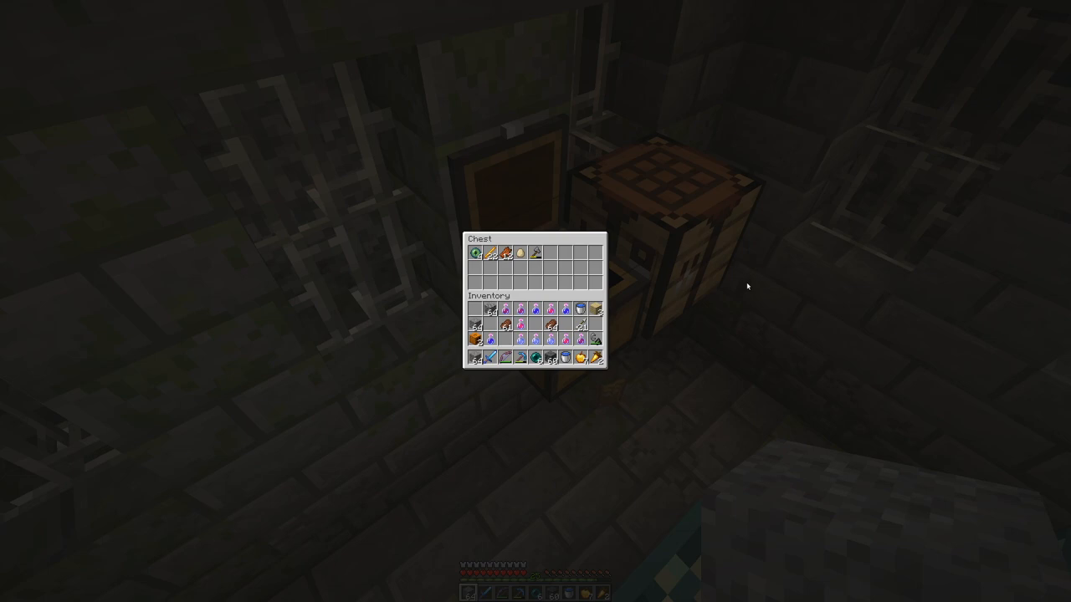
pyautogui.moveTo(594, 310)
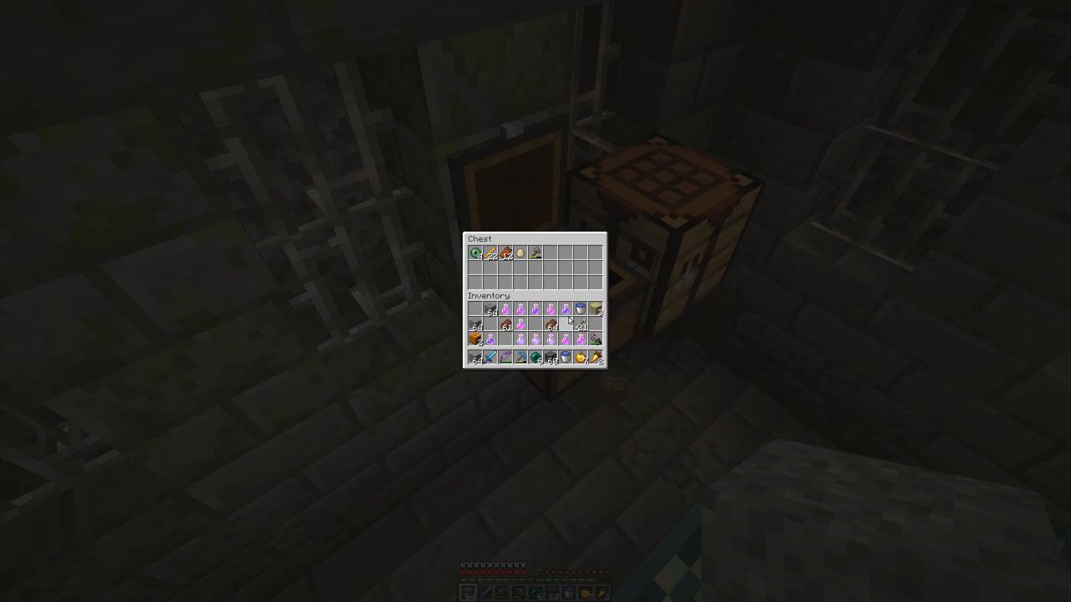
pyautogui.moveTo(580, 310)
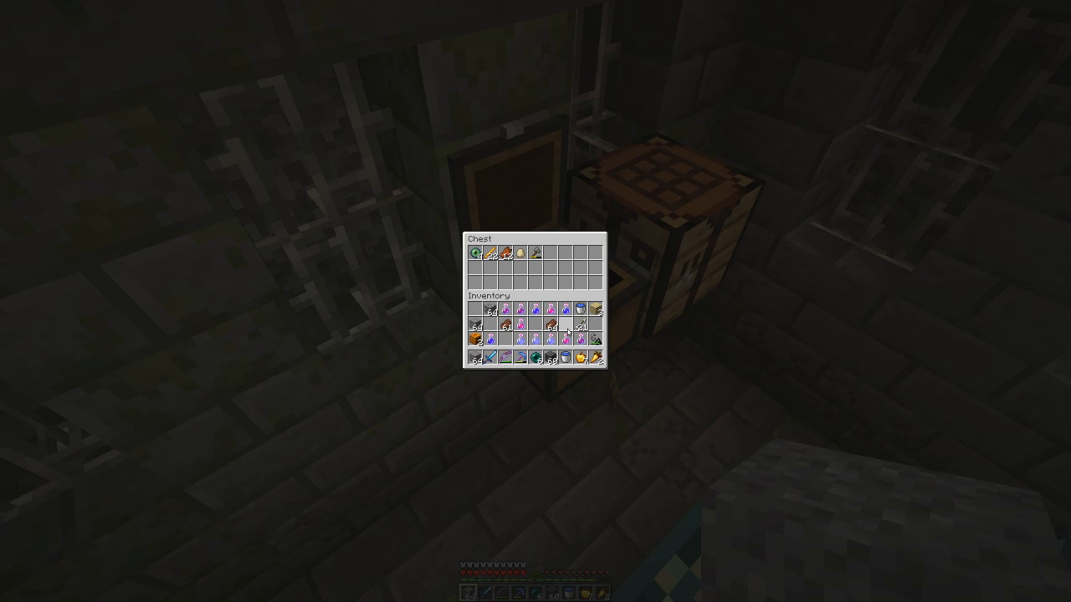
pyautogui.moveTo(567, 327)
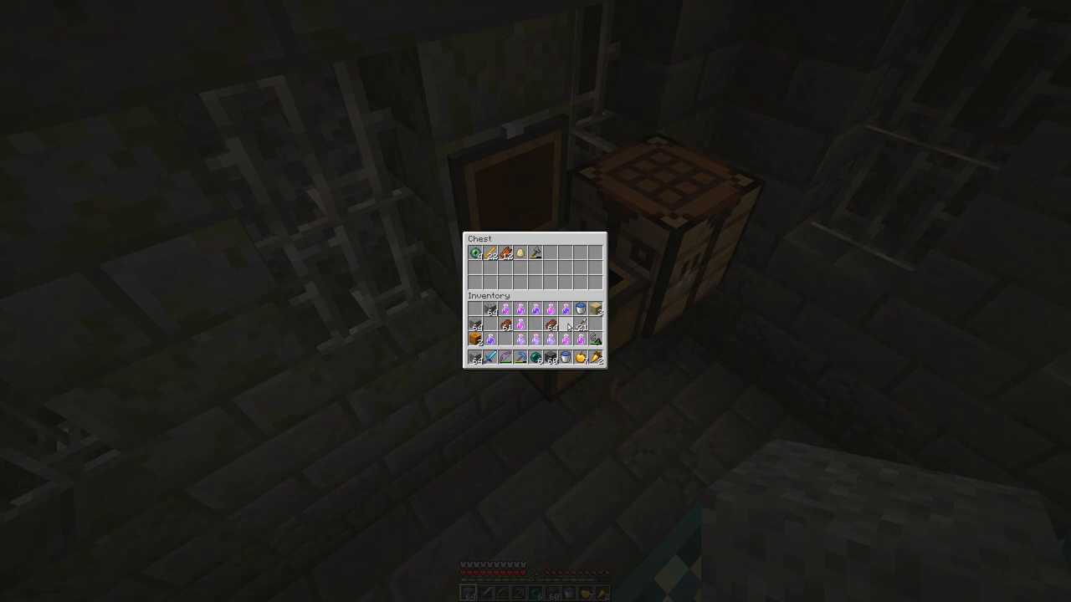
pyautogui.moveTo(537, 357)
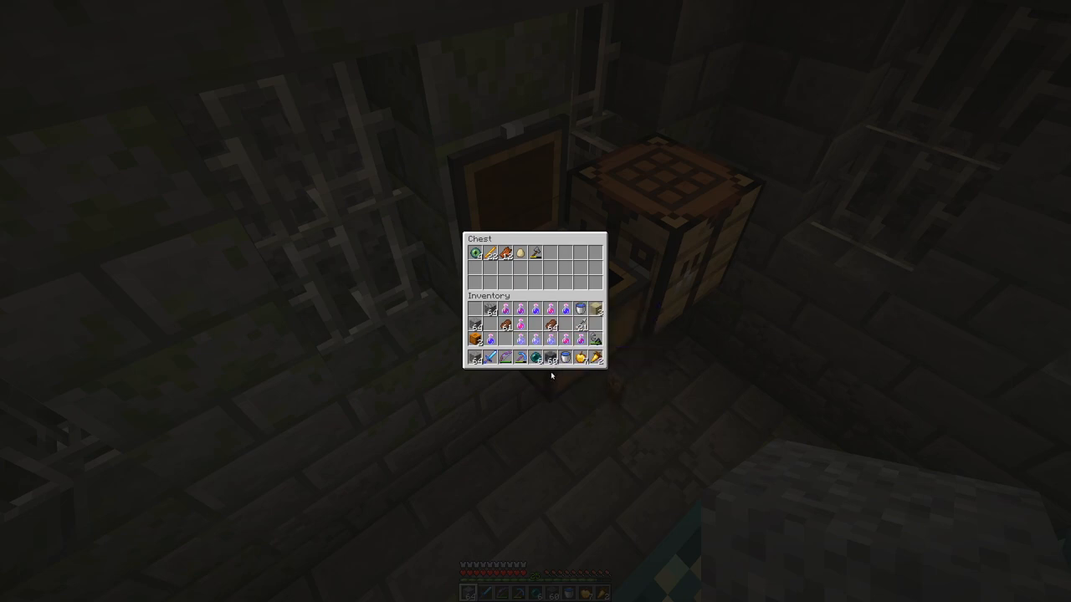
pyautogui.moveTo(552, 358)
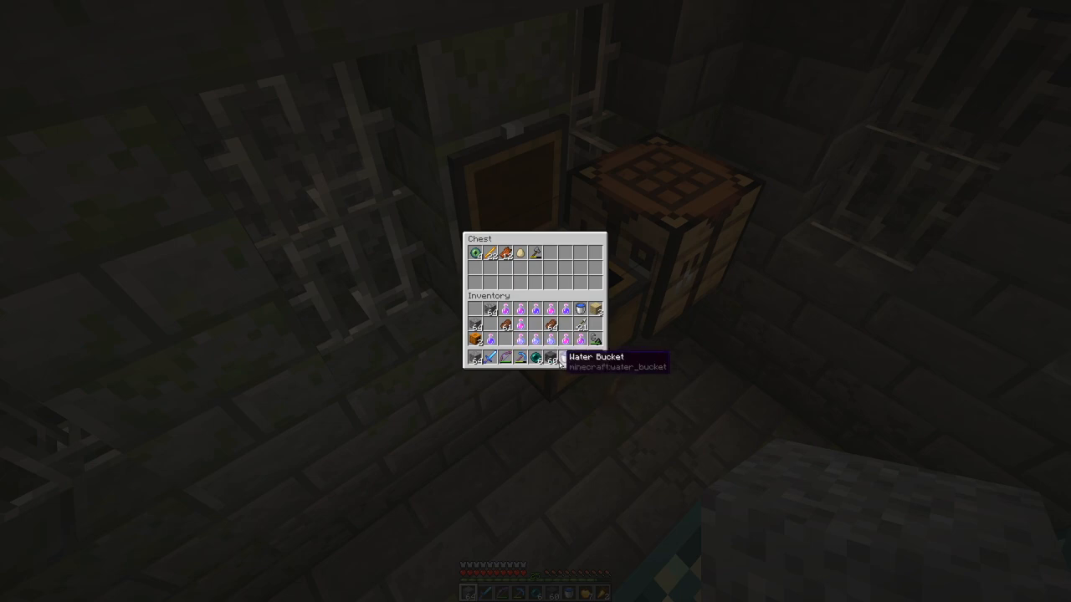
pyautogui.moveTo(553, 359)
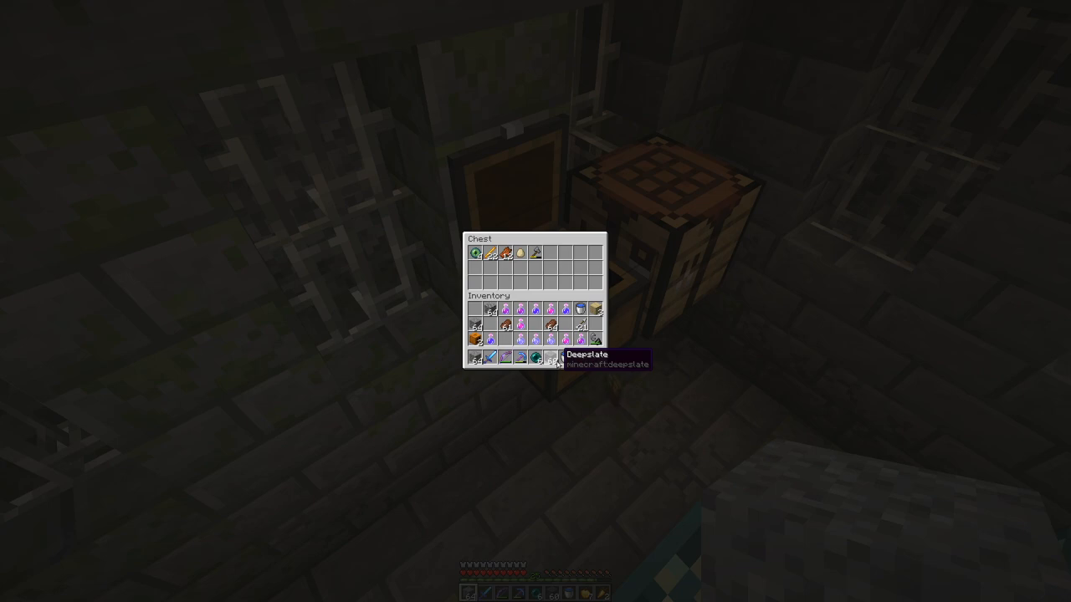
pyautogui.moveTo(556, 379)
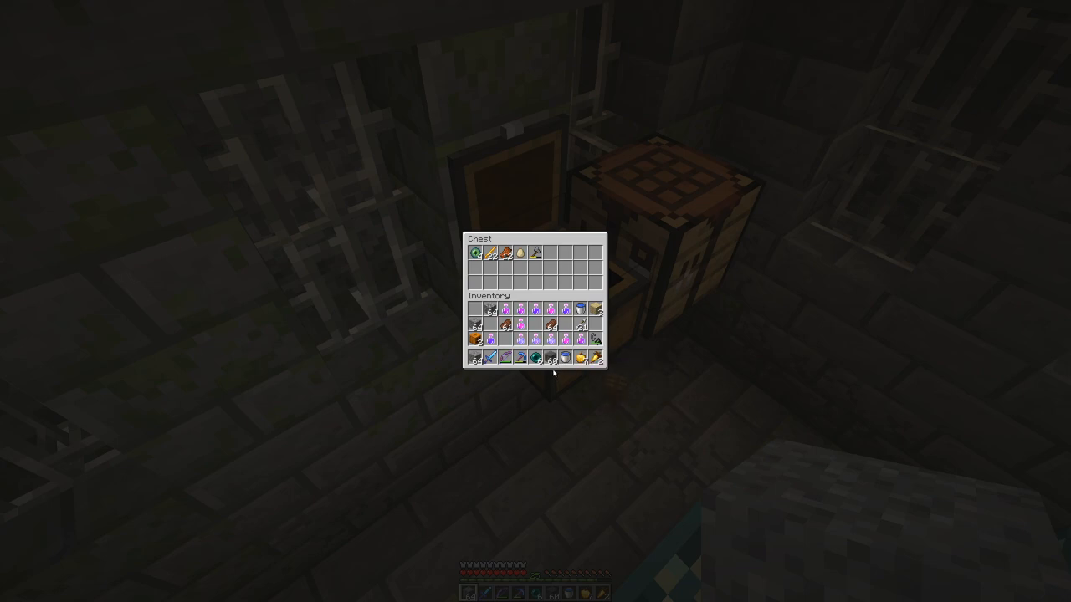
pyautogui.moveTo(569, 381)
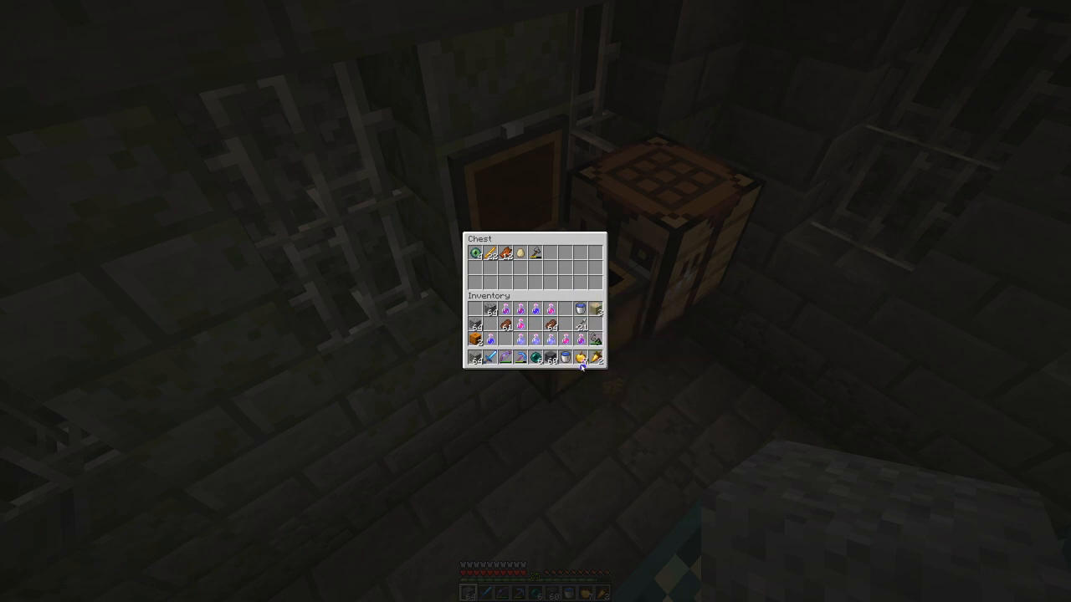
pyautogui.moveTo(534, 340)
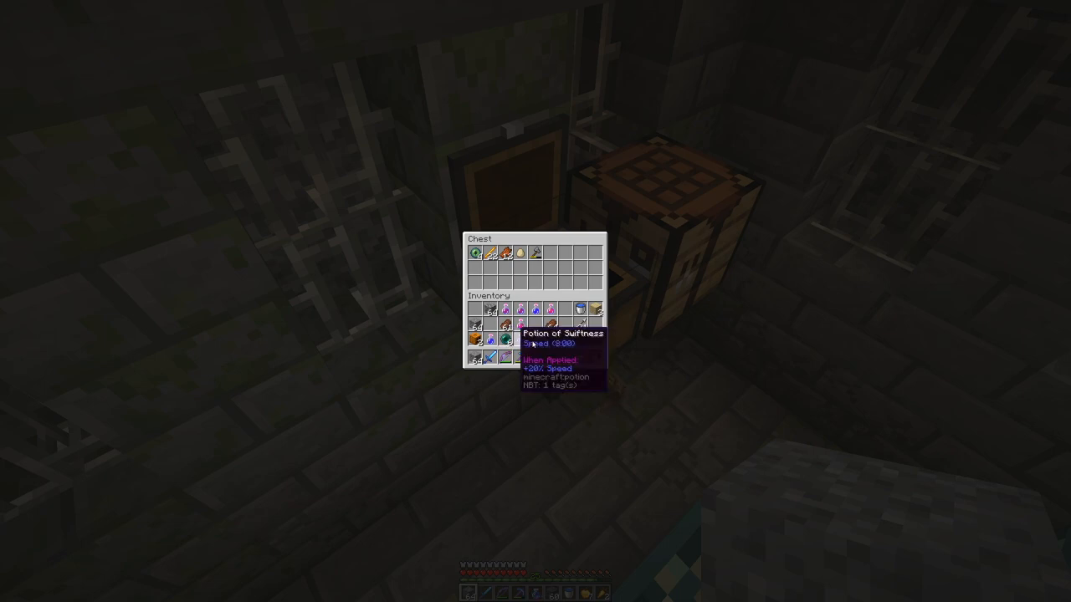
pyautogui.moveTo(535, 358)
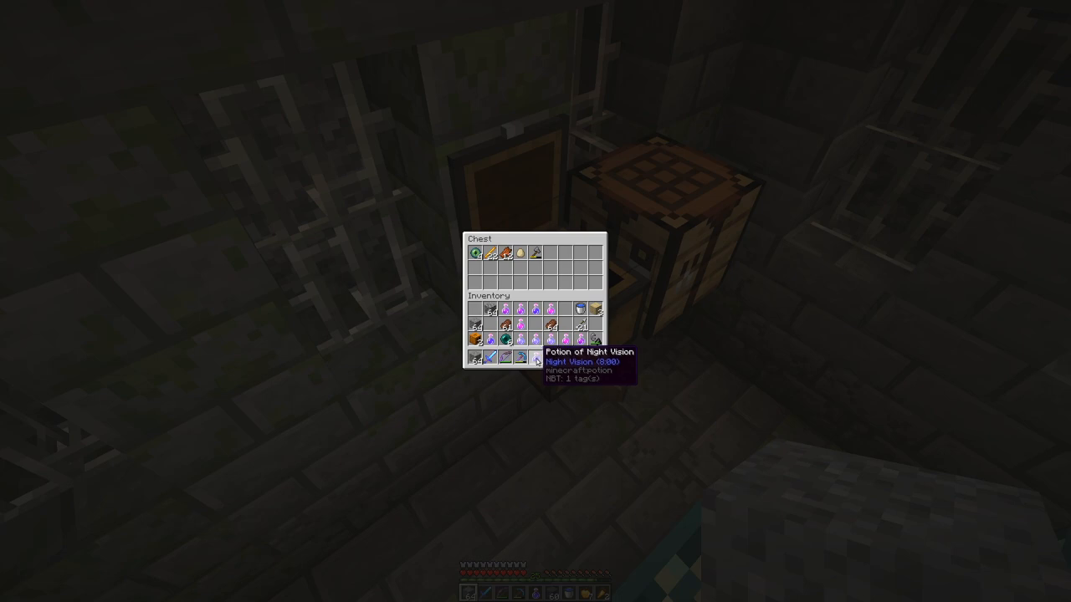
pyautogui.moveTo(517, 369)
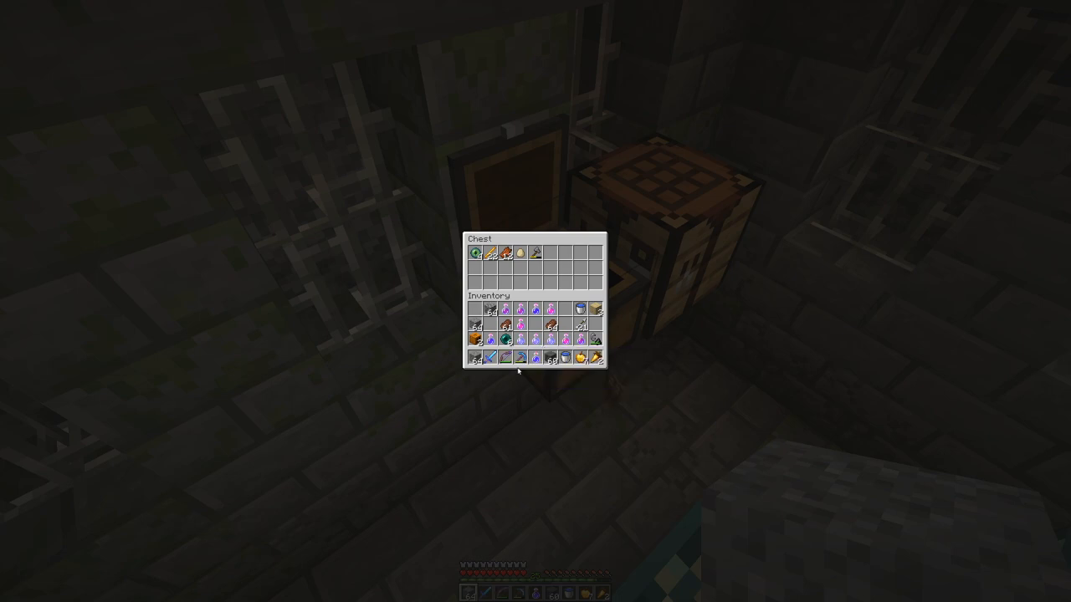
pyautogui.moveTo(506, 355)
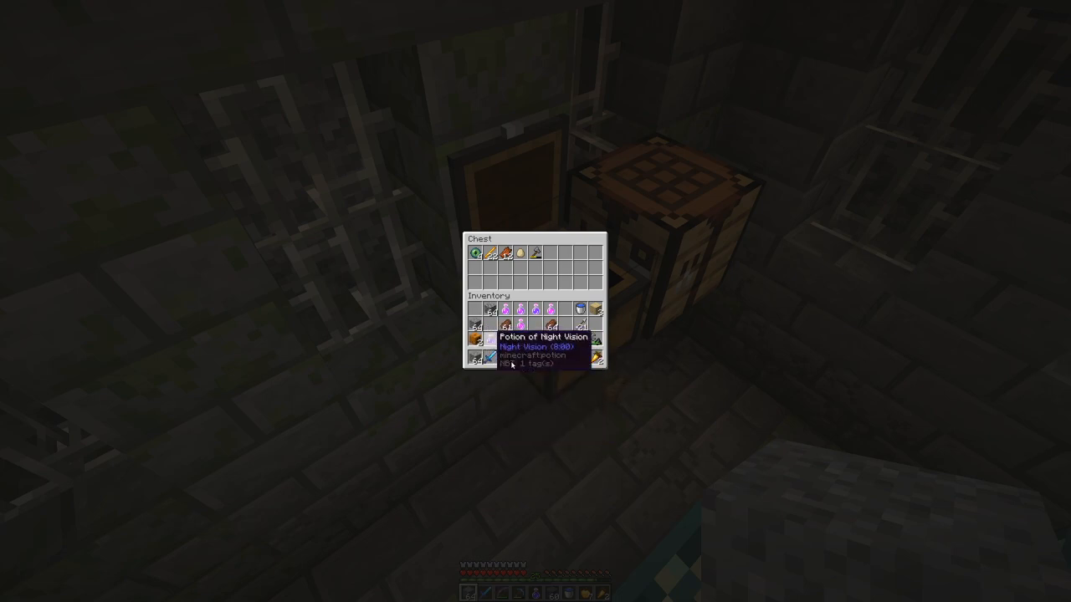
pyautogui.moveTo(531, 409)
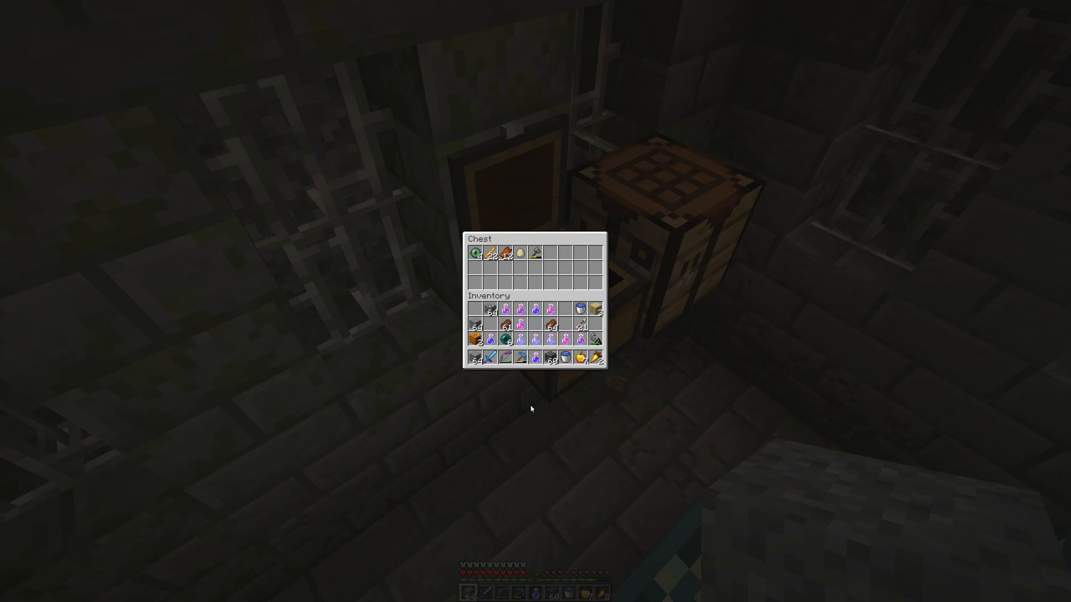
pyautogui.moveTo(477, 332)
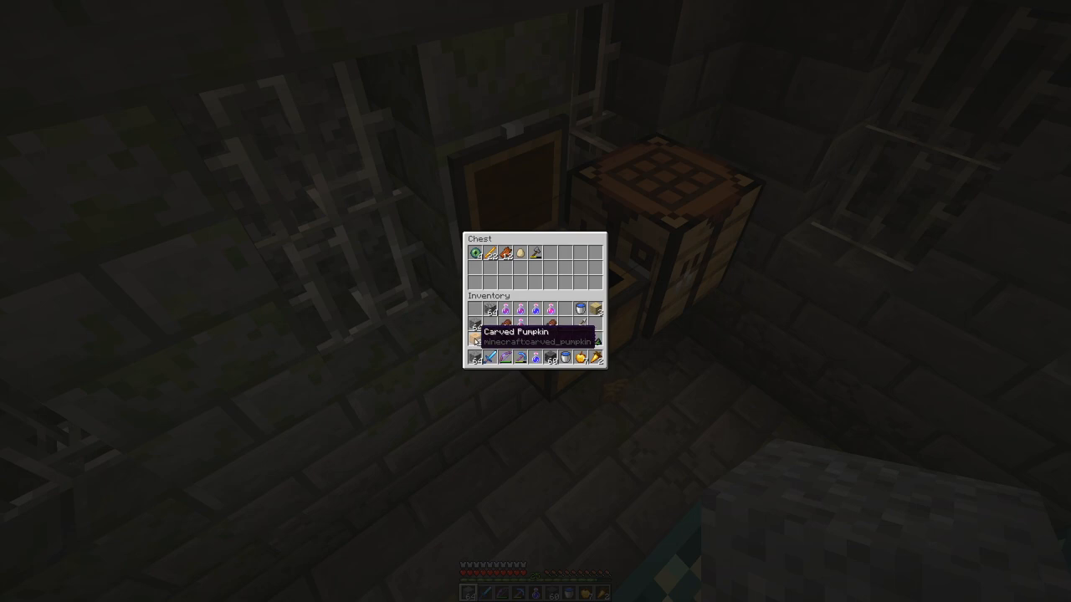
pyautogui.moveTo(537, 408)
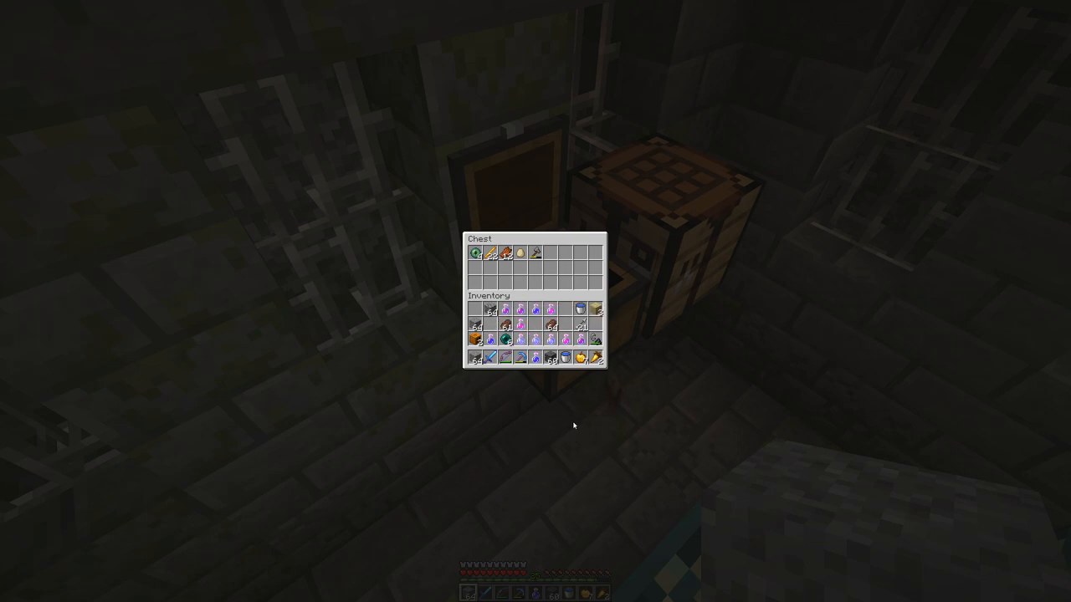
pyautogui.moveTo(561, 422)
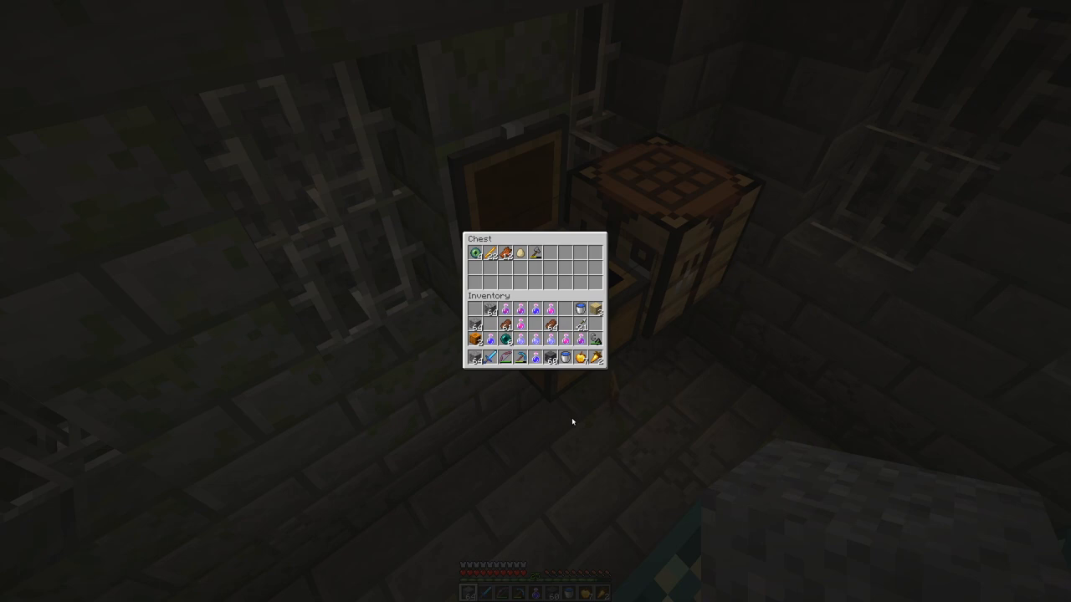
pyautogui.moveTo(565, 358)
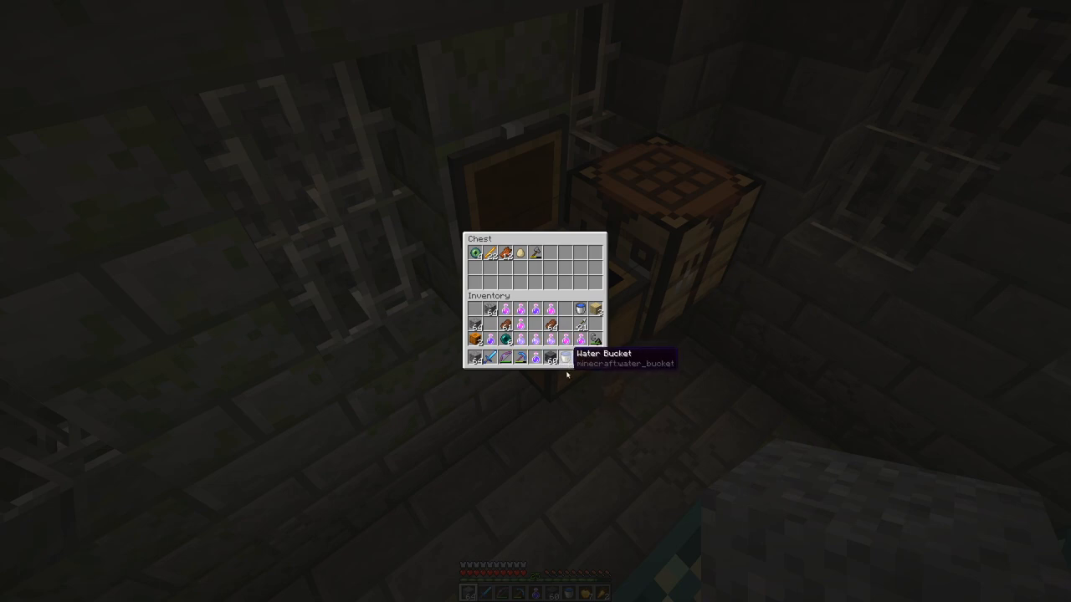
pyautogui.moveTo(564, 441)
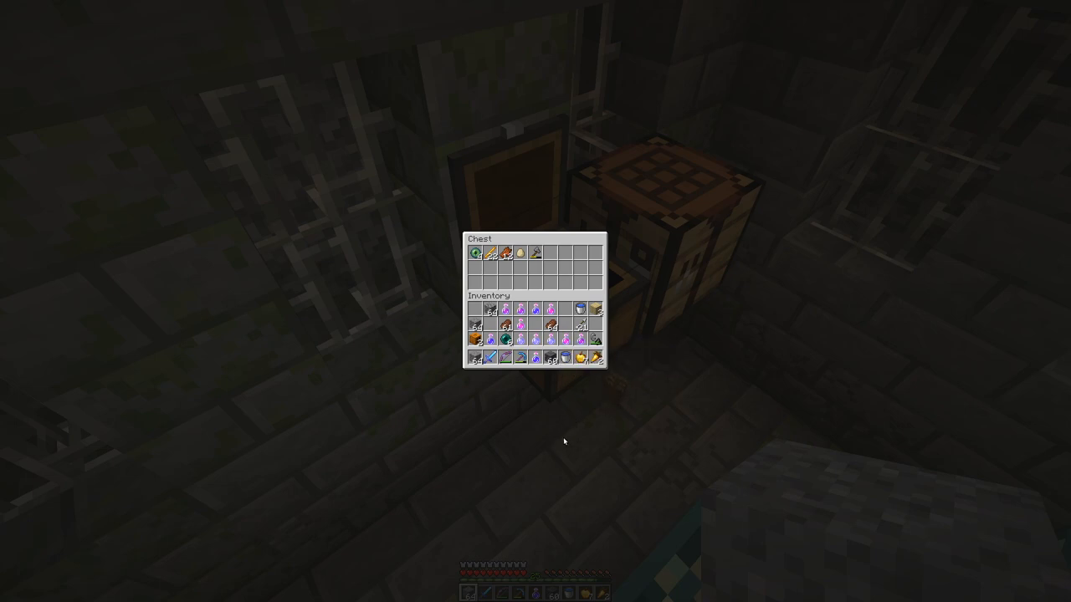
pyautogui.moveTo(577, 427)
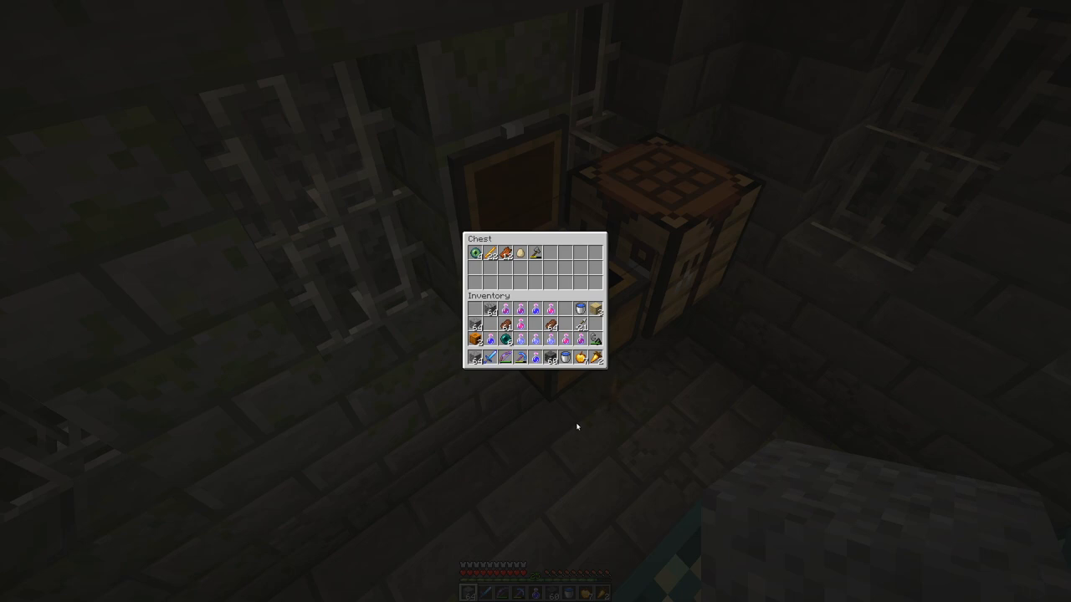
pyautogui.moveTo(583, 411)
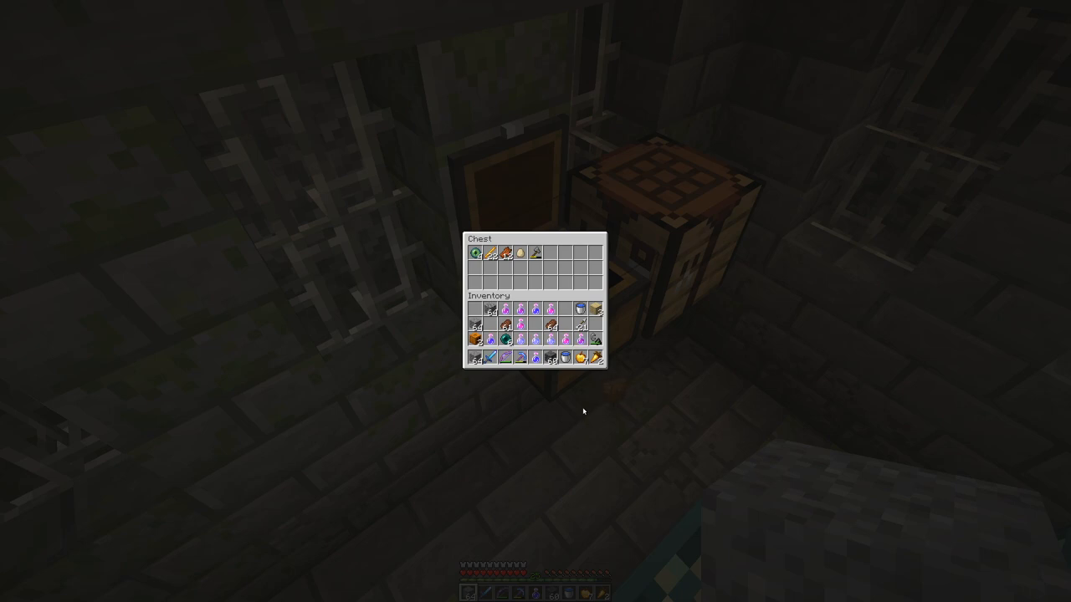
pyautogui.moveTo(595, 413)
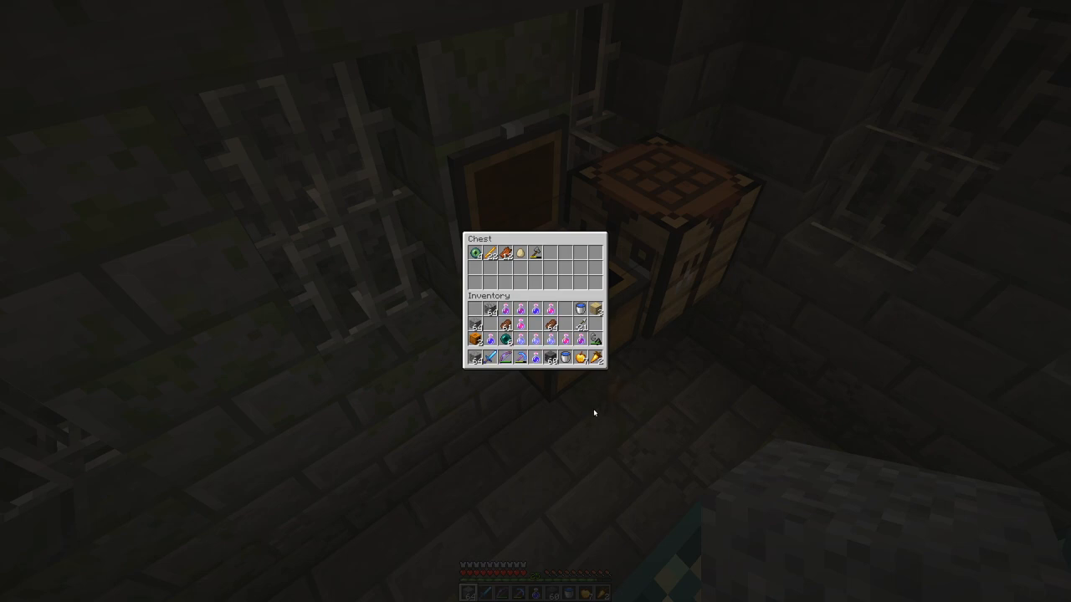
pyautogui.moveTo(556, 386)
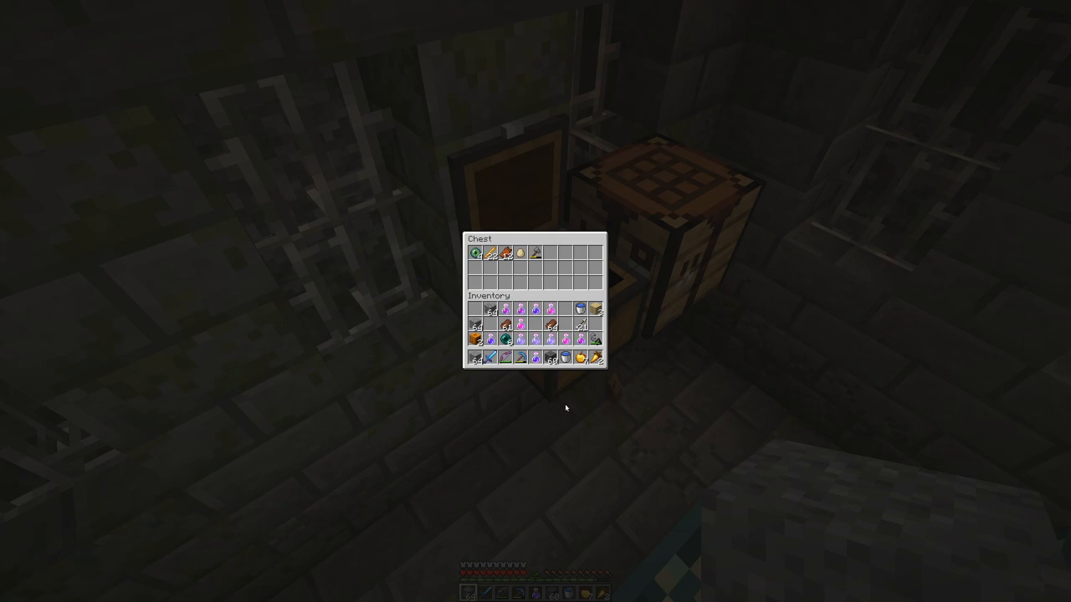
pyautogui.moveTo(577, 414)
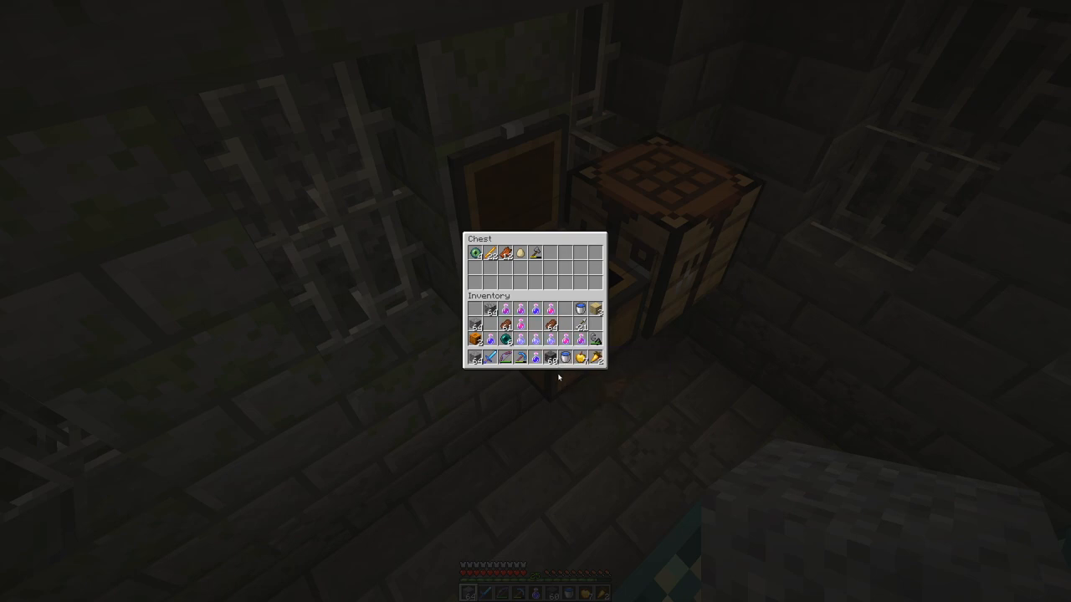
pyautogui.moveTo(569, 387)
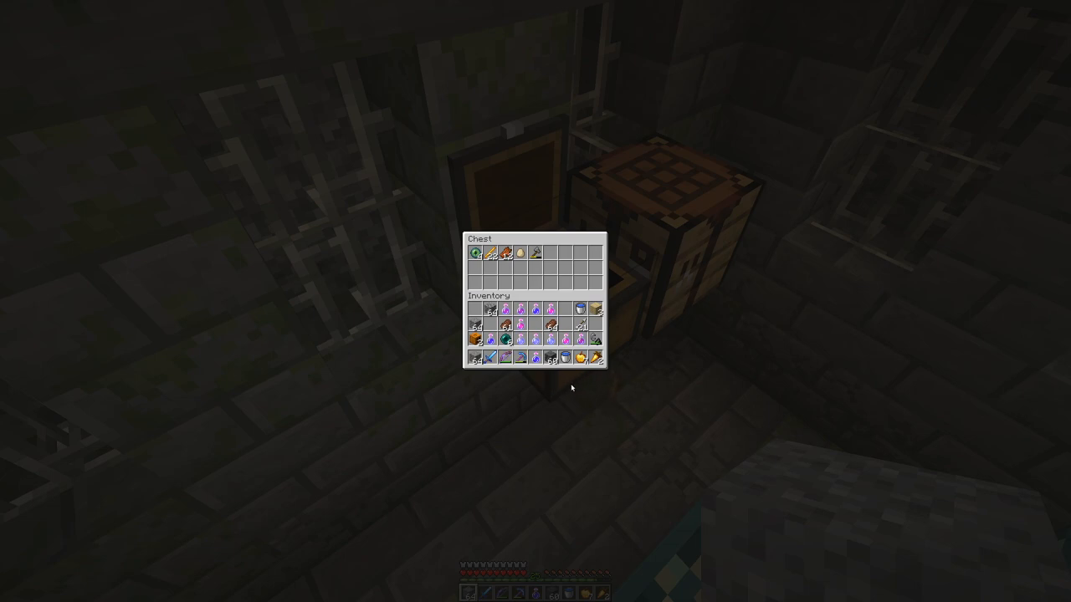
pyautogui.moveTo(563, 396)
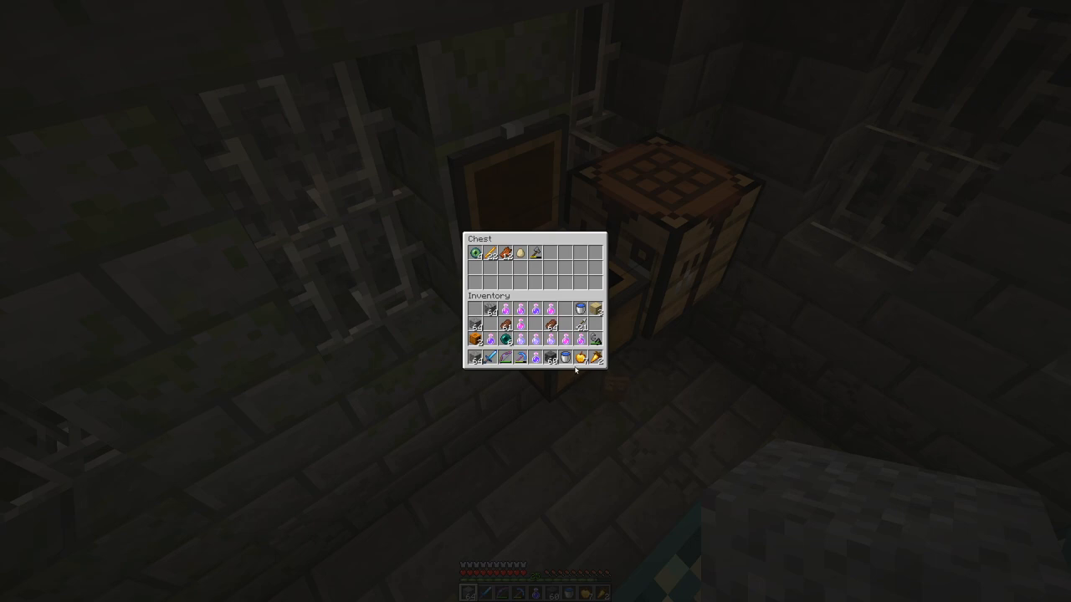
pyautogui.moveTo(577, 454)
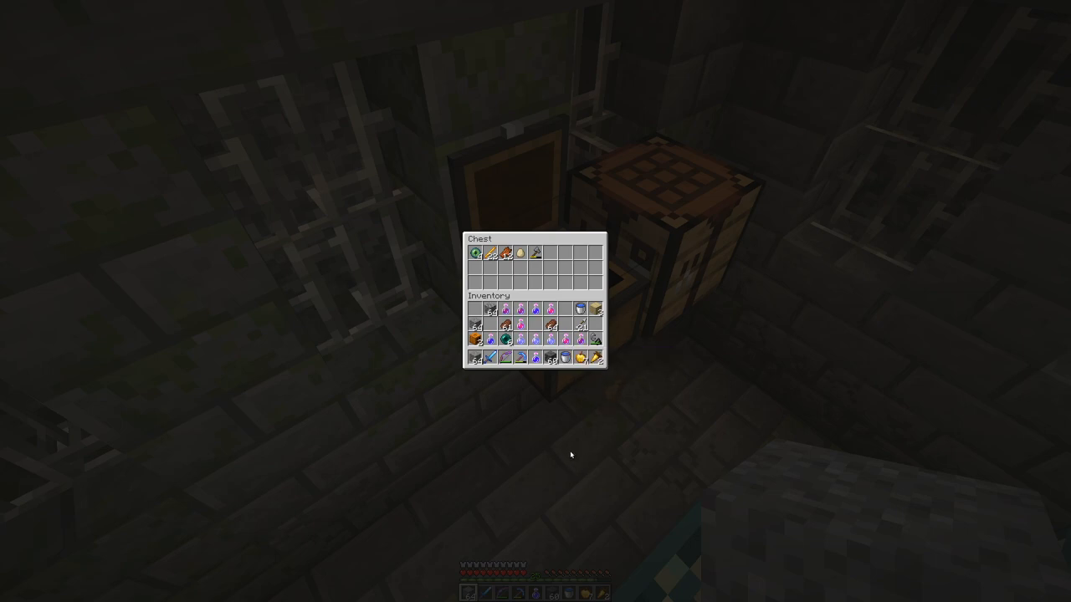
pyautogui.moveTo(685, 408)
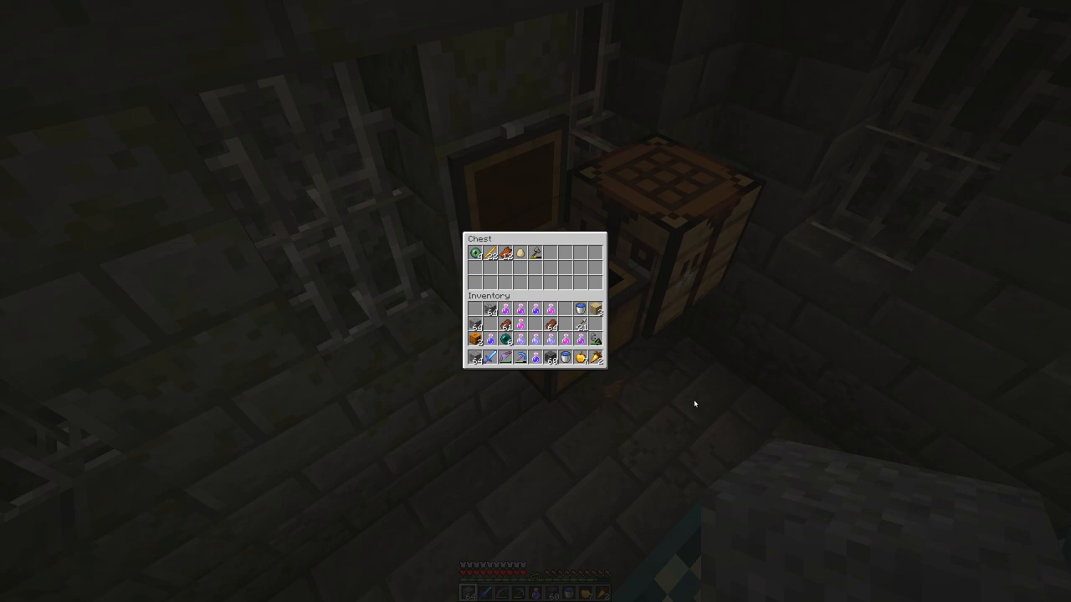
# Step: Close the chest screen, leaving the Potion of Night Vision in hand
pyautogui.press('Escape')
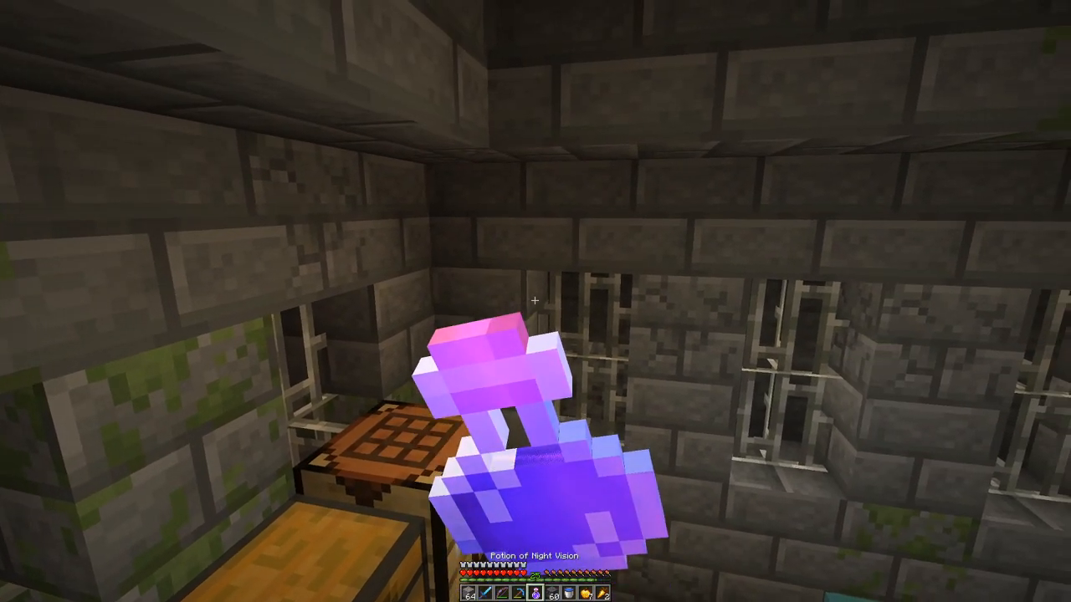
# Step: Drink Night Vision, Swiftness and Strength potions, confirming each effect in the inventory
pyautogui.press('e')
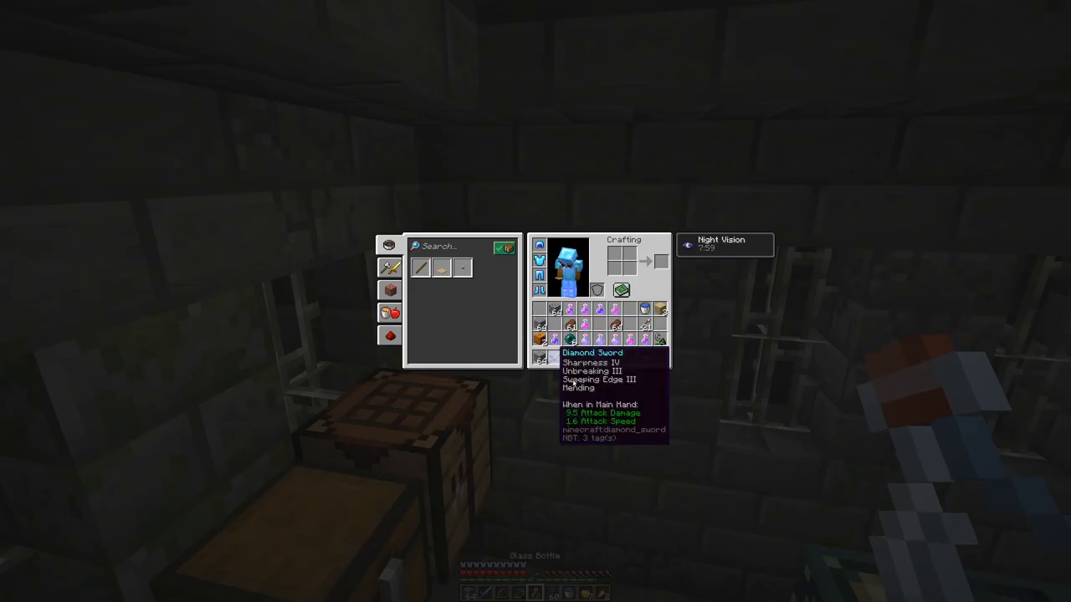
pyautogui.moveTo(570, 339)
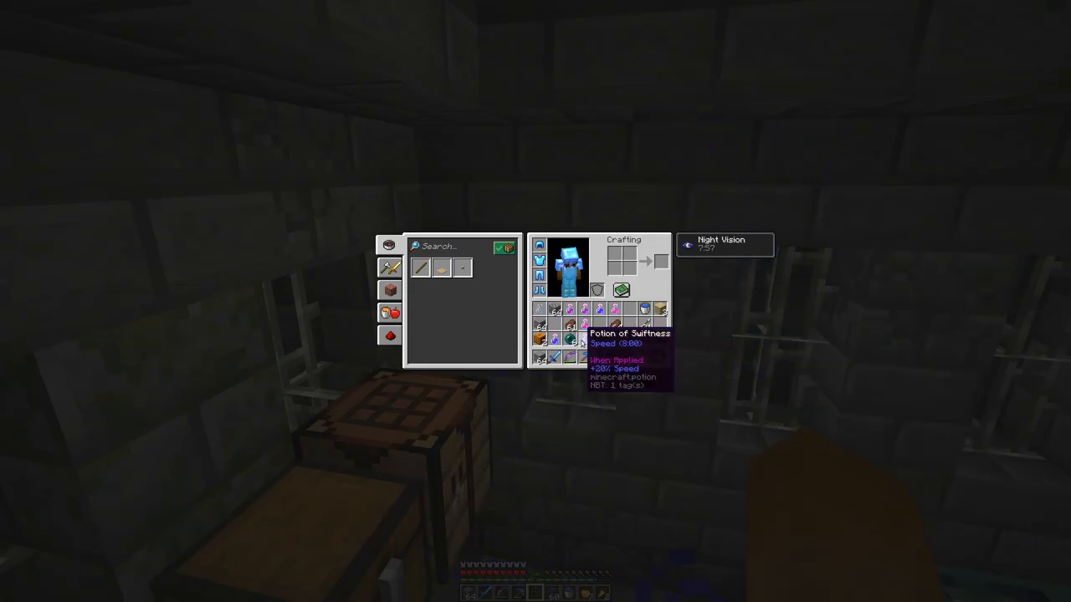
pyautogui.moveTo(615, 360)
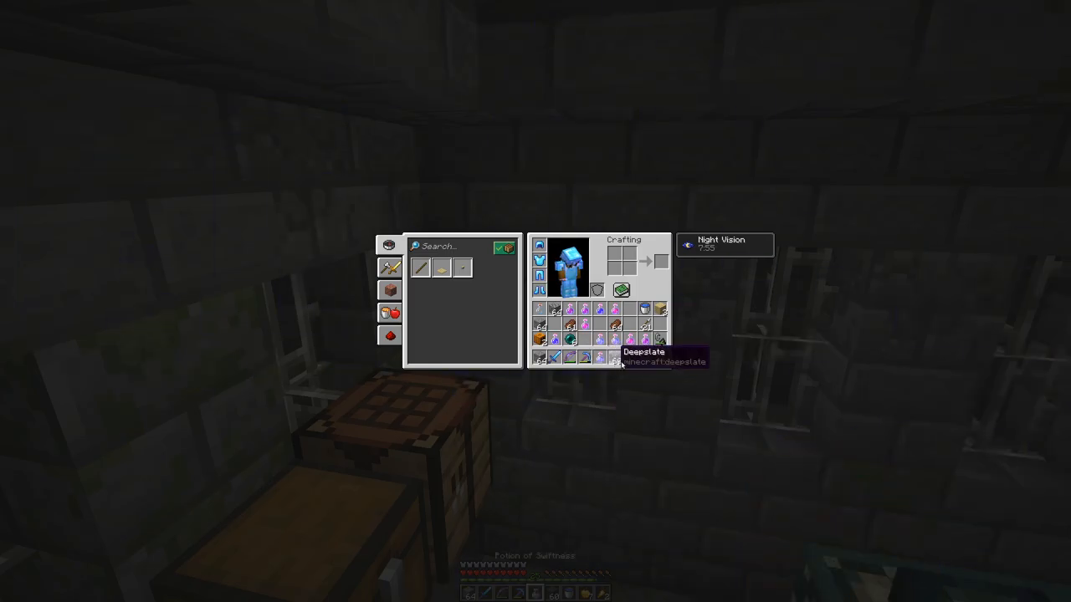
pyautogui.press('Escape')
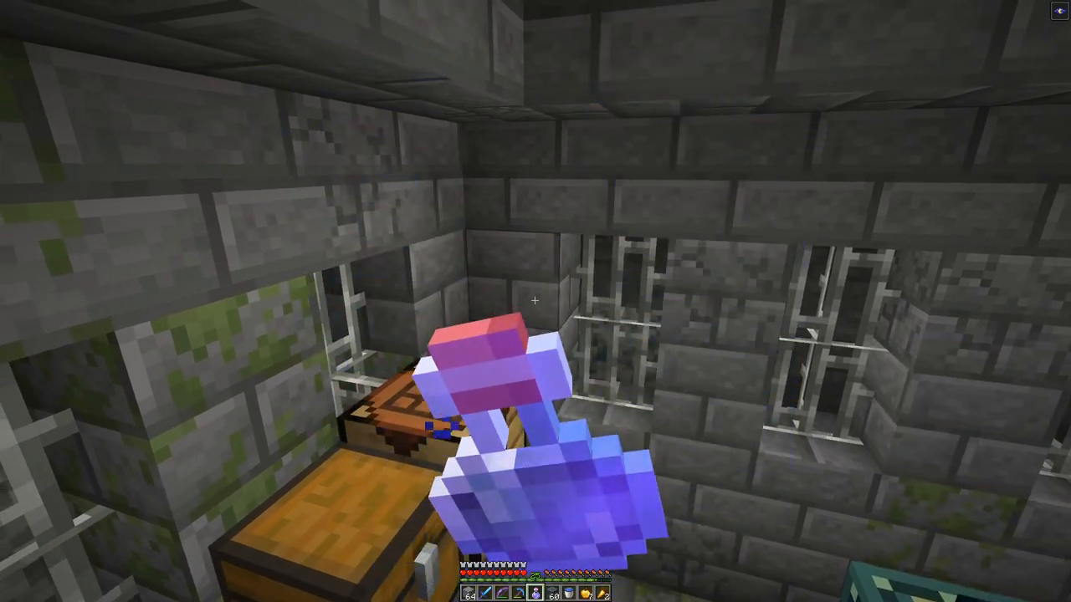
pyautogui.press('e')
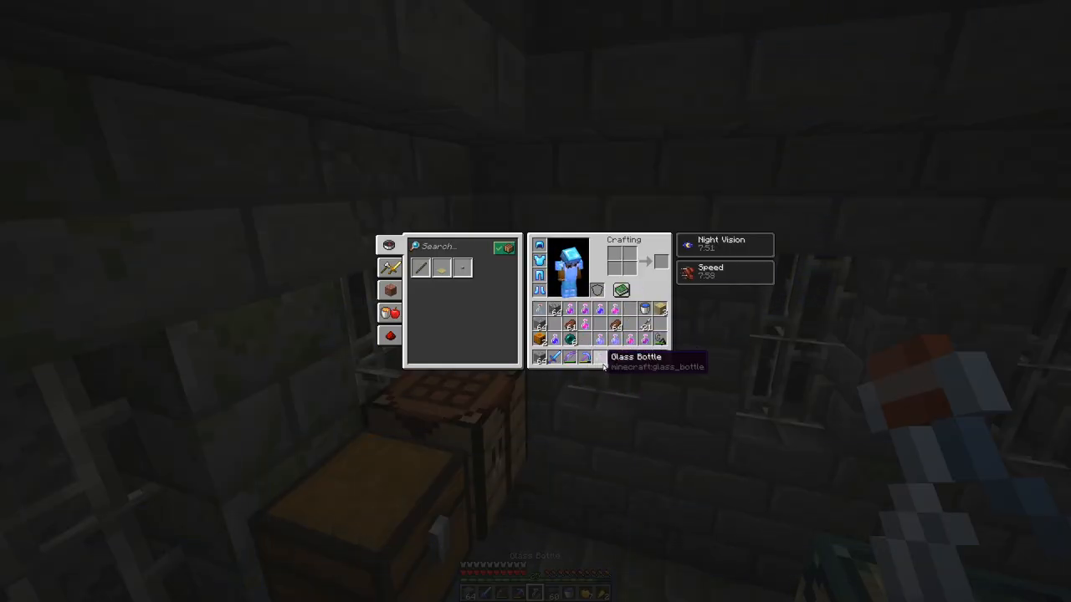
pyautogui.moveTo(561, 308)
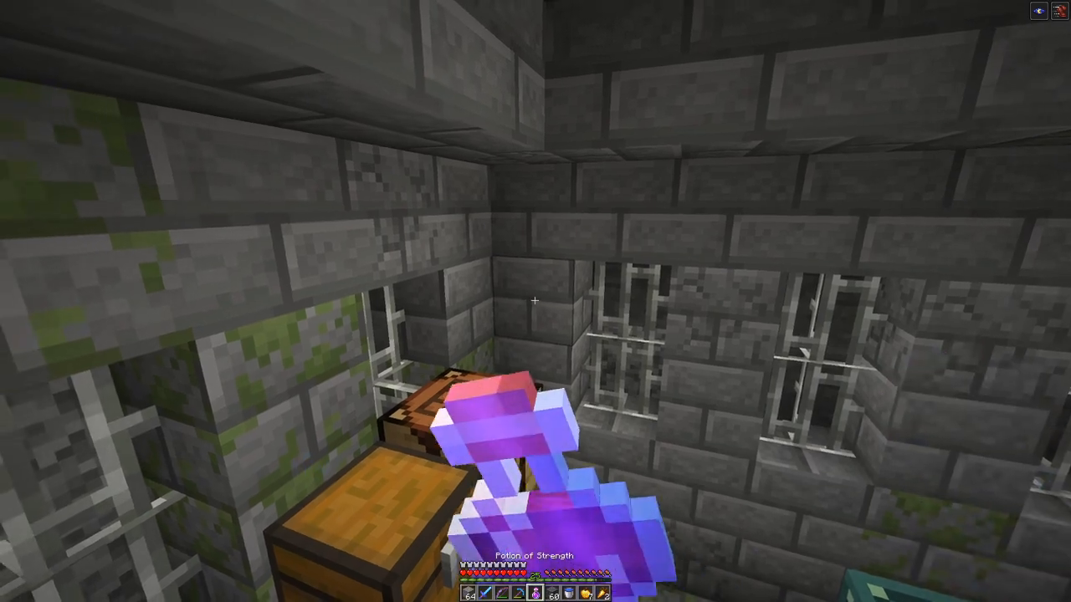
pyautogui.press('e')
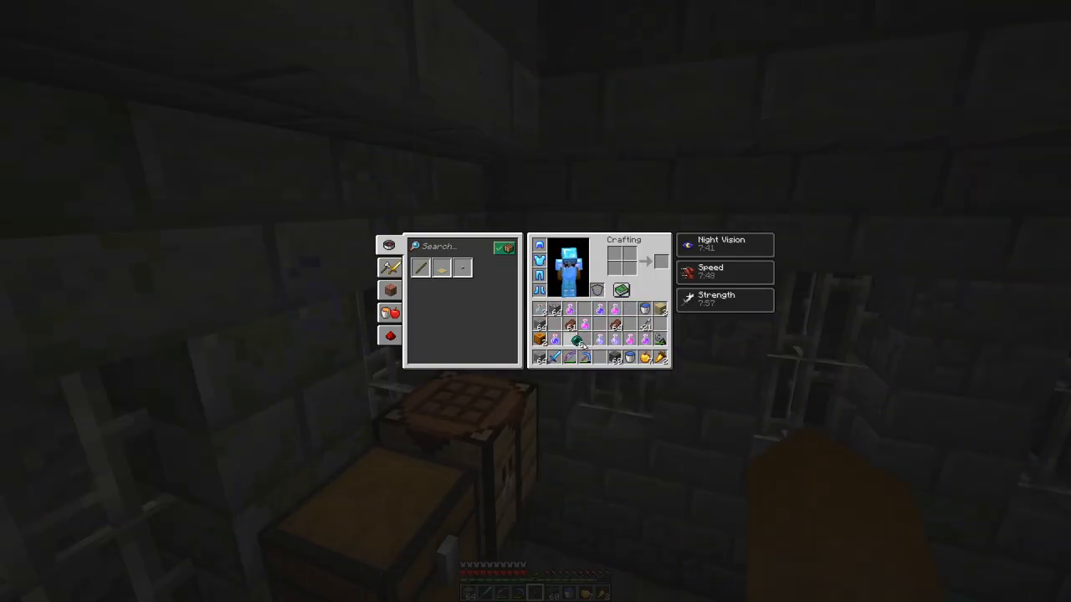
pyautogui.press('Escape')
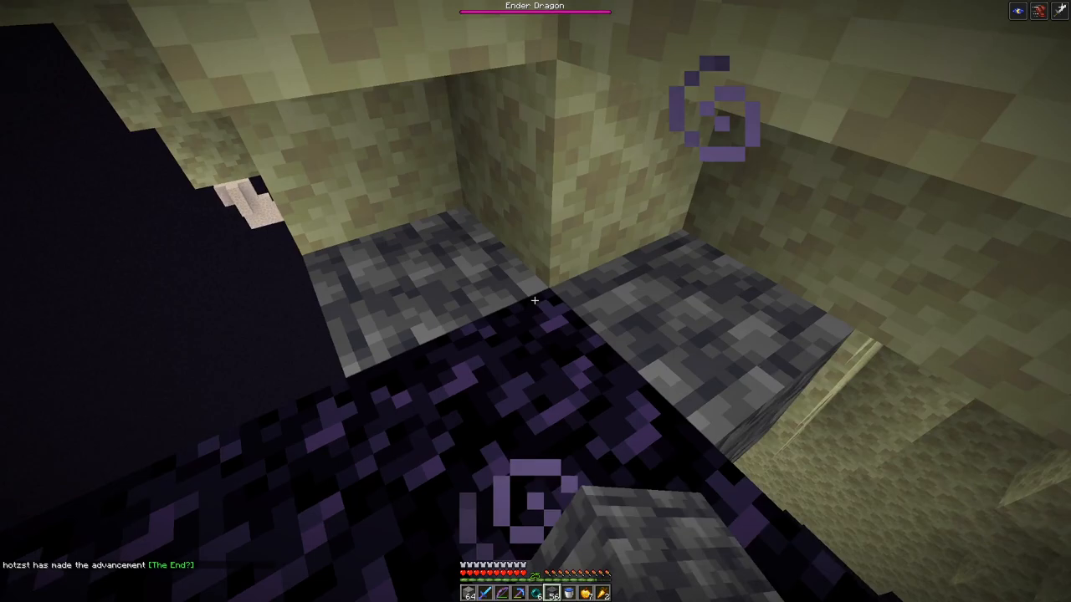
pyautogui.moveTo(536, 302)
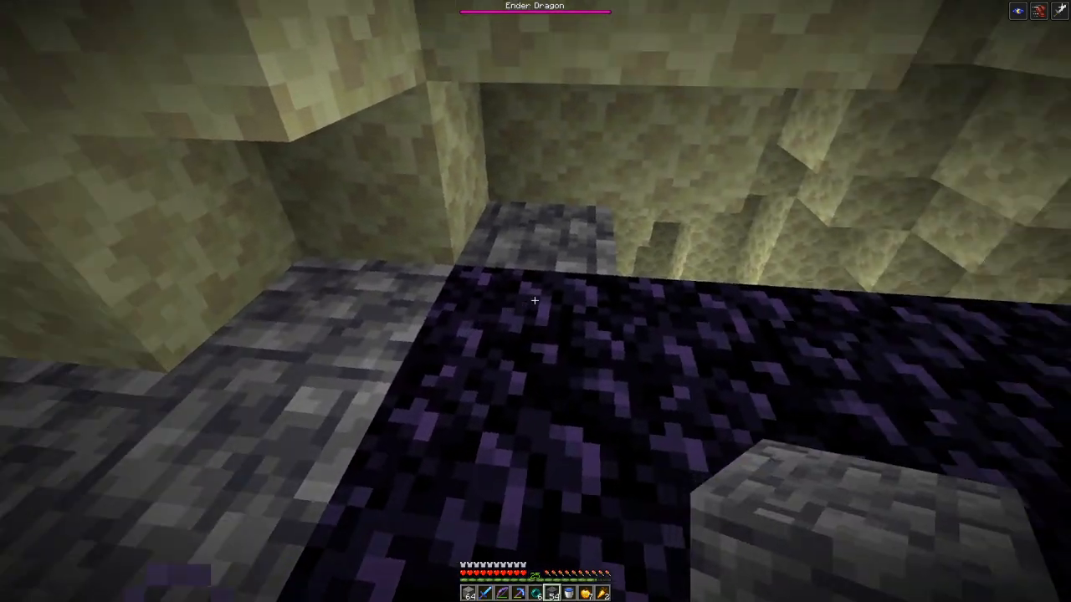
pyautogui.moveTo(536, 301)
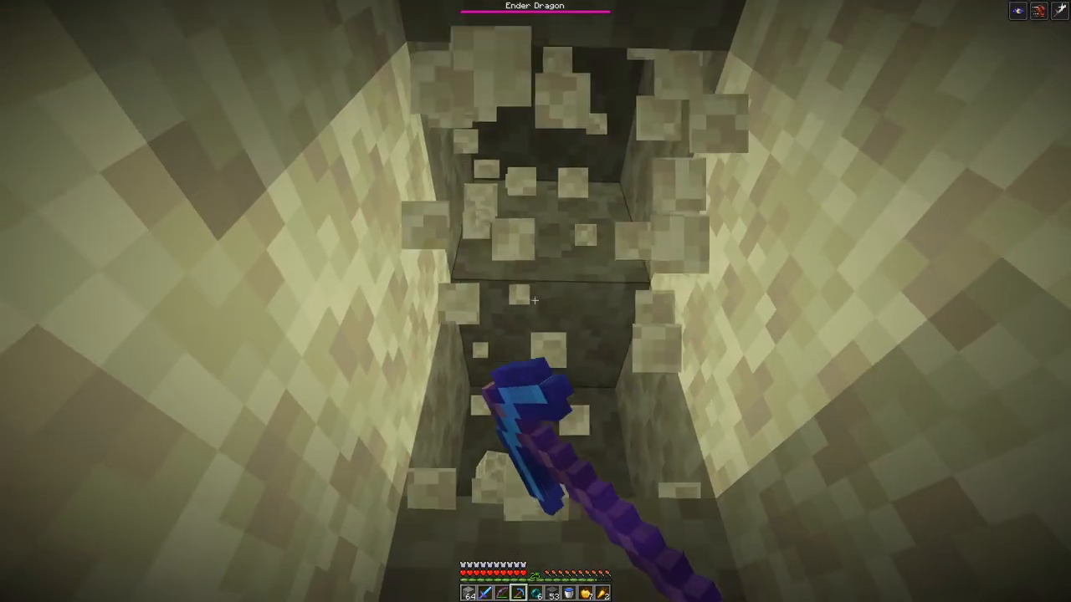
pyautogui.moveTo(536, 301)
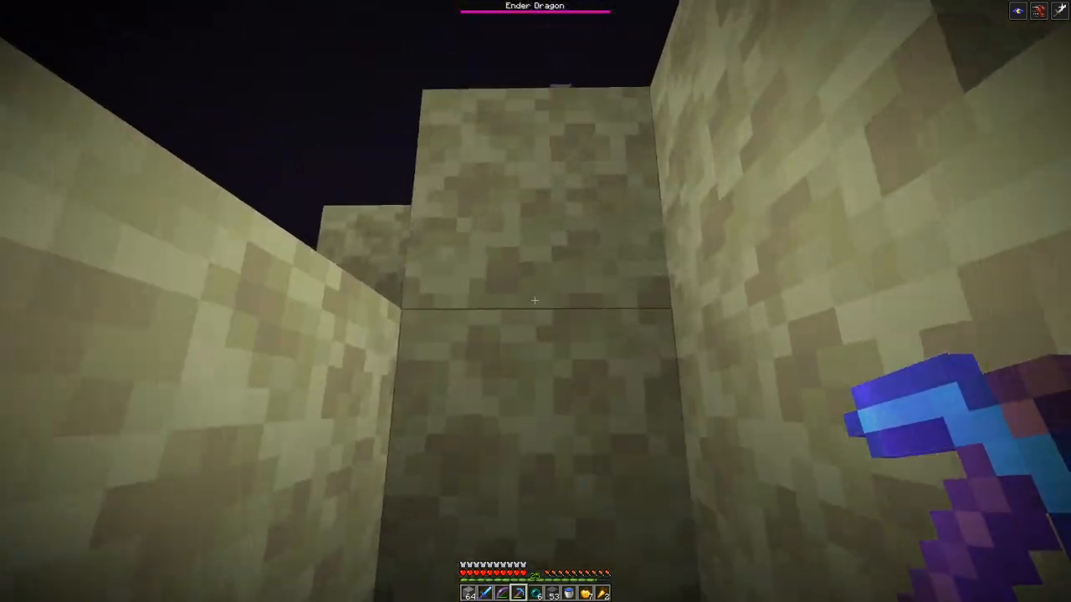
pyautogui.moveTo(535, 302)
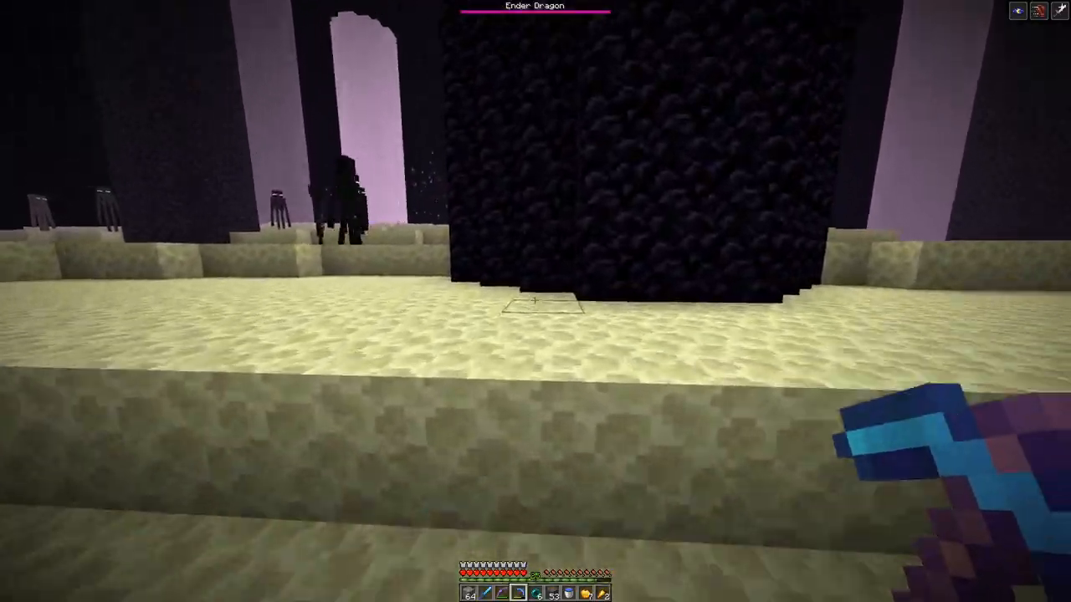
pyautogui.moveTo(536, 301)
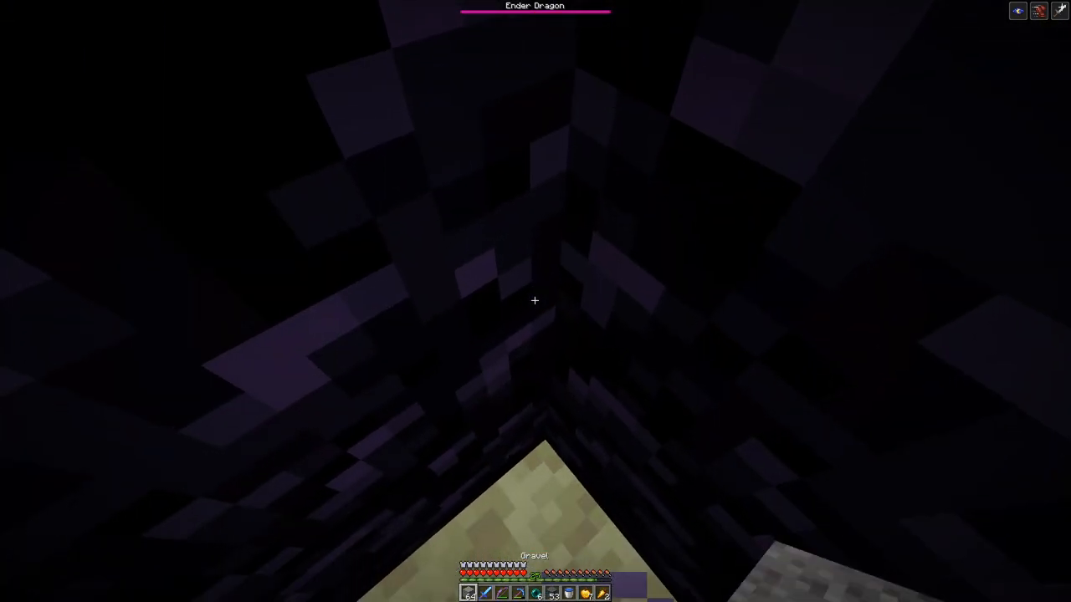
pyautogui.moveTo(535, 301)
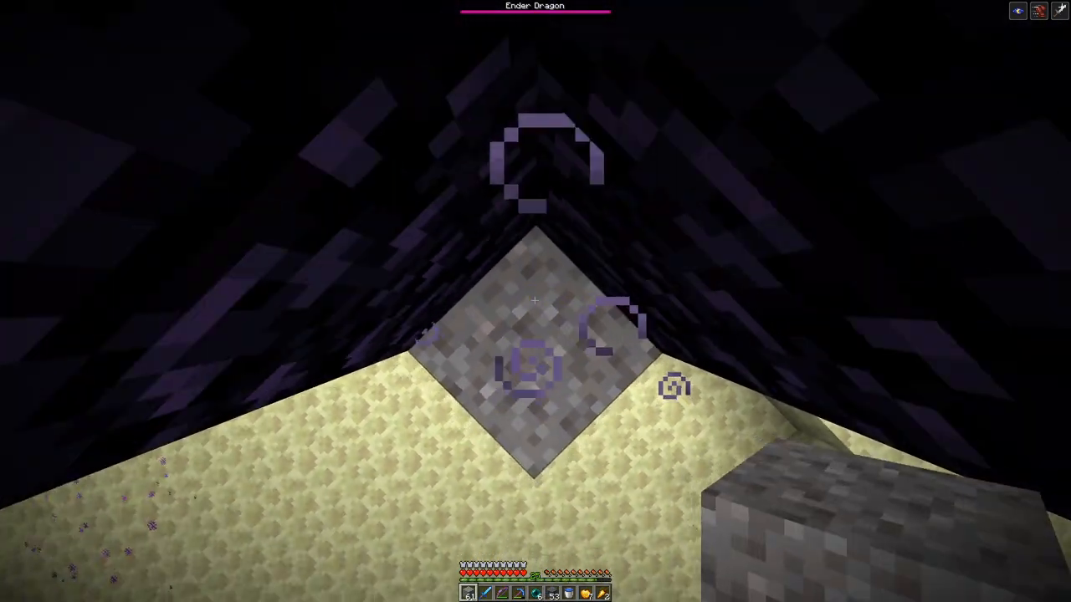
pyautogui.moveTo(536, 302)
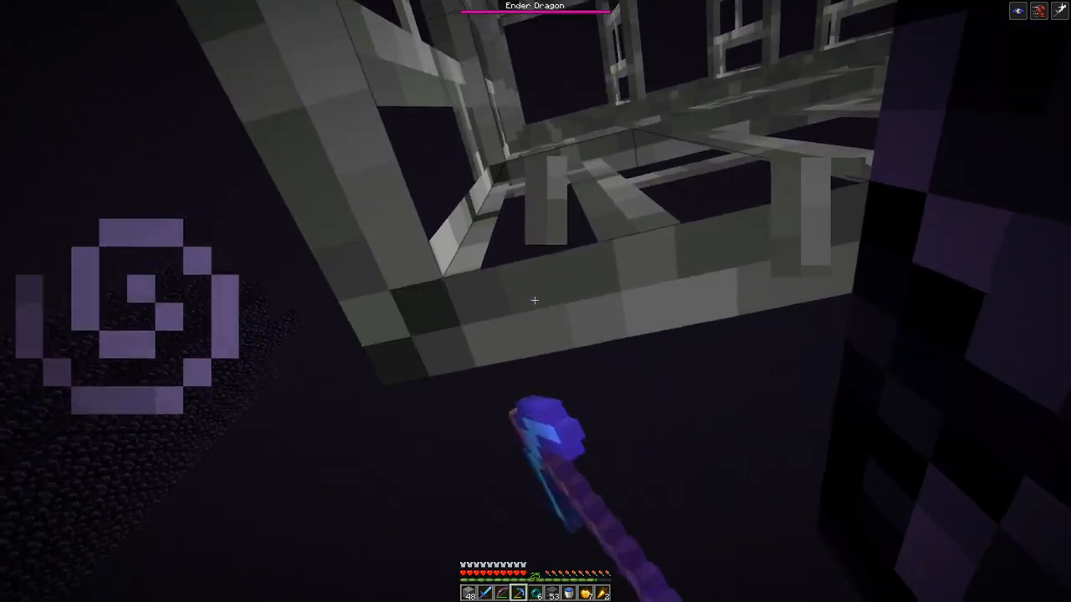
pyautogui.moveTo(535, 302)
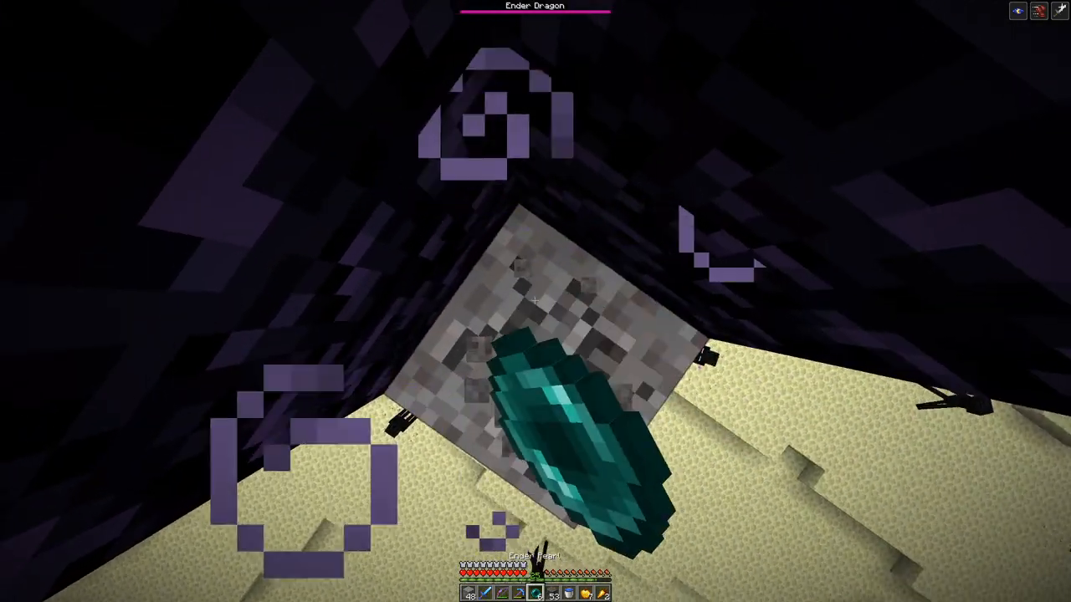
pyautogui.moveTo(535, 301)
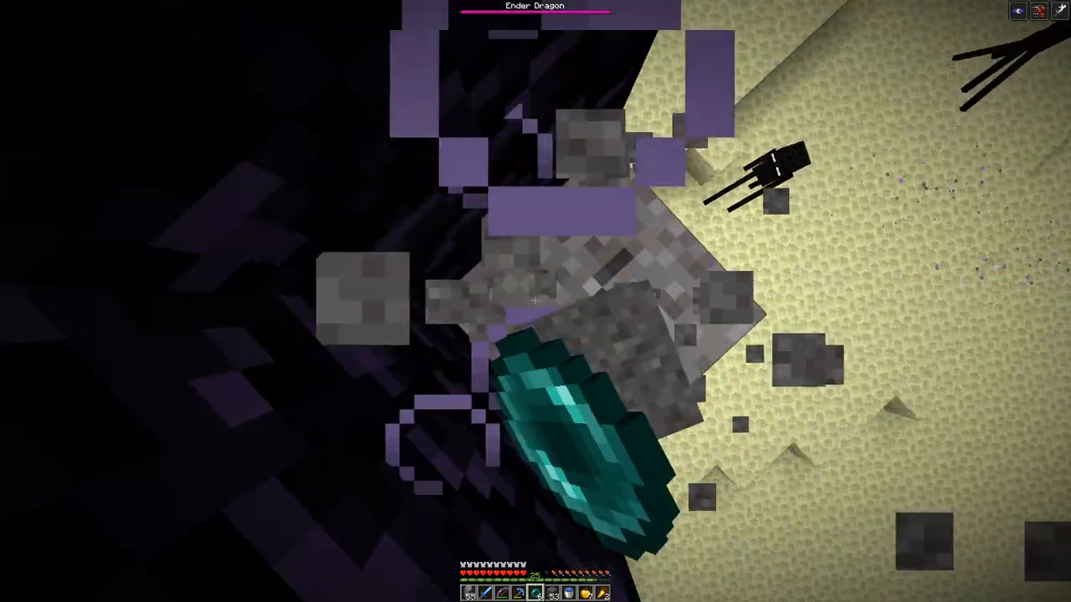
pyautogui.moveTo(536, 301)
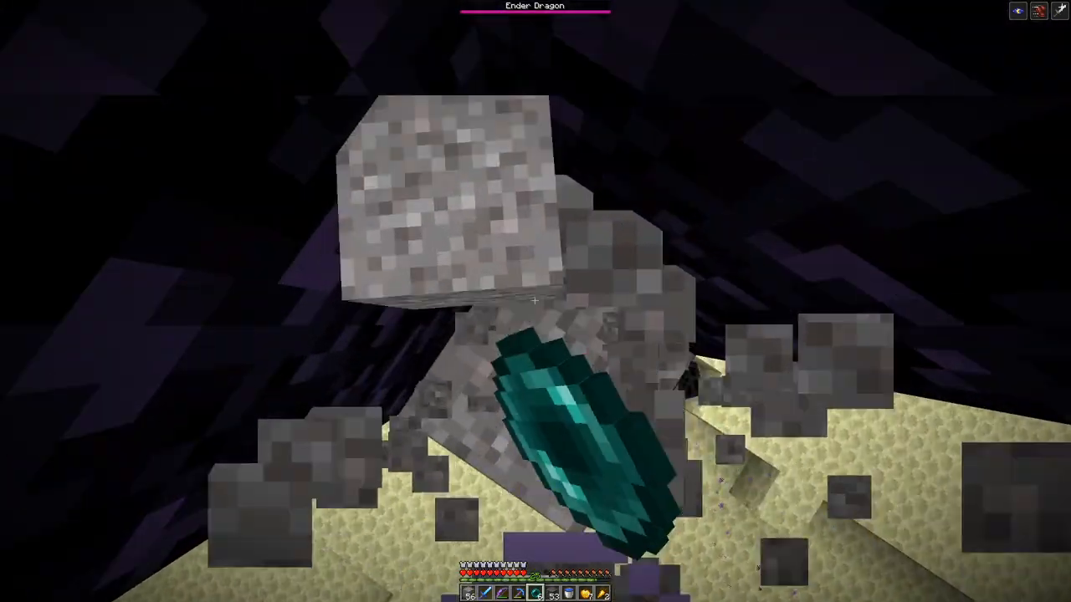
pyautogui.moveTo(535, 301)
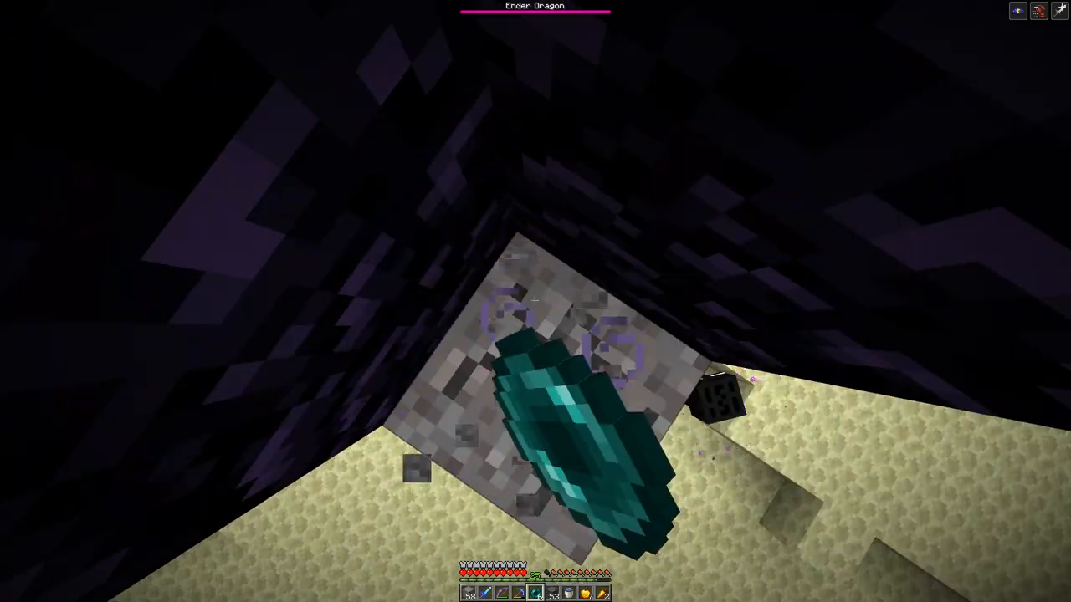
pyautogui.moveTo(536, 301)
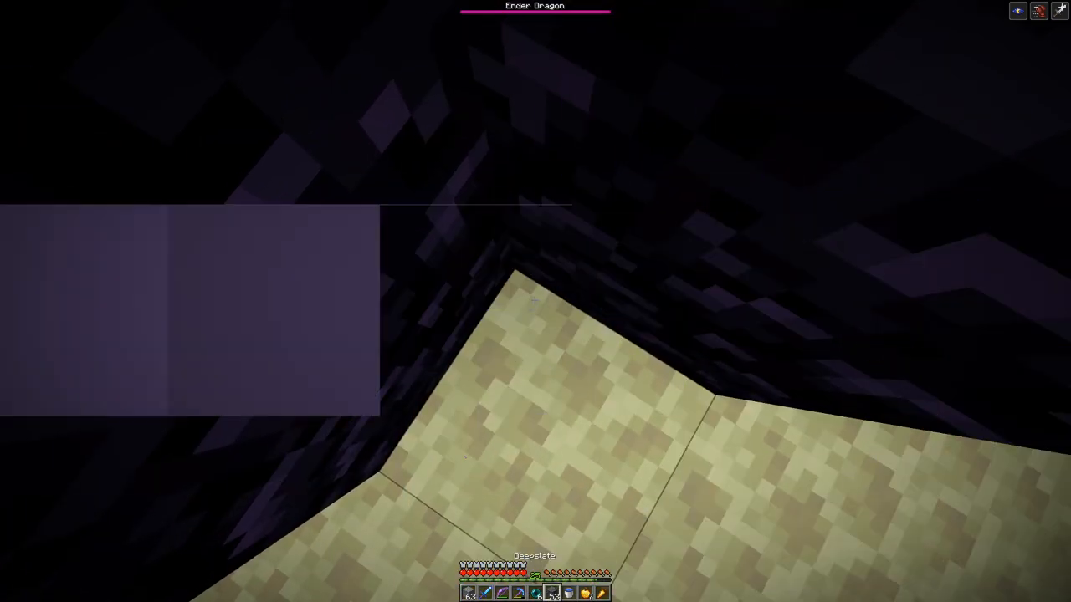
pyautogui.moveTo(535, 301)
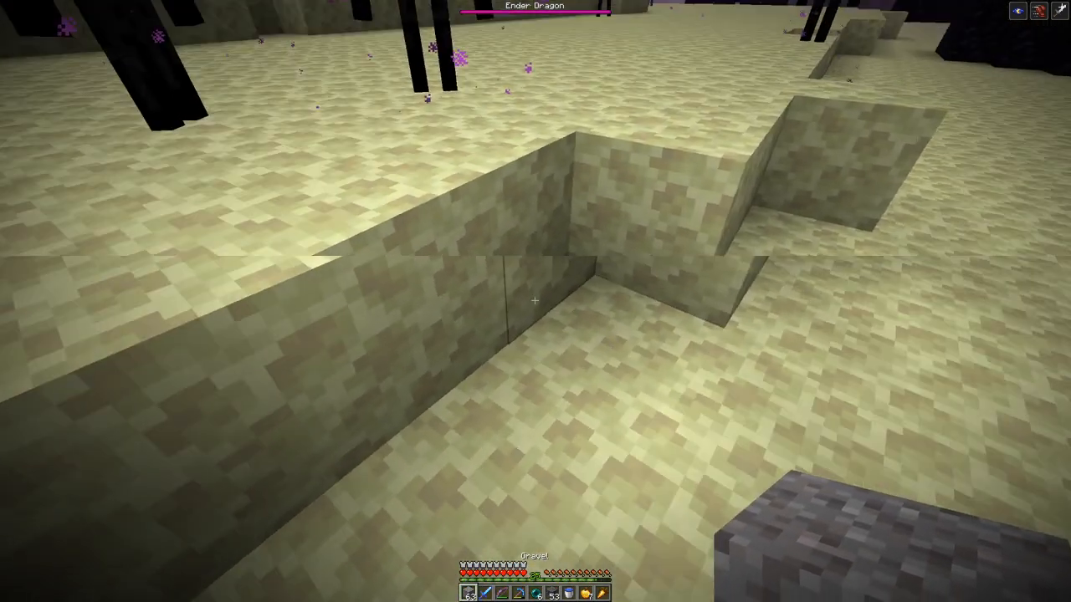
pyautogui.moveTo(536, 301)
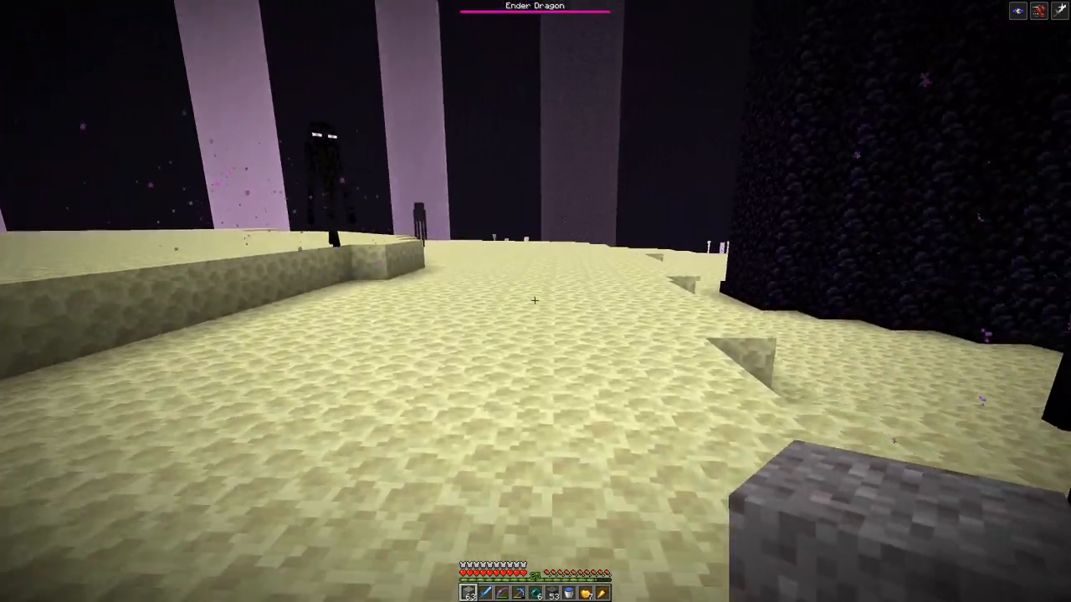
pyautogui.moveTo(536, 301)
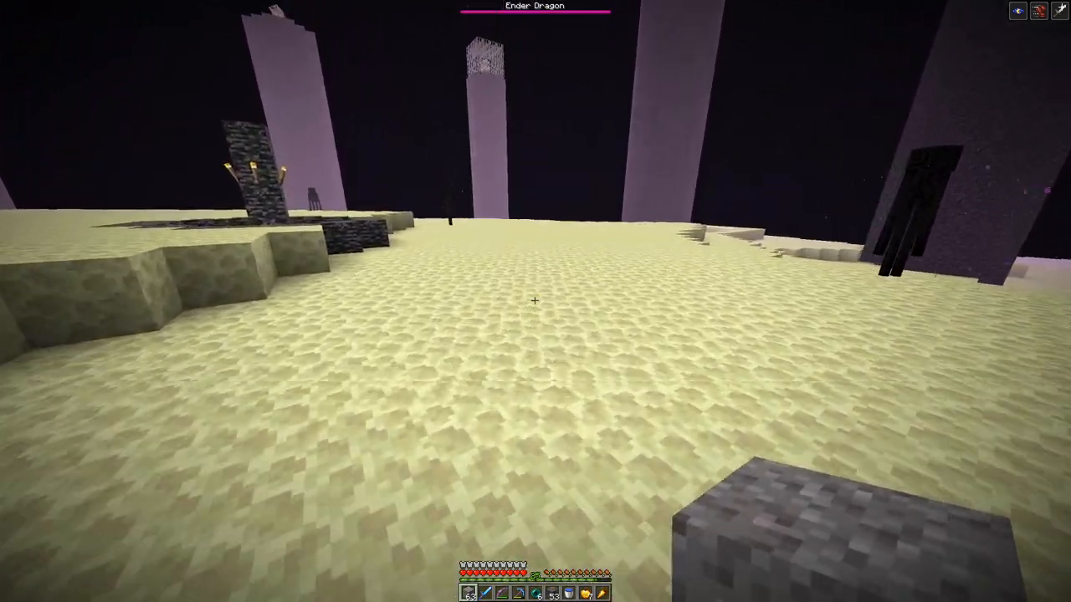
pyautogui.moveTo(536, 302)
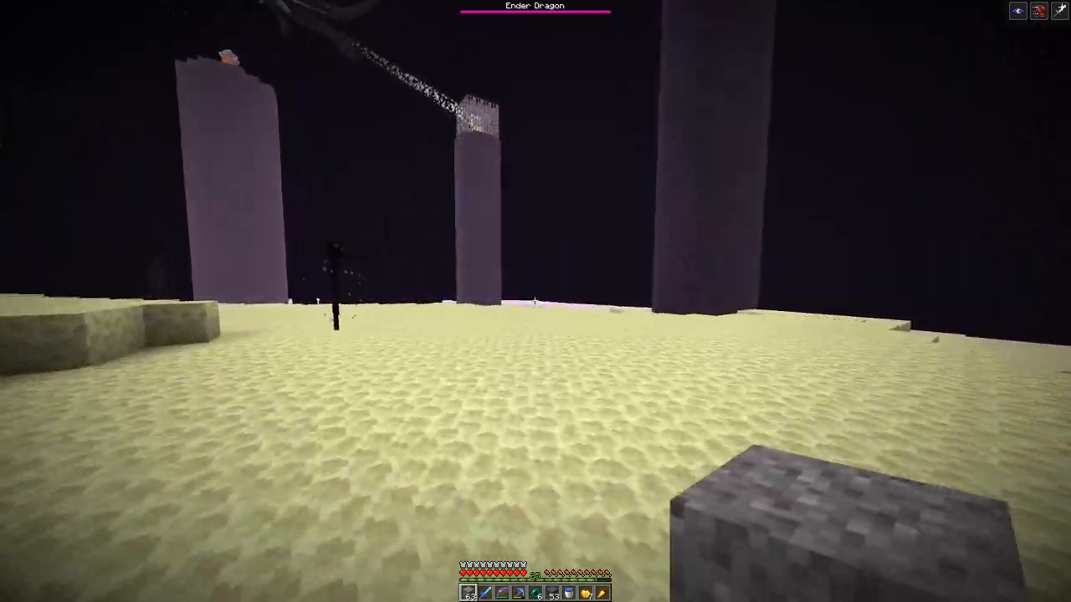
pyautogui.moveTo(535, 301)
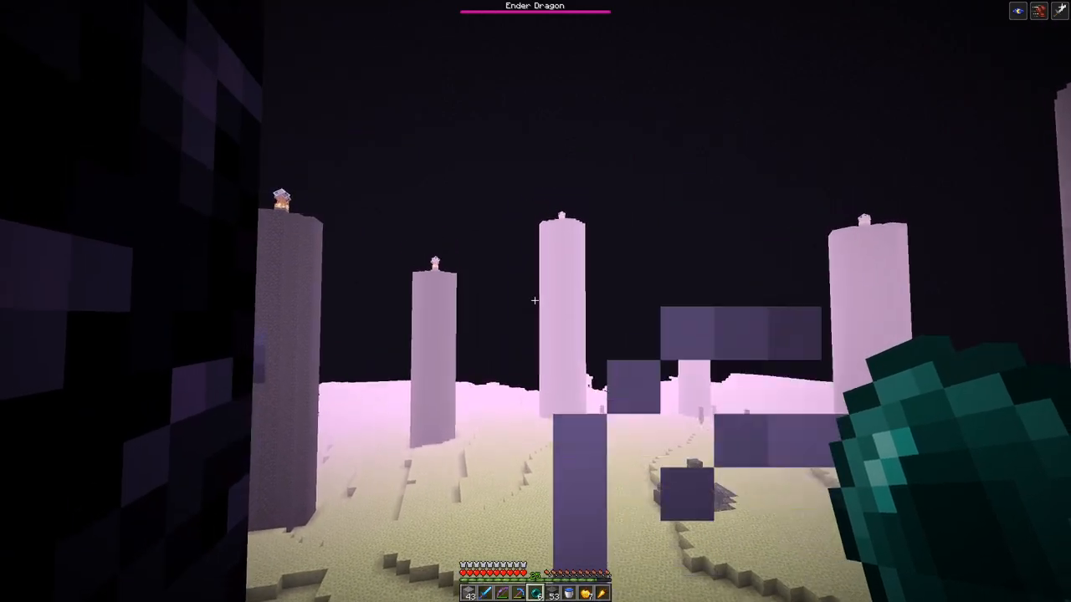
pyautogui.moveTo(536, 301)
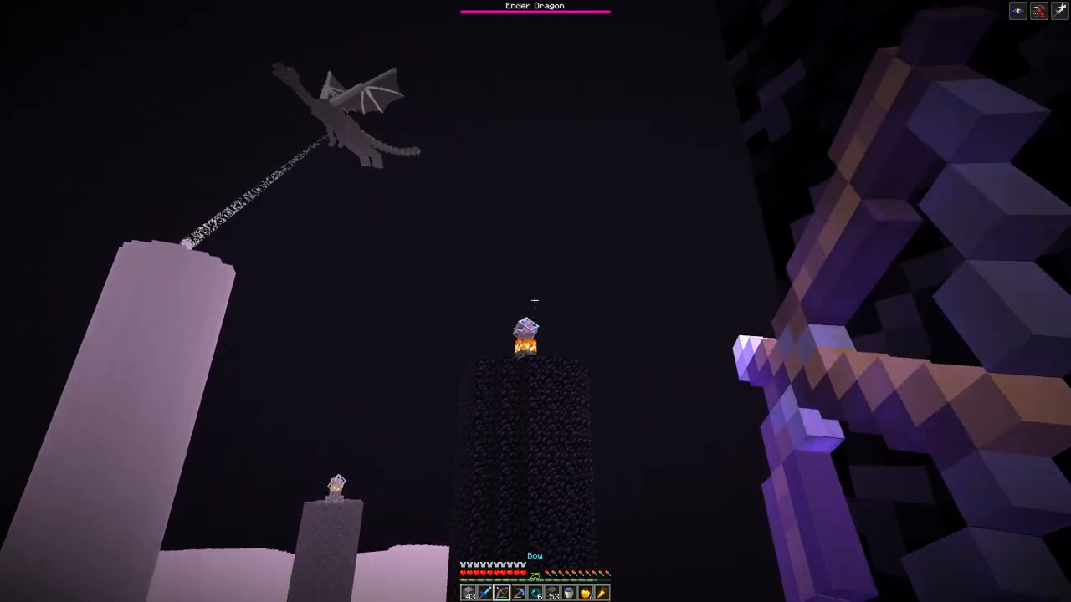
pyautogui.moveTo(536, 301)
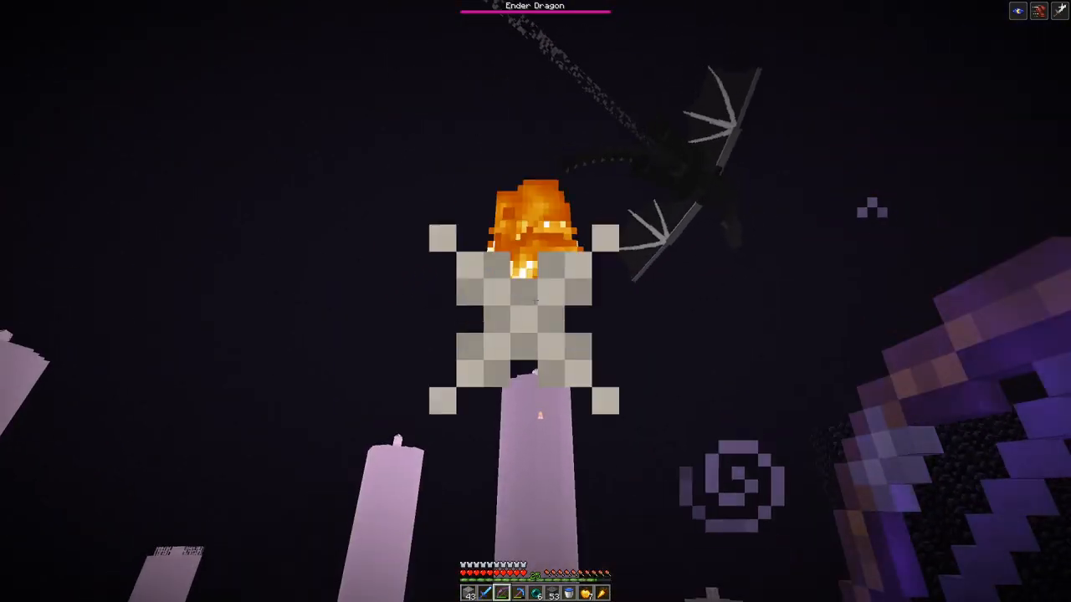
pyautogui.moveTo(535, 302)
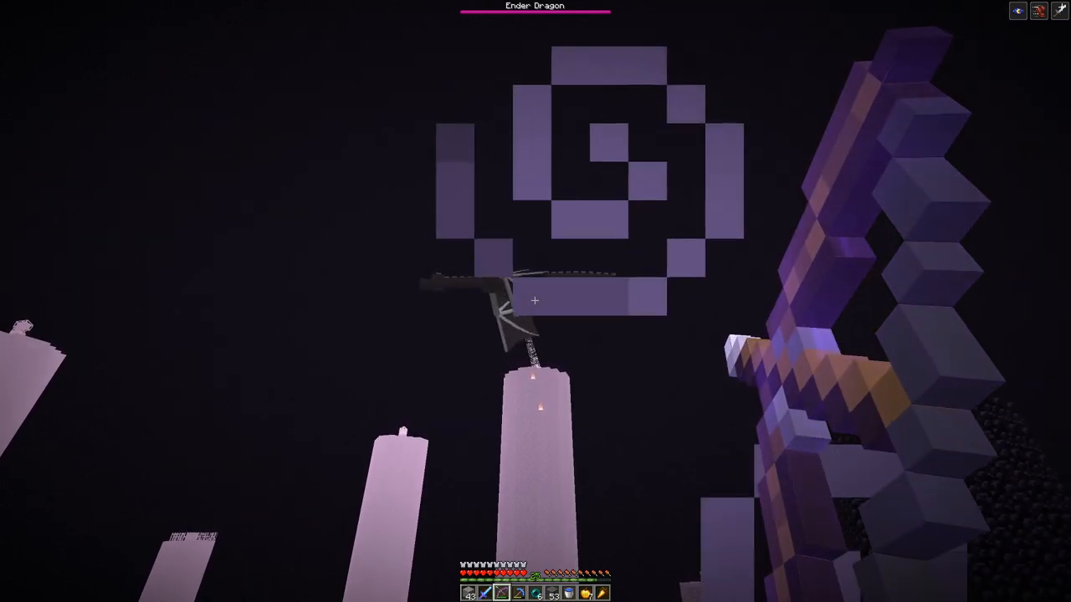
pyautogui.moveTo(535, 302)
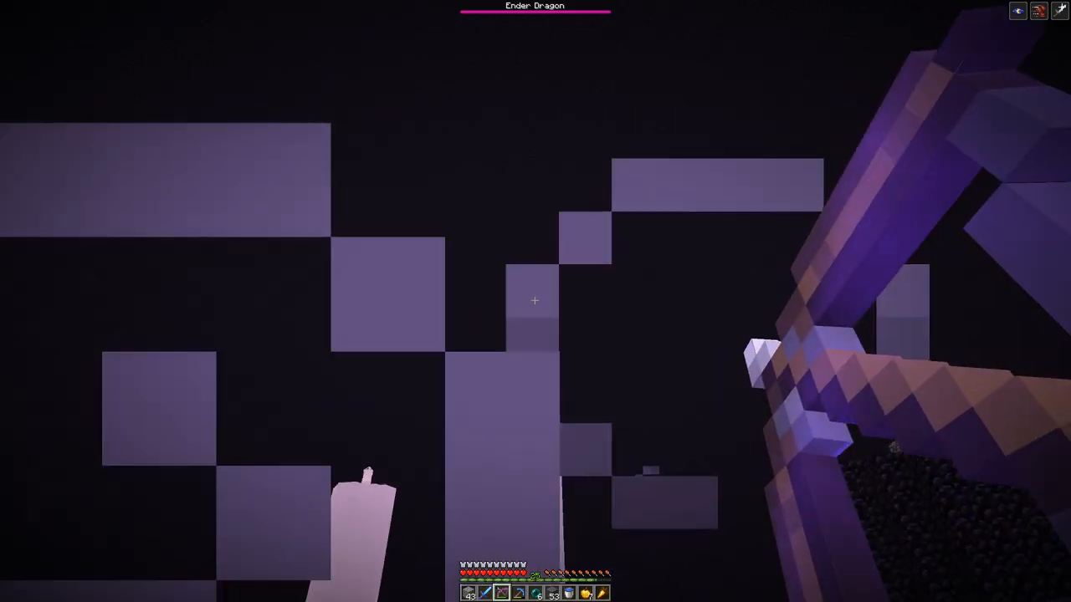
pyautogui.moveTo(536, 301)
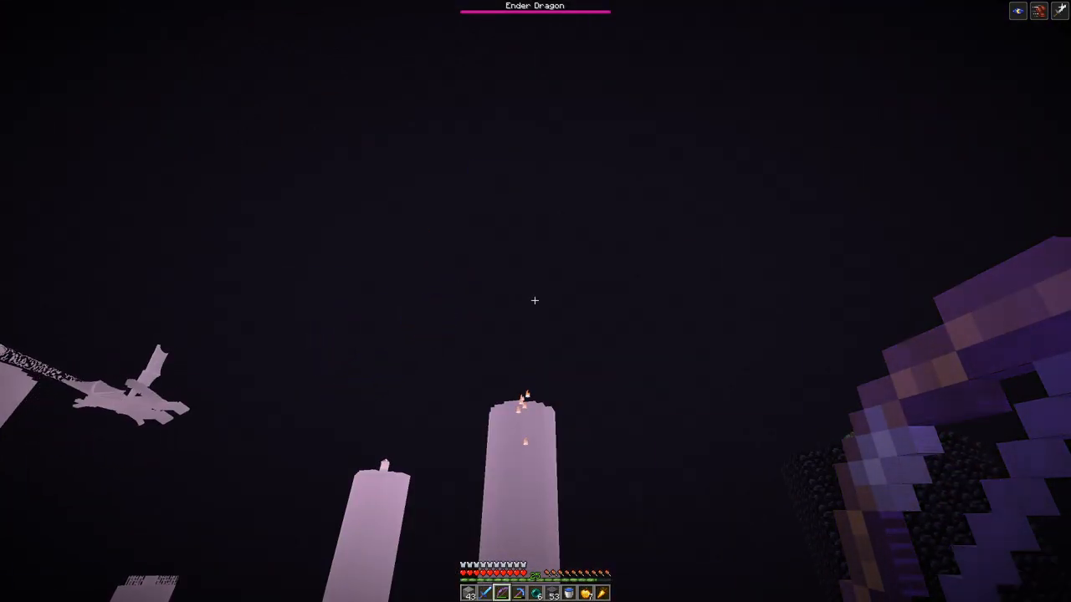
pyautogui.moveTo(535, 300)
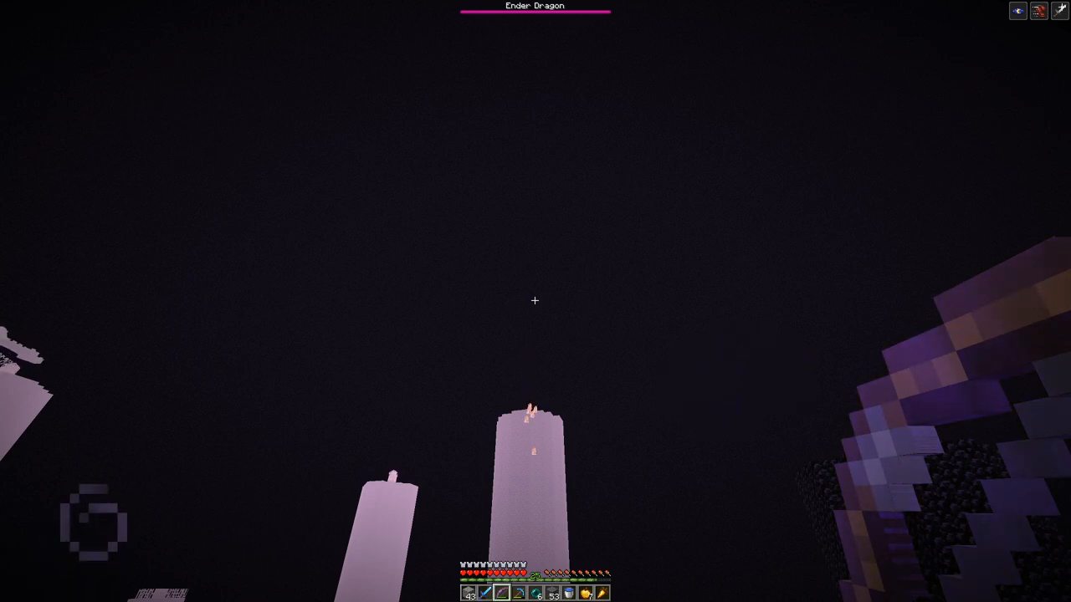
pyautogui.moveTo(536, 301)
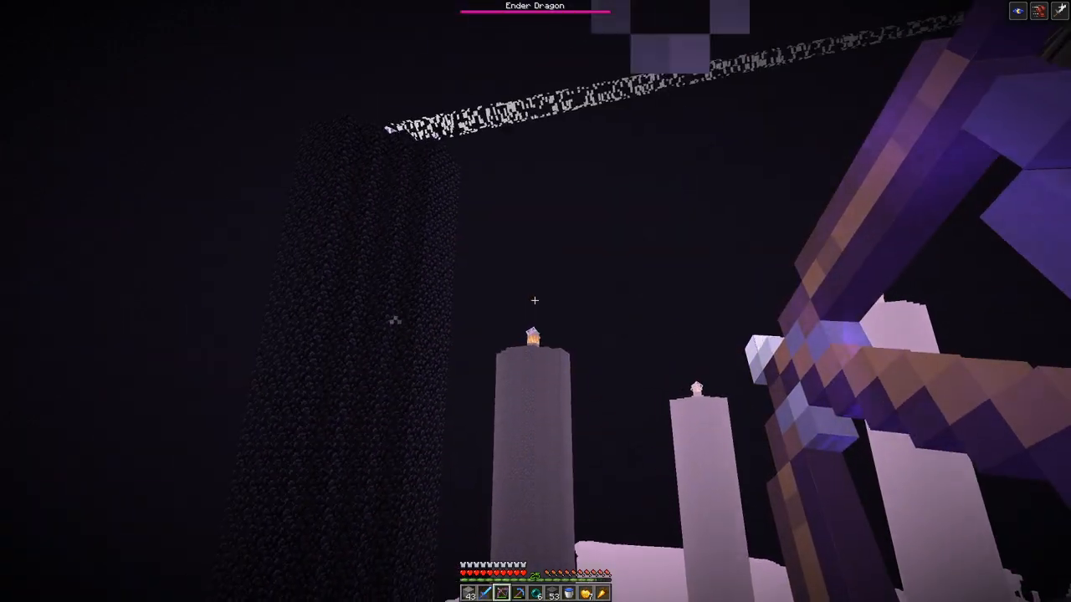
pyautogui.moveTo(535, 301)
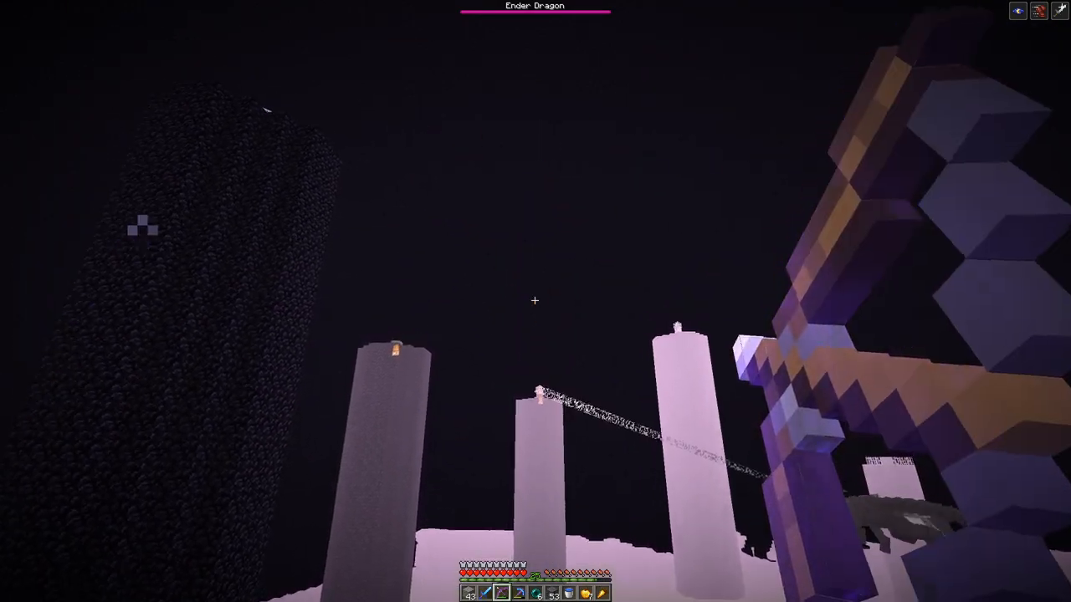
pyautogui.moveTo(535, 301)
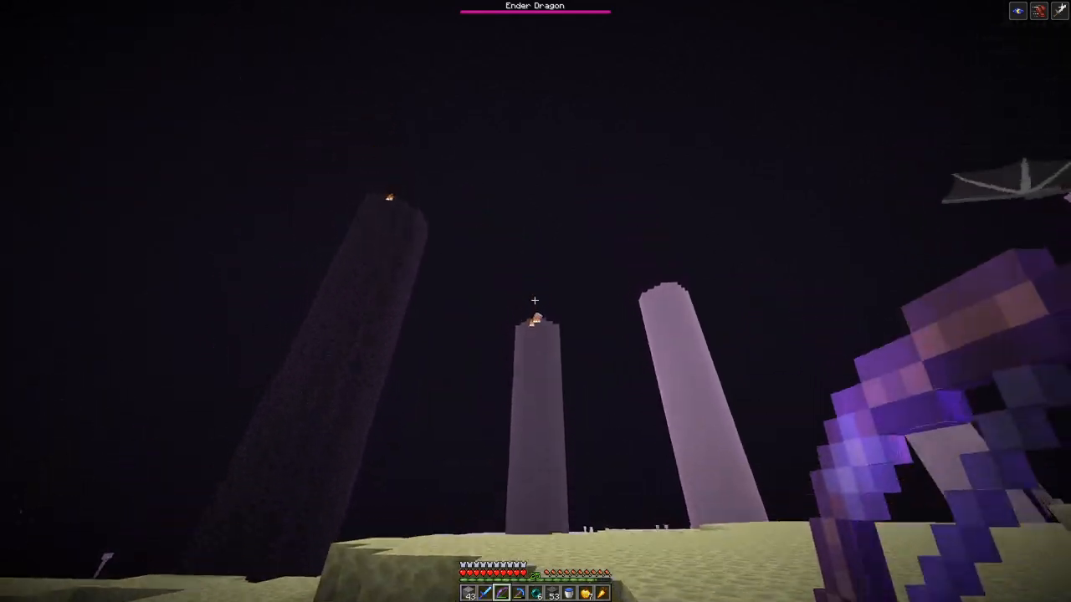
pyautogui.moveTo(535, 300)
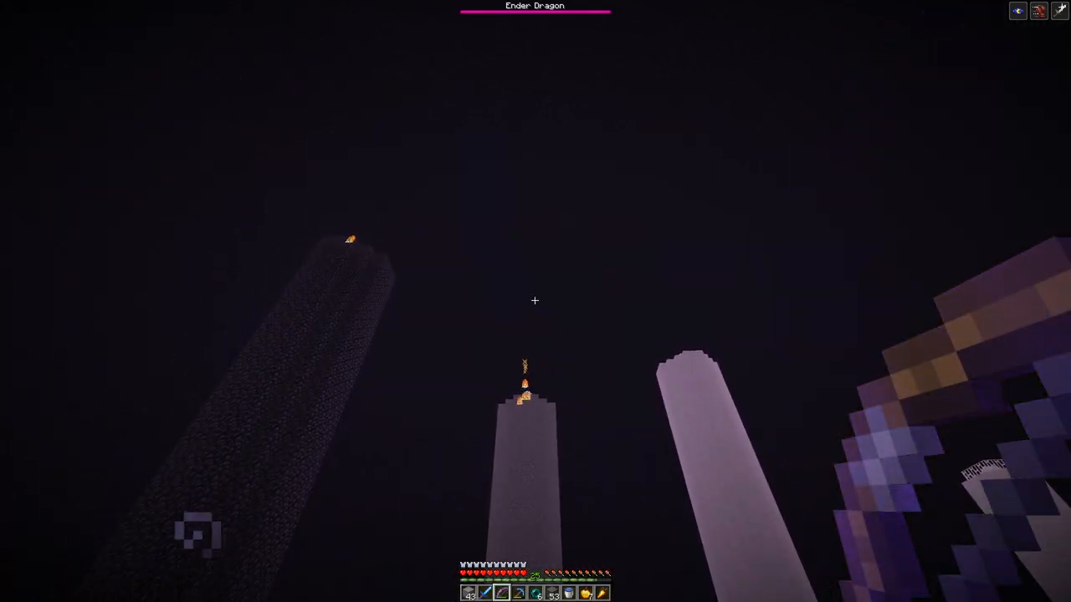
pyautogui.moveTo(535, 301)
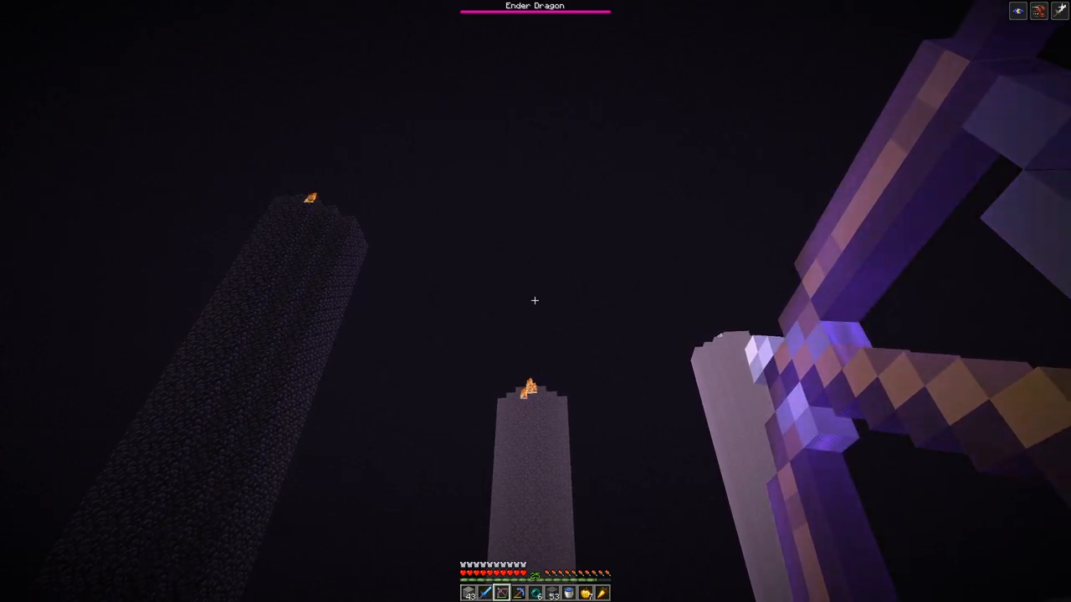
pyautogui.moveTo(535, 301)
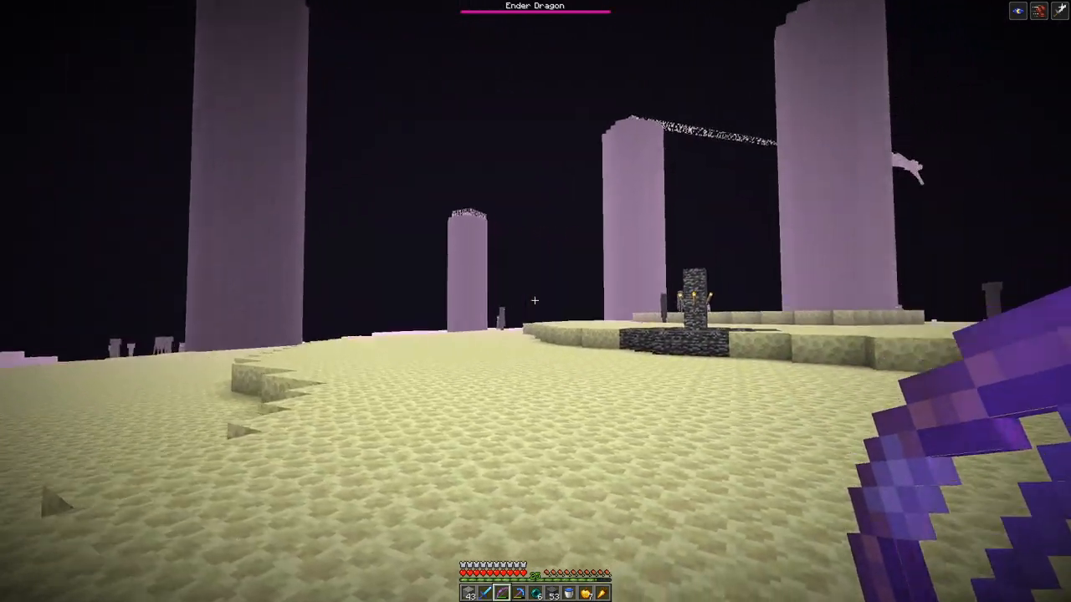
pyautogui.moveTo(535, 301)
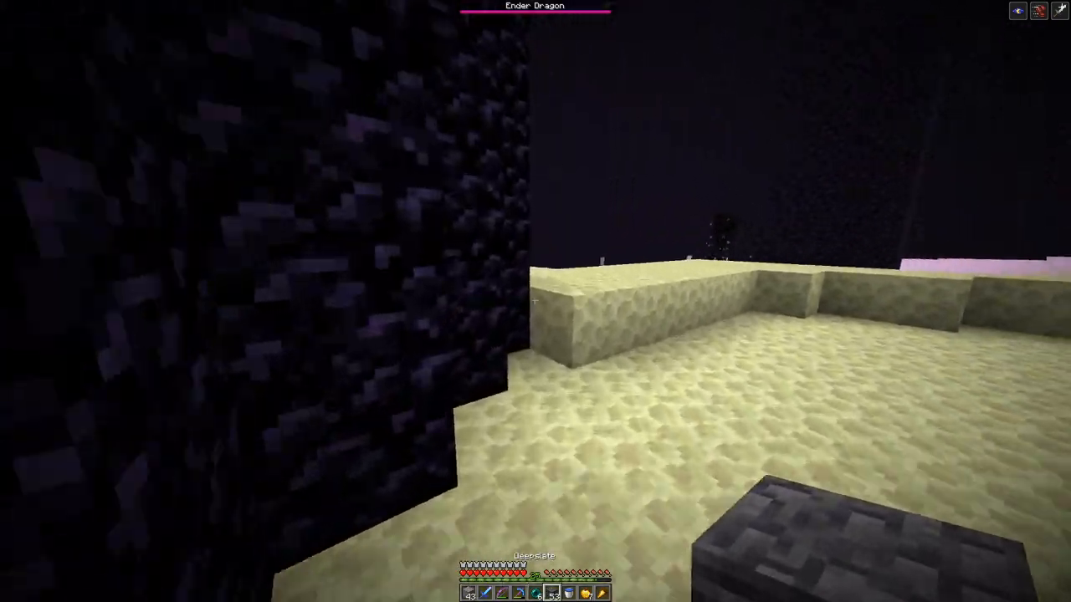
pyautogui.moveTo(535, 301)
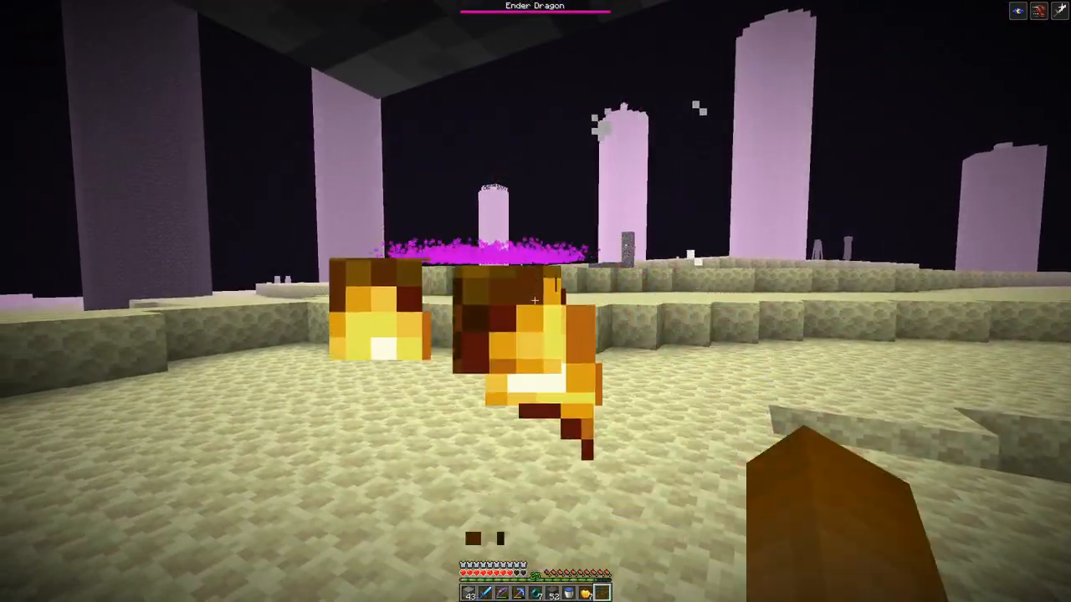
# Step: Look through the inventory for food, then return to play
pyautogui.press('e')
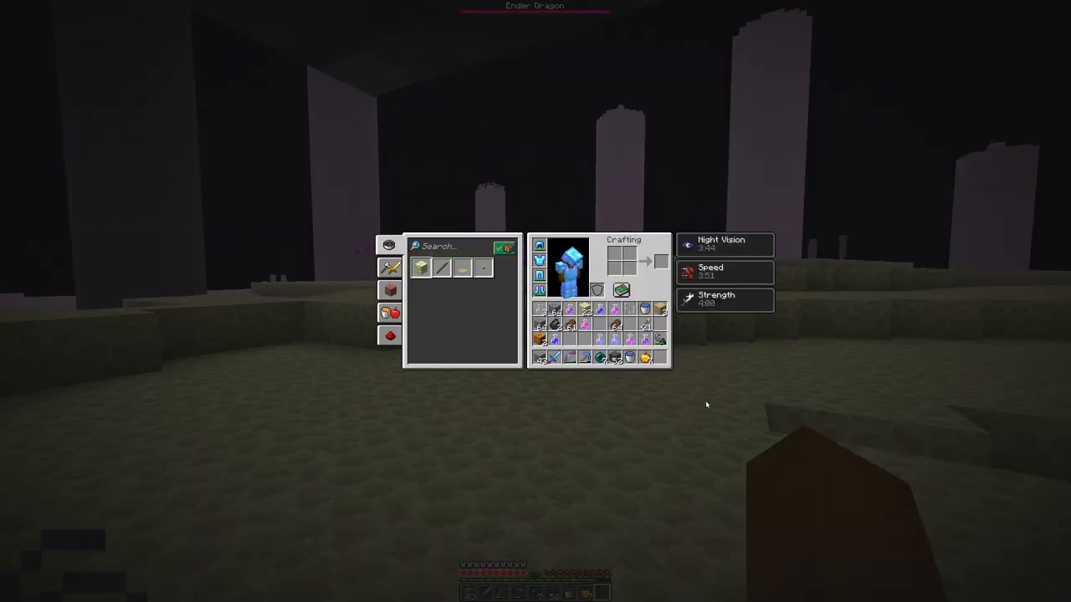
pyautogui.moveTo(569, 312)
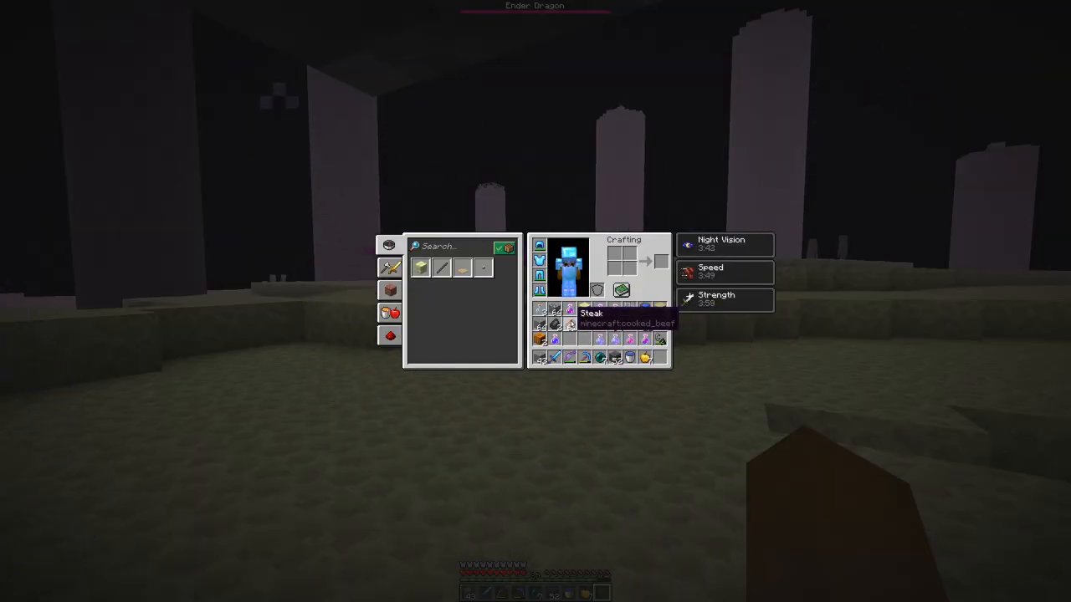
pyautogui.press('Escape')
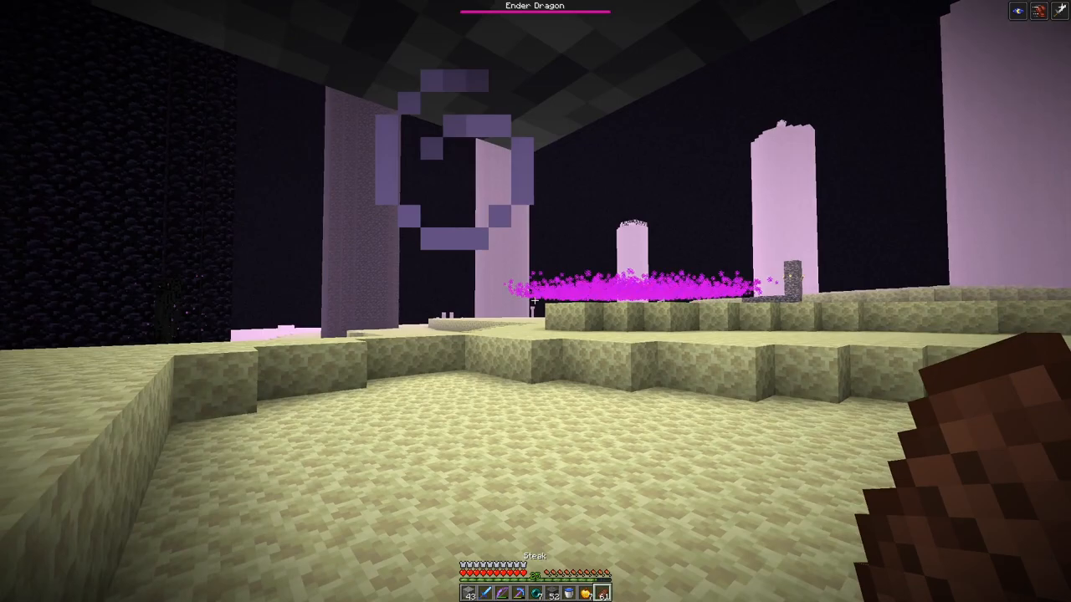
pyautogui.moveTo(535, 301)
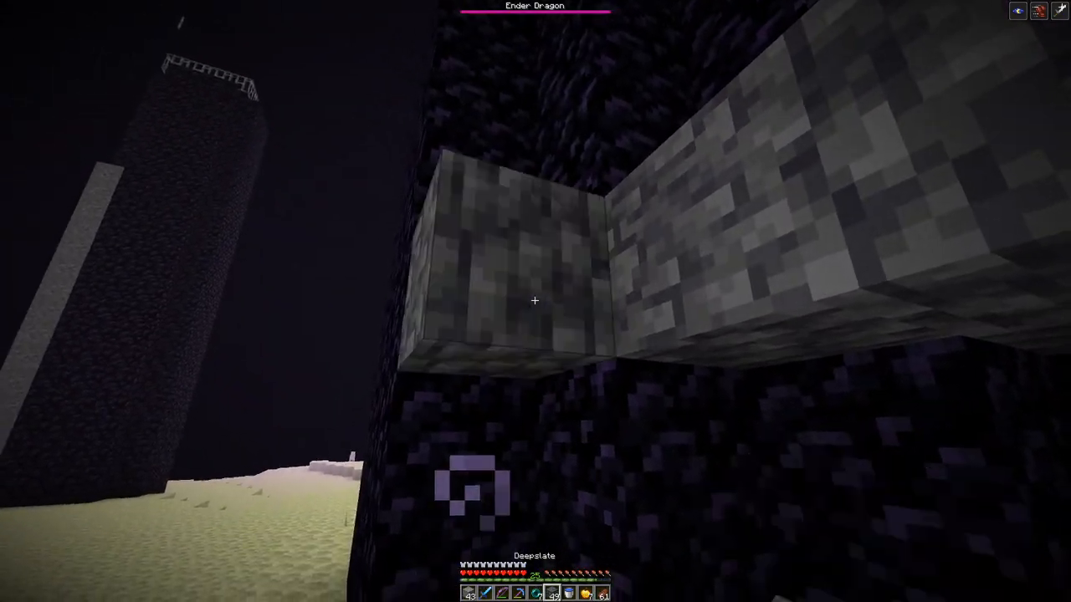
pyautogui.moveTo(534, 301)
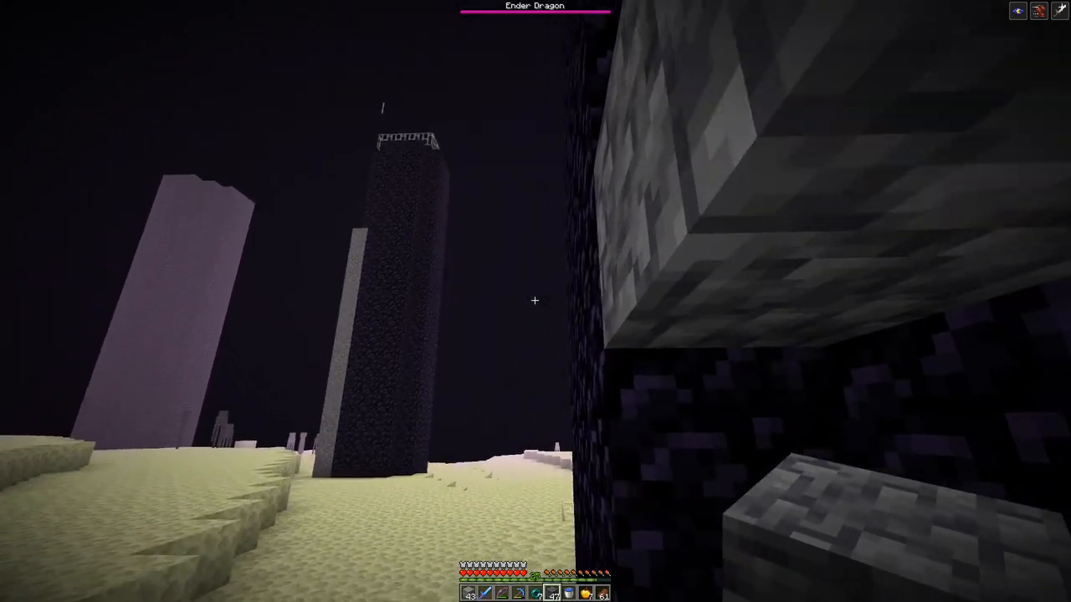
pyautogui.moveTo(535, 301)
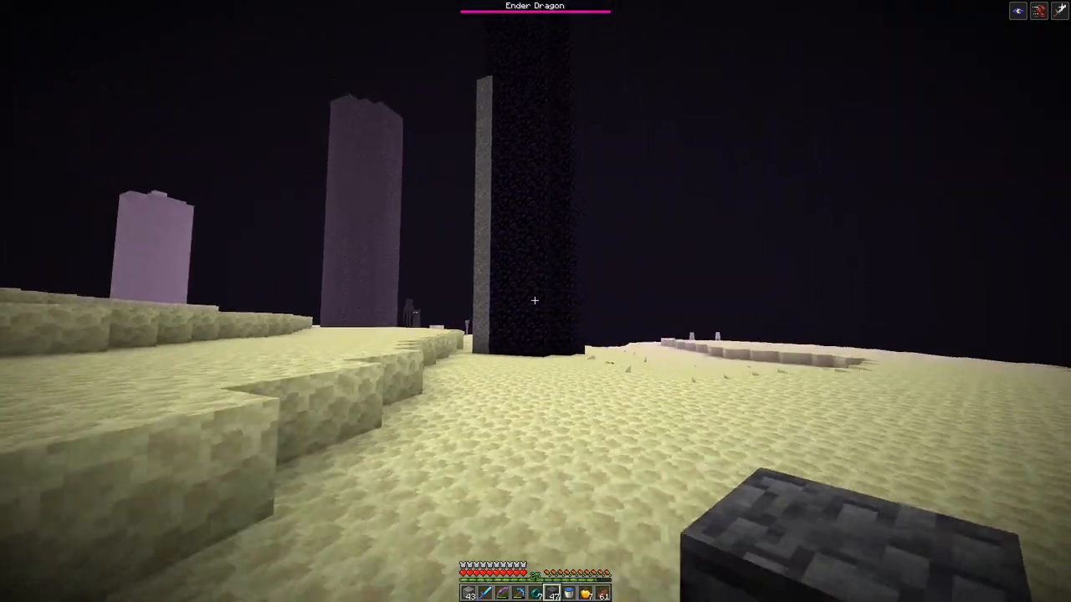
pyautogui.moveTo(535, 301)
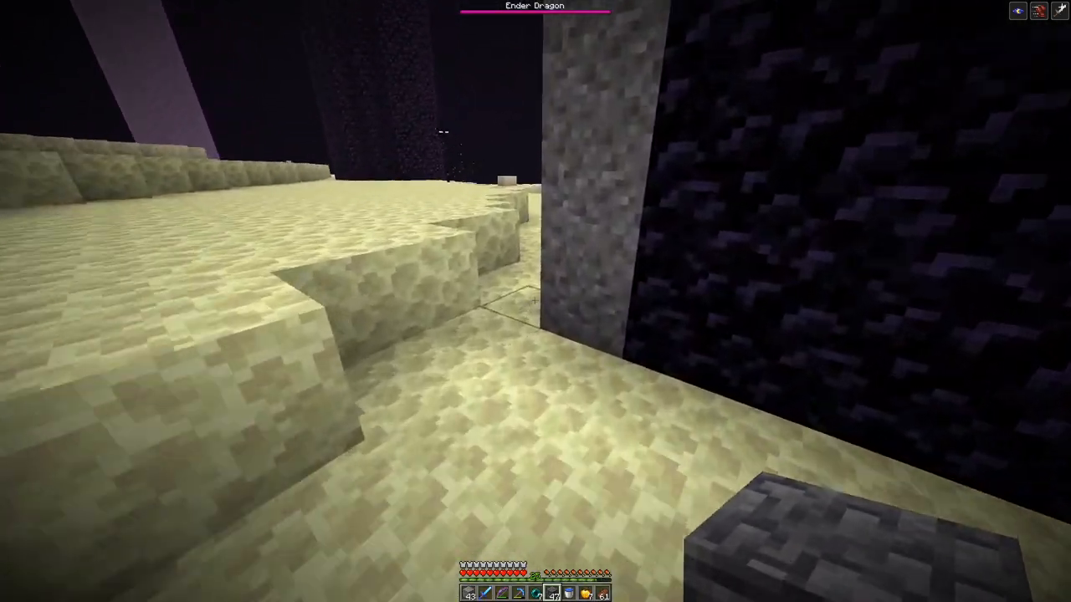
pyautogui.moveTo(536, 301)
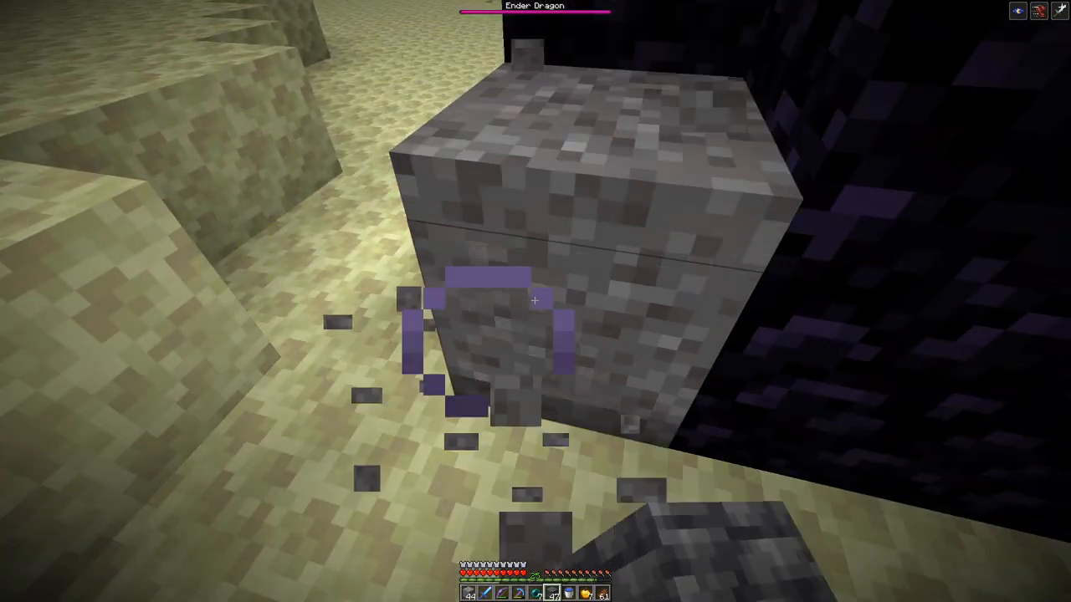
pyautogui.moveTo(536, 301)
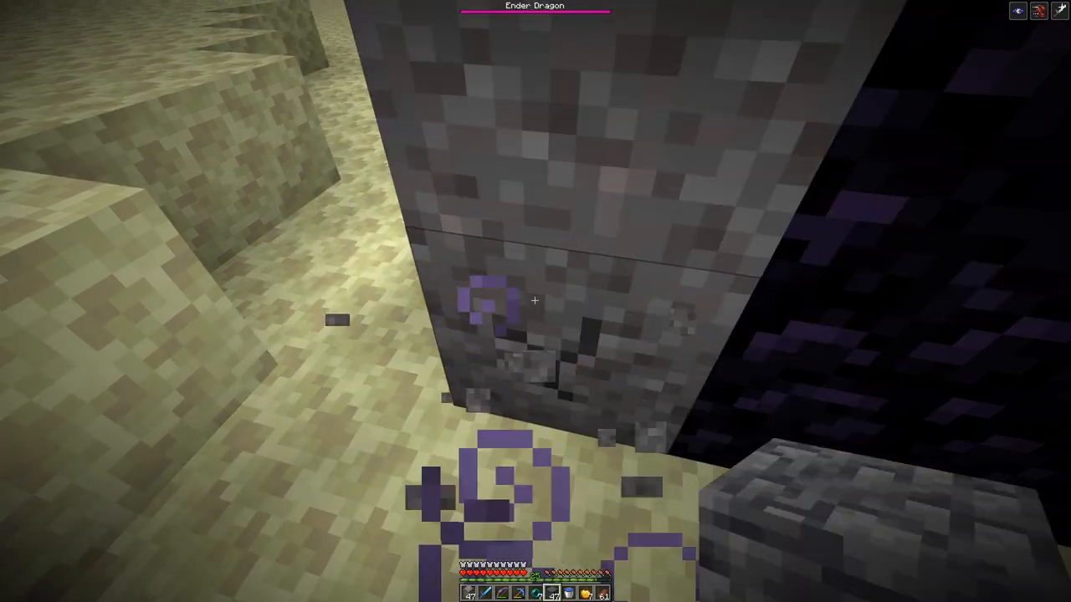
pyautogui.moveTo(535, 301)
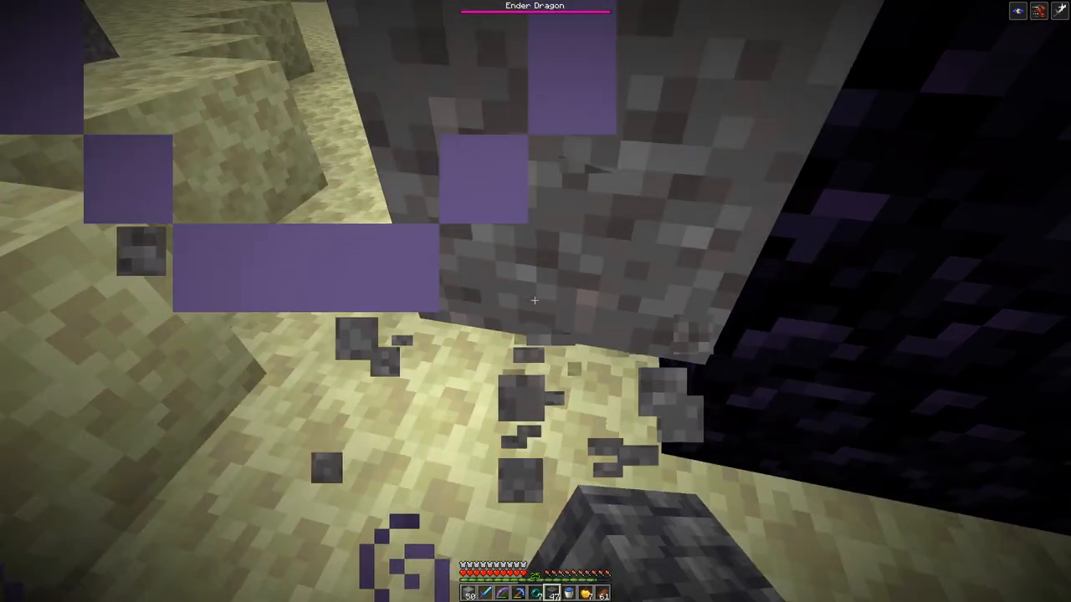
pyautogui.moveTo(535, 301)
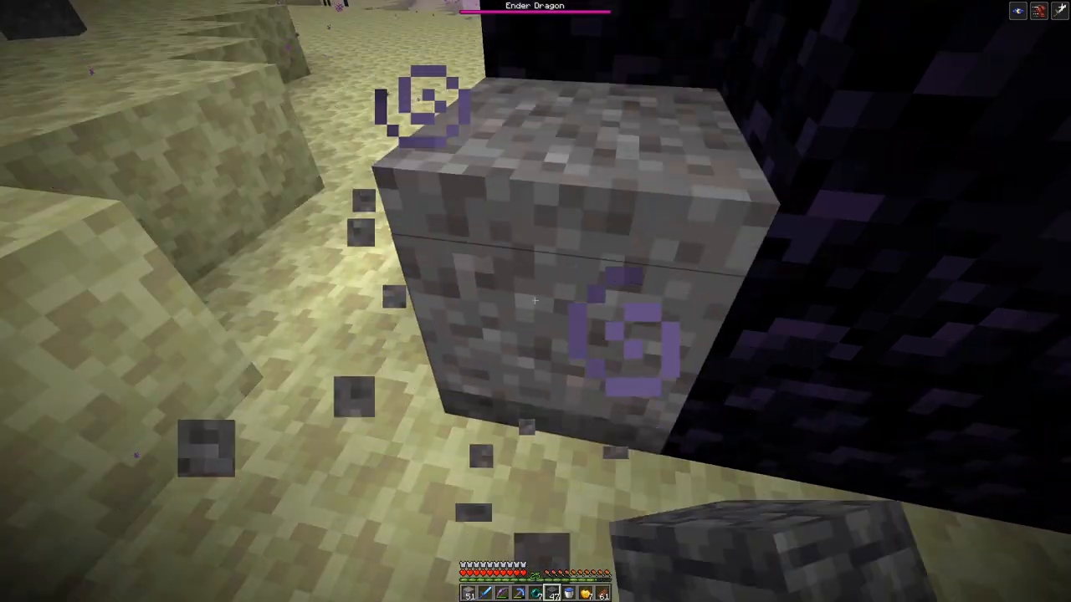
pyautogui.moveTo(535, 301)
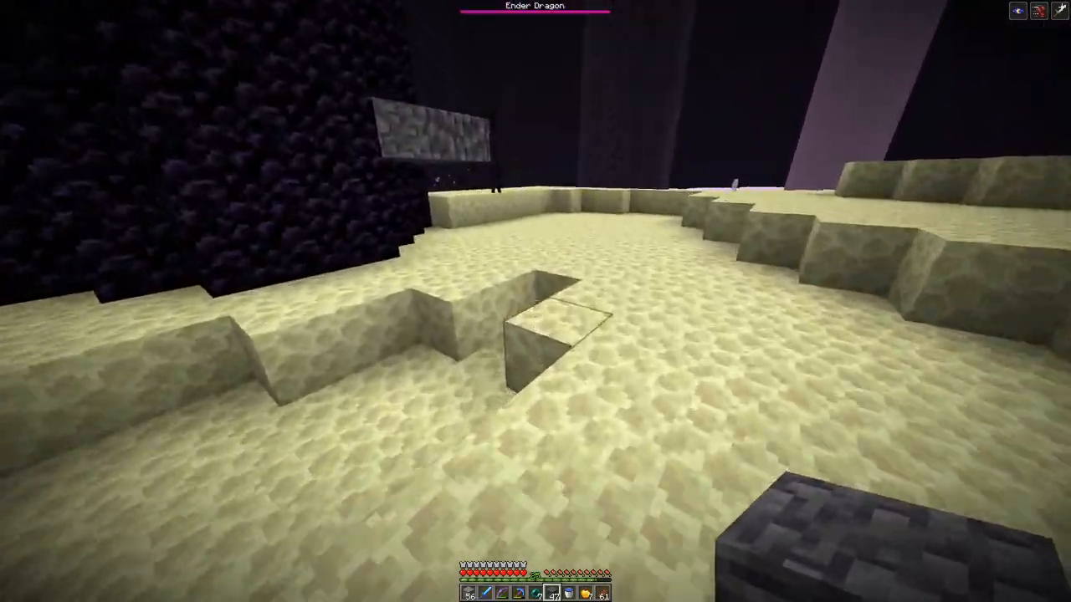
pyautogui.moveTo(535, 301)
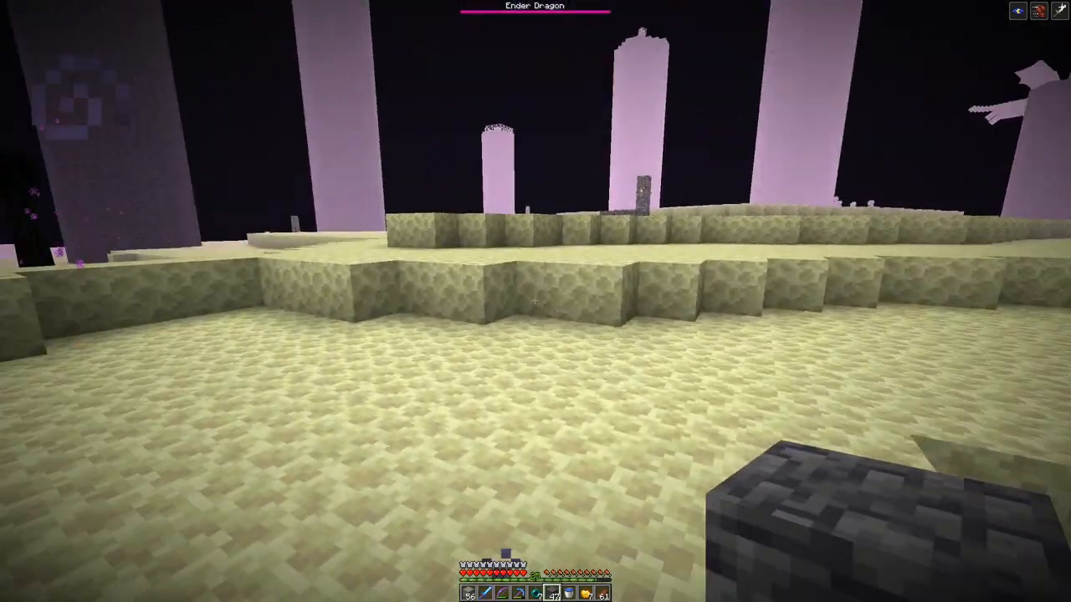
pyautogui.moveTo(536, 301)
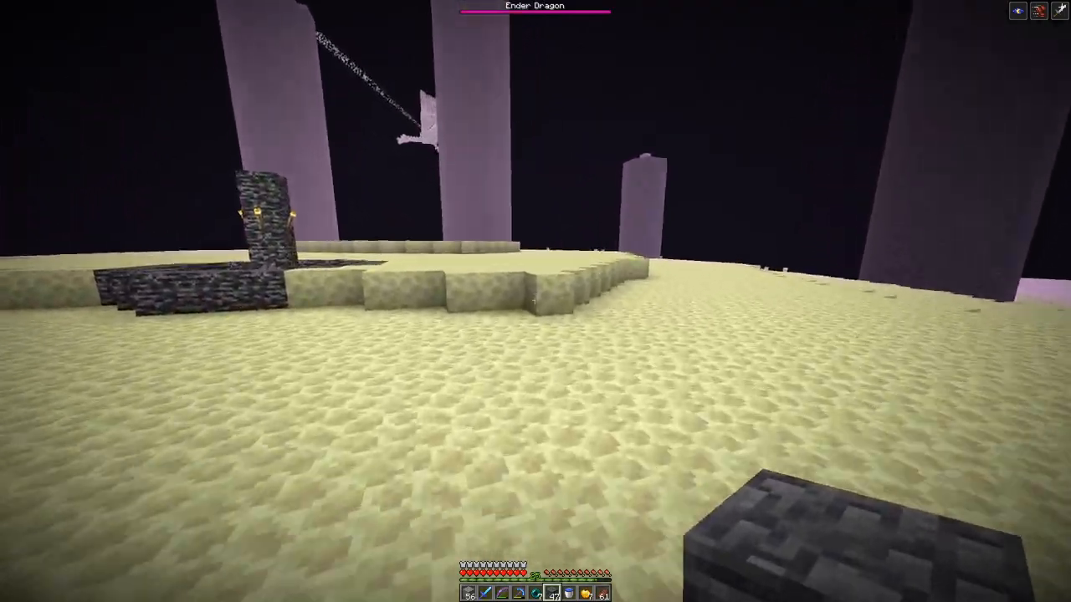
pyautogui.moveTo(536, 301)
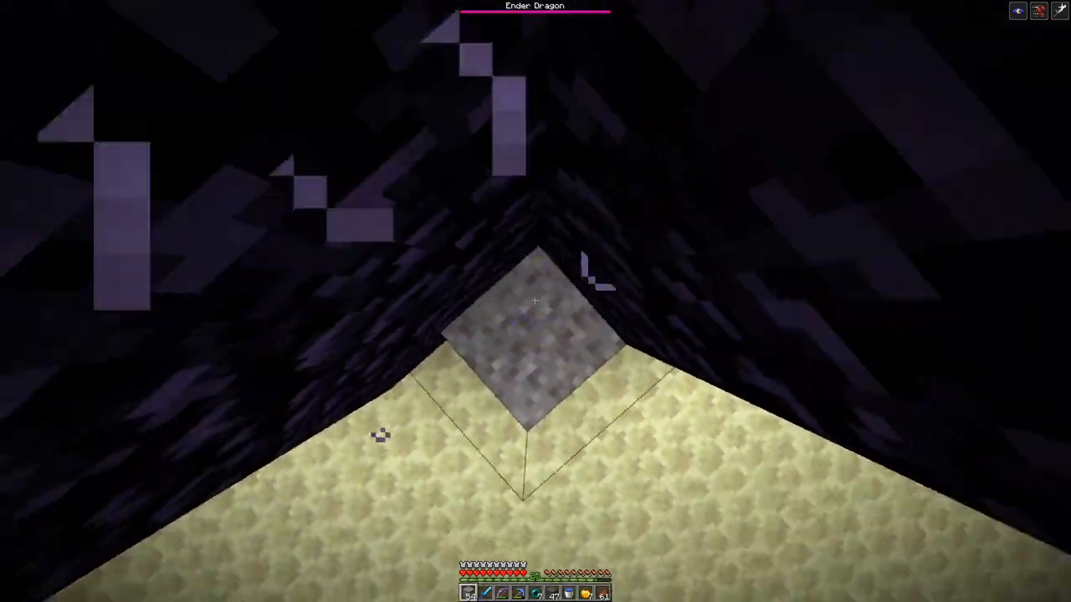
pyautogui.moveTo(535, 301)
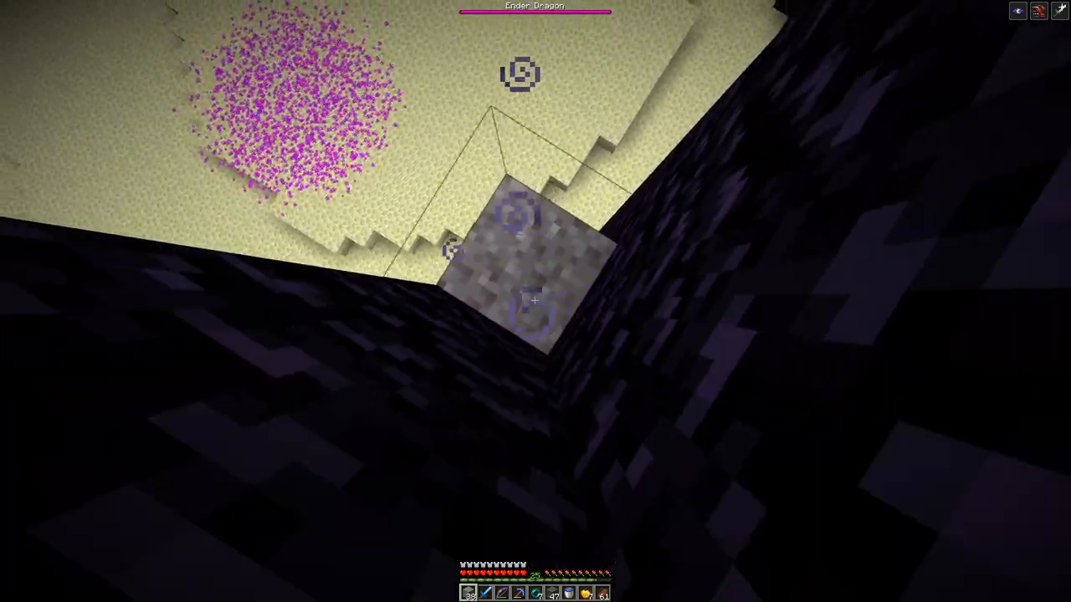
pyautogui.moveTo(536, 301)
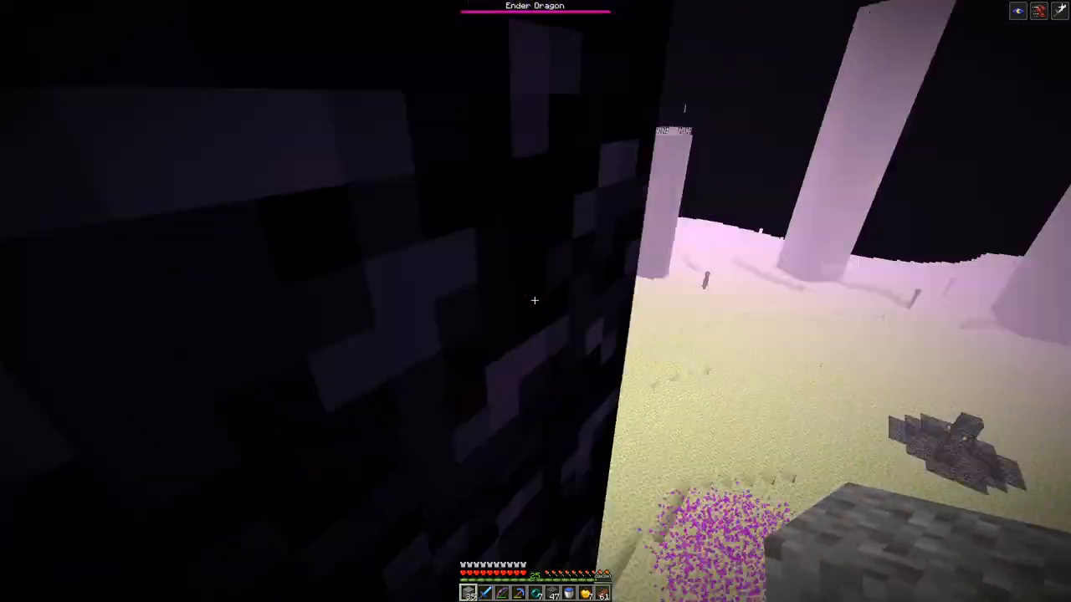
pyautogui.moveTo(536, 301)
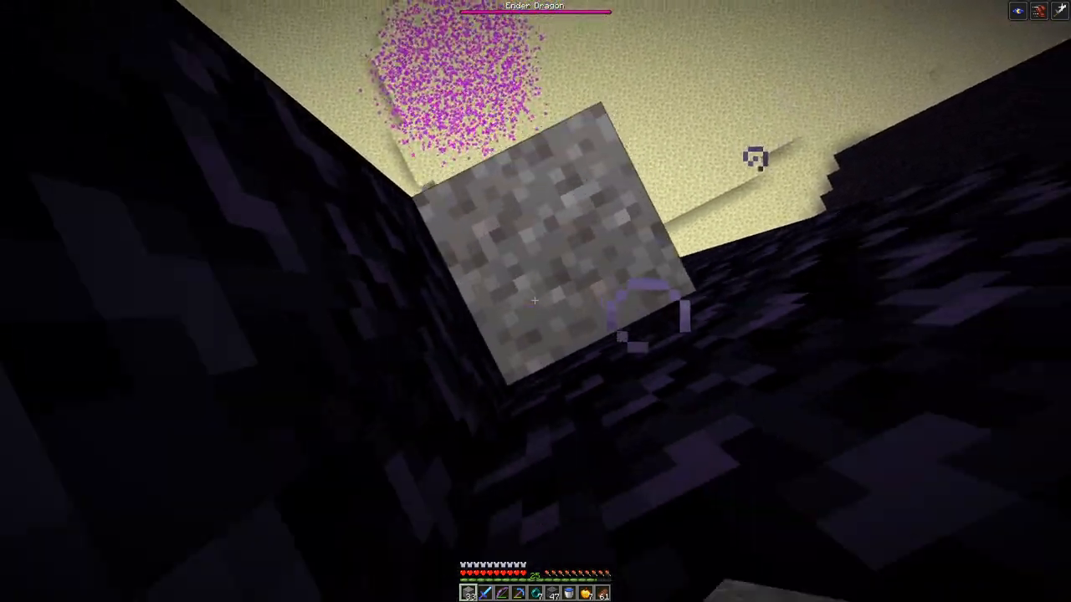
pyautogui.moveTo(535, 302)
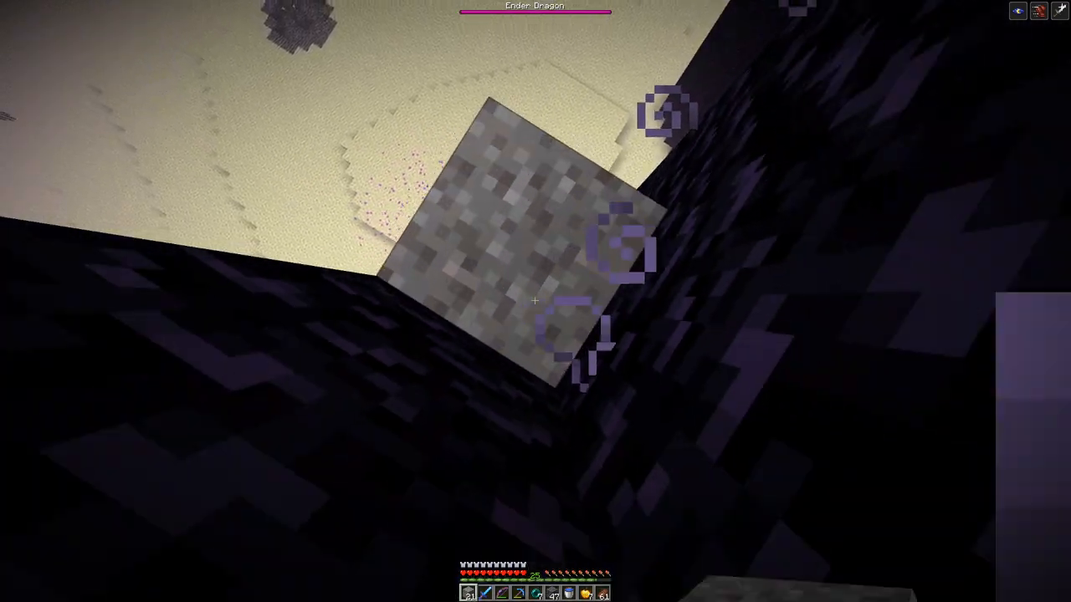
pyautogui.moveTo(536, 301)
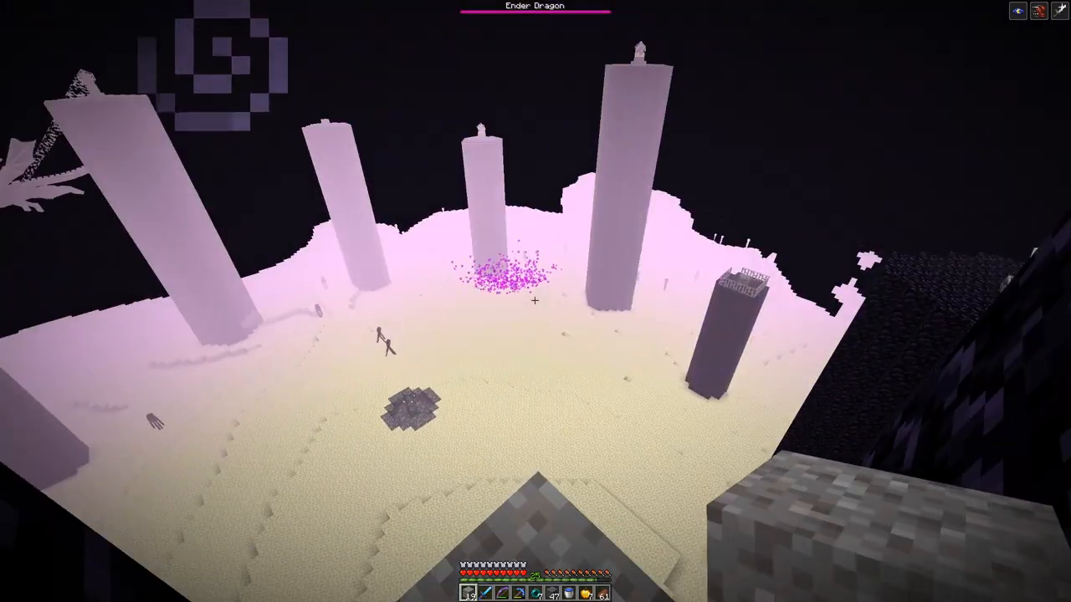
pyautogui.moveTo(536, 301)
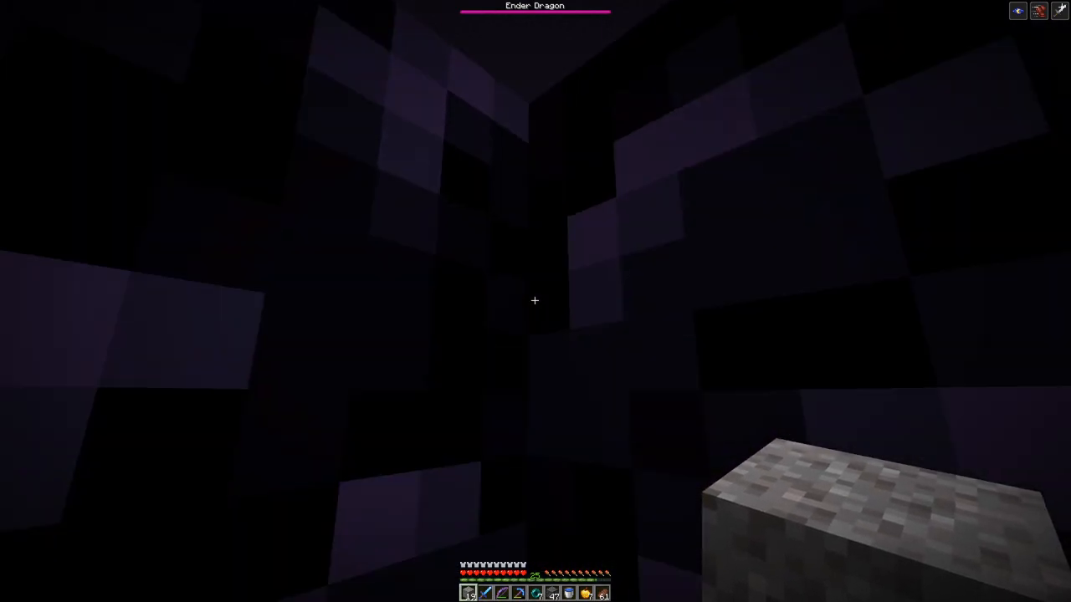
pyautogui.moveTo(536, 302)
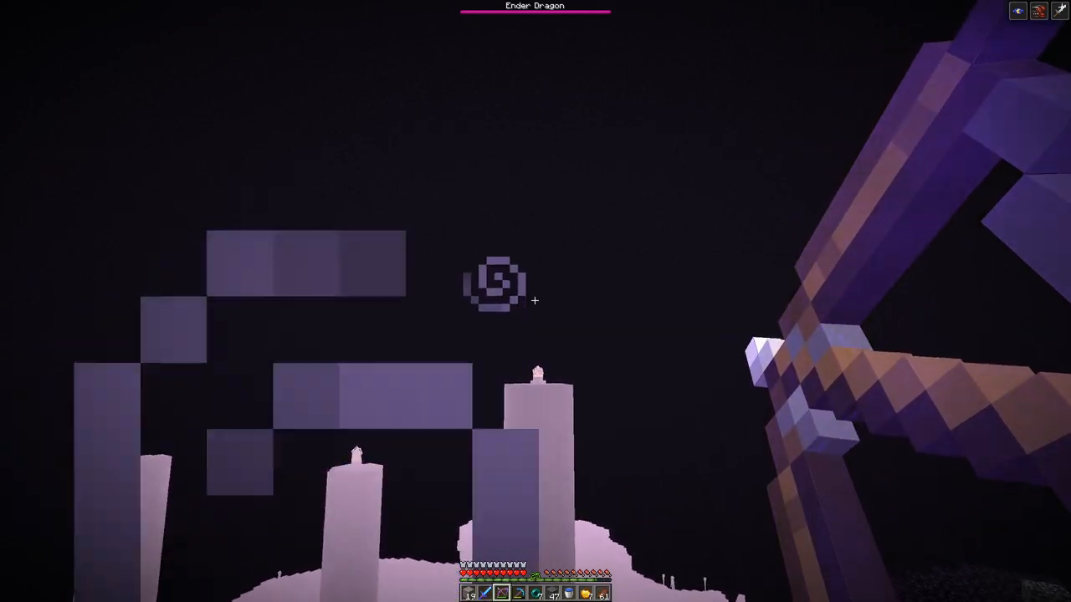
pyautogui.moveTo(536, 301)
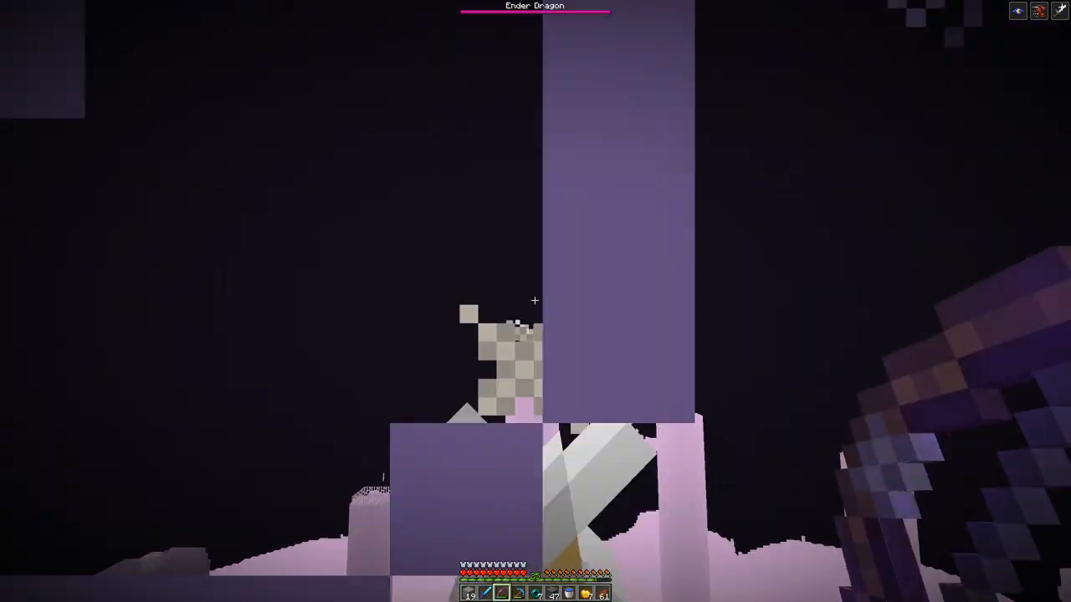
pyautogui.moveTo(535, 301)
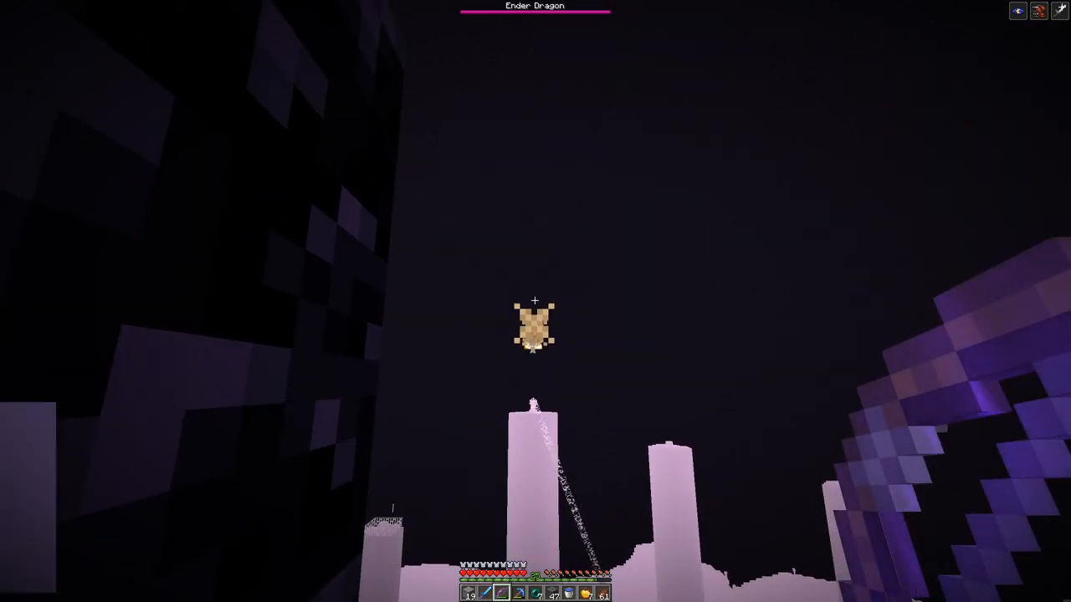
pyautogui.moveTo(535, 302)
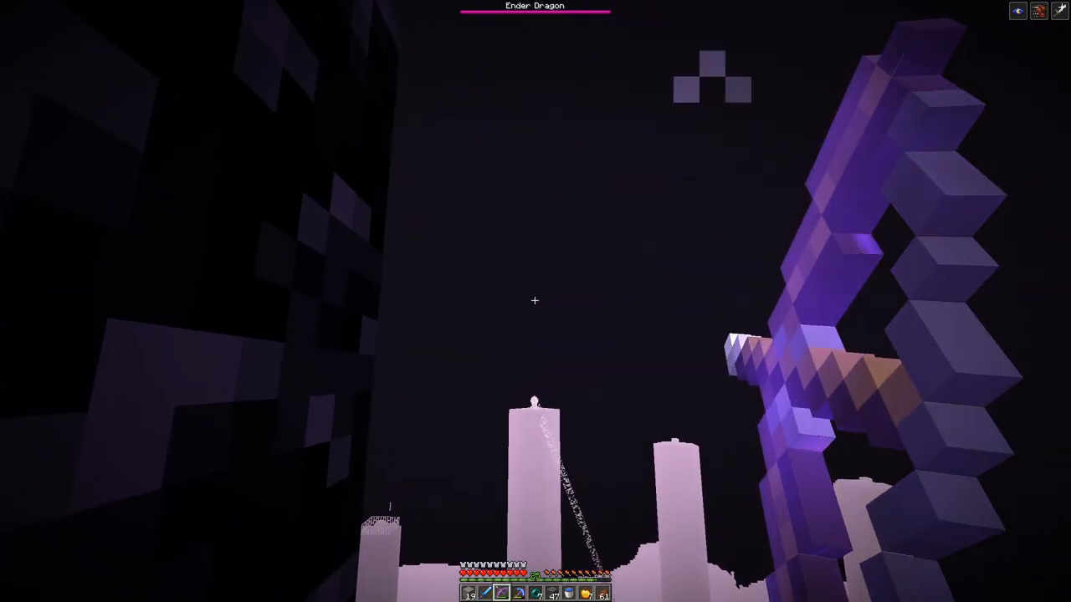
pyautogui.moveTo(535, 301)
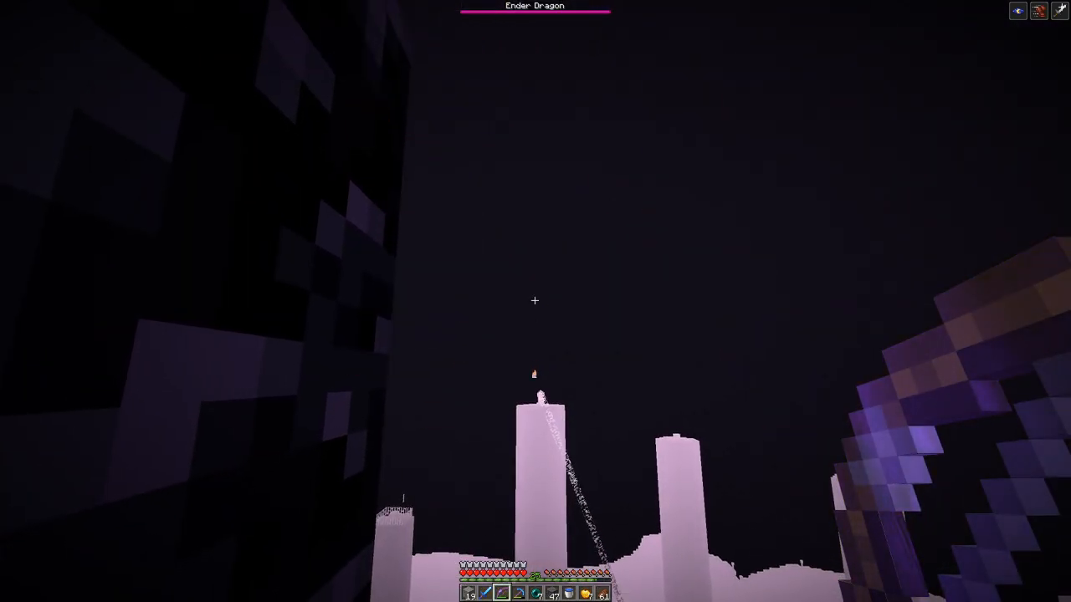
pyautogui.moveTo(535, 301)
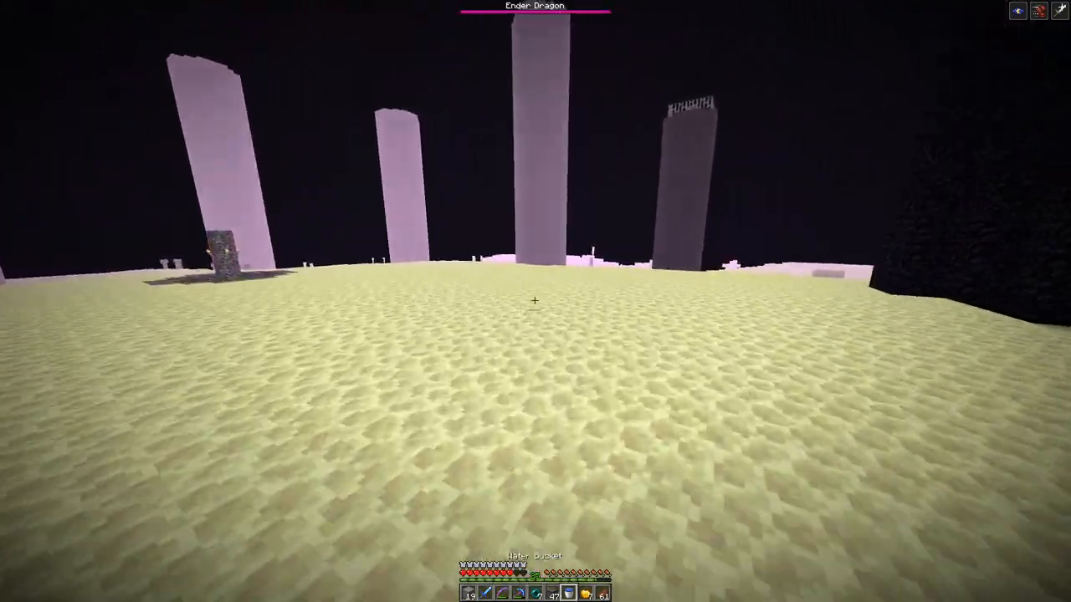
pyautogui.moveTo(535, 301)
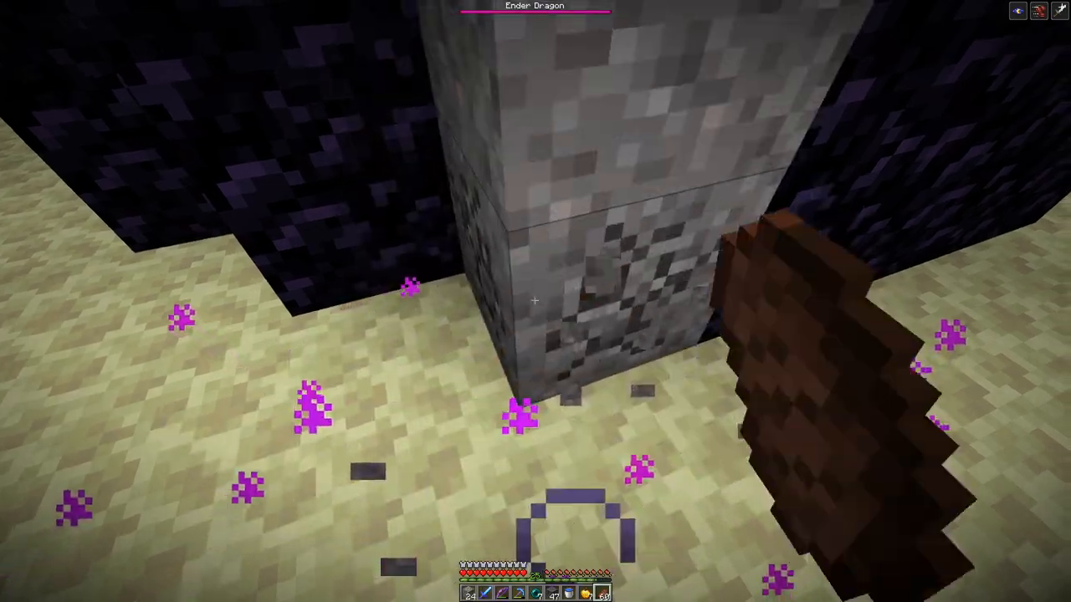
pyautogui.moveTo(535, 301)
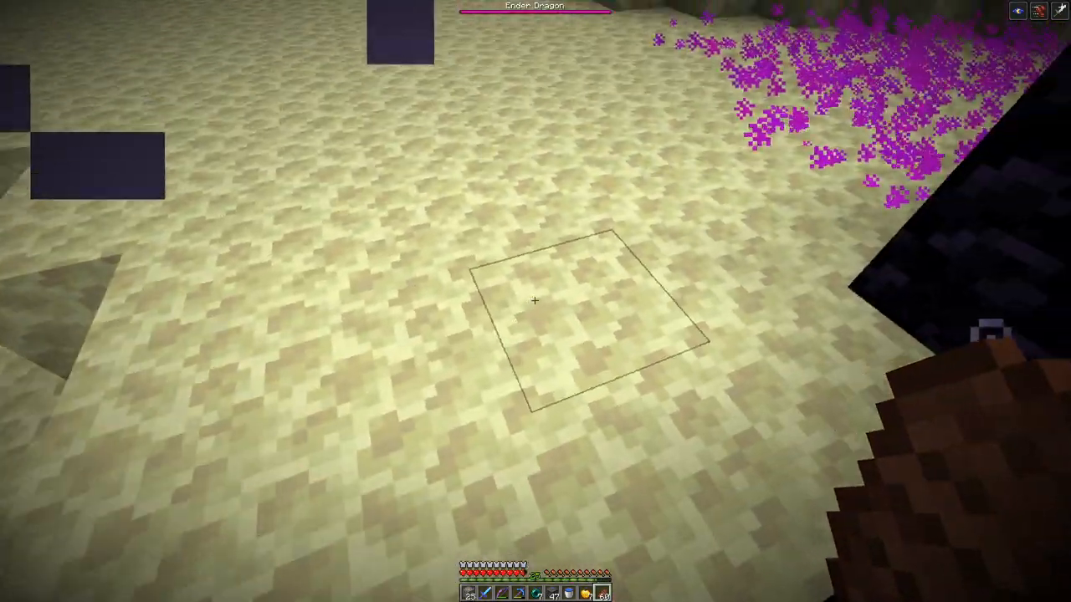
pyautogui.moveTo(536, 301)
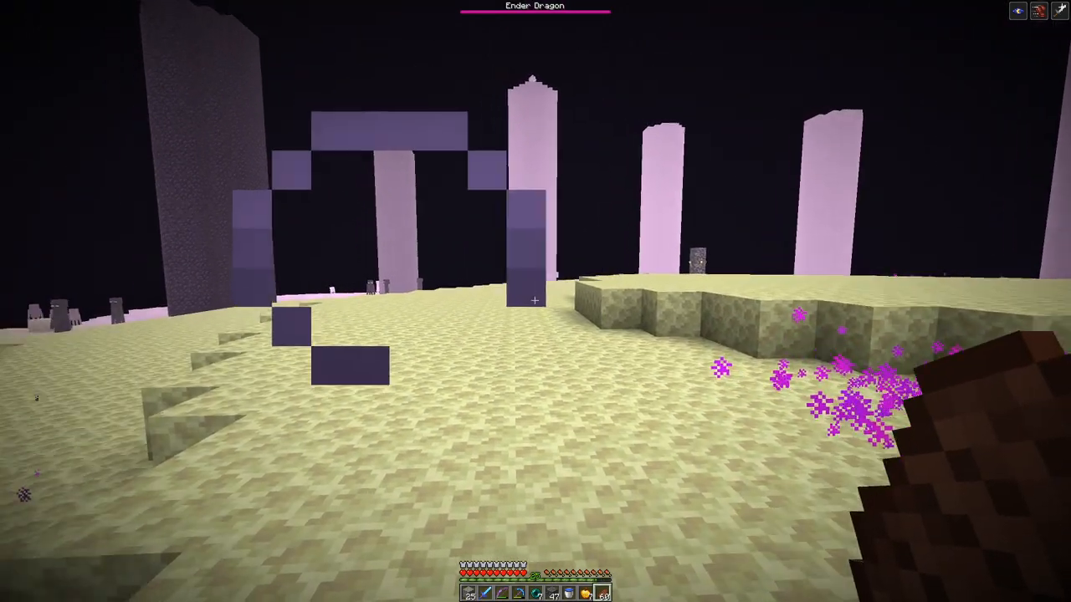
pyautogui.moveTo(535, 302)
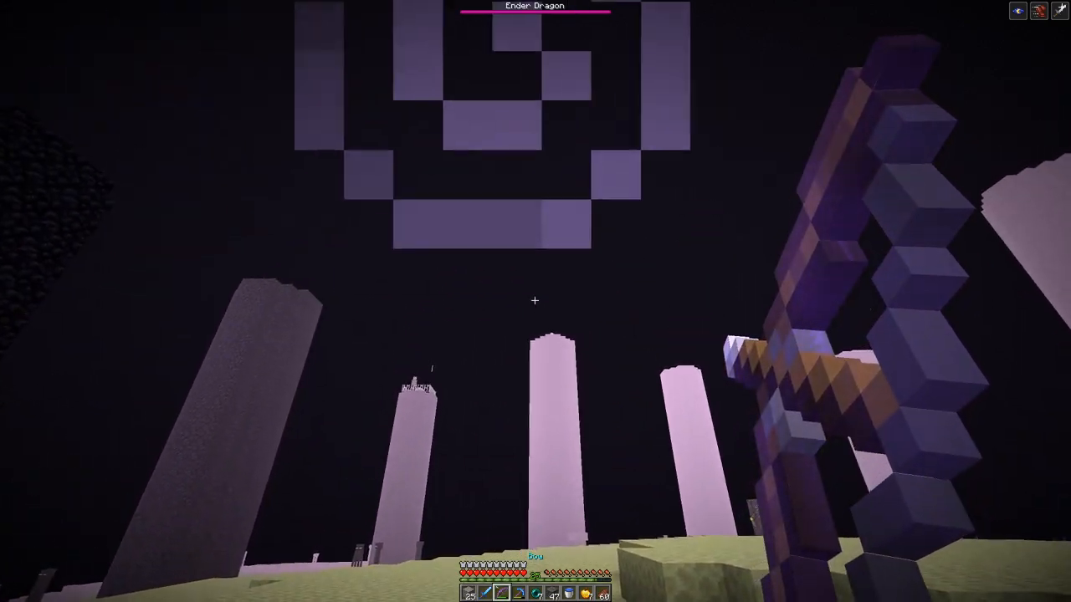
pyautogui.moveTo(536, 301)
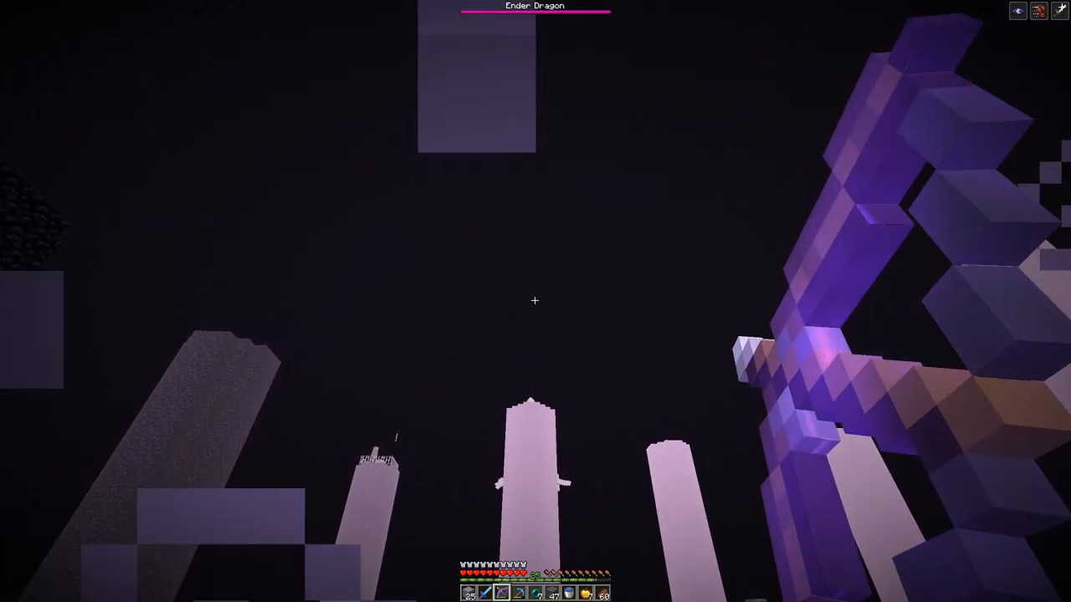
pyautogui.moveTo(534, 301)
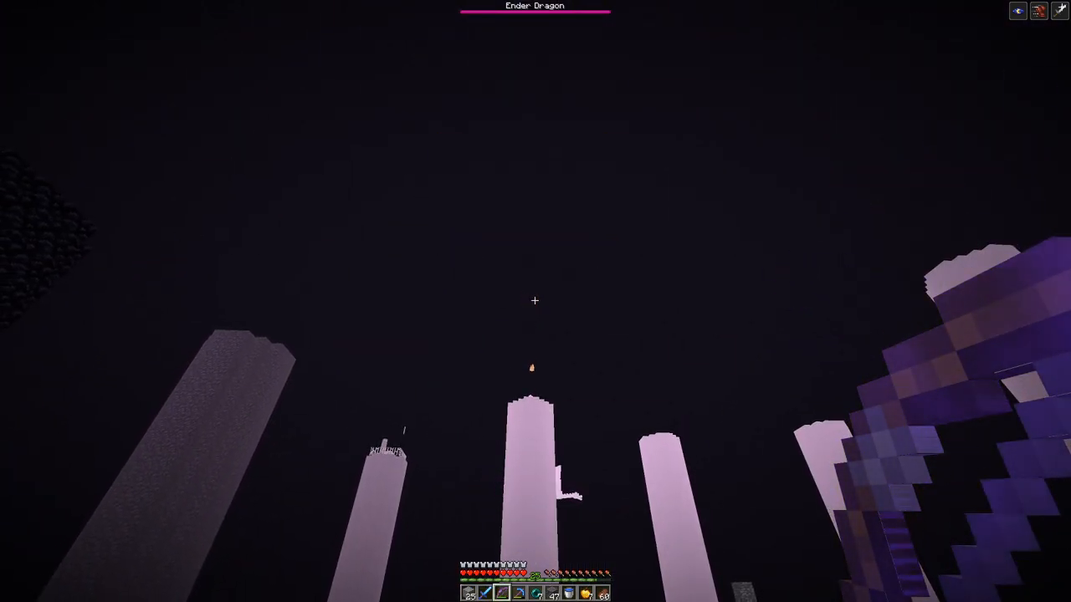
pyautogui.moveTo(536, 302)
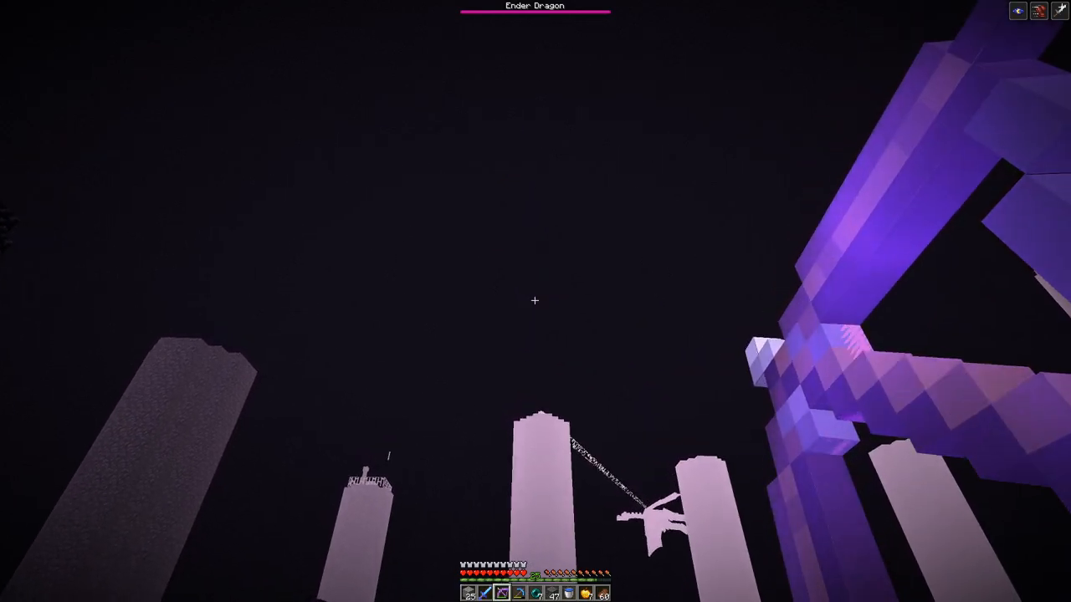
pyautogui.moveTo(535, 300)
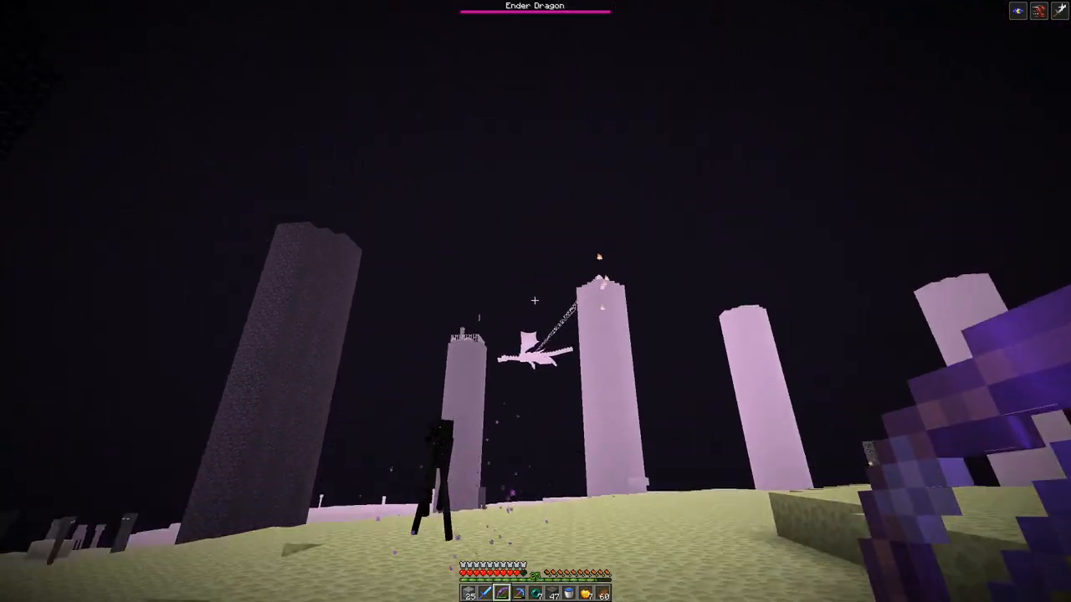
pyautogui.moveTo(535, 301)
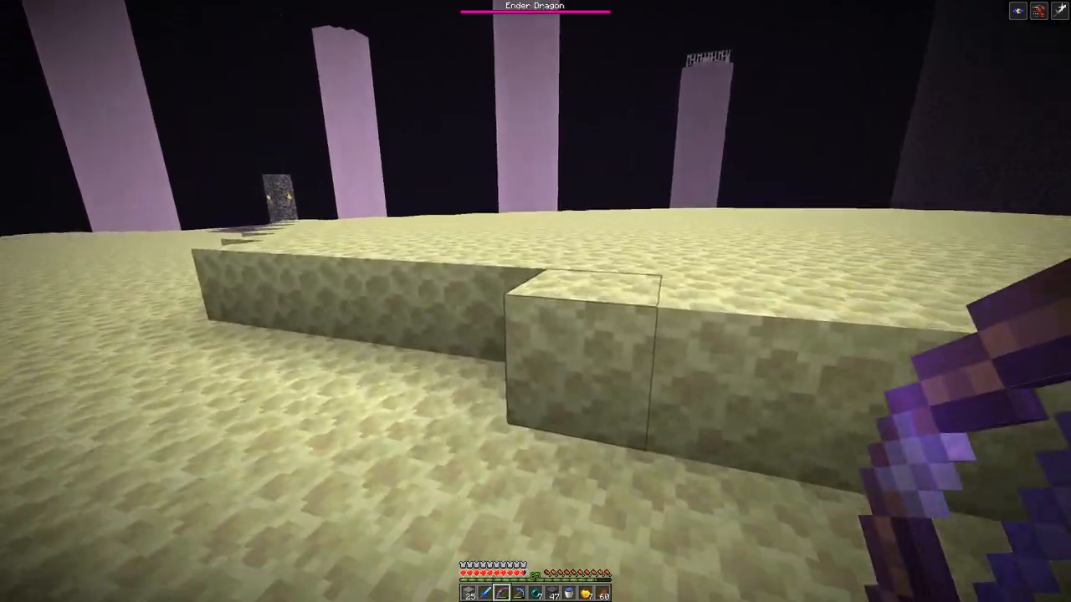
pyautogui.moveTo(535, 301)
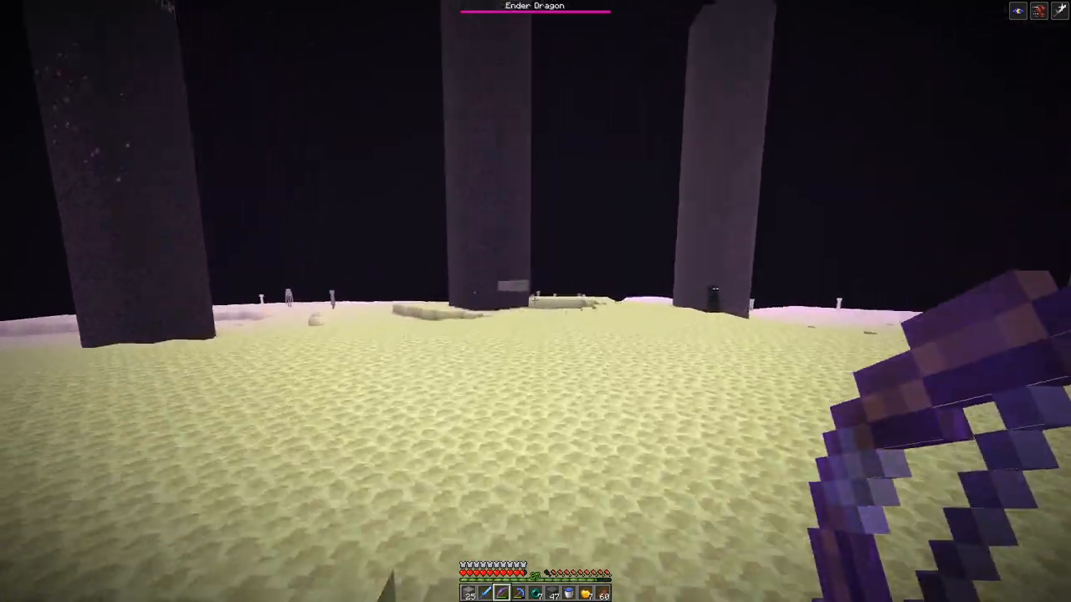
pyautogui.moveTo(536, 301)
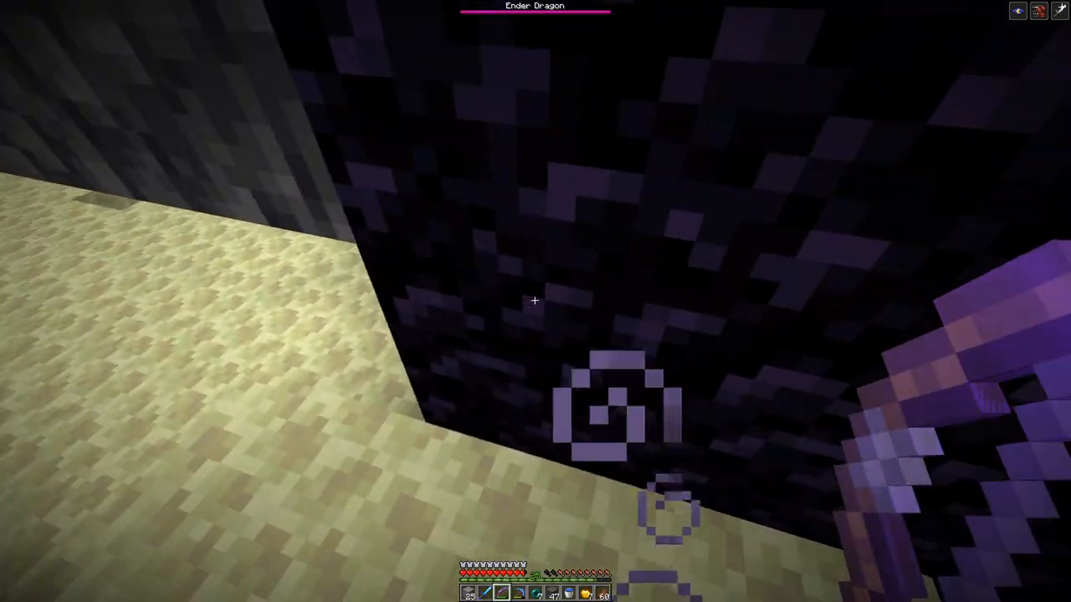
pyautogui.moveTo(535, 301)
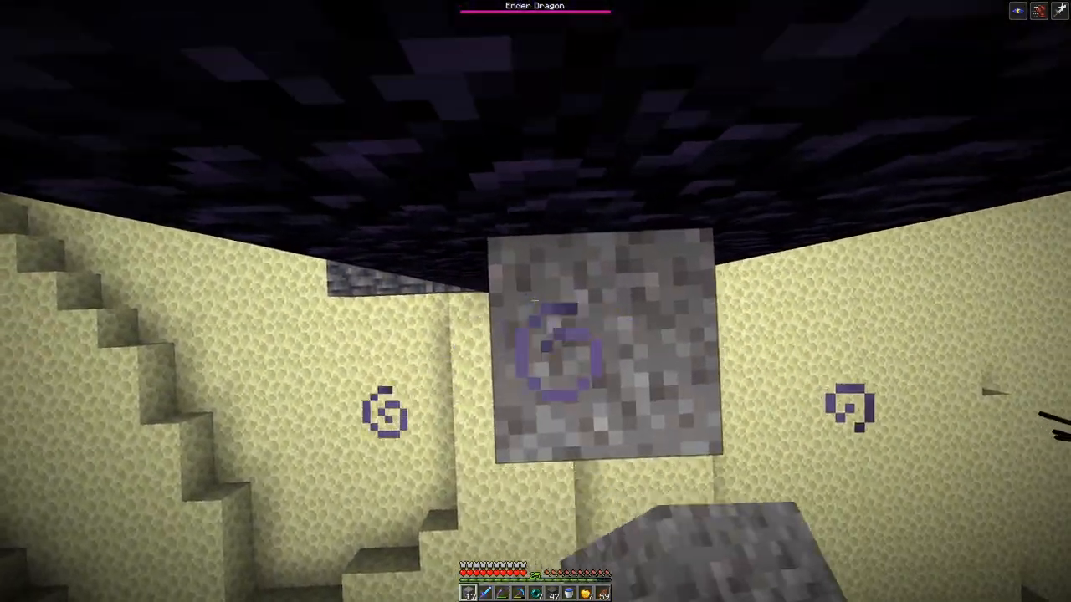
pyautogui.moveTo(535, 301)
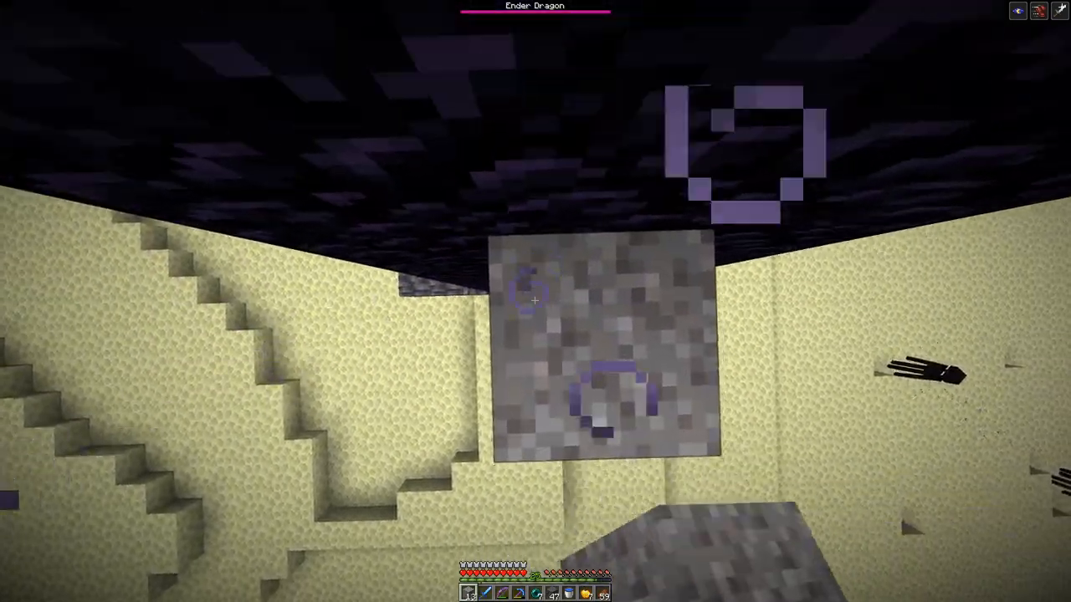
pyautogui.moveTo(535, 301)
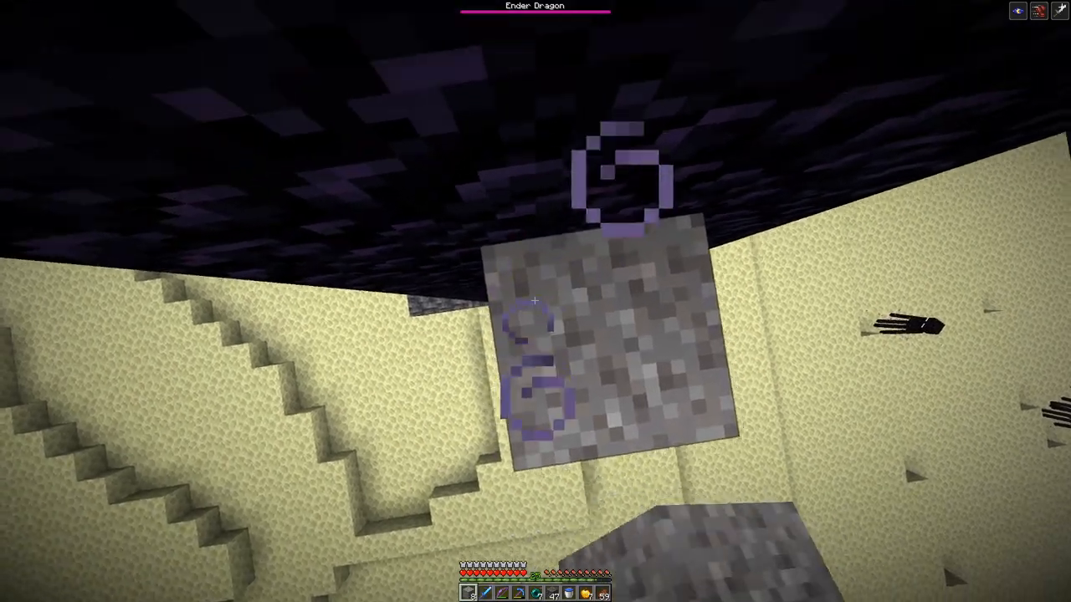
pyautogui.moveTo(535, 301)
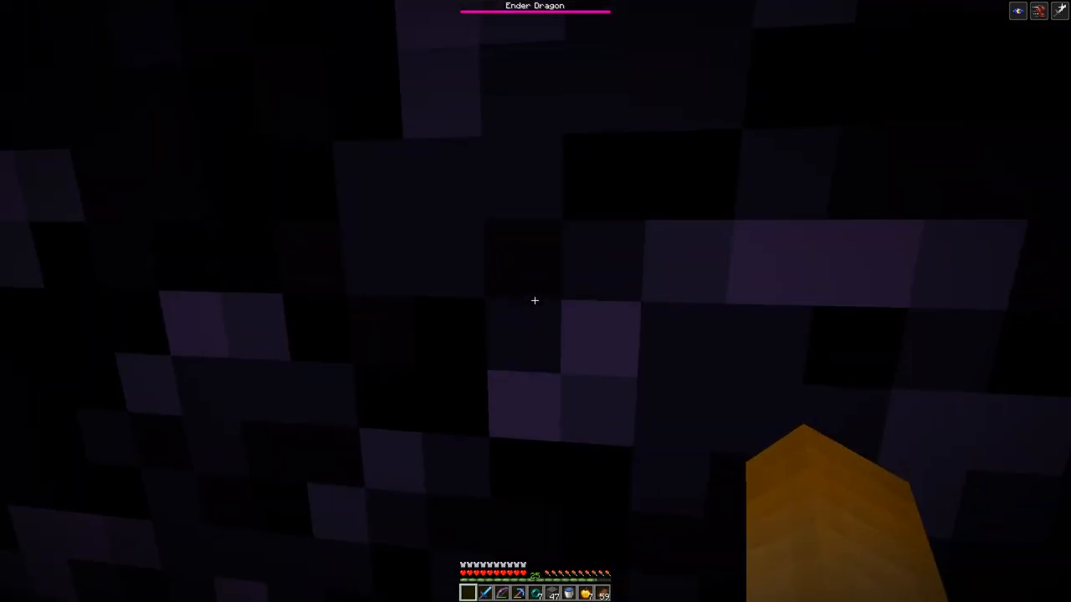
pyautogui.moveTo(535, 301)
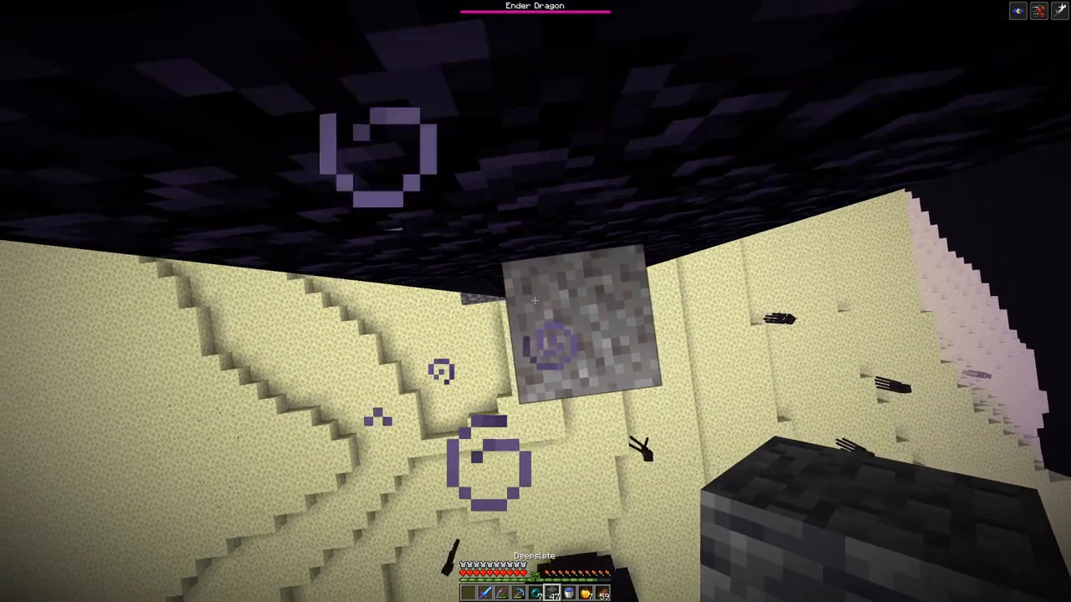
pyautogui.moveTo(536, 301)
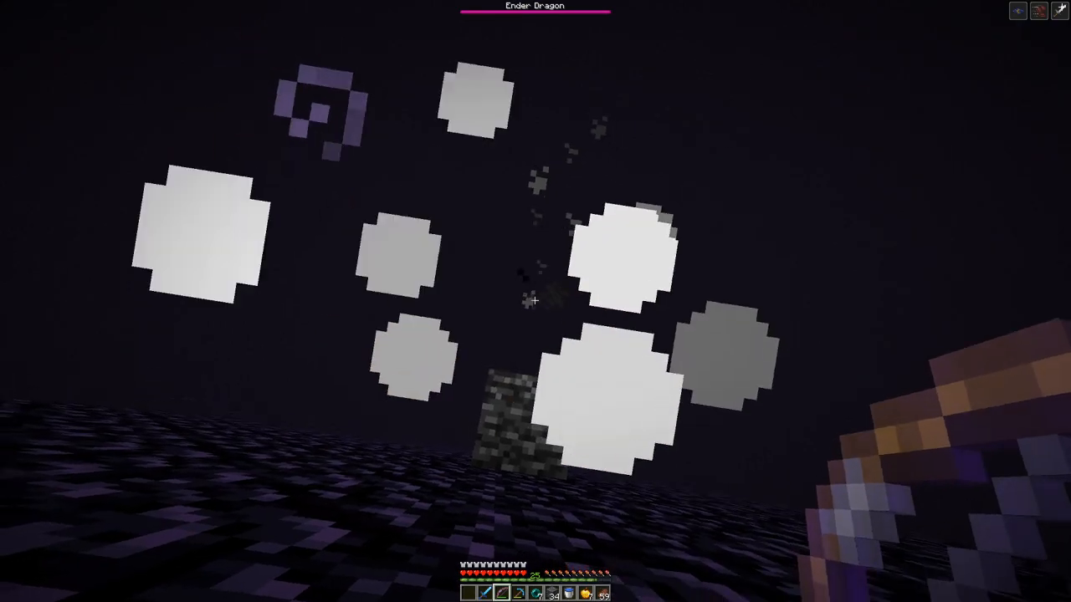
pyautogui.moveTo(536, 301)
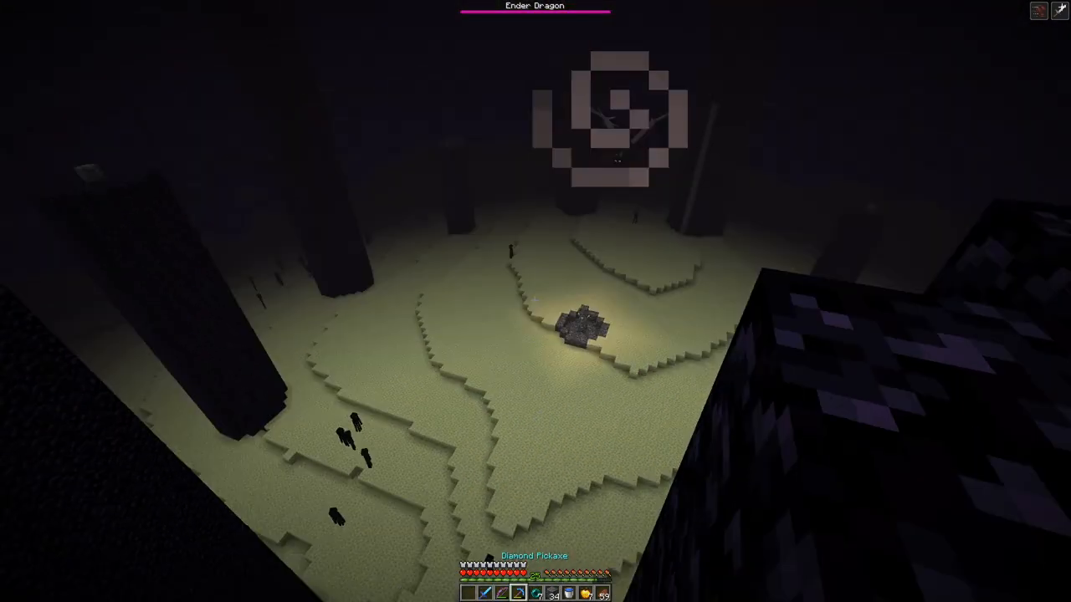
pyautogui.moveTo(535, 301)
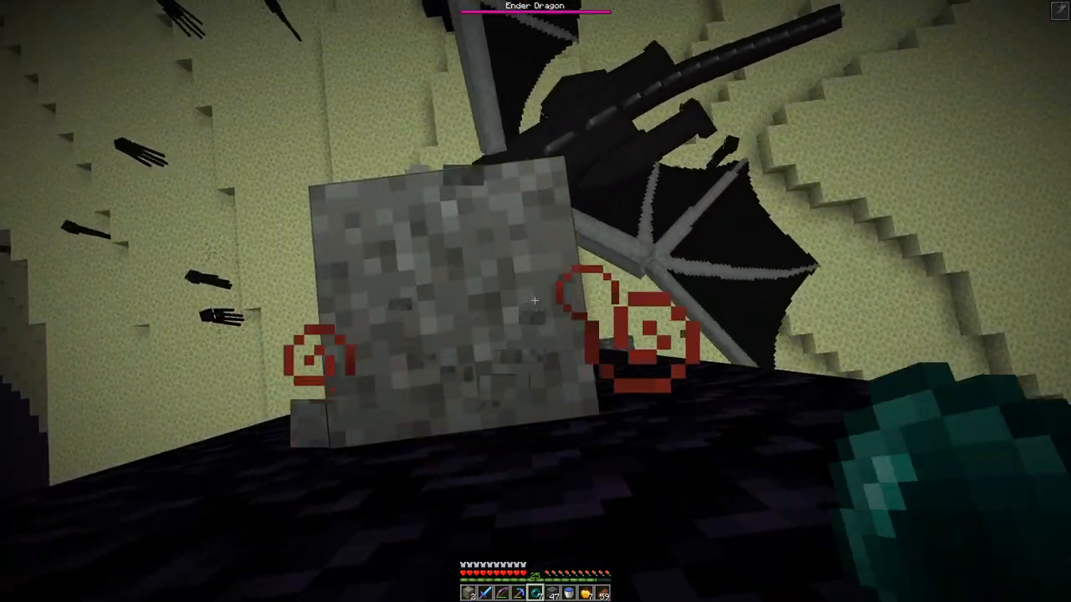
pyautogui.moveTo(536, 301)
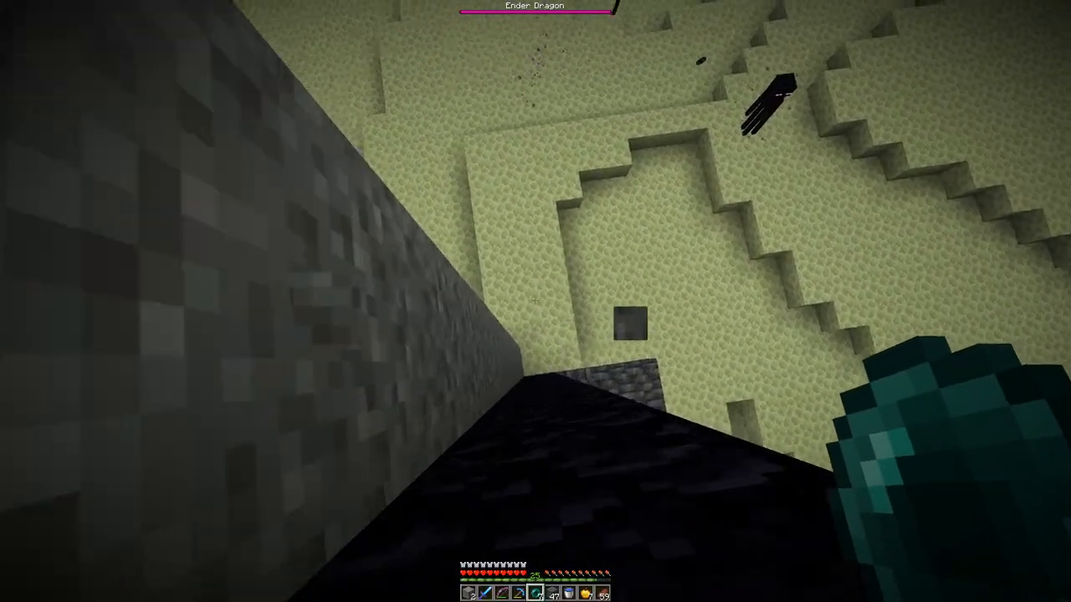
pyautogui.moveTo(535, 302)
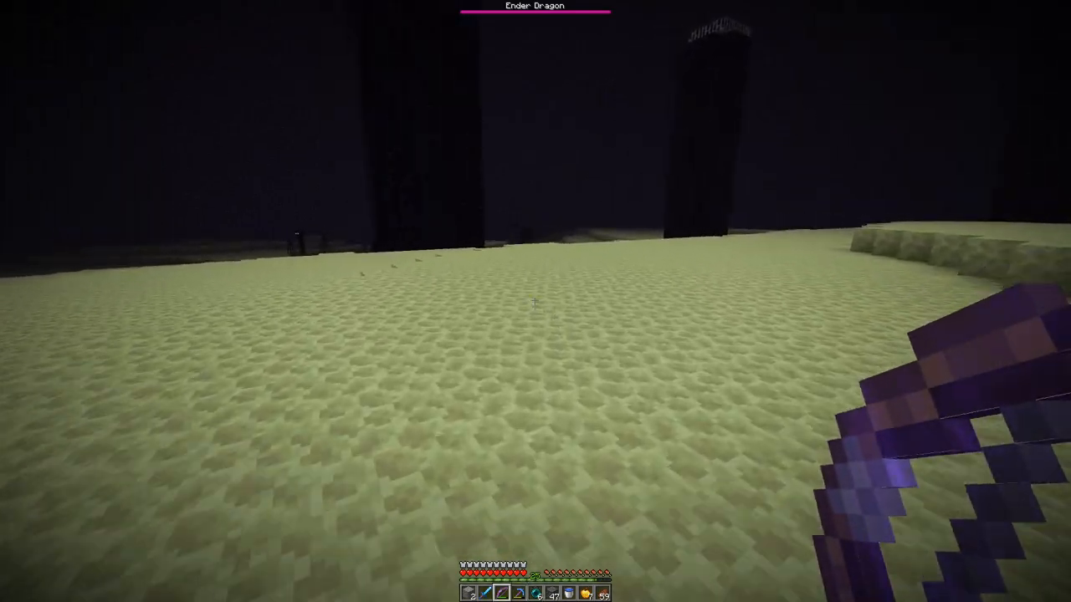
pyautogui.moveTo(536, 302)
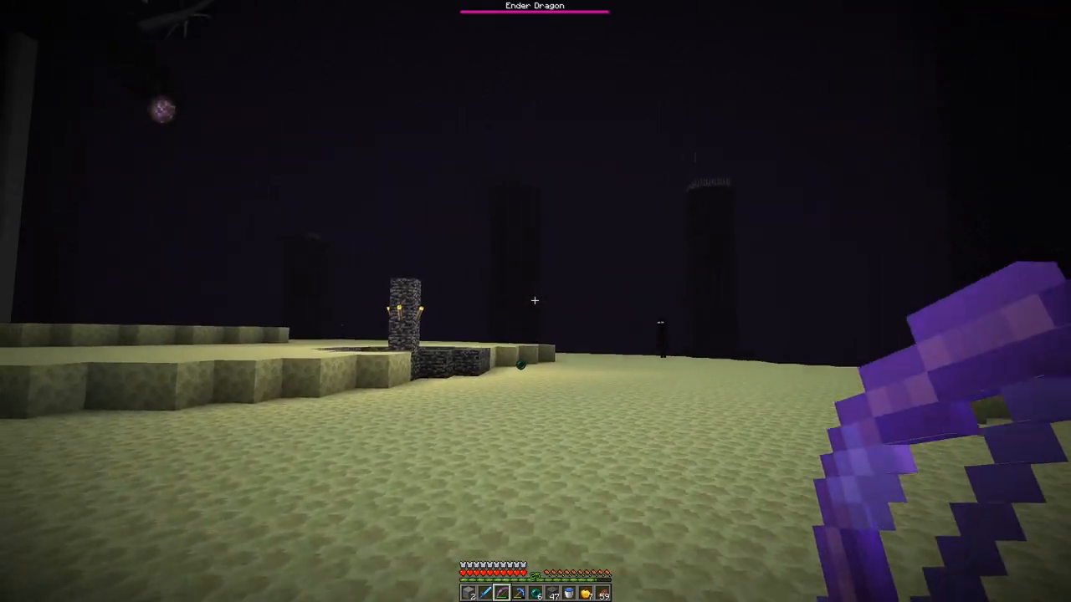
pyautogui.moveTo(536, 301)
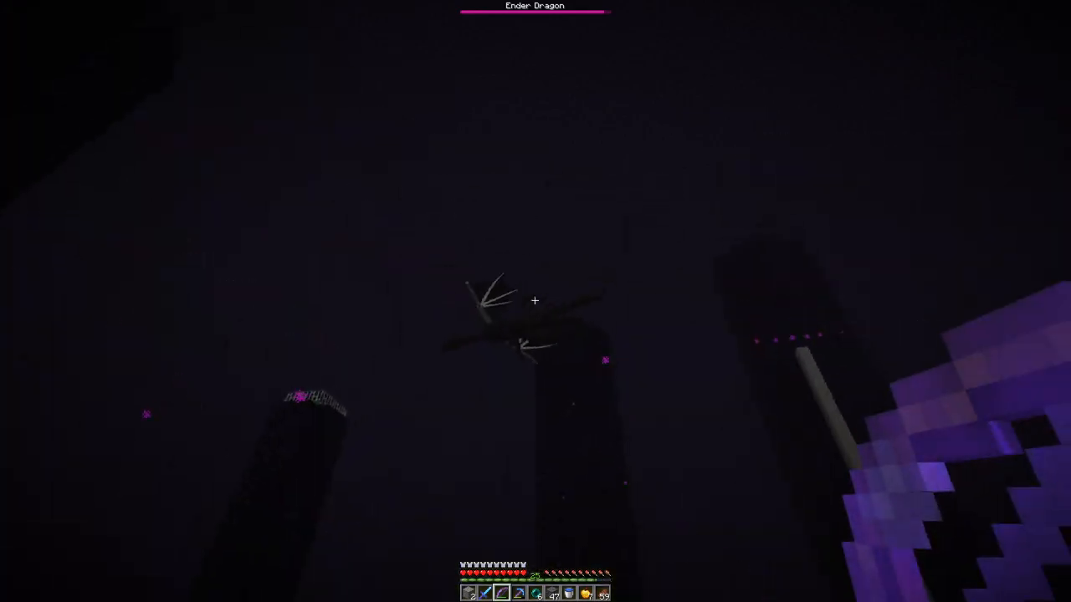
pyautogui.moveTo(536, 302)
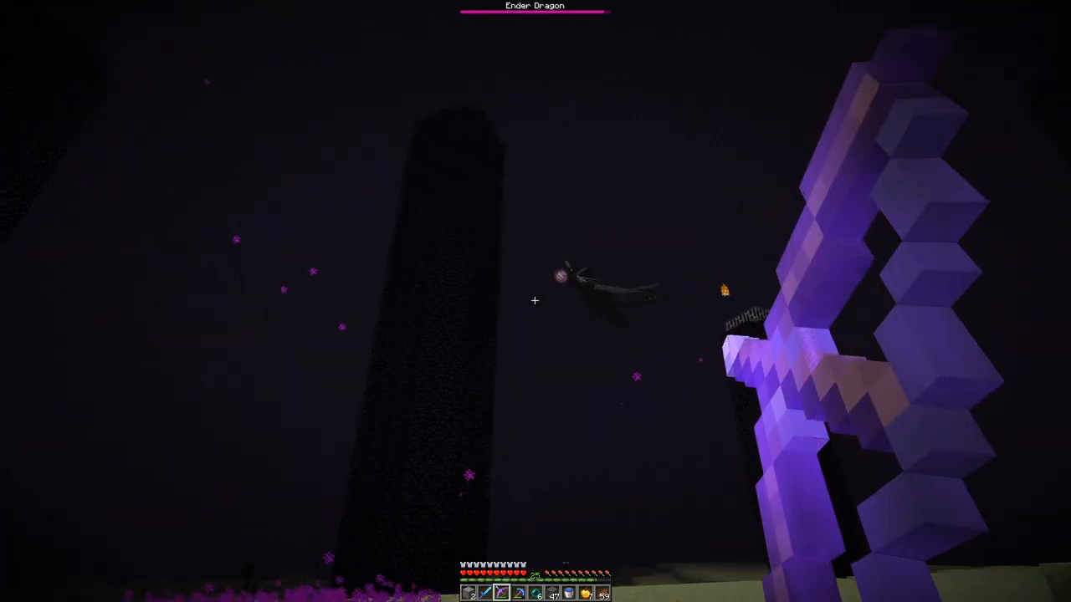
pyautogui.moveTo(536, 302)
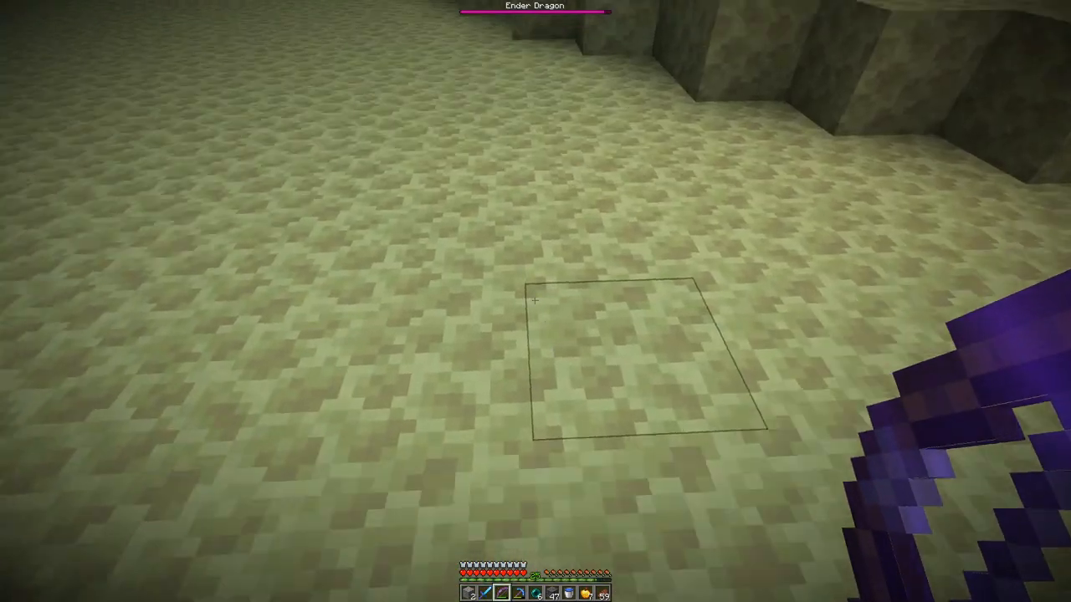
pyautogui.moveTo(535, 302)
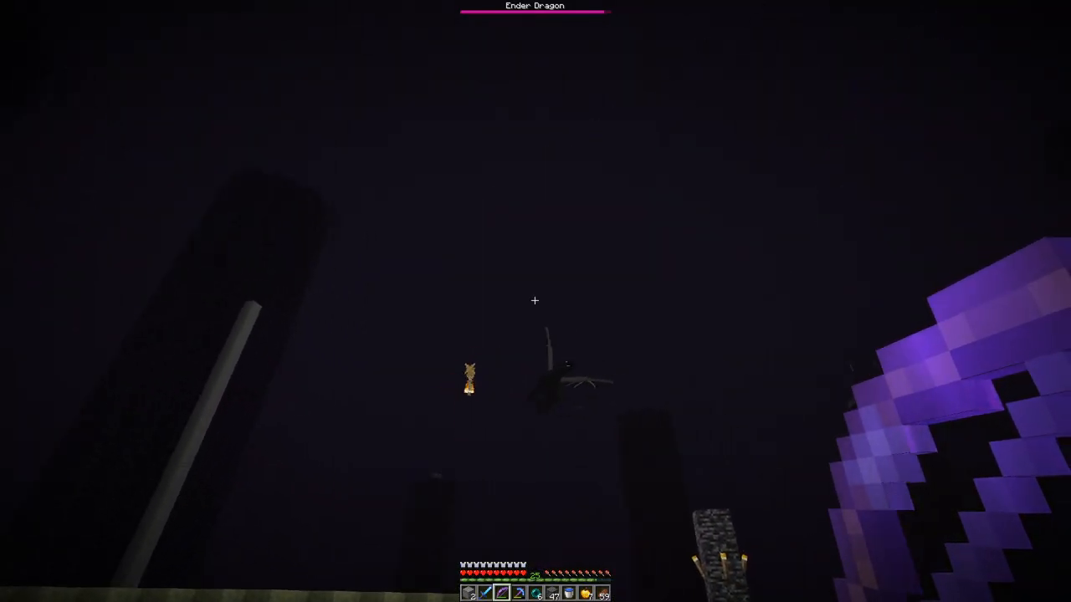
pyautogui.moveTo(536, 301)
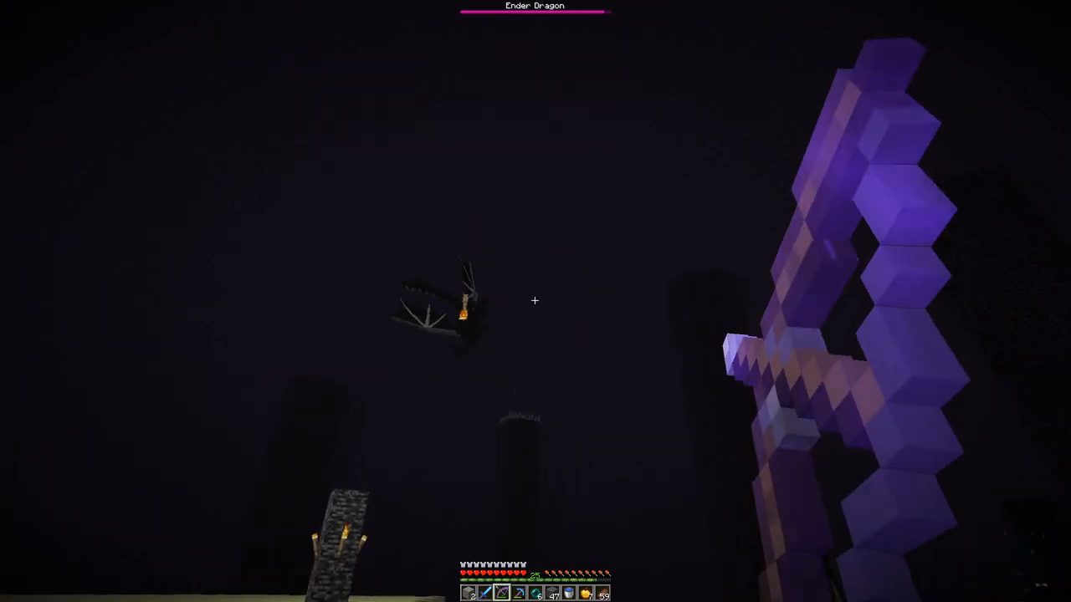
pyautogui.moveTo(535, 301)
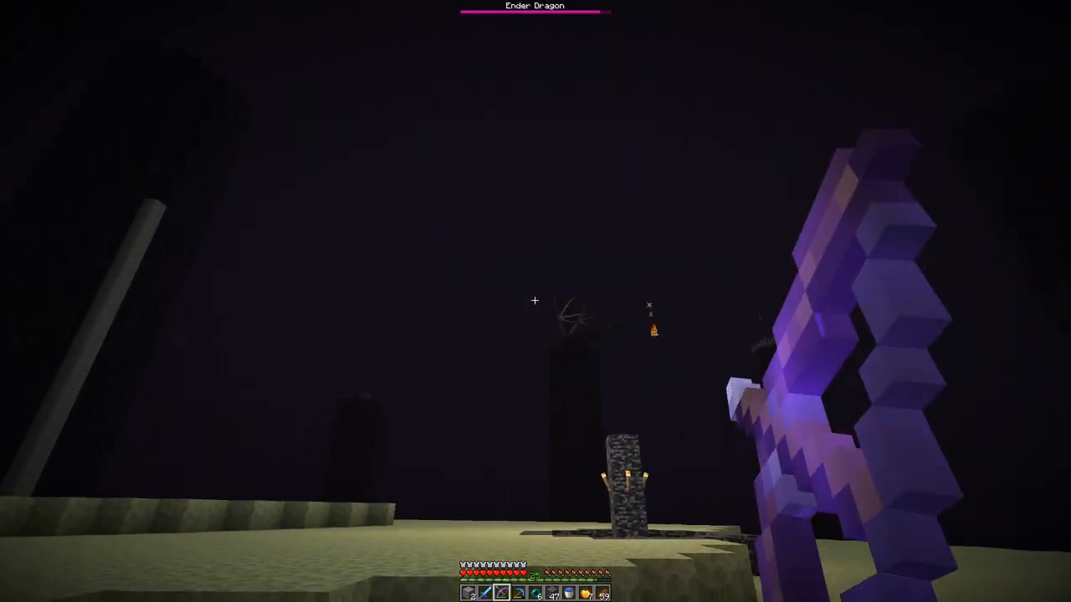
pyautogui.moveTo(536, 301)
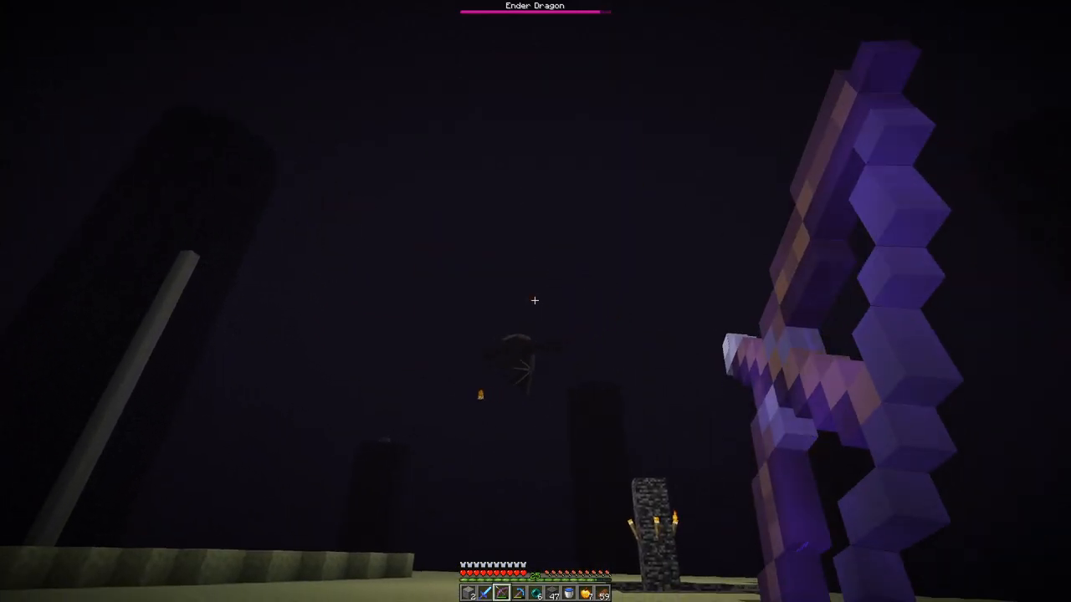
pyautogui.moveTo(535, 301)
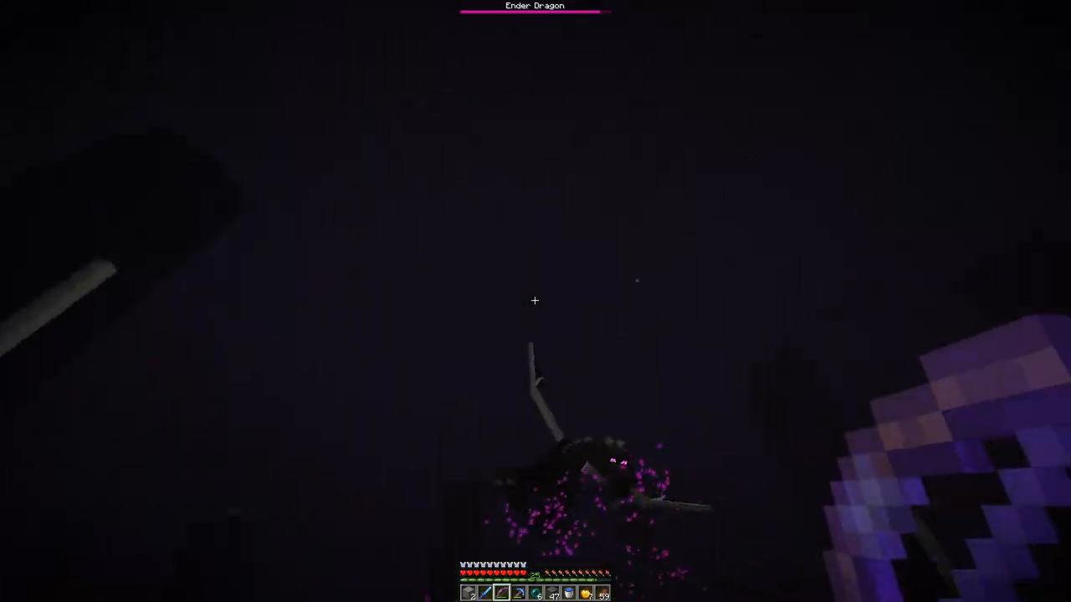
pyautogui.moveTo(535, 301)
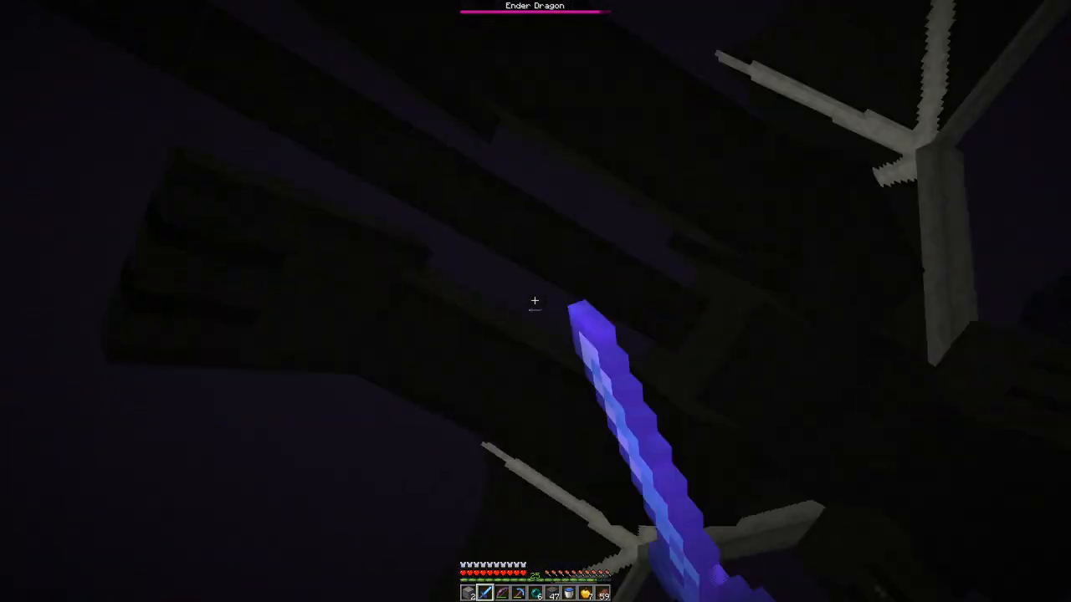
pyautogui.moveTo(536, 302)
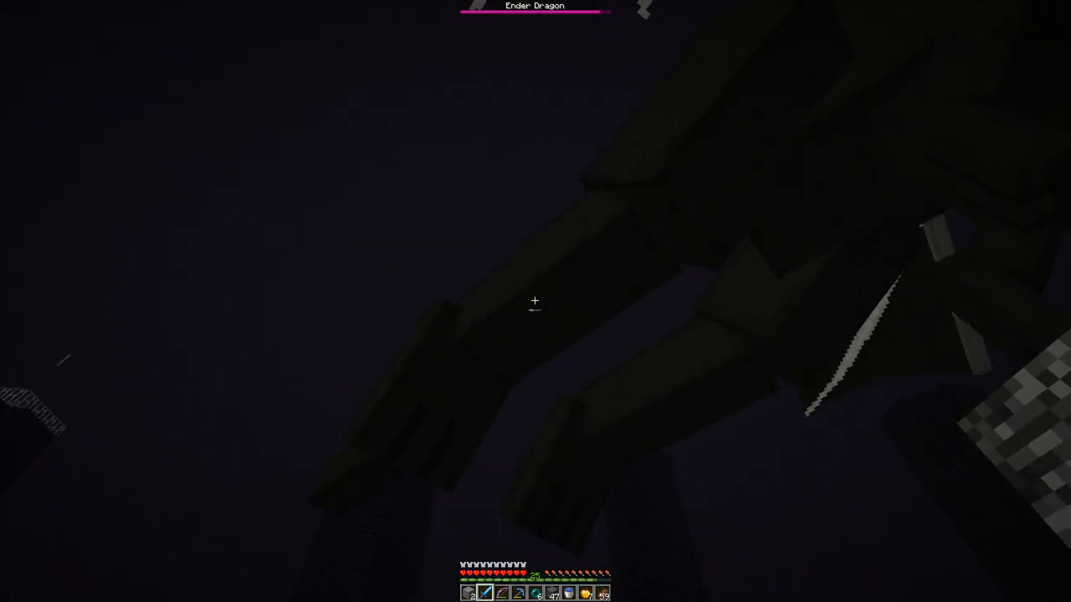
pyautogui.moveTo(535, 301)
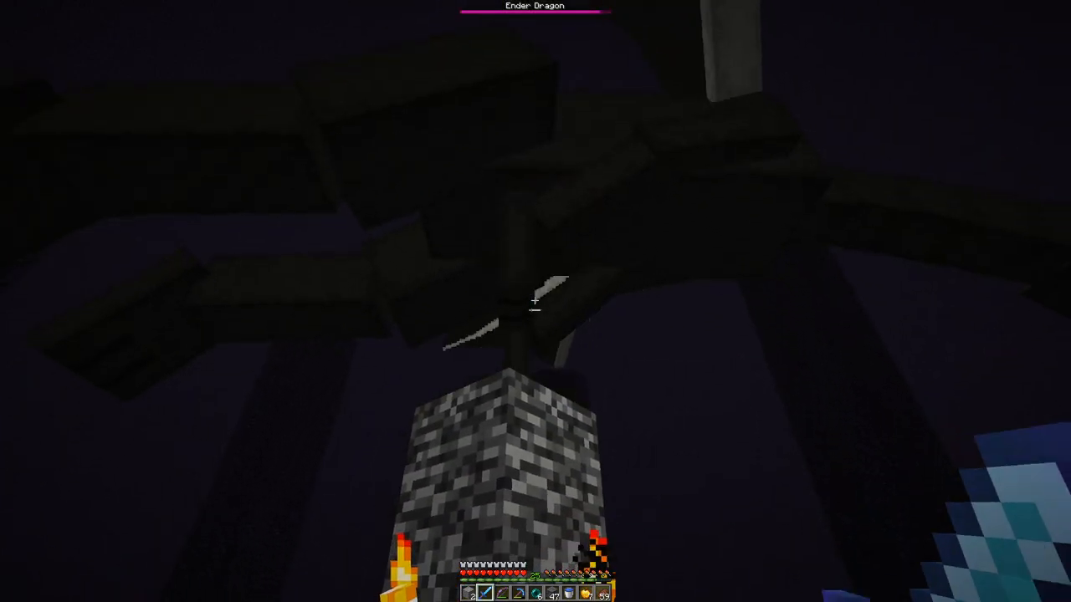
pyautogui.moveTo(536, 302)
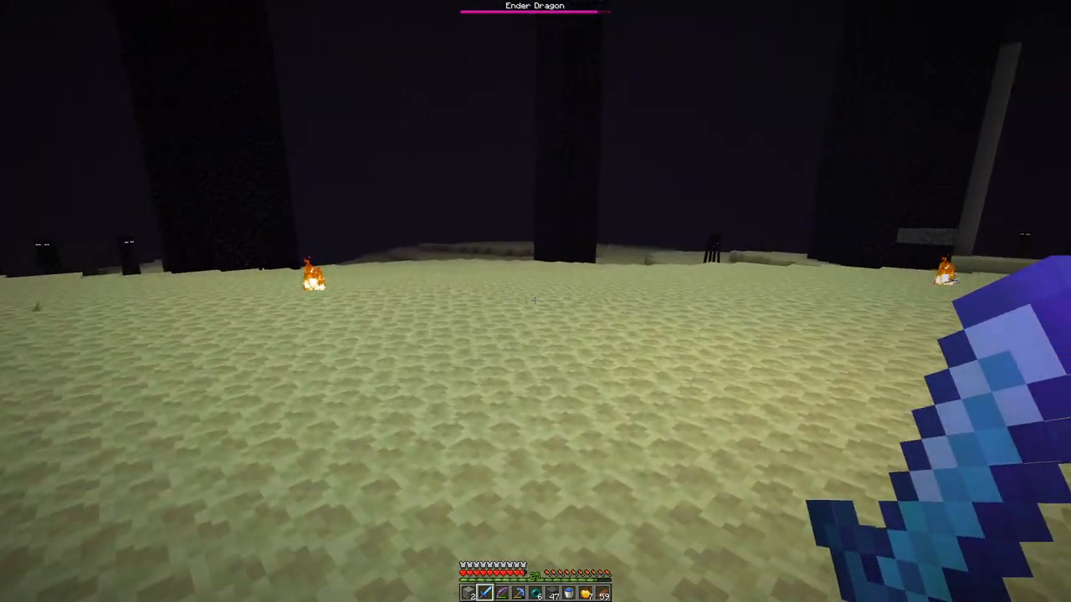
pyautogui.moveTo(535, 302)
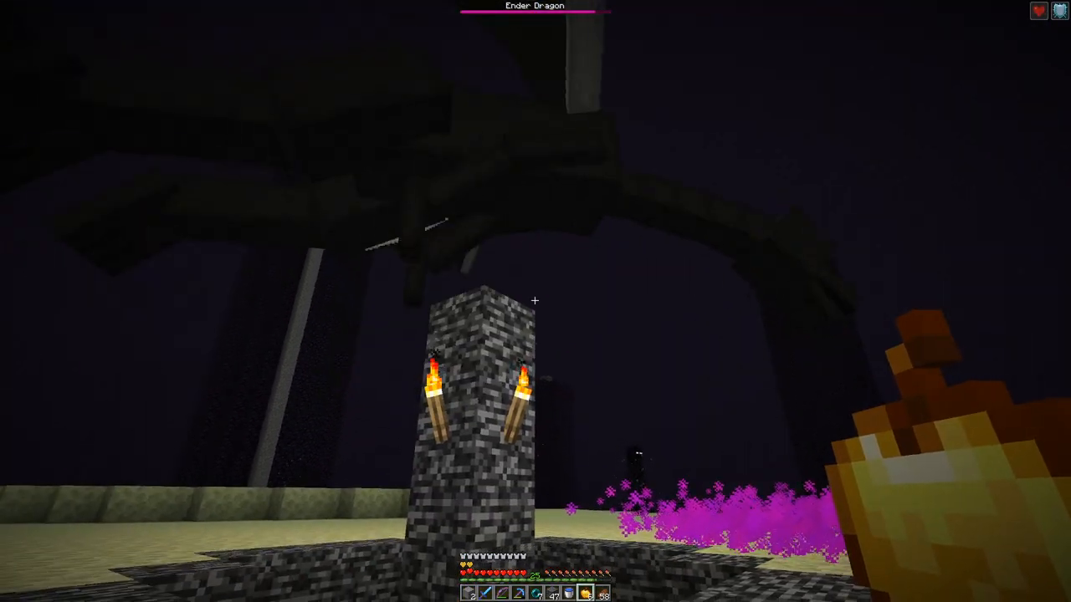
# Step: Eat a golden apple for extra hearts, then attack the dragon with bow and sword
pyautogui.press('e')
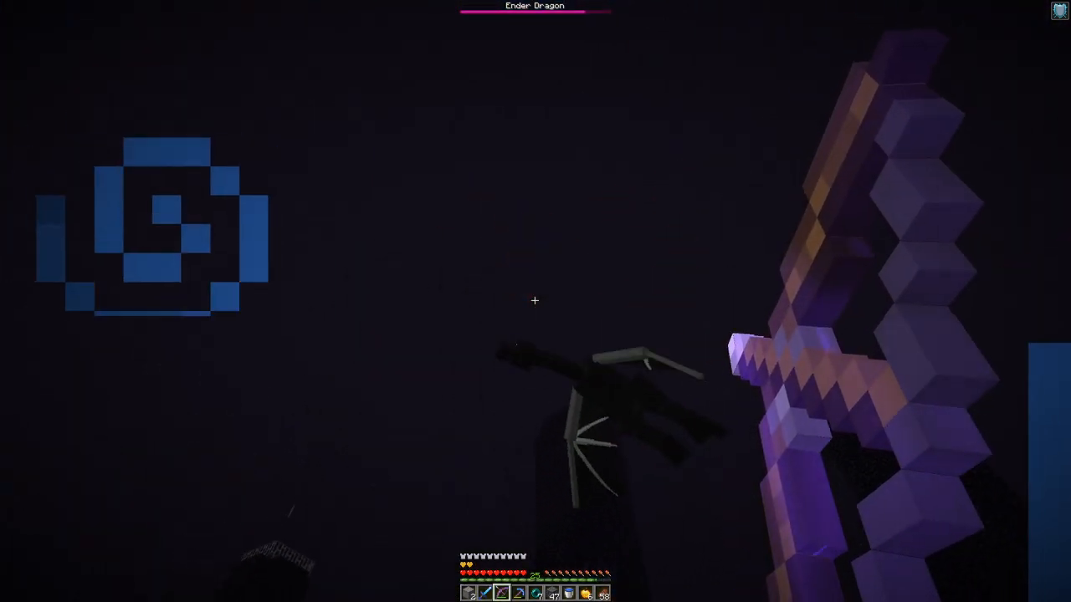
pyautogui.moveTo(535, 301)
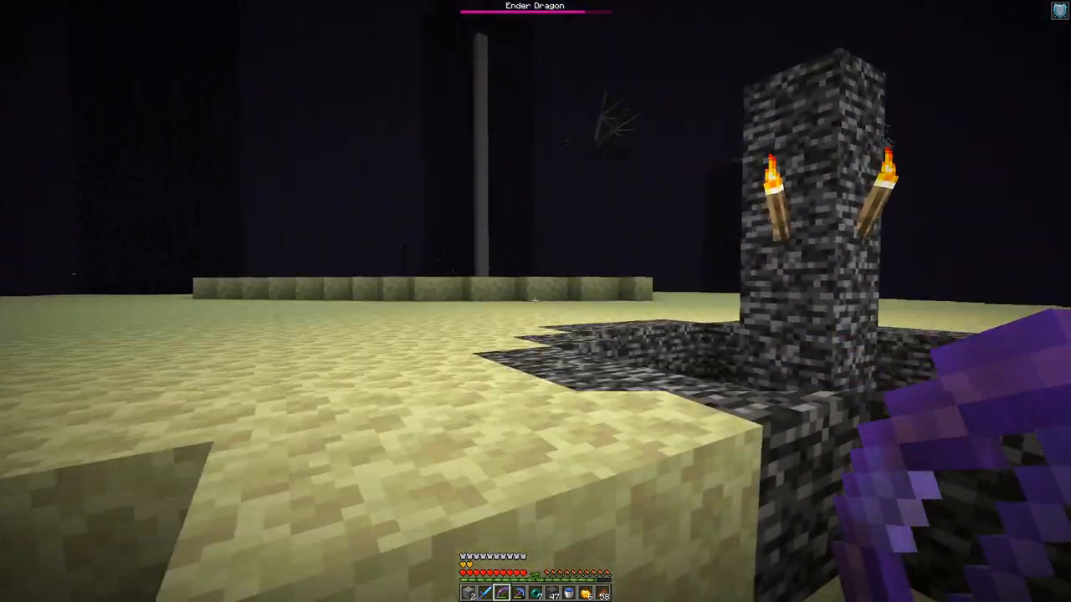
pyautogui.moveTo(535, 301)
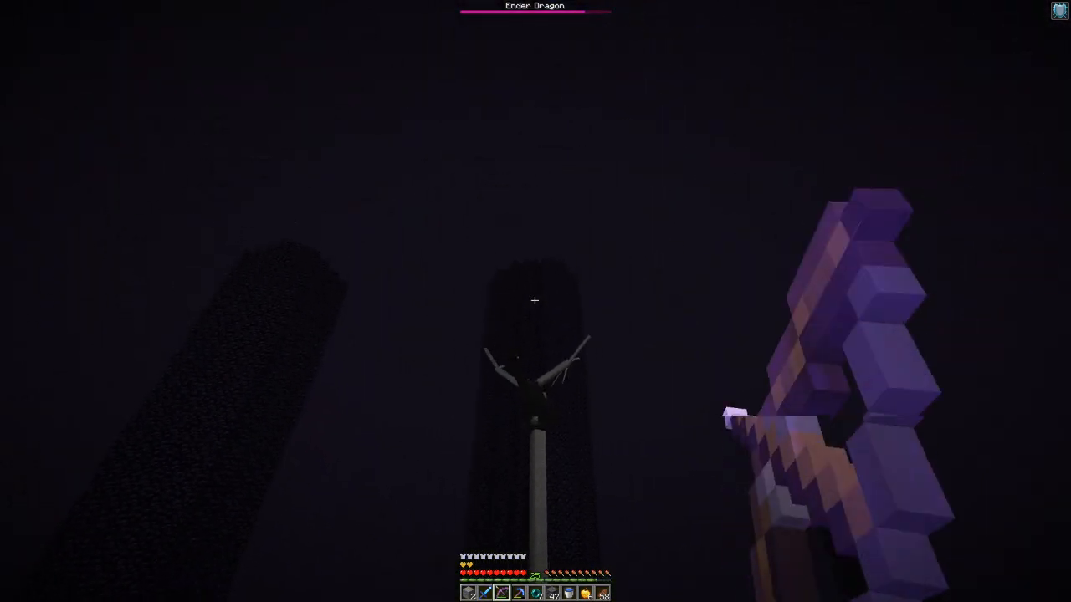
pyautogui.moveTo(536, 301)
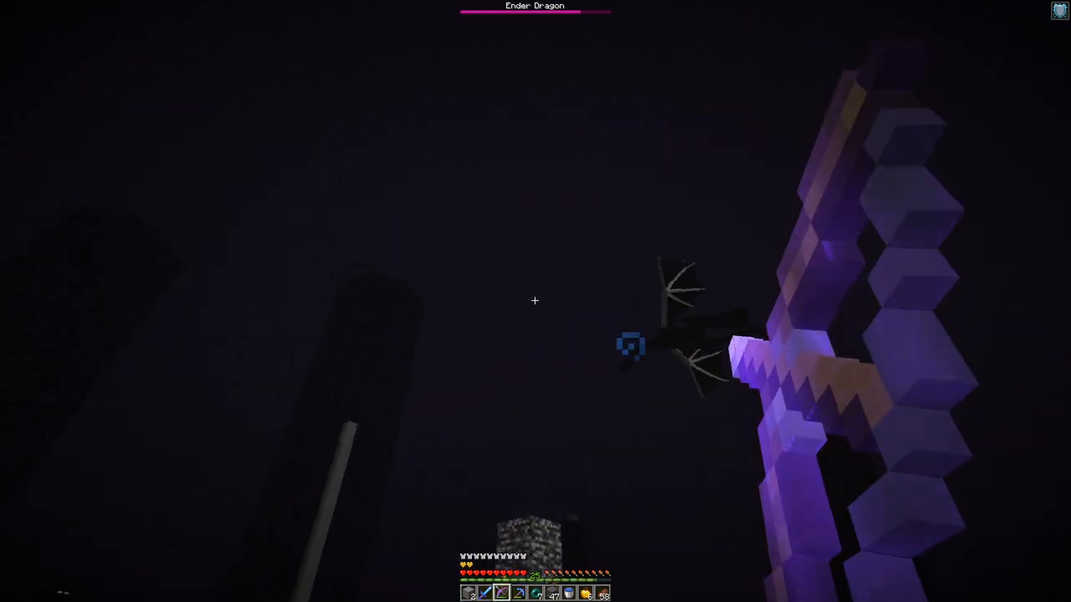
pyautogui.moveTo(536, 301)
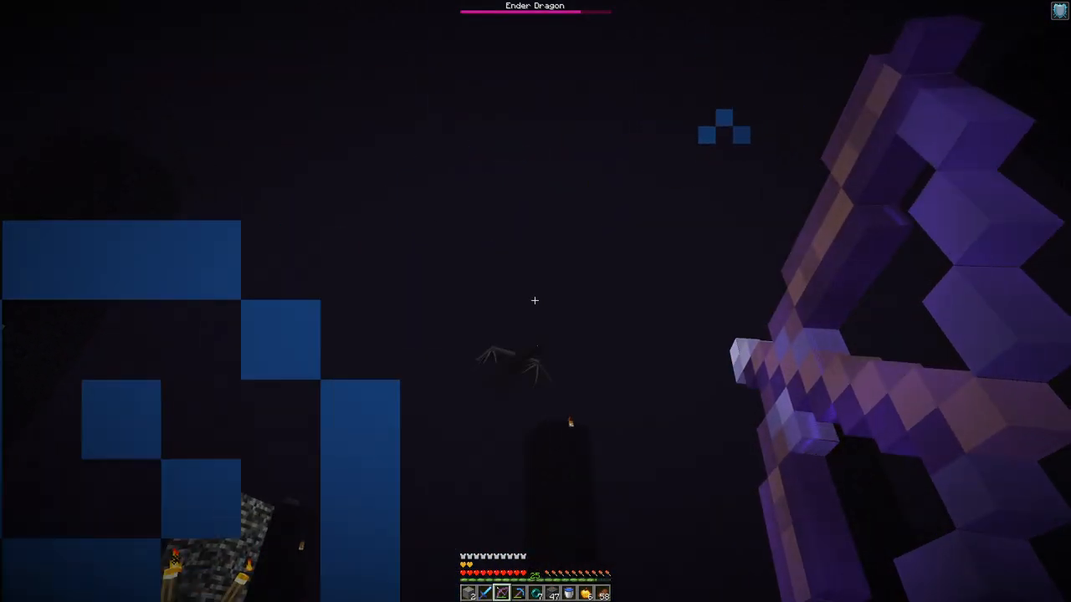
pyautogui.moveTo(535, 301)
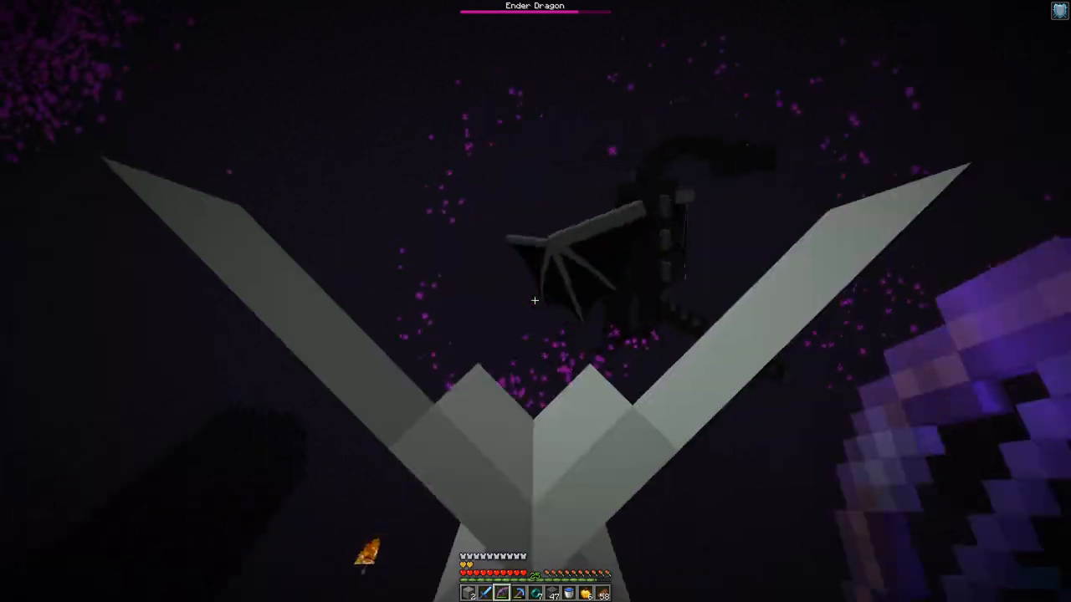
pyautogui.moveTo(536, 301)
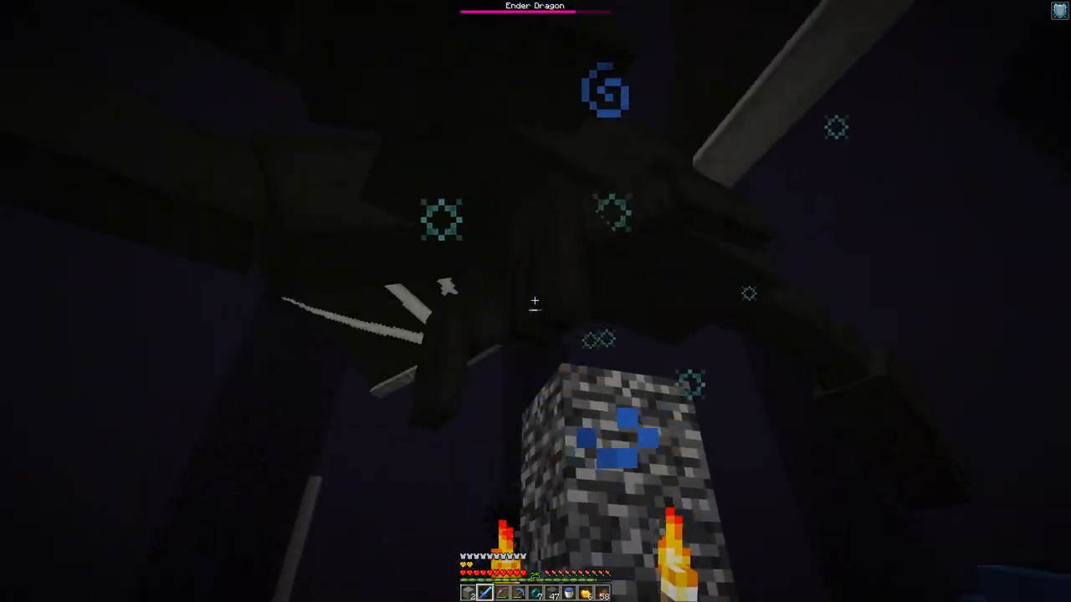
pyautogui.moveTo(536, 301)
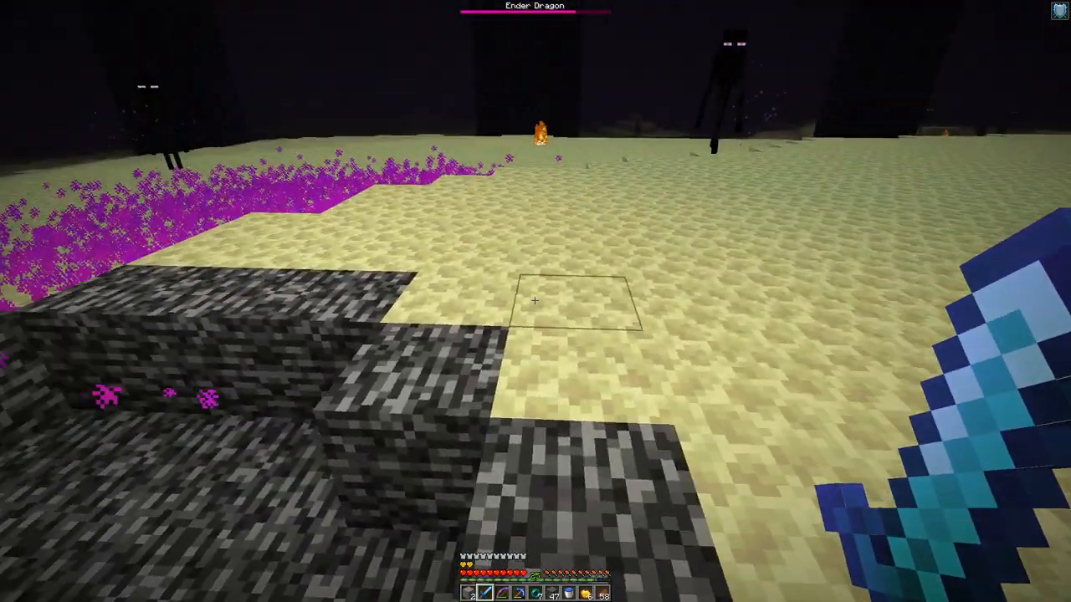
pyautogui.moveTo(536, 301)
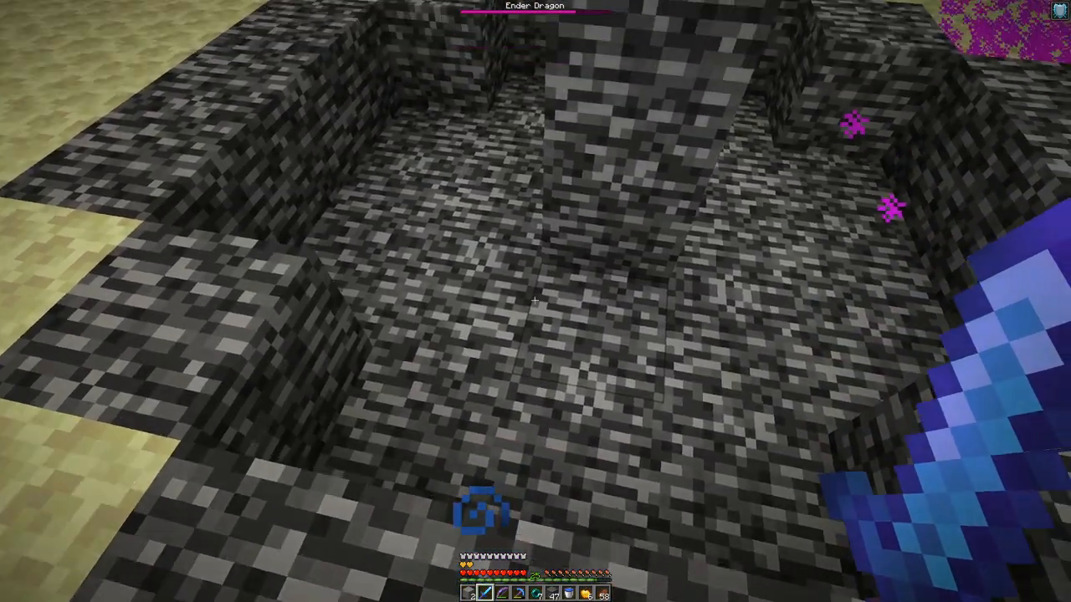
pyautogui.moveTo(536, 301)
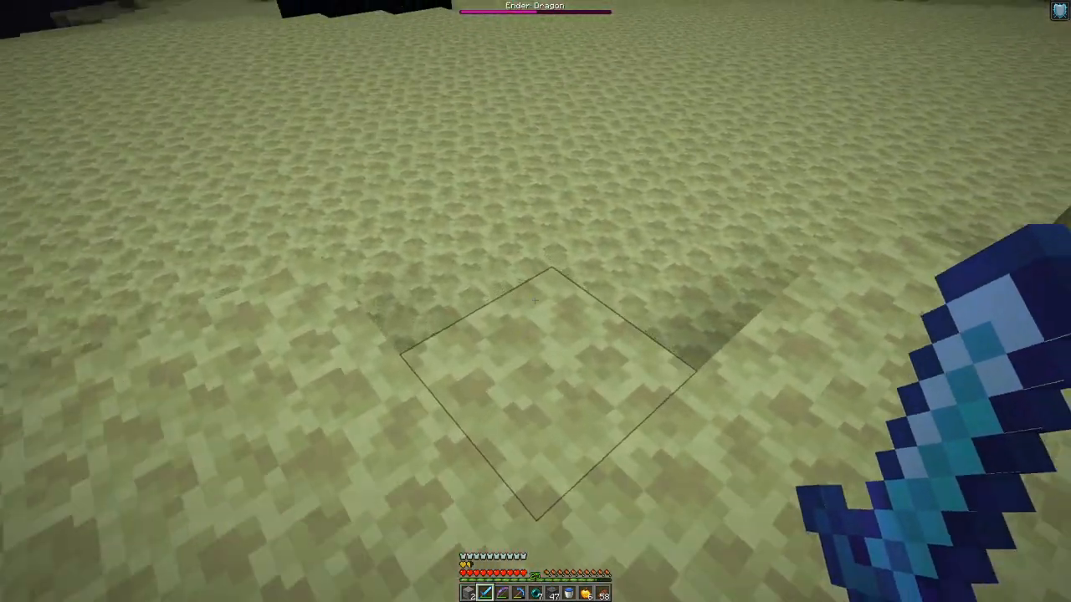
pyautogui.moveTo(536, 302)
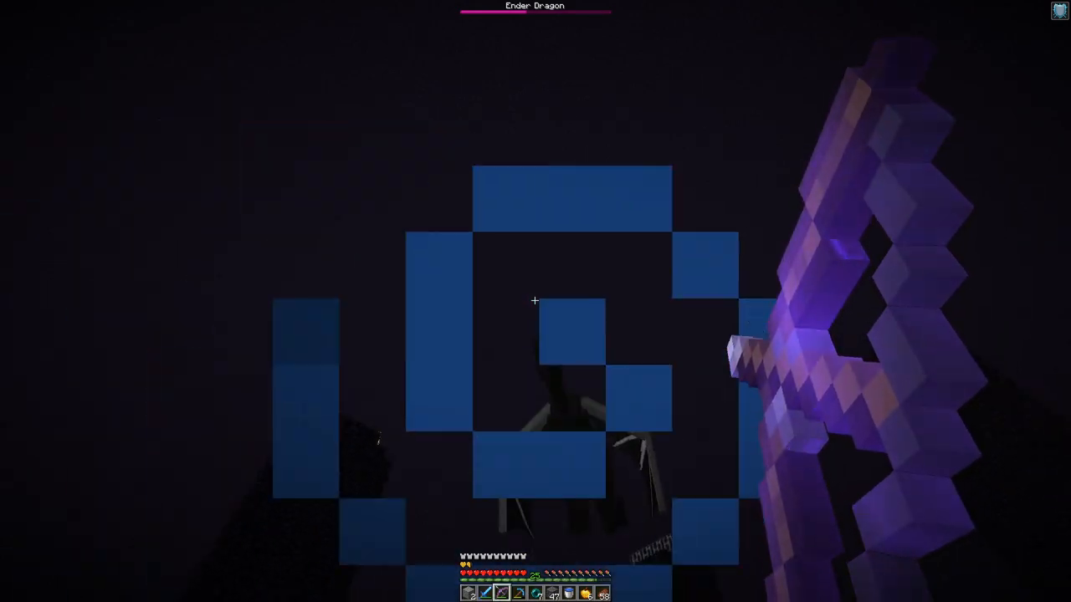
pyautogui.moveTo(535, 301)
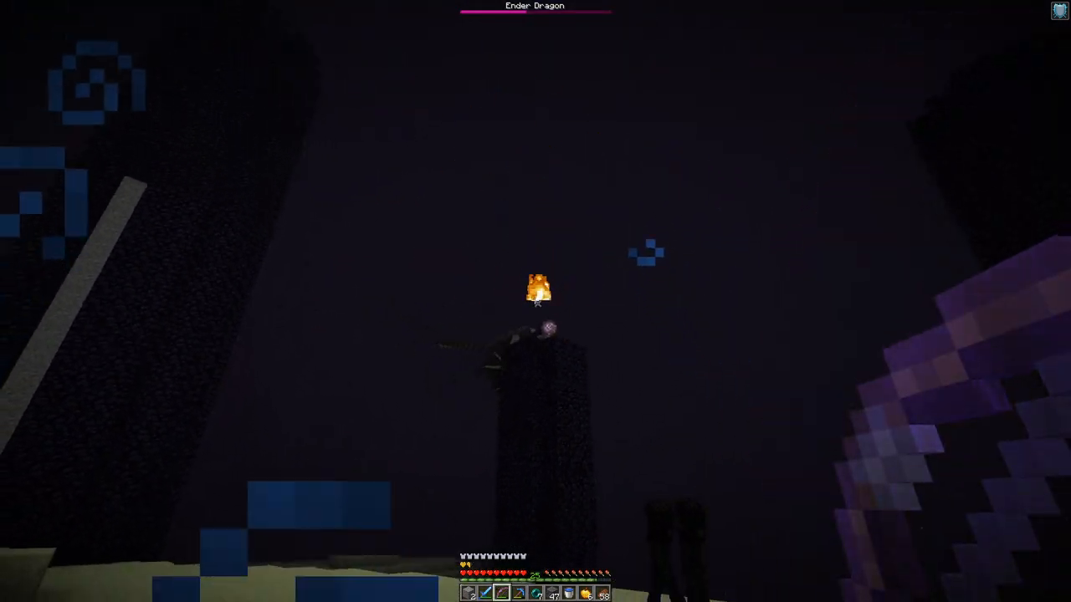
pyautogui.moveTo(536, 301)
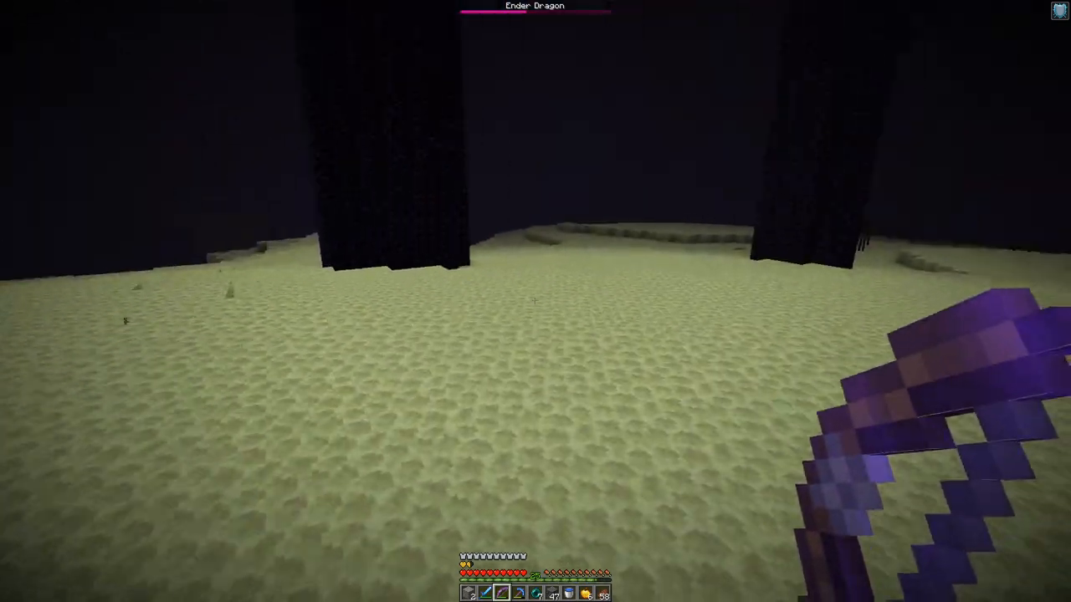
pyautogui.moveTo(535, 302)
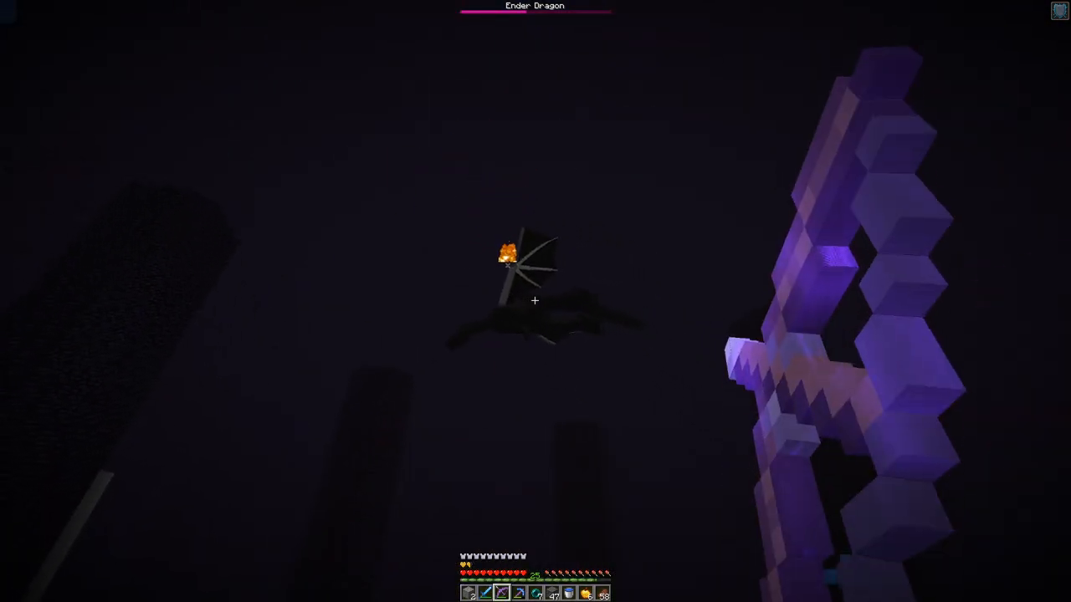
pyautogui.moveTo(536, 301)
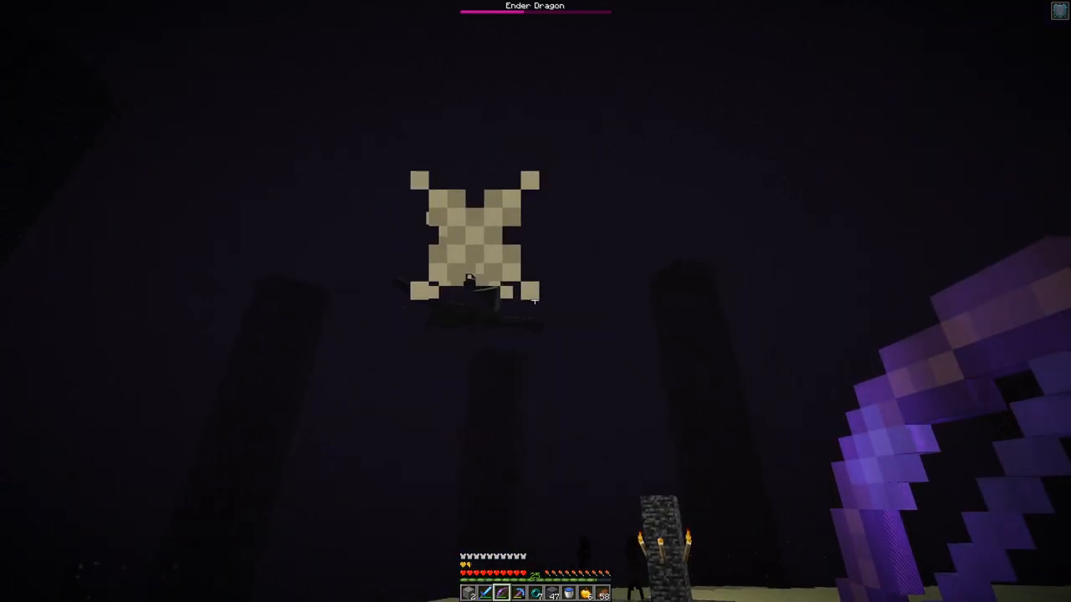
pyautogui.moveTo(536, 302)
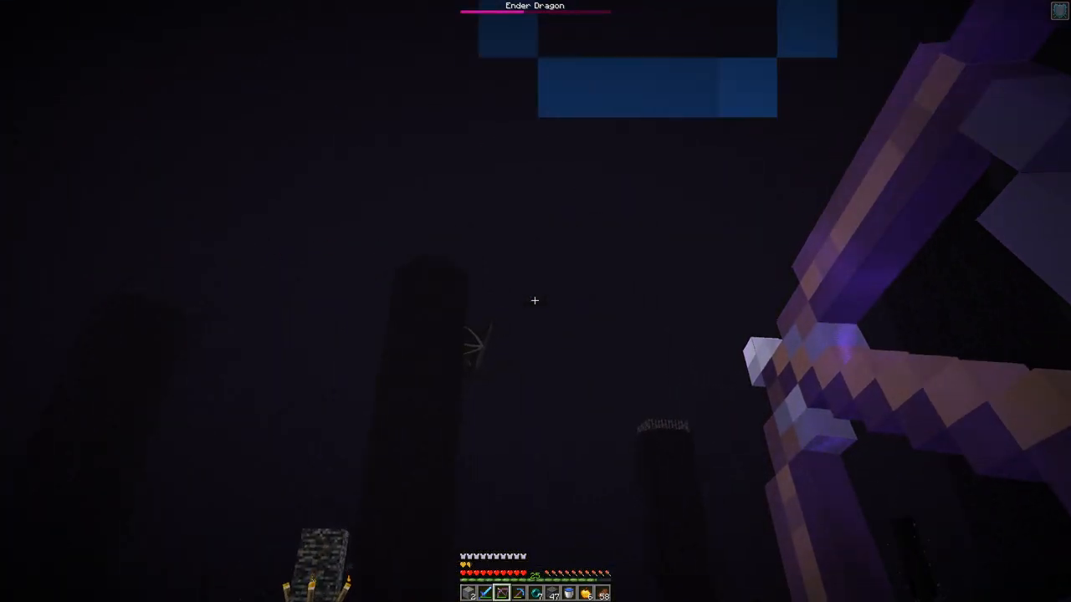
pyautogui.moveTo(534, 301)
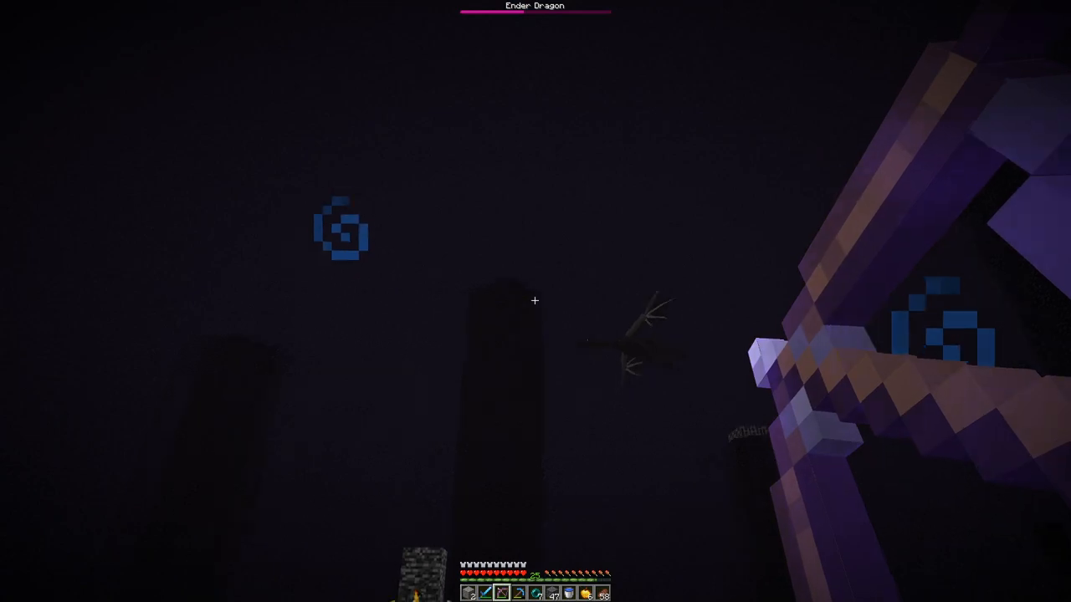
pyautogui.moveTo(536, 302)
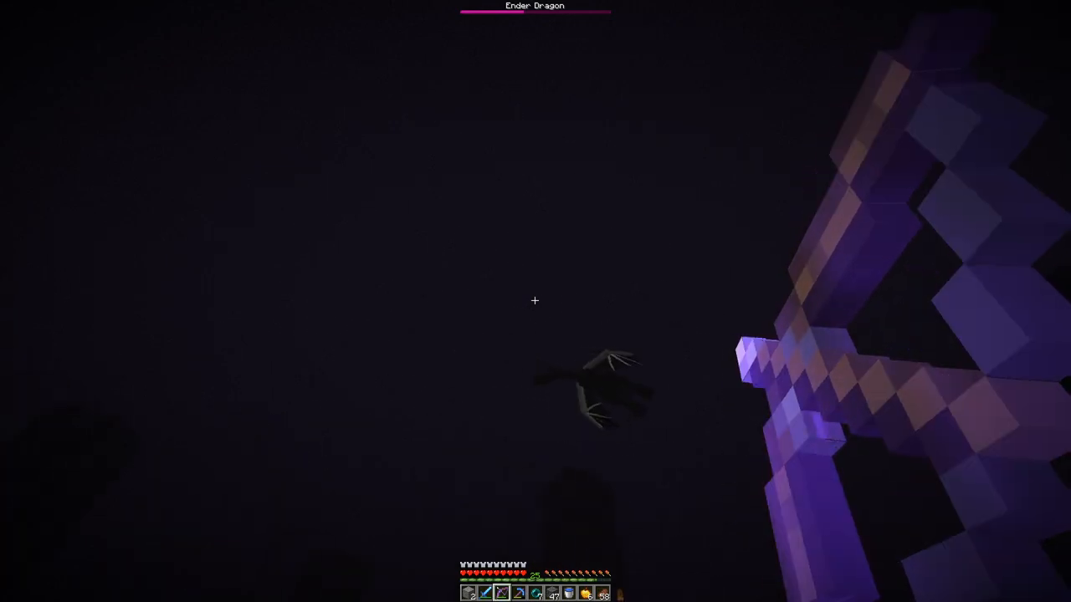
pyautogui.moveTo(536, 302)
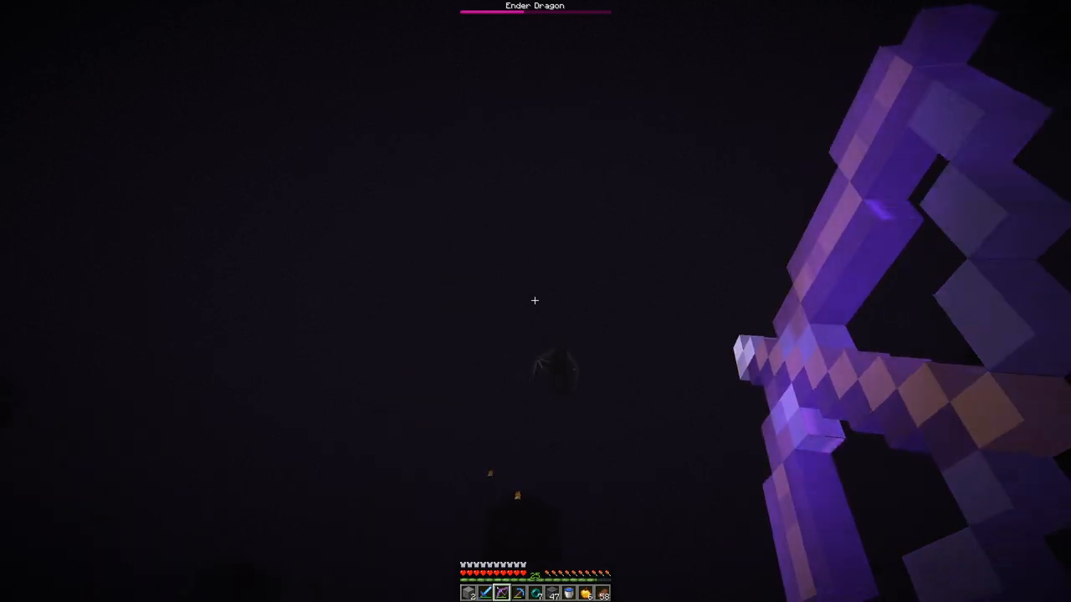
pyautogui.moveTo(535, 300)
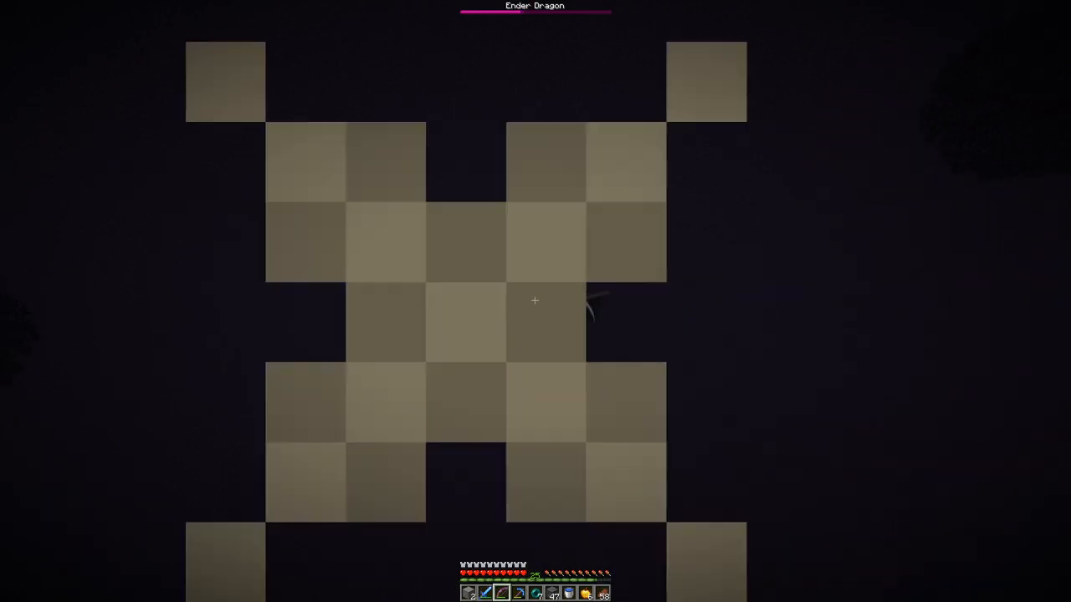
pyautogui.moveTo(535, 301)
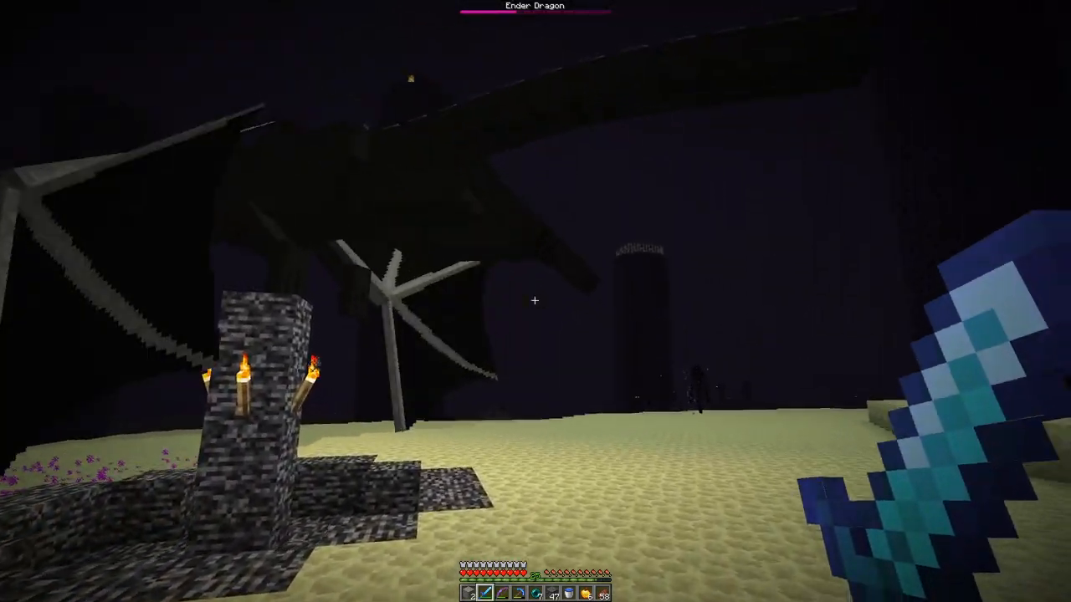
pyautogui.moveTo(535, 301)
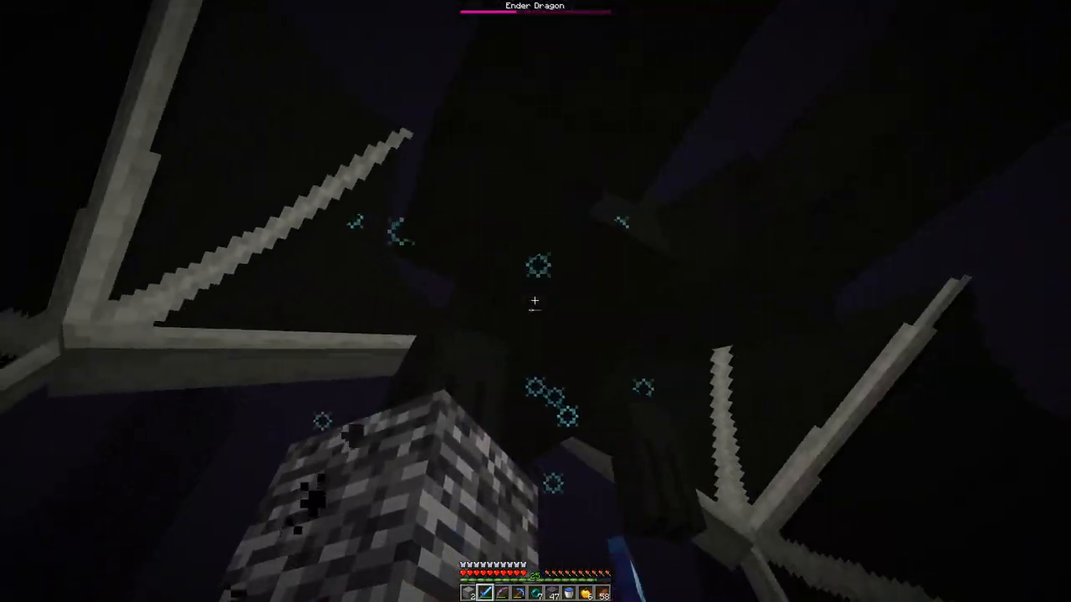
pyautogui.moveTo(536, 302)
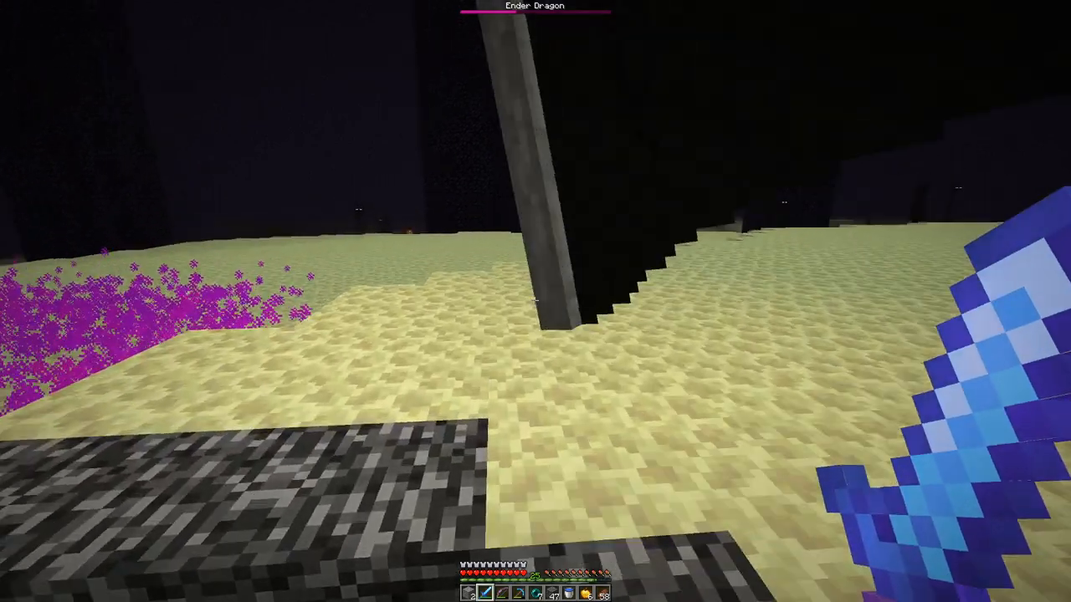
pyautogui.moveTo(535, 301)
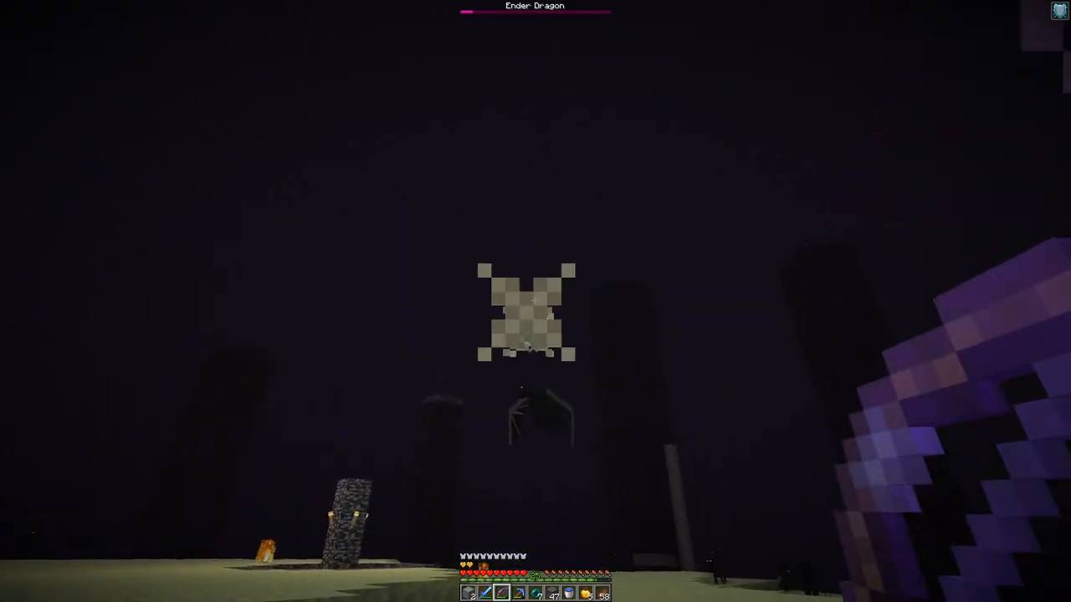
pyautogui.moveTo(535, 301)
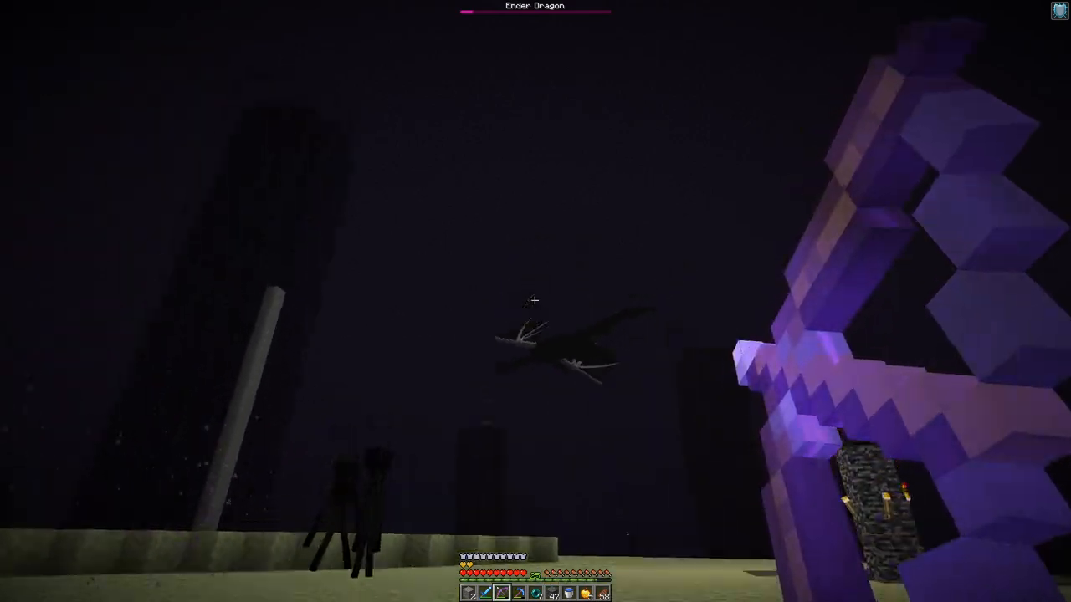
pyautogui.moveTo(535, 301)
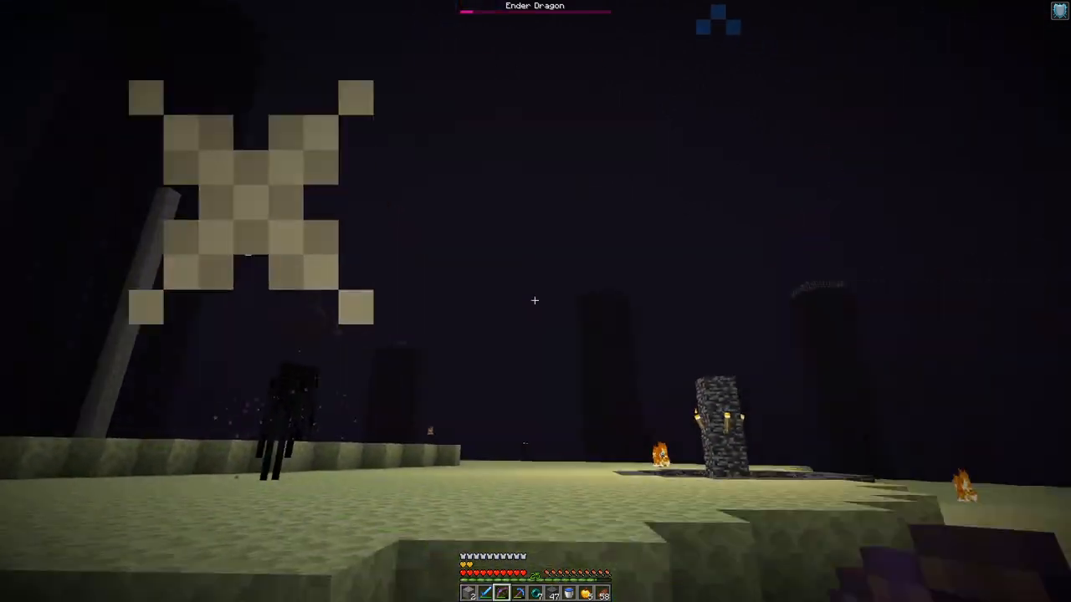
pyautogui.moveTo(535, 301)
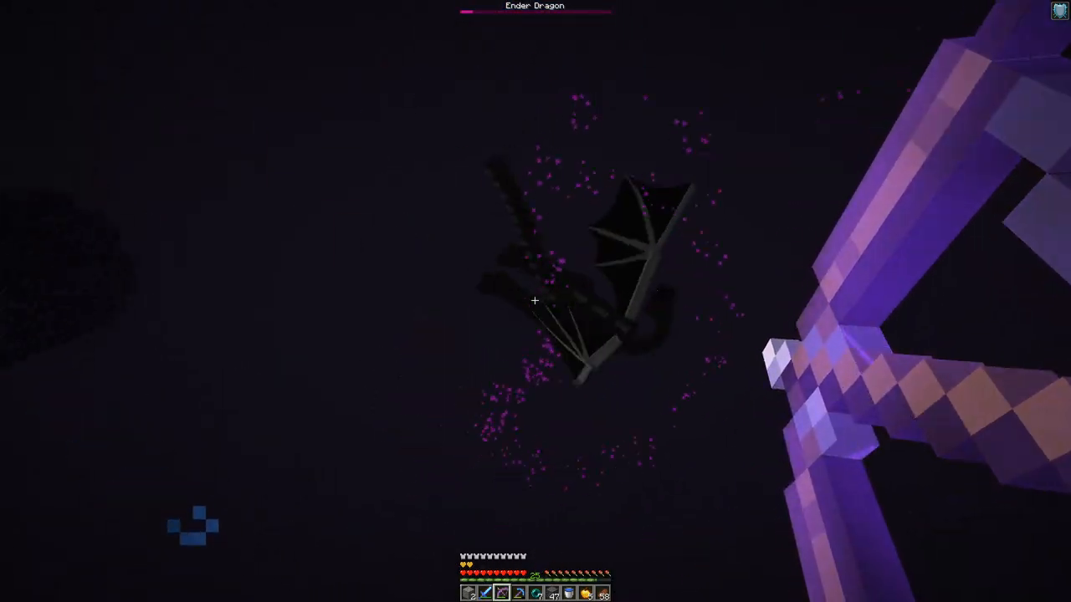
pyautogui.moveTo(536, 301)
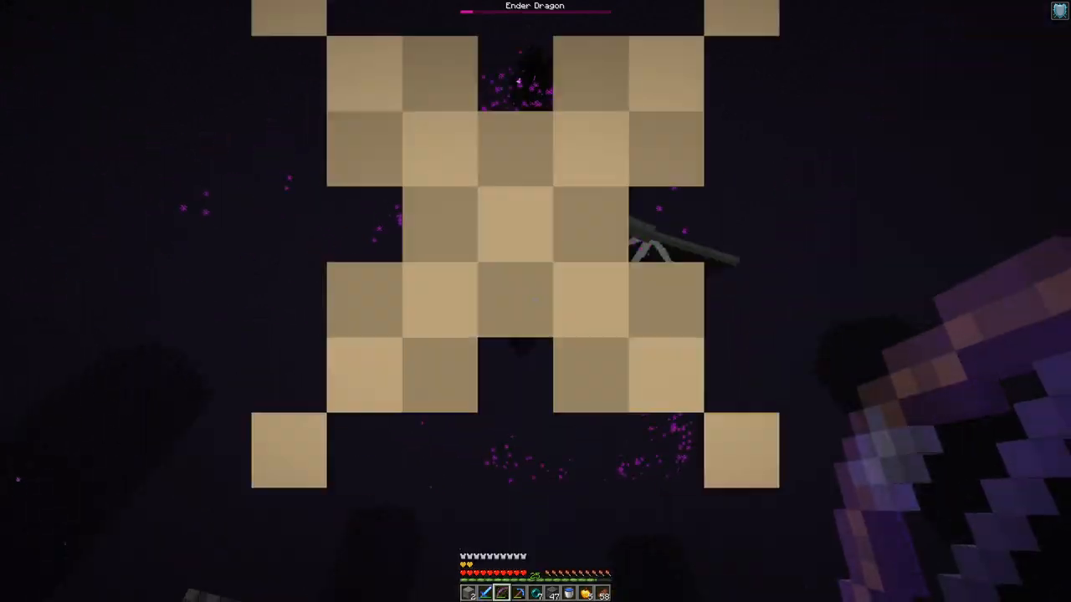
pyautogui.moveTo(534, 300)
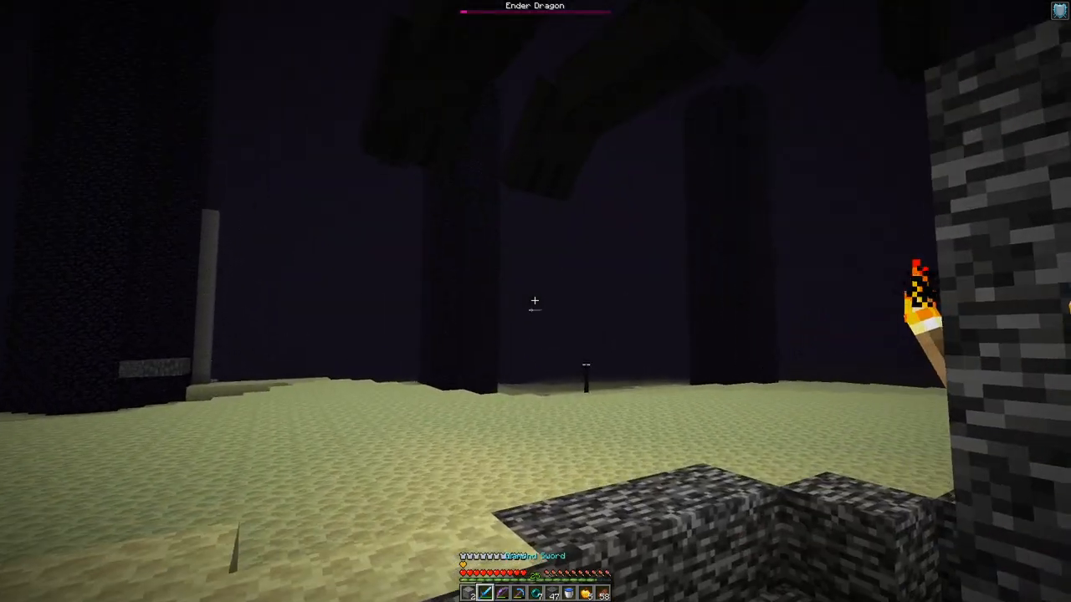
pyautogui.moveTo(536, 301)
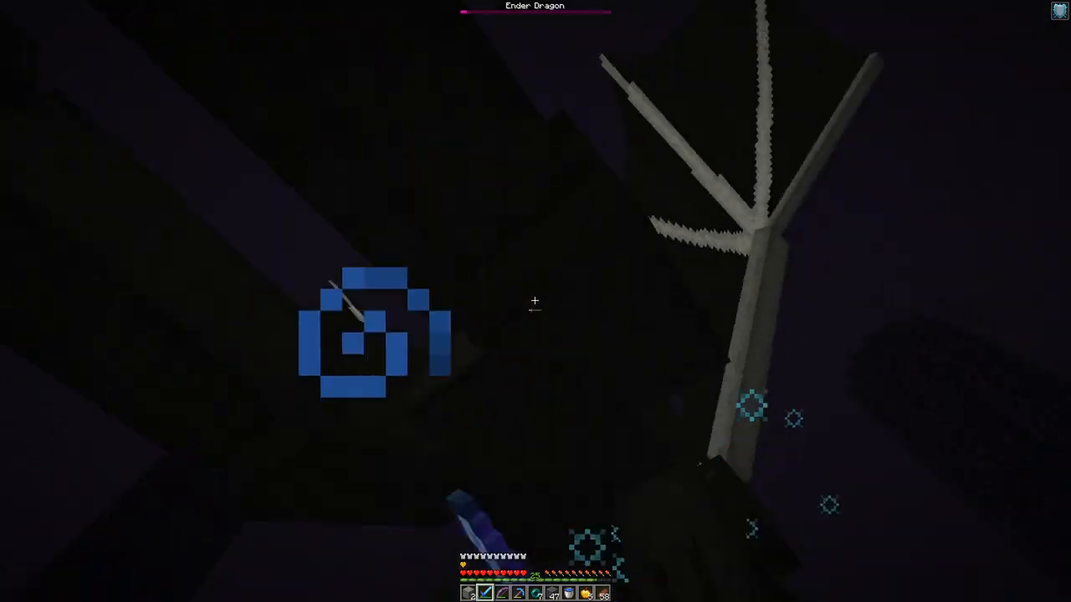
pyautogui.moveTo(534, 300)
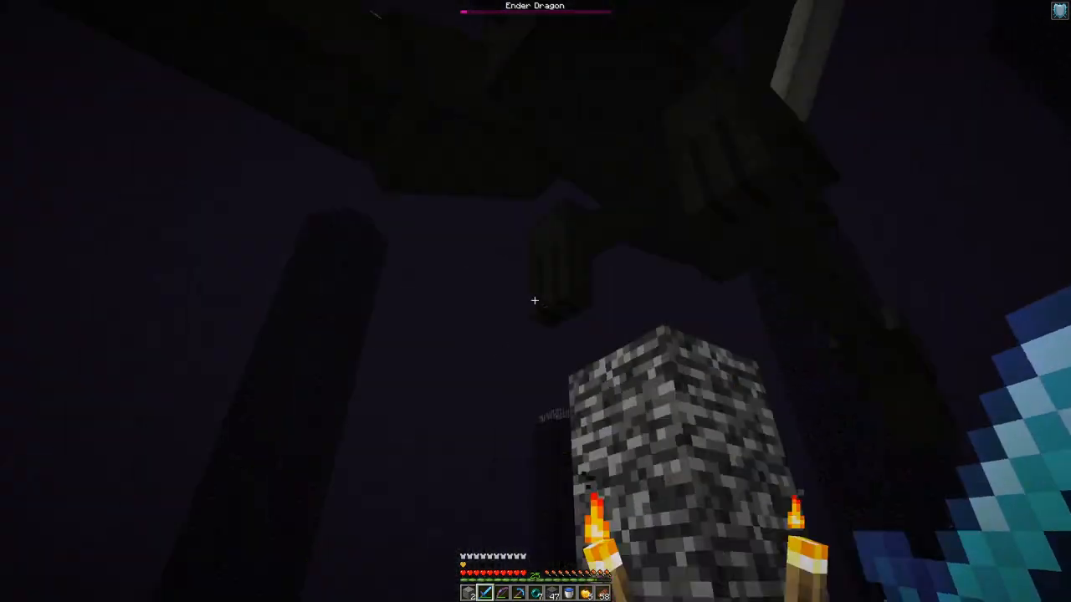
pyautogui.moveTo(535, 302)
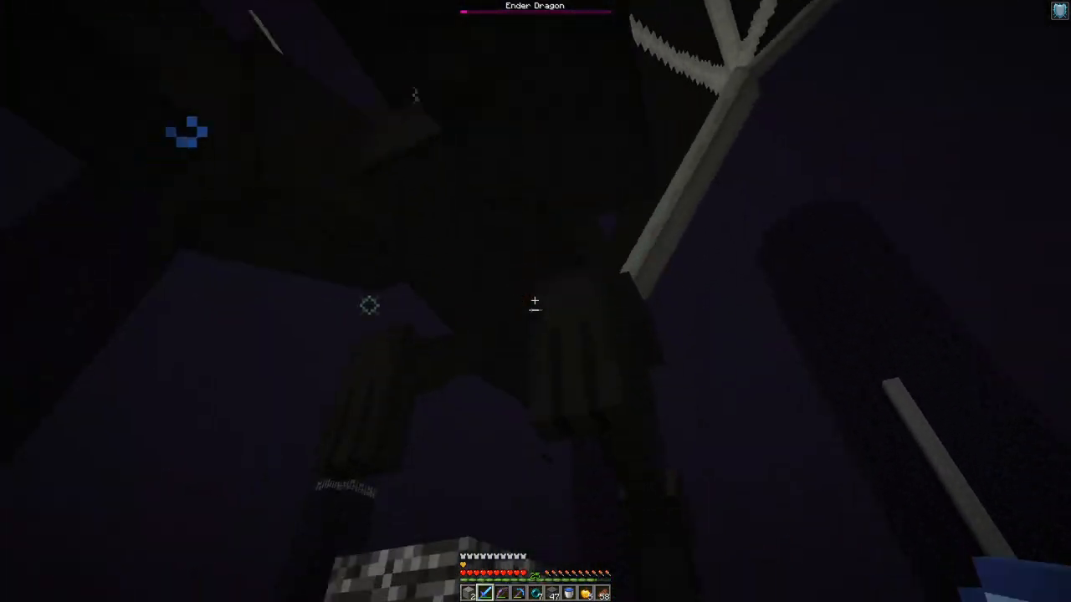
pyautogui.moveTo(535, 301)
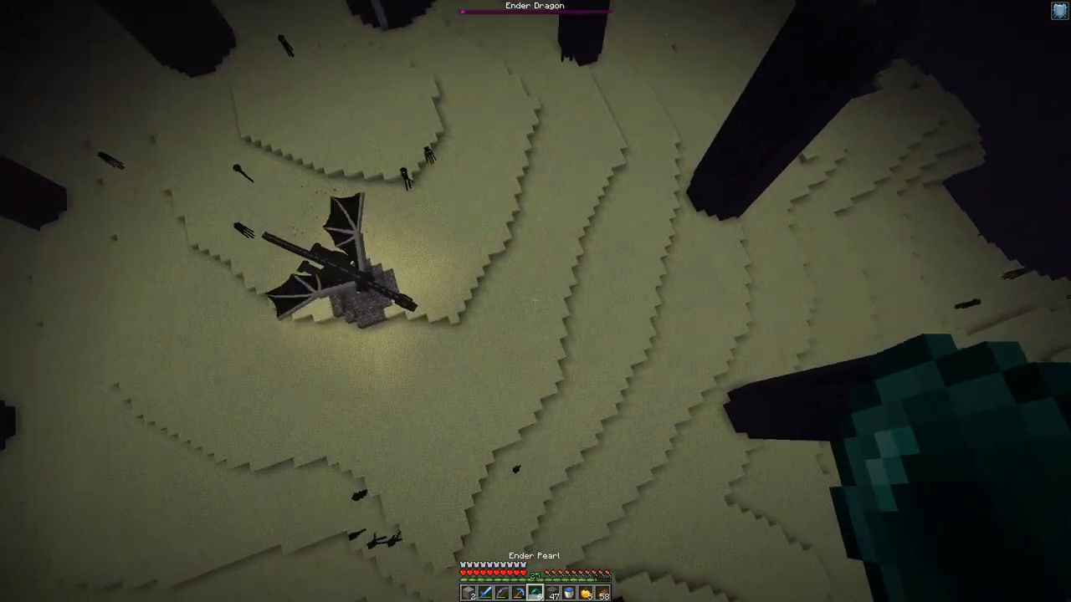
pyautogui.moveTo(536, 301)
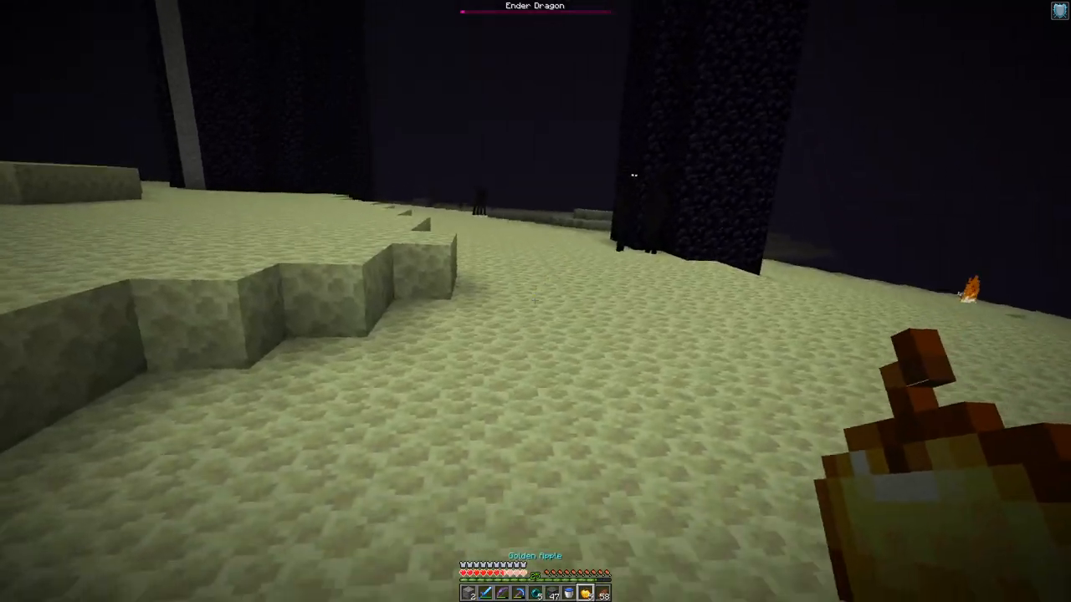
pyautogui.moveTo(536, 301)
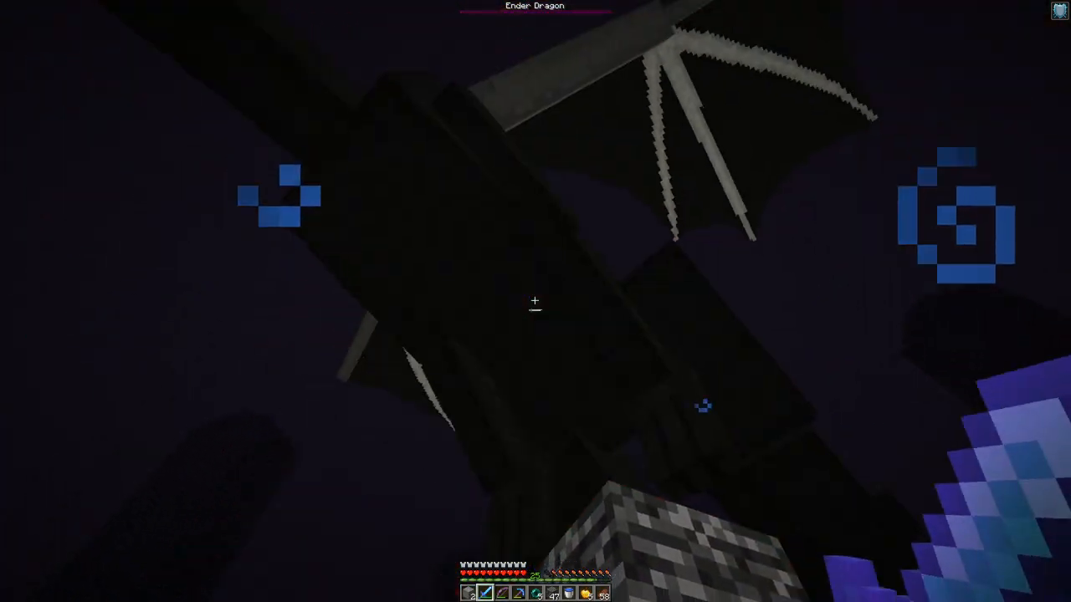
pyautogui.moveTo(535, 301)
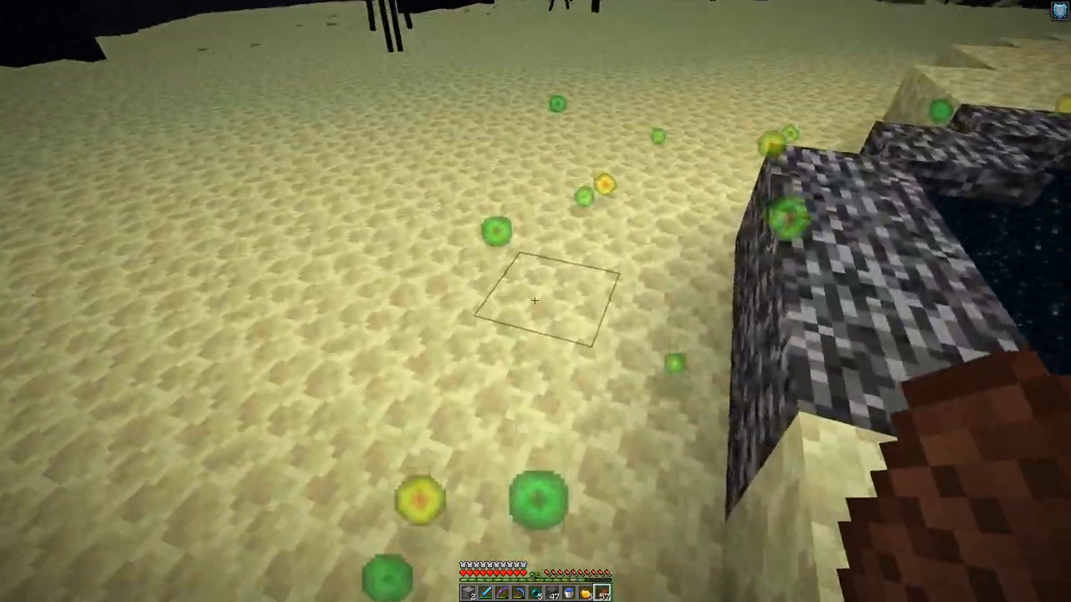
pyautogui.moveTo(536, 301)
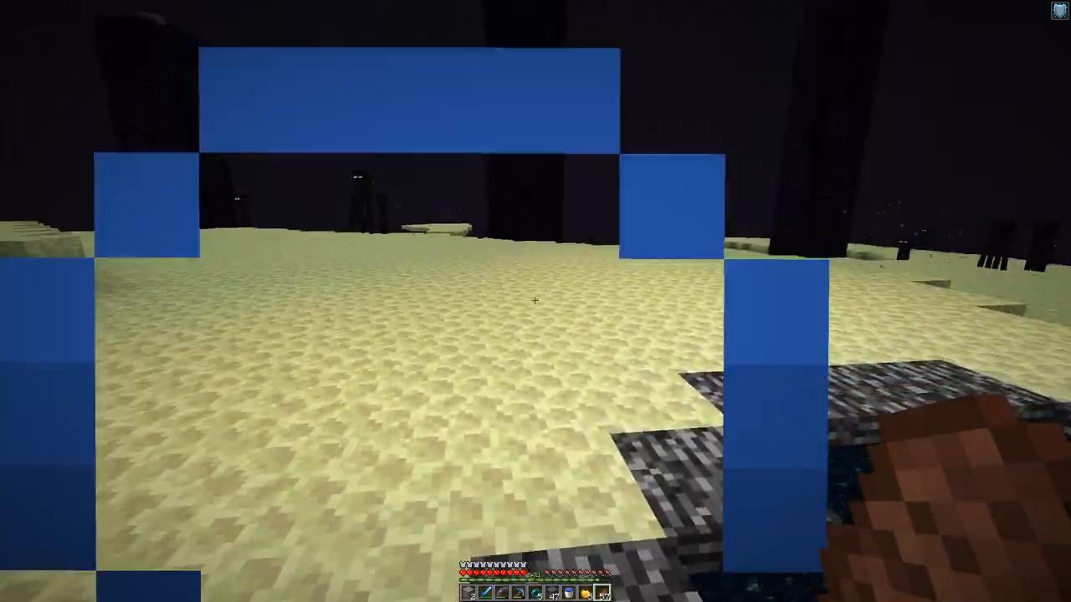
pyautogui.moveTo(535, 301)
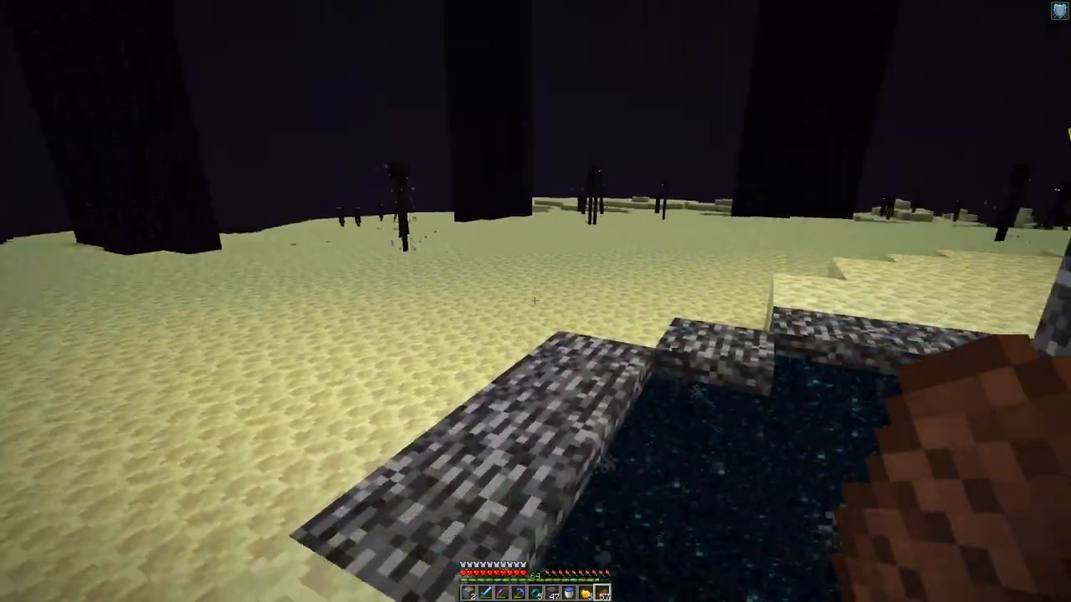
pyautogui.moveTo(535, 301)
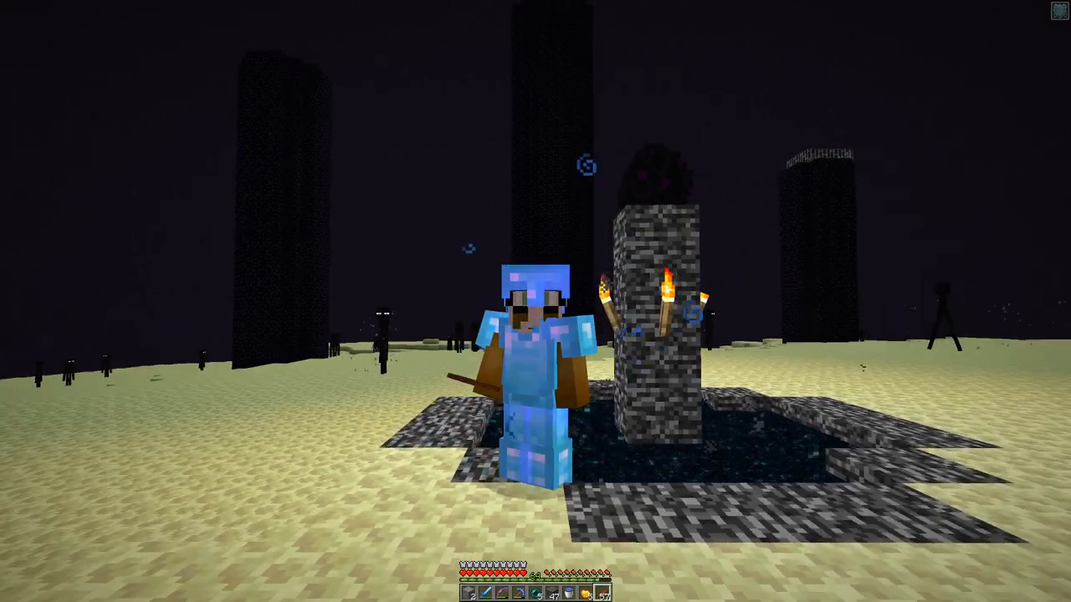
pyautogui.moveTo(536, 302)
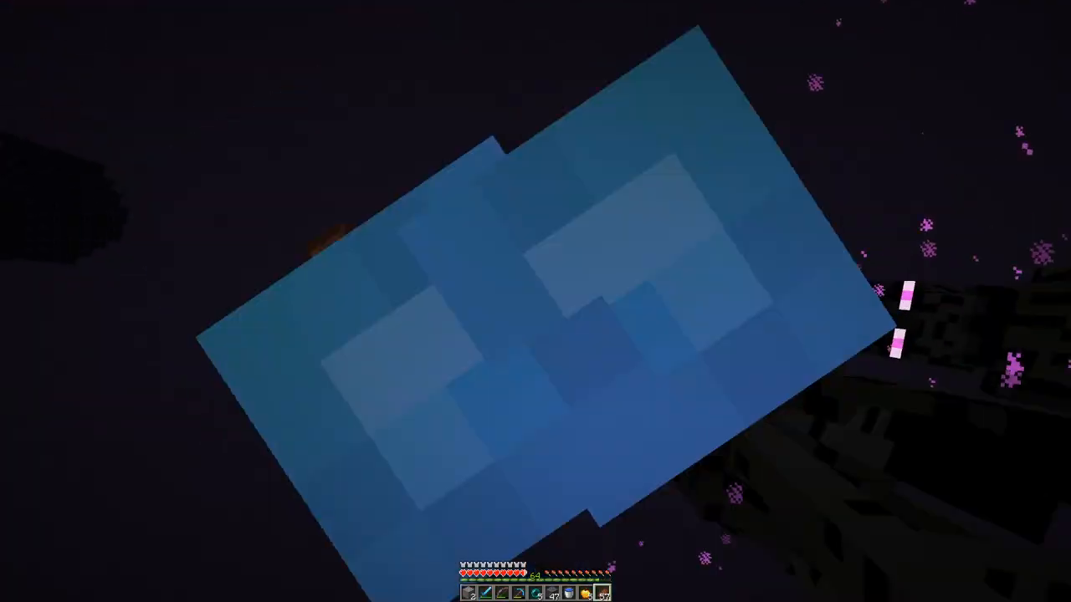
pyautogui.moveTo(536, 301)
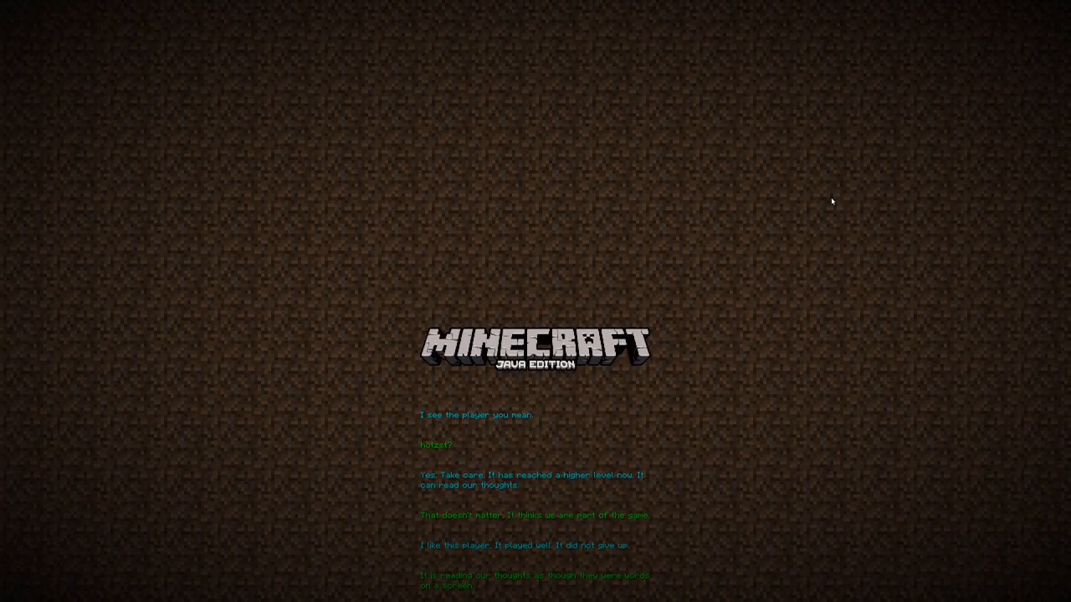
# Step: Scroll through the End Poem until it ends and you respawn beside the farm
pyautogui.scroll(-3)
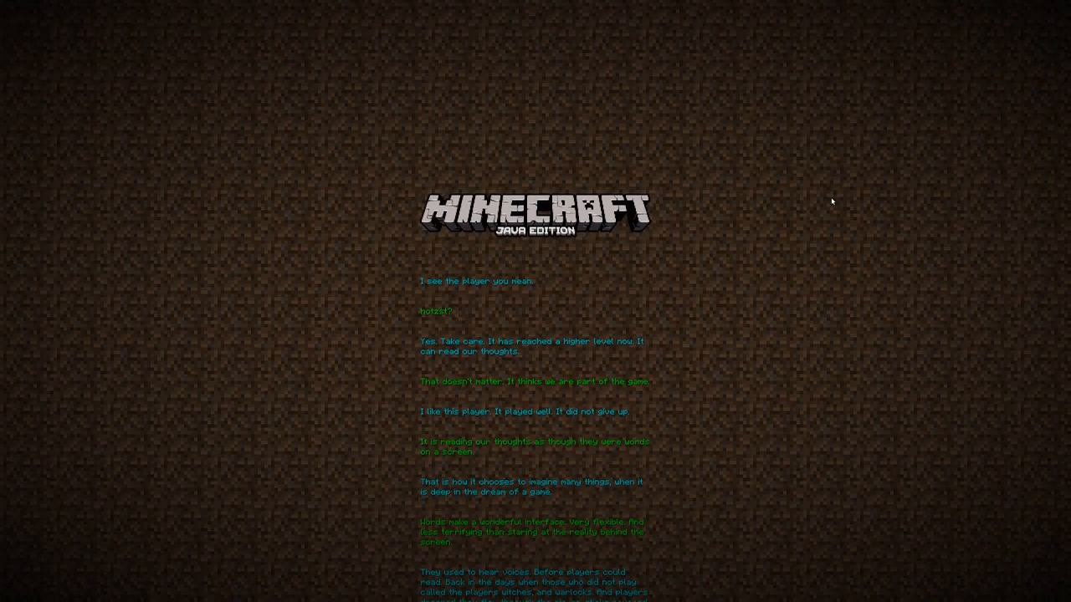
pyautogui.scroll(3)
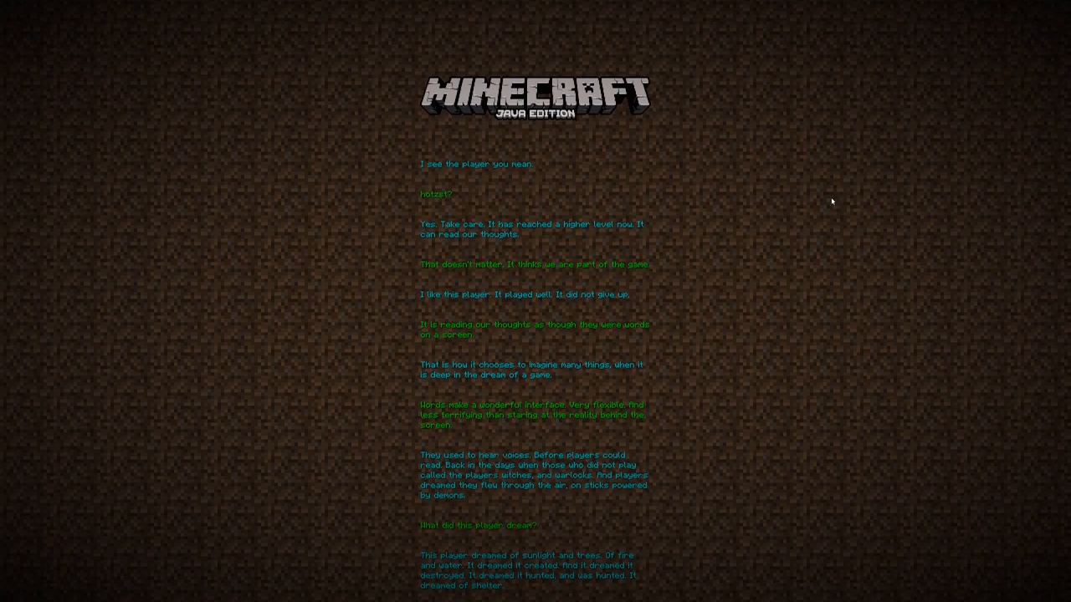
pyautogui.scroll(3)
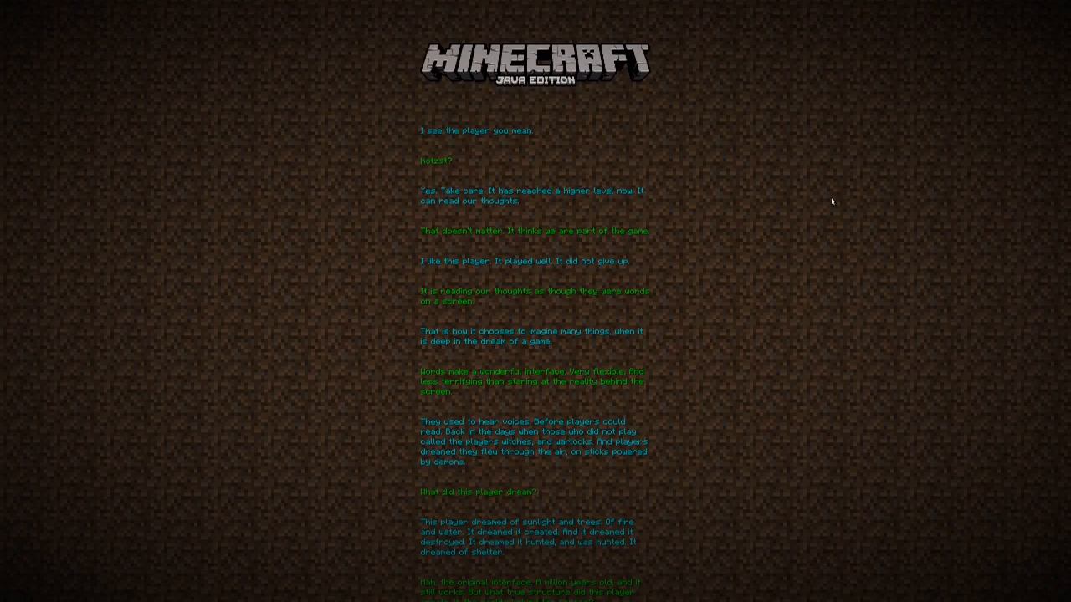
pyautogui.scroll(3)
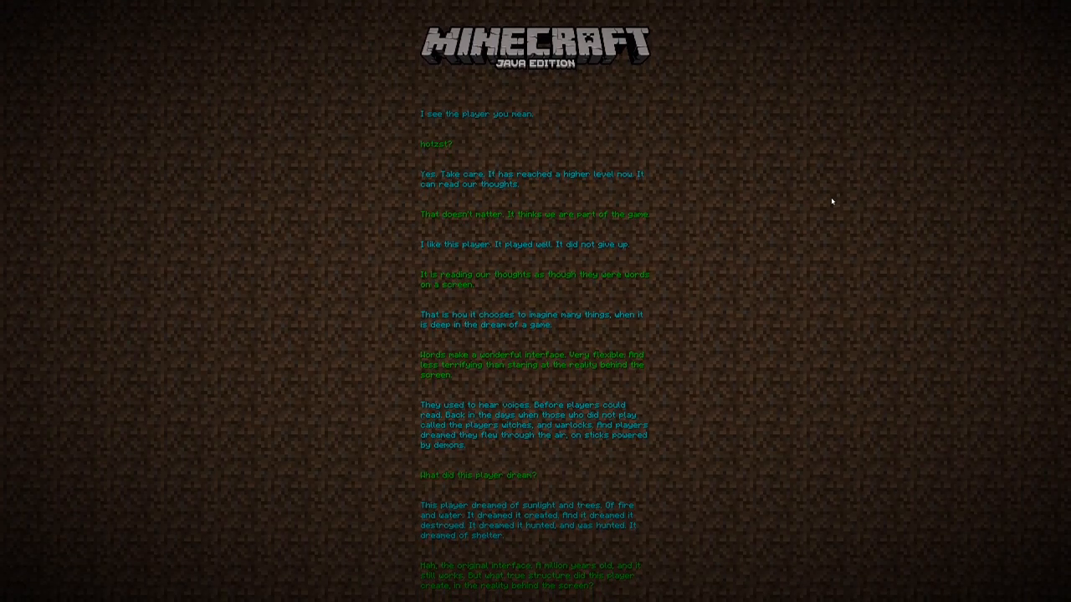
pyautogui.scroll(3)
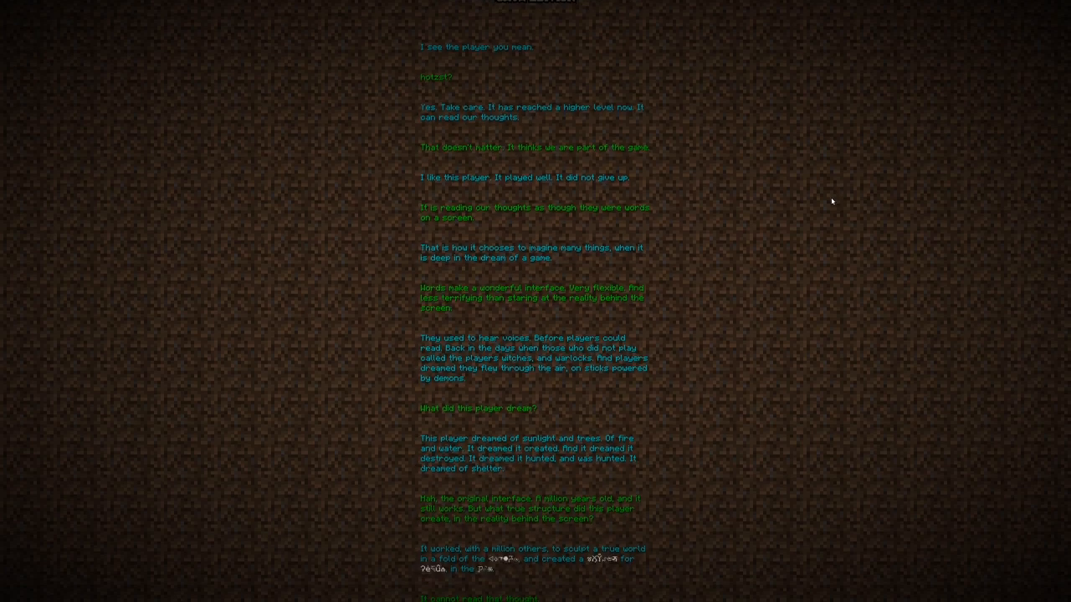
pyautogui.scroll(3)
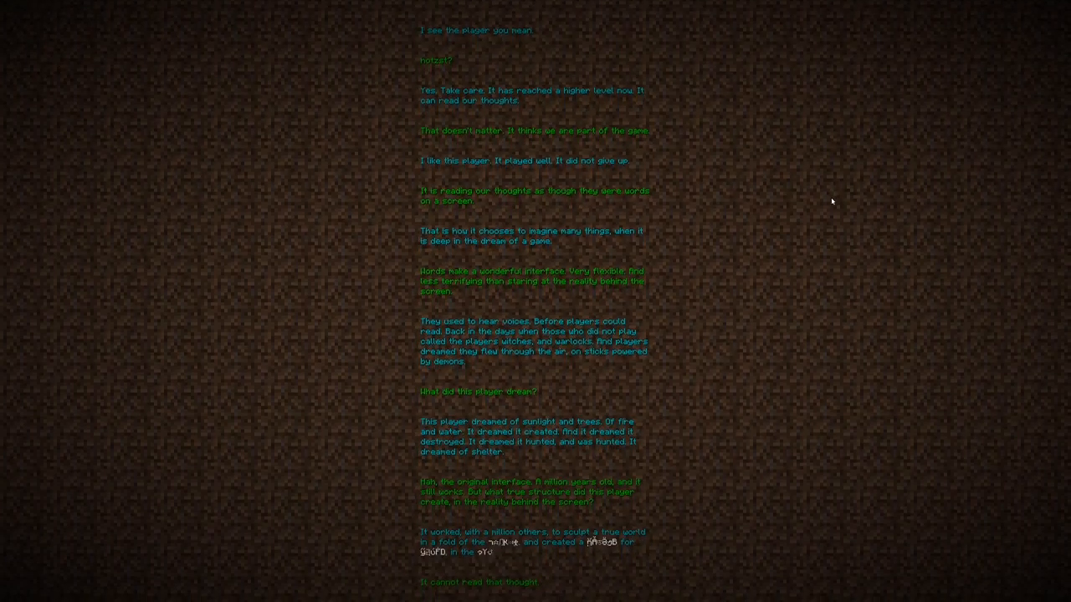
pyautogui.scroll(3)
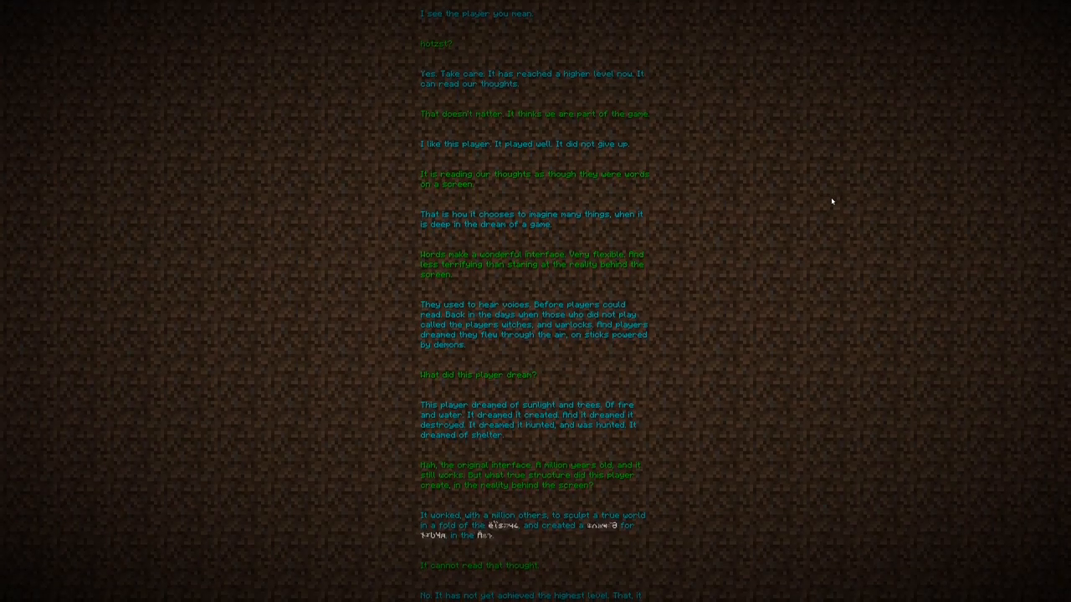
pyautogui.scroll(3)
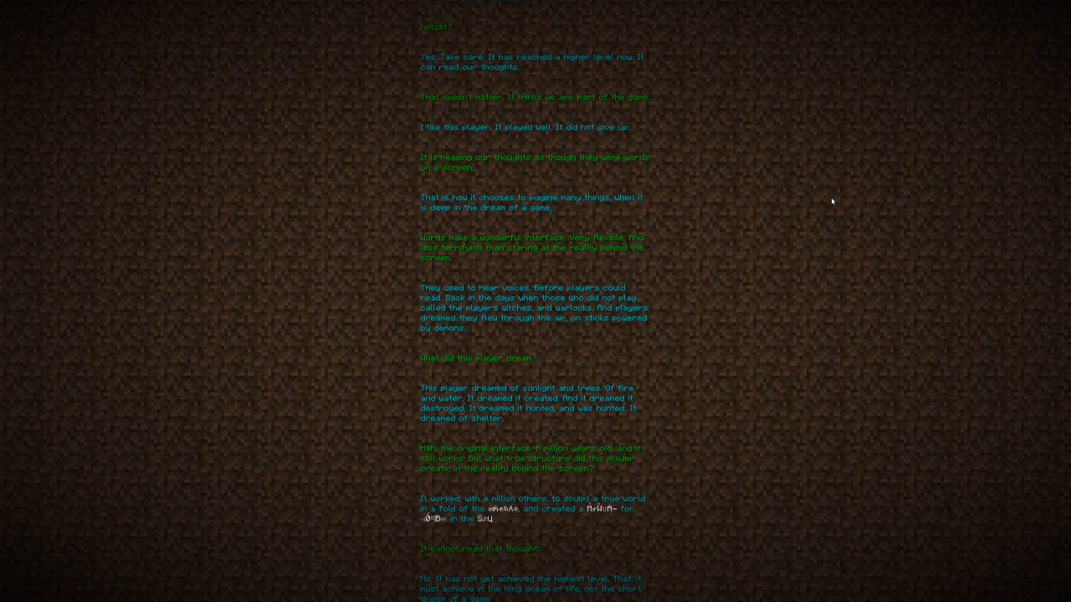
pyautogui.scroll(3)
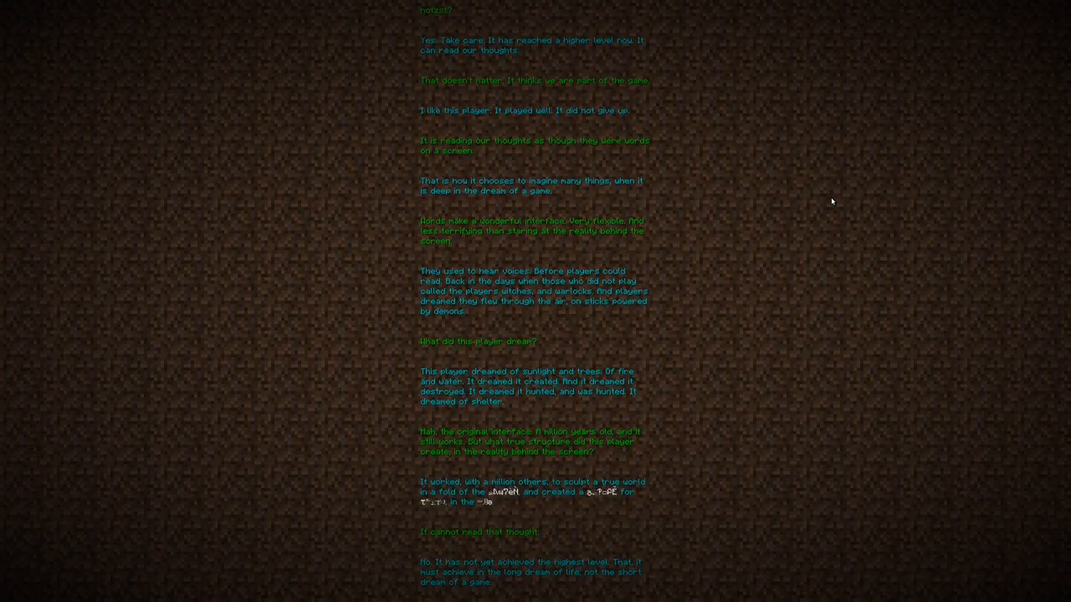
pyautogui.scroll(3)
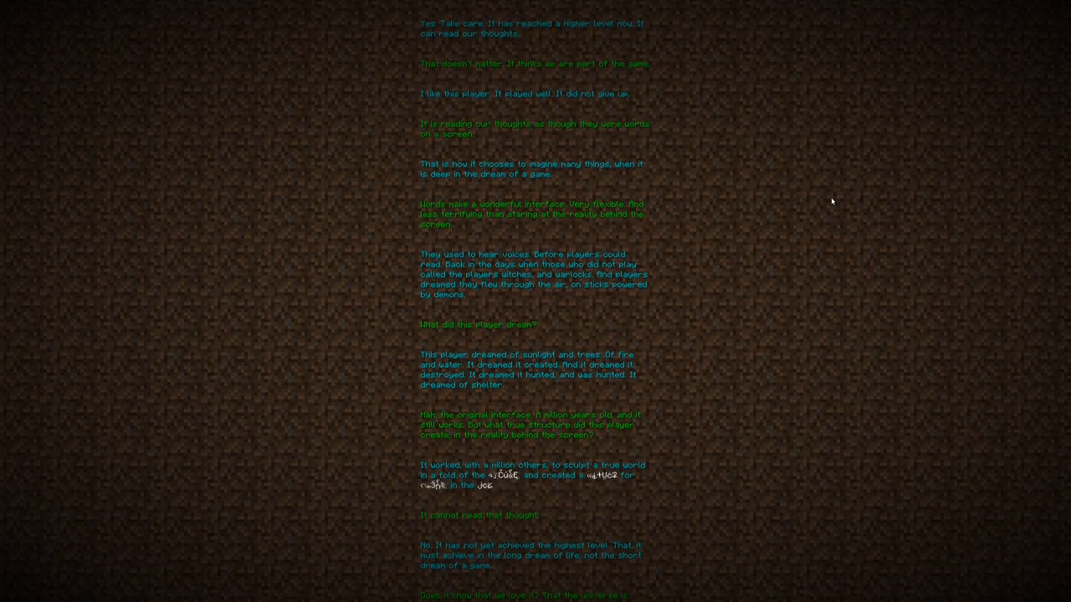
pyautogui.scroll(3)
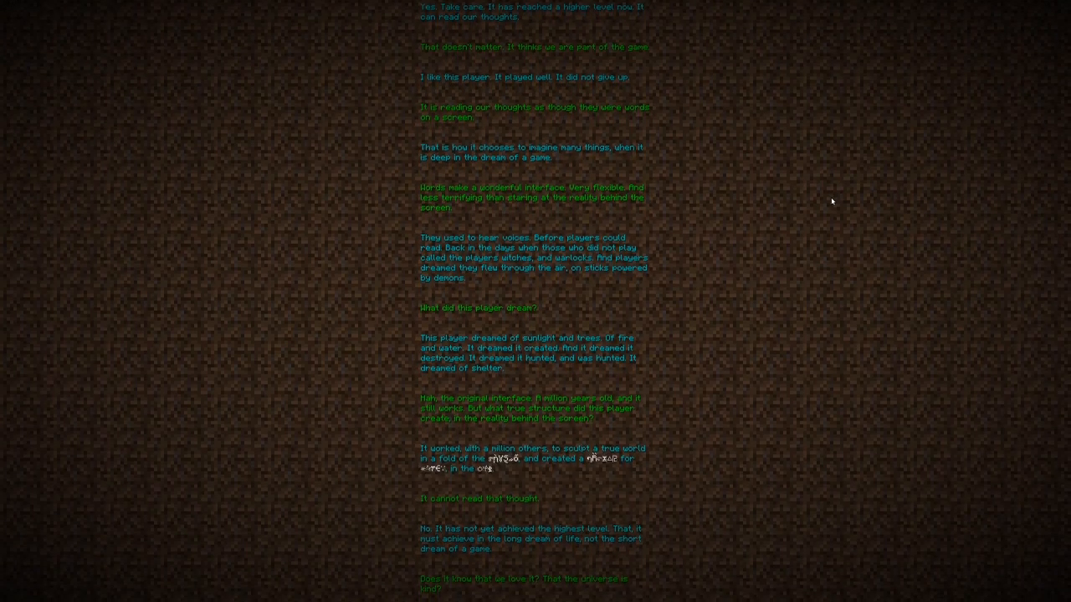
pyautogui.scroll(3)
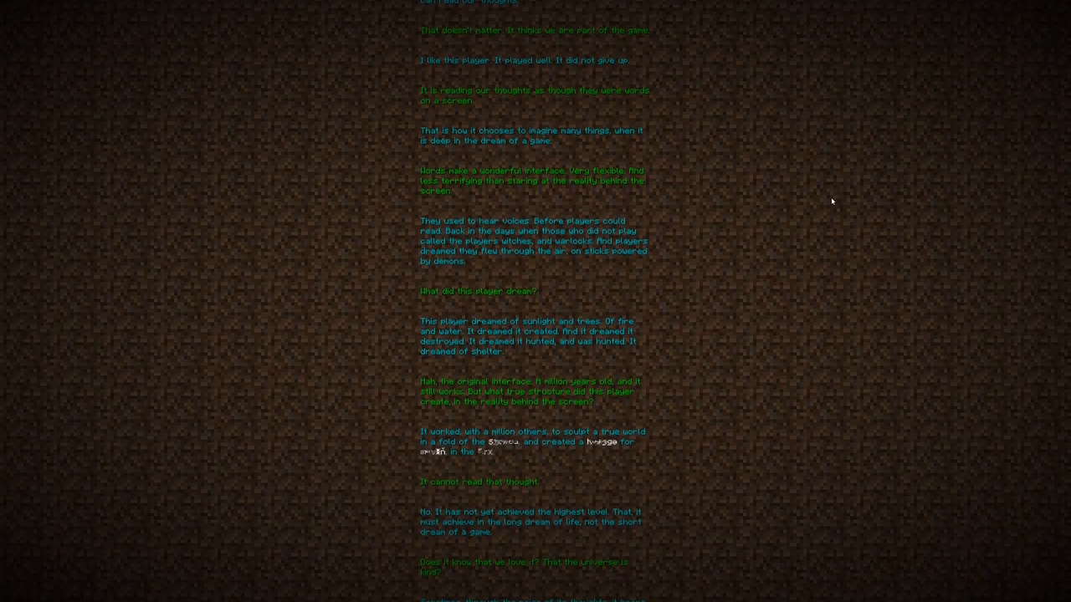
pyautogui.scroll(3)
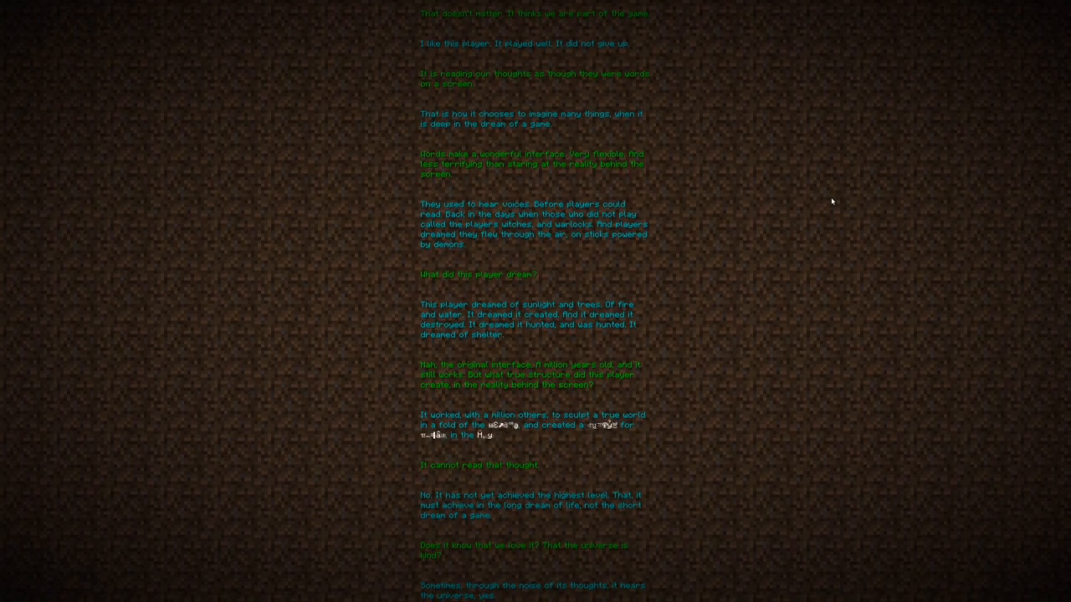
pyautogui.scroll(3)
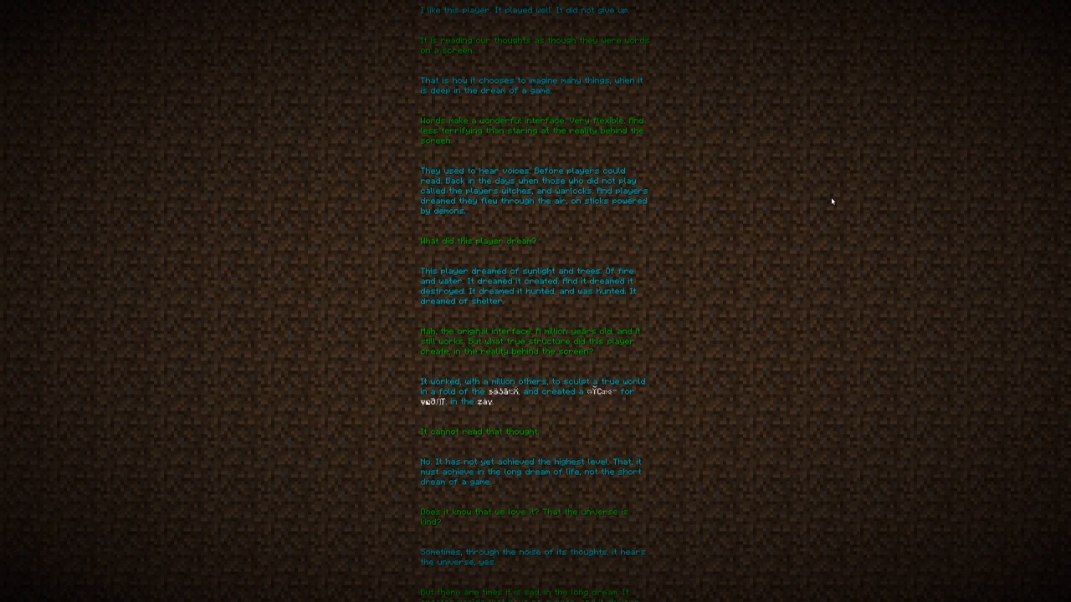
pyautogui.scroll(3)
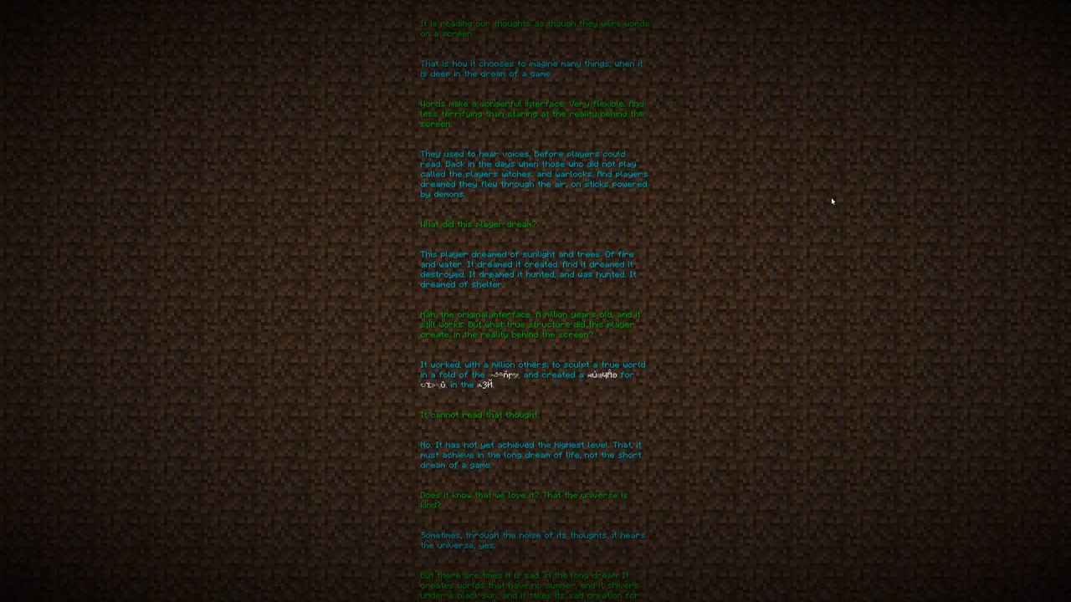
pyautogui.scroll(3)
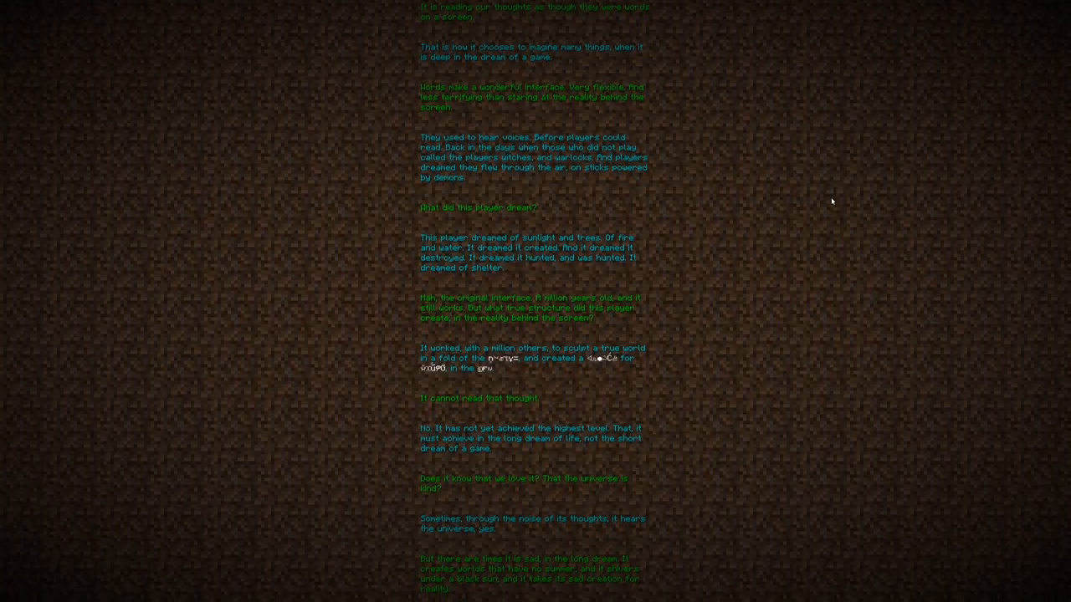
pyautogui.scroll(3)
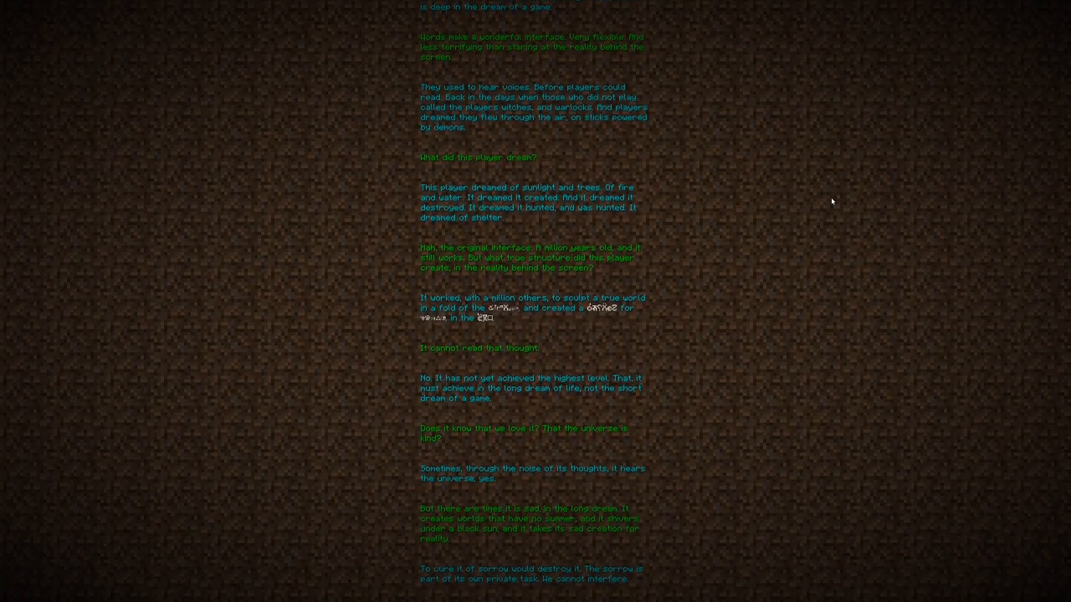
pyautogui.scroll(3)
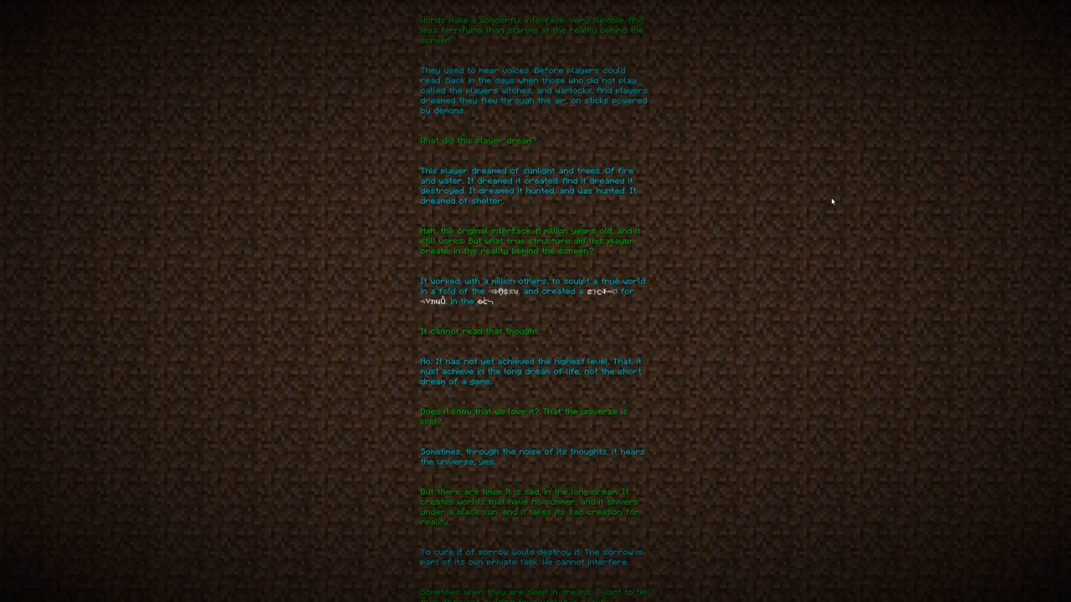
pyautogui.scroll(3)
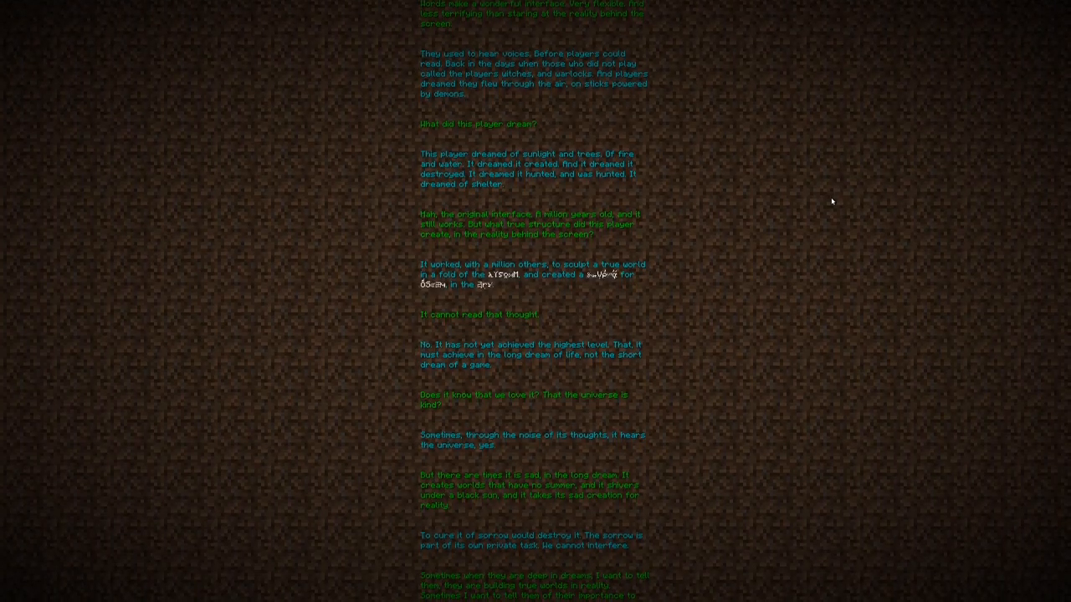
pyautogui.scroll(3)
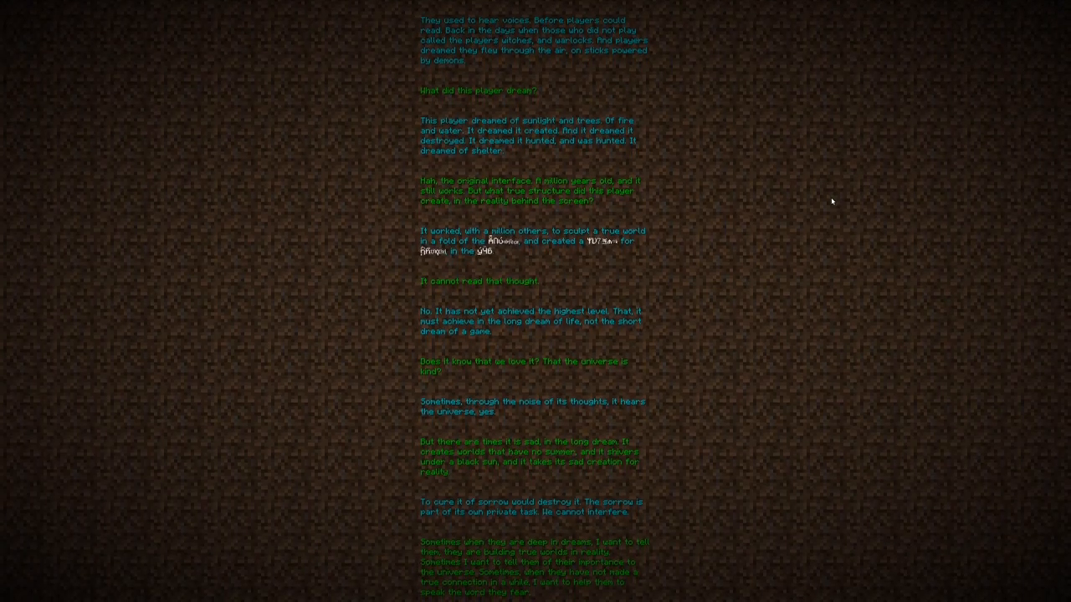
pyautogui.scroll(3)
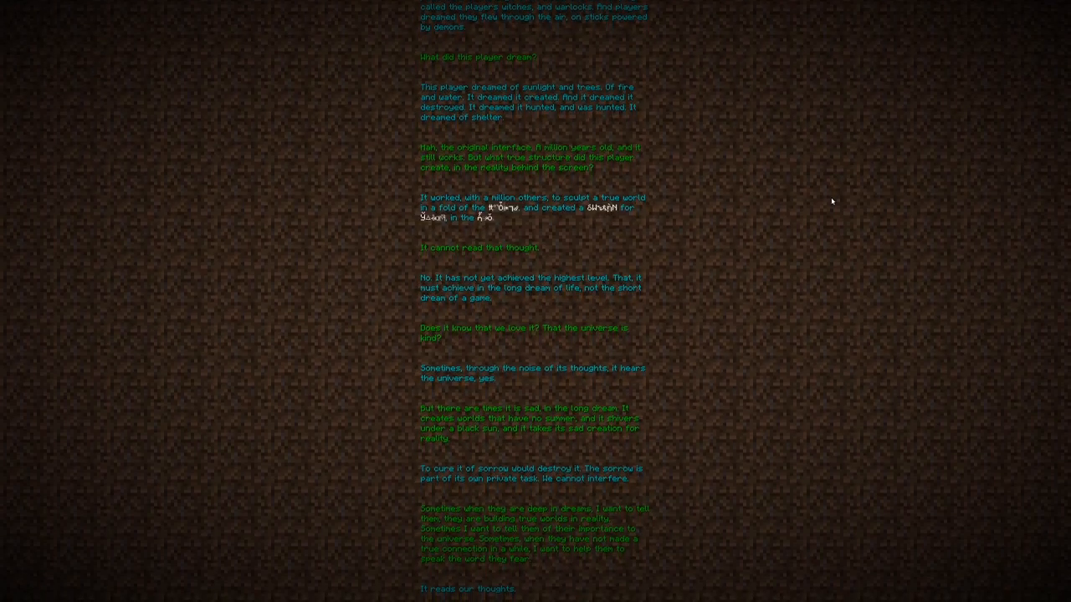
pyautogui.scroll(3)
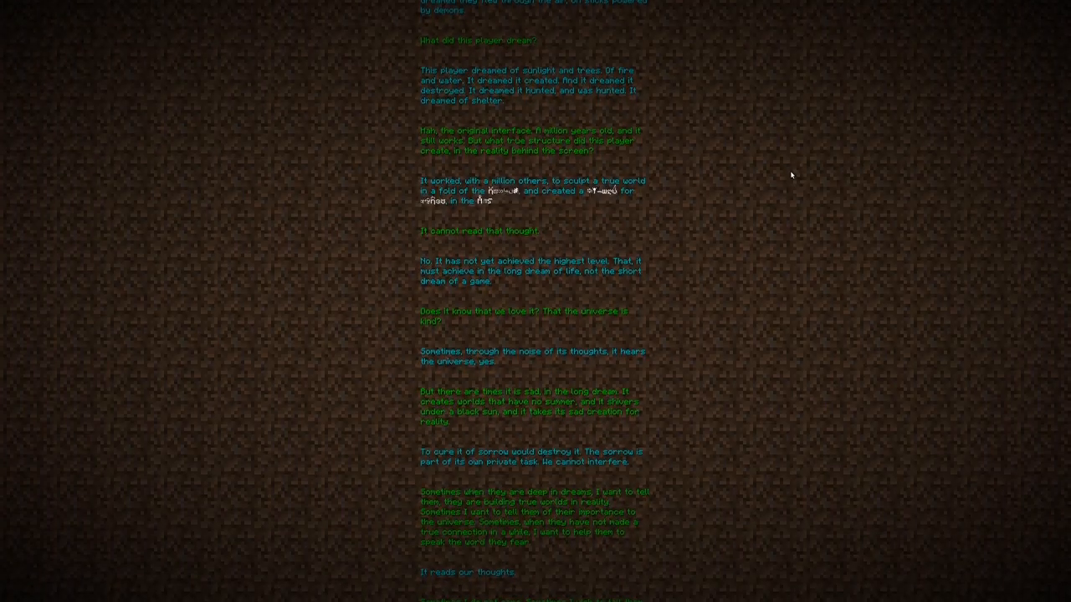
pyautogui.scroll(-3)
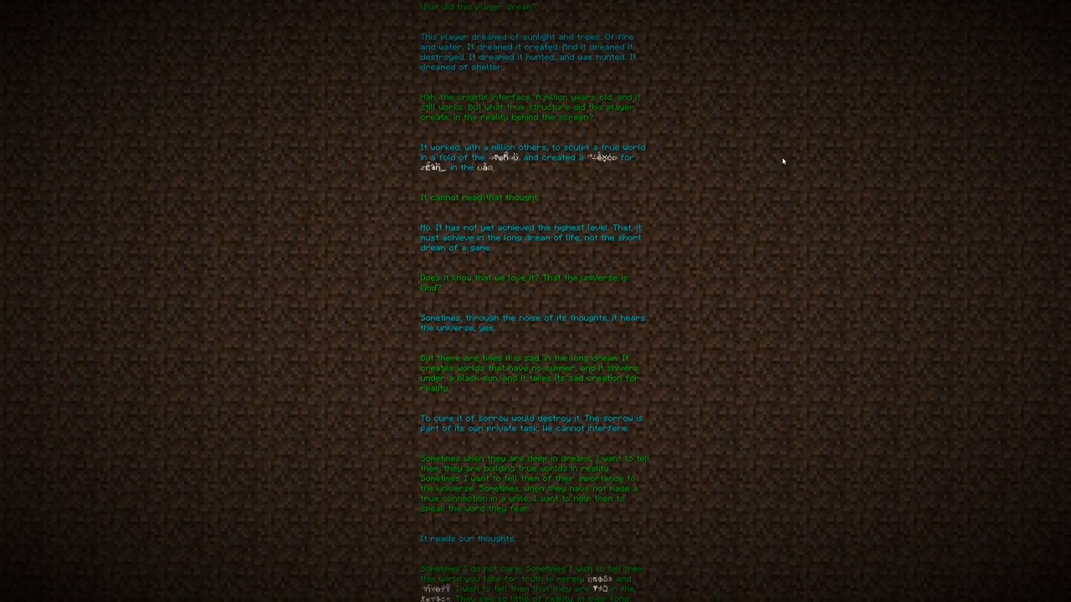
pyautogui.scroll(3)
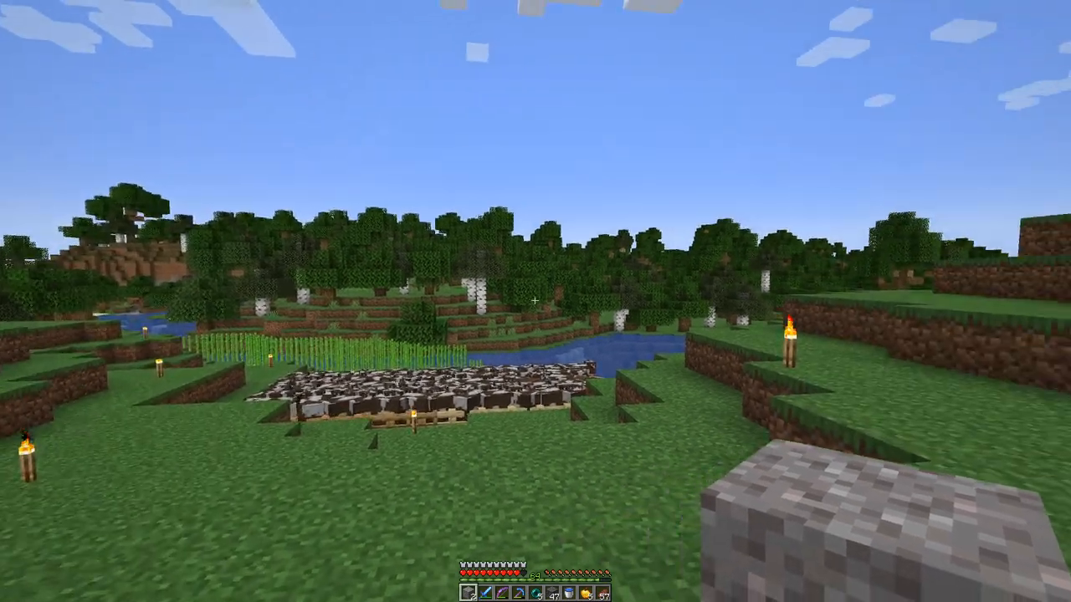
# Step: Pause, open Statistics and switch to the Mobs tab showing one Ender Dragon kill
pyautogui.press('Escape')
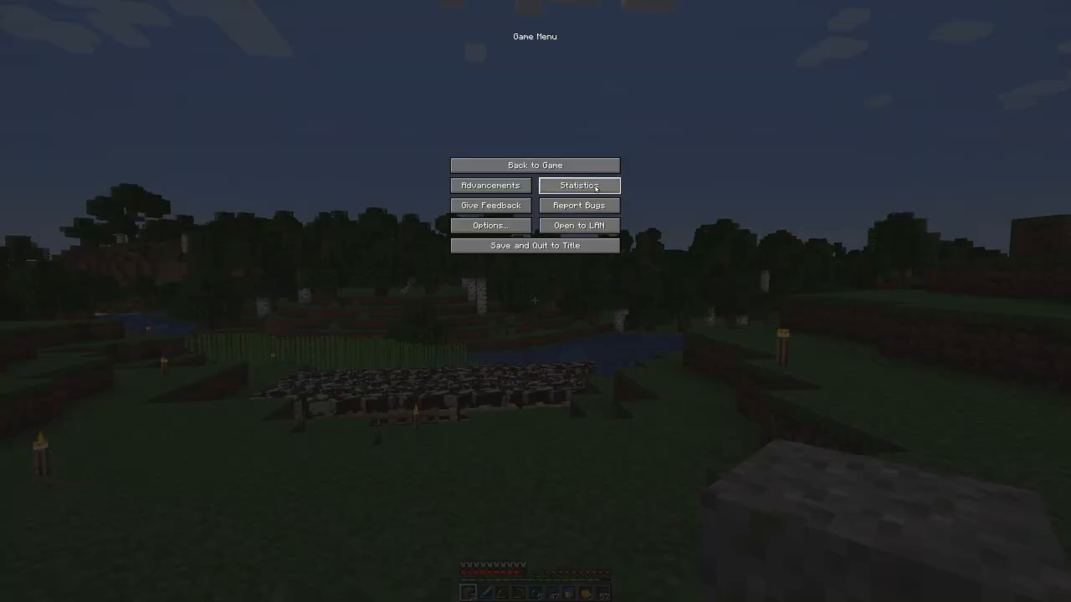
pyautogui.click(579, 185)
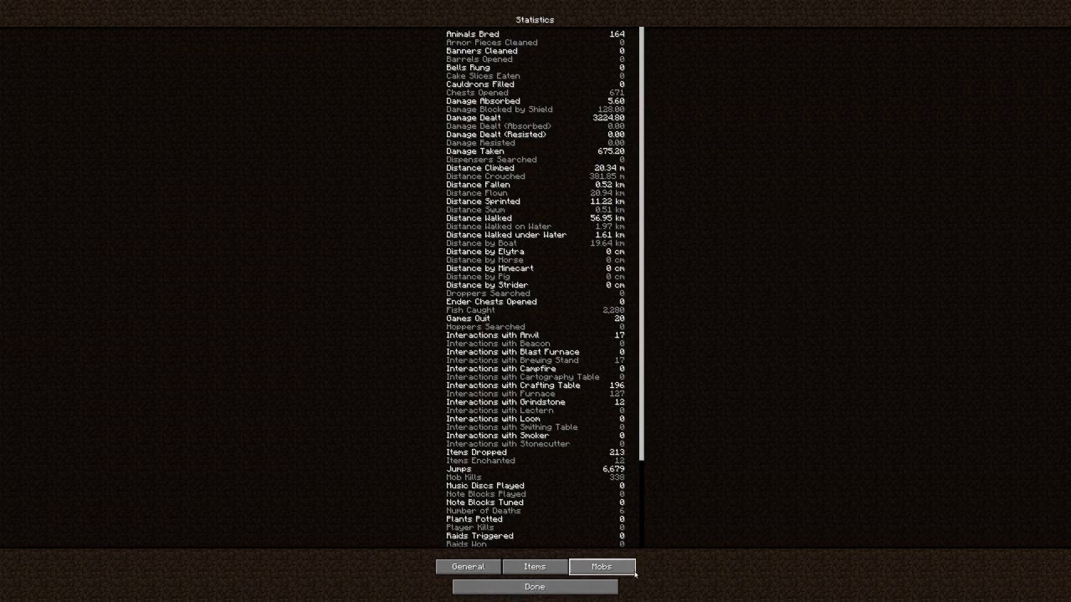
pyautogui.moveTo(534, 587)
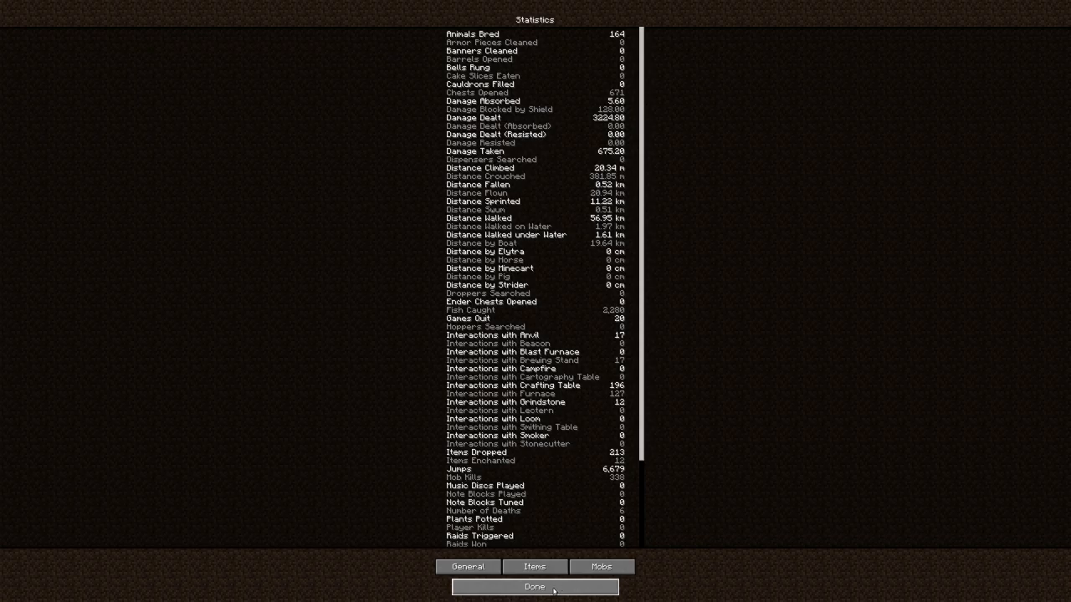
pyautogui.click(534, 586)
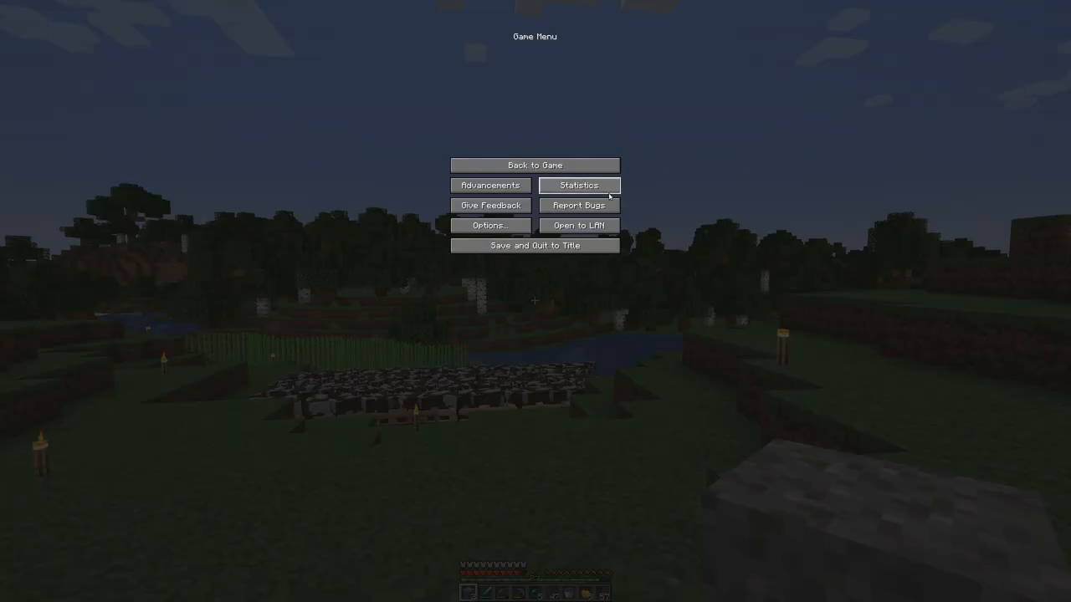
pyautogui.click(578, 185)
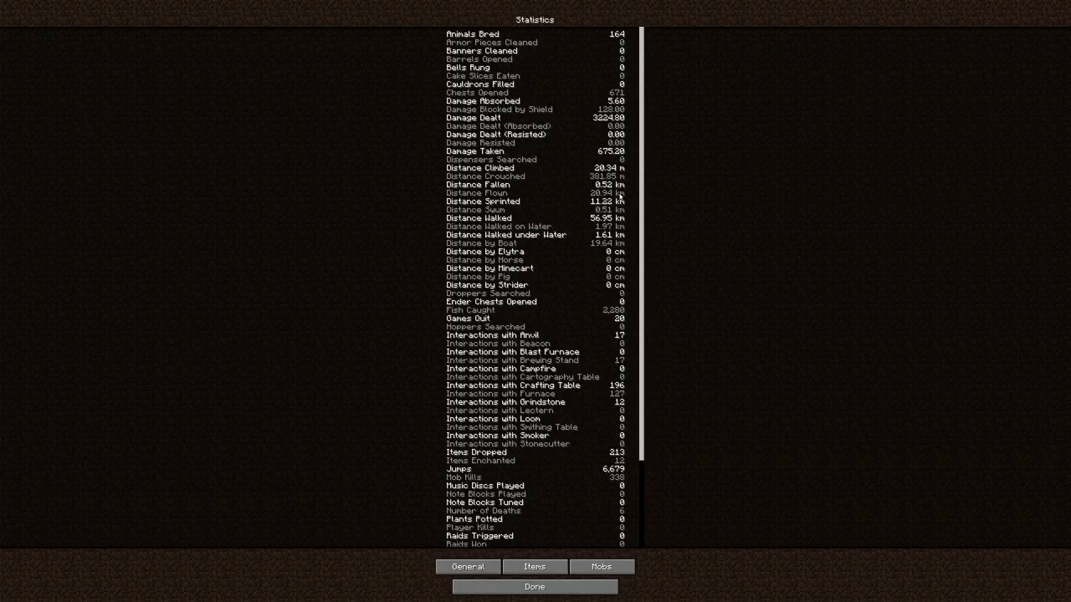
pyautogui.click(601, 566)
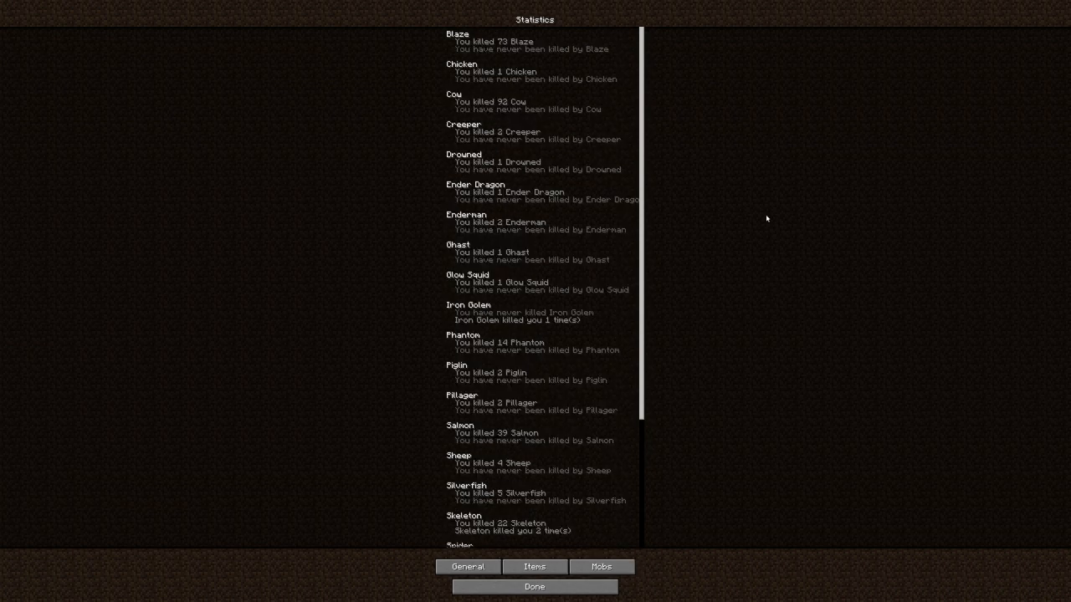
pyautogui.moveTo(584, 69)
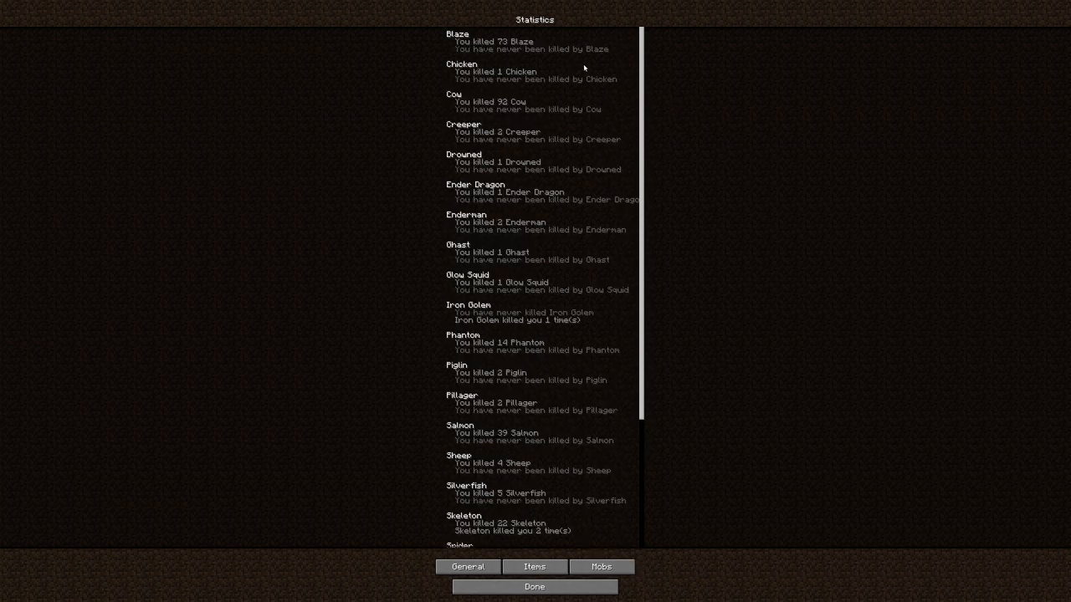
pyautogui.moveTo(500, 58)
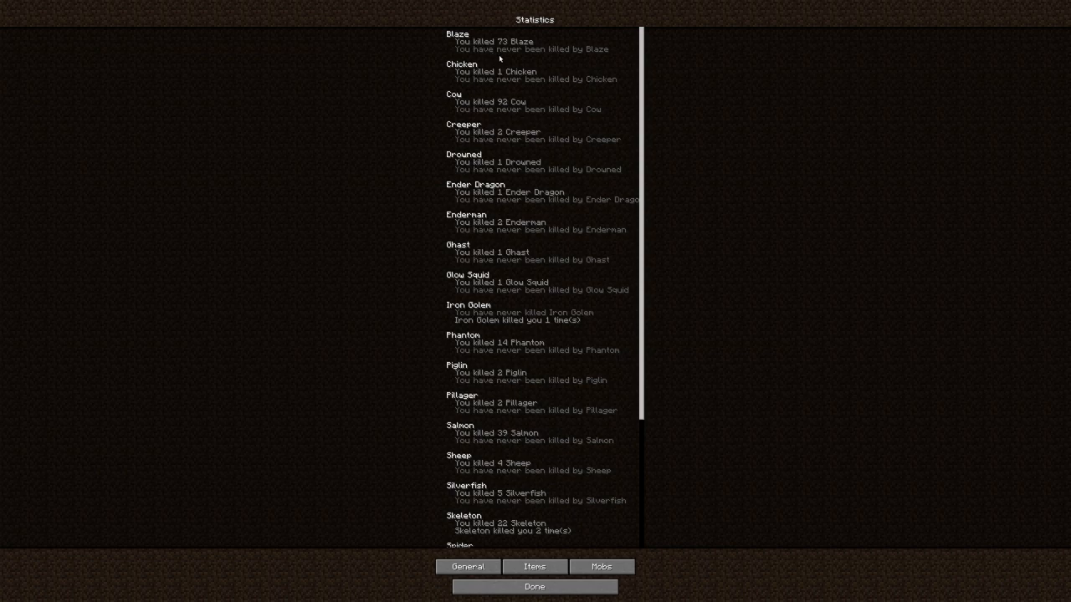
pyautogui.moveTo(578, 46)
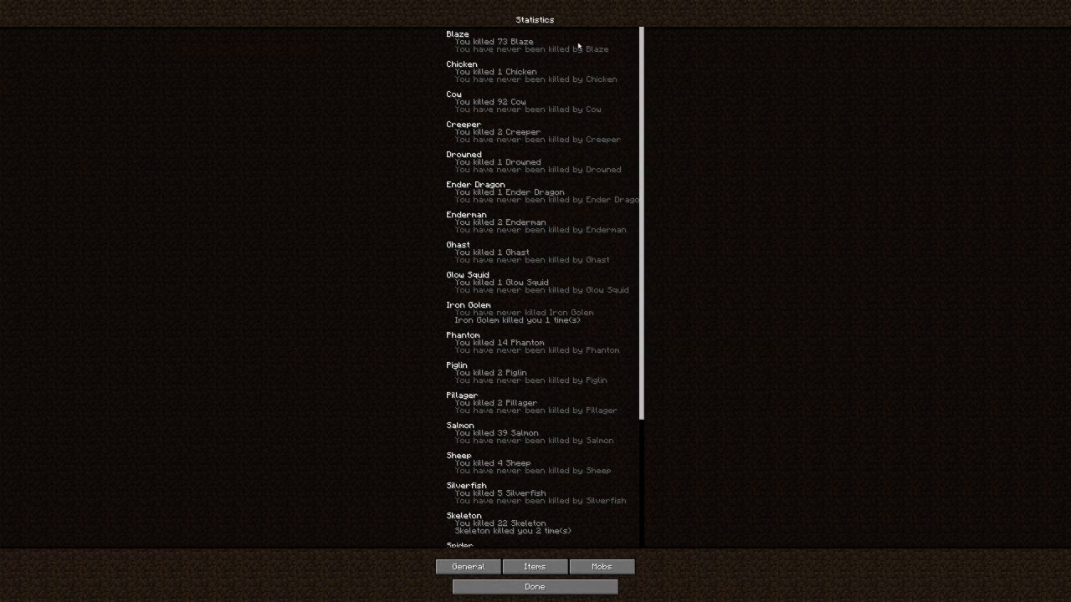
pyautogui.moveTo(572, 86)
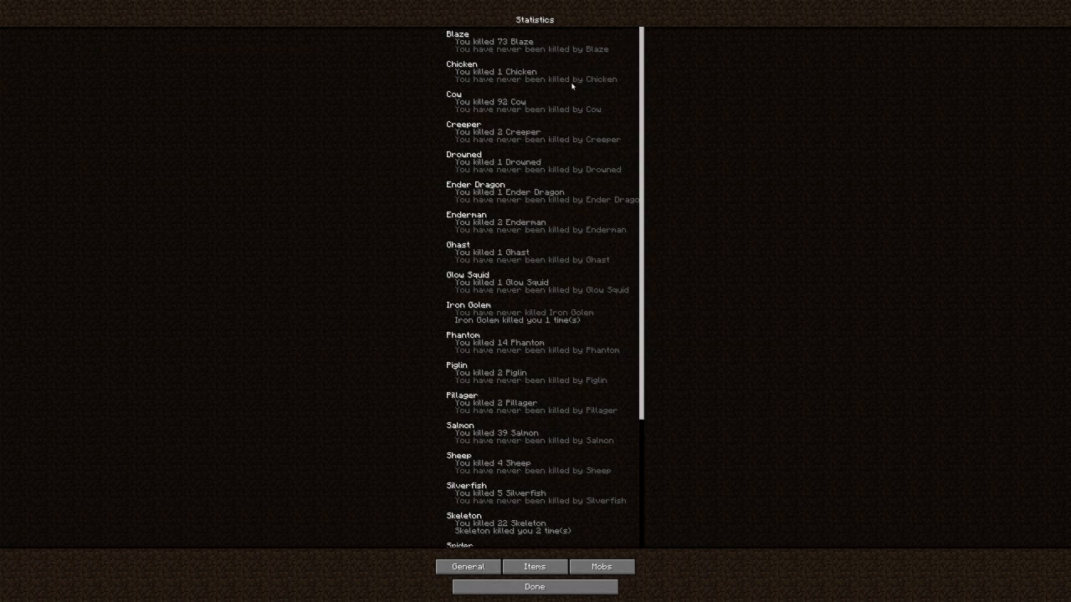
pyautogui.moveTo(550, 98)
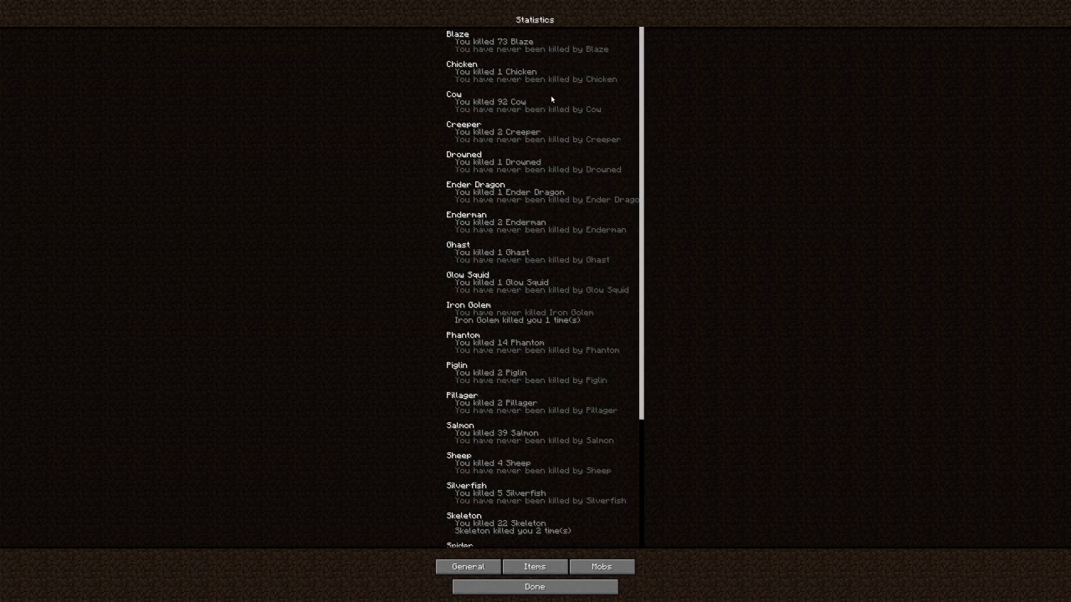
pyautogui.moveTo(554, 131)
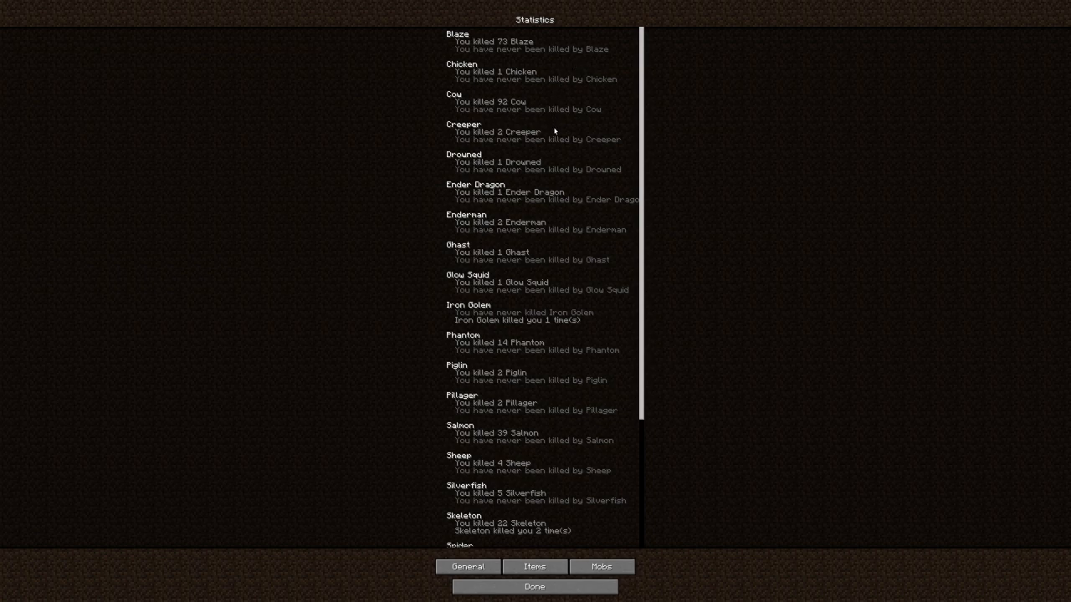
pyautogui.moveTo(548, 136)
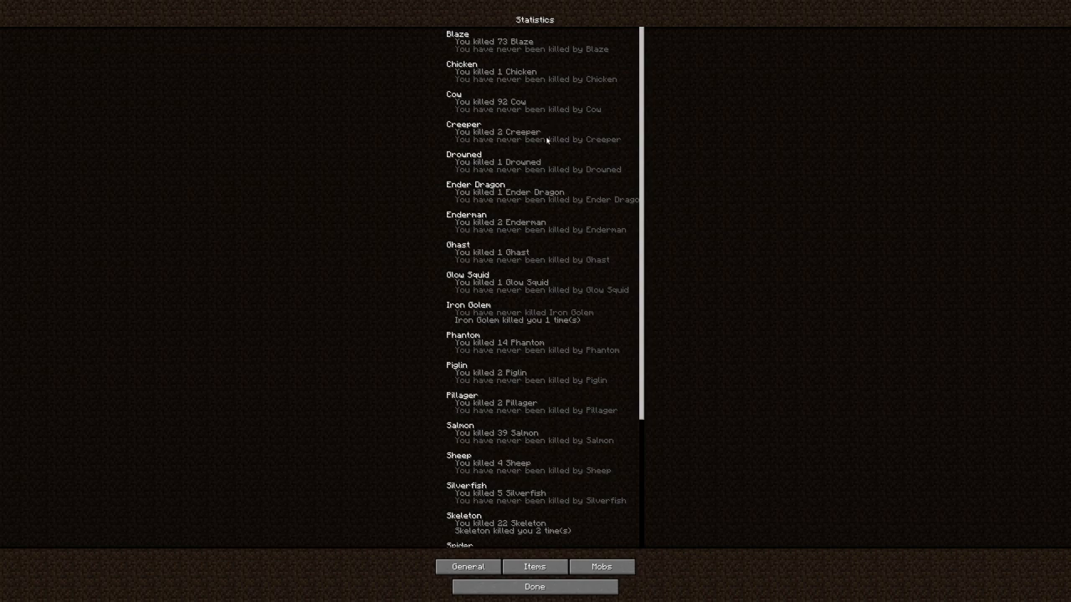
pyautogui.moveTo(581, 218)
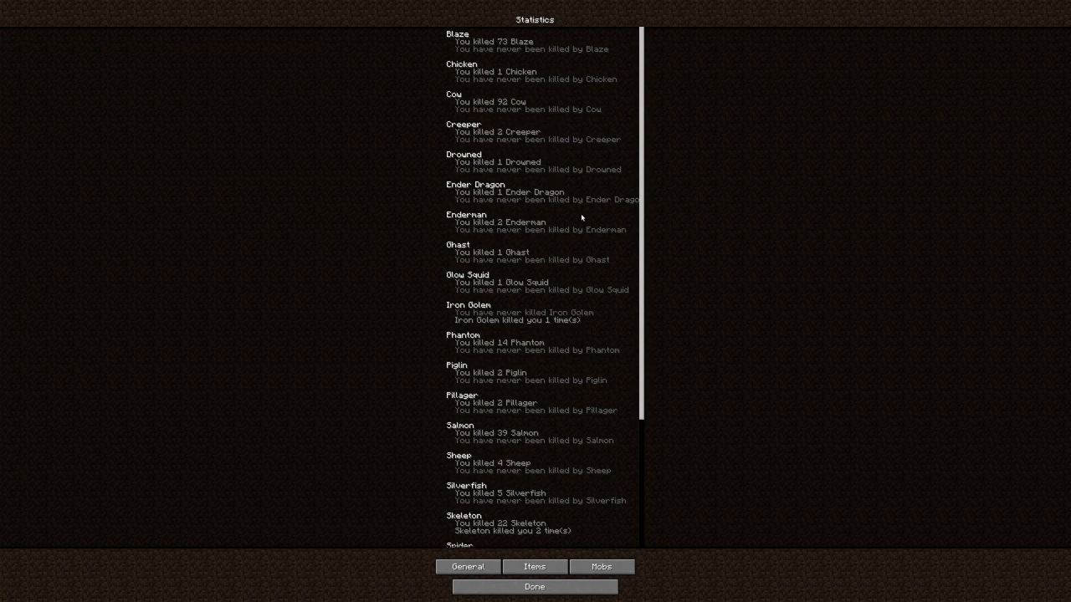
pyautogui.moveTo(586, 201)
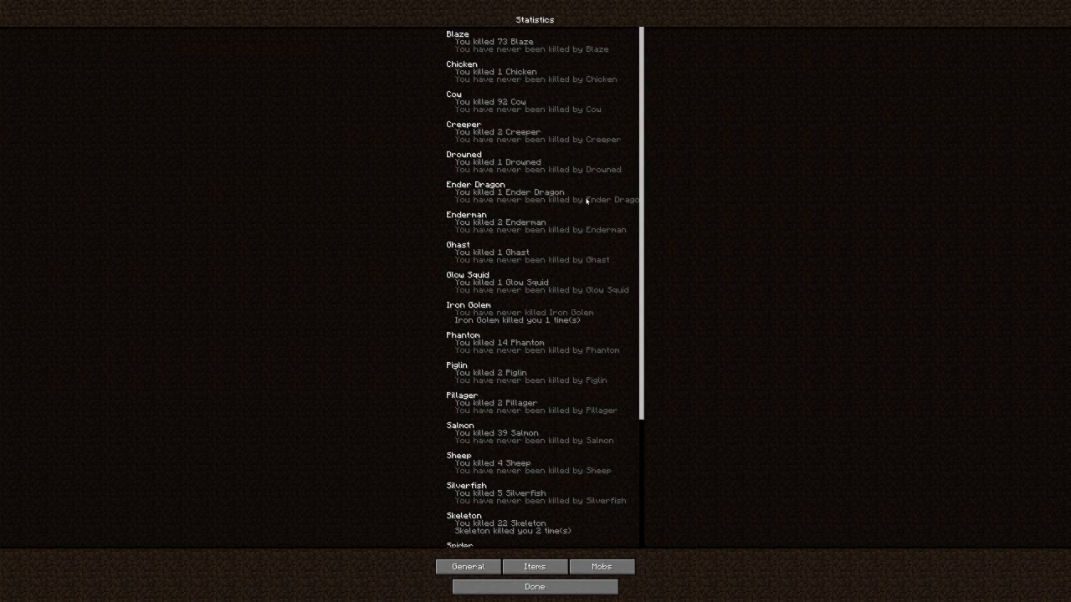
pyautogui.moveTo(586, 192)
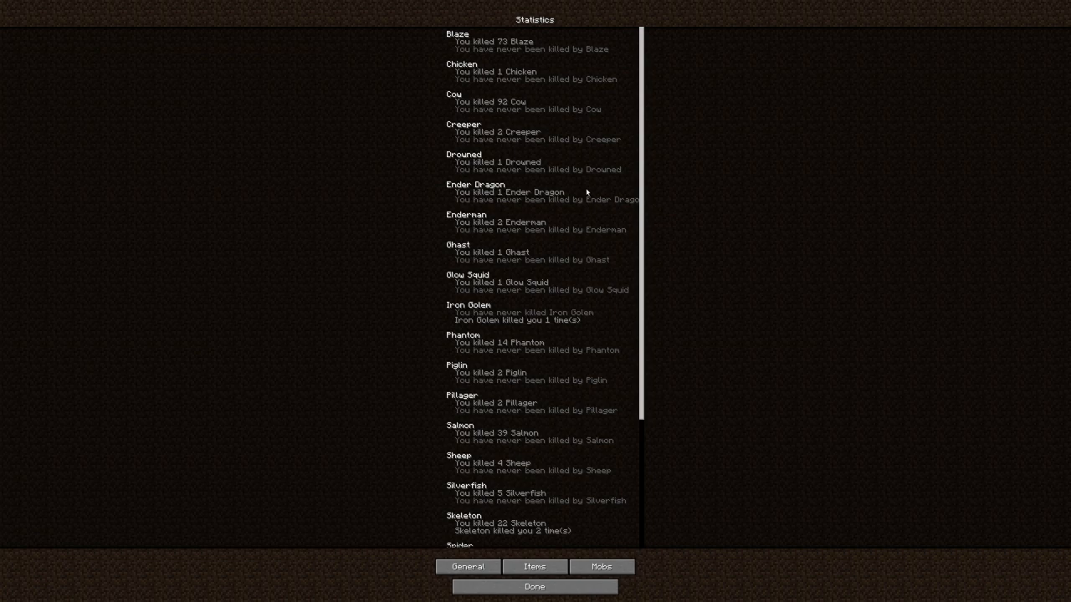
pyautogui.moveTo(575, 289)
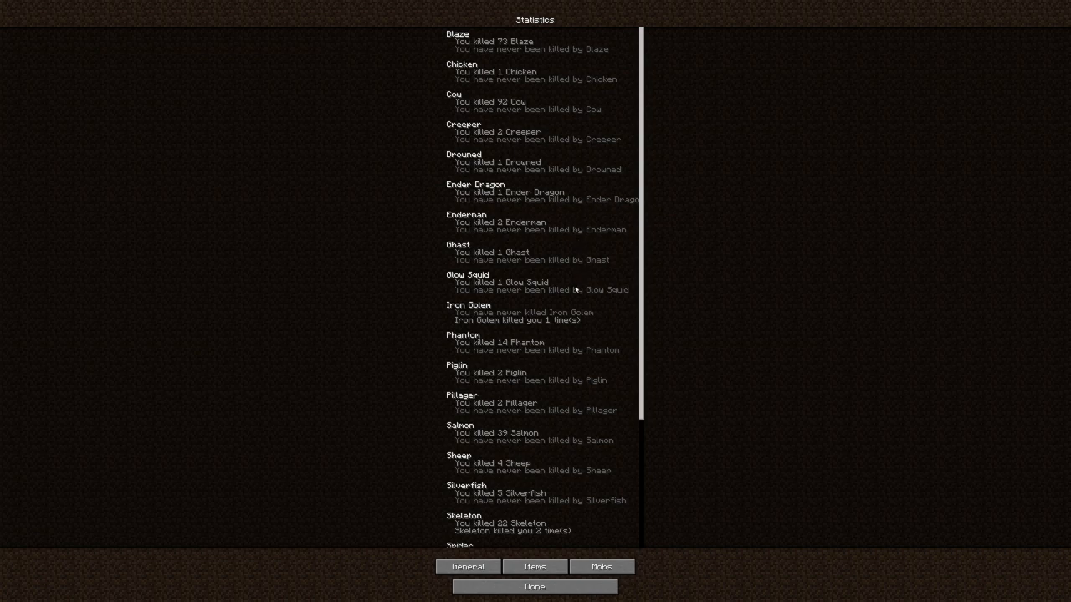
pyautogui.moveTo(498, 322)
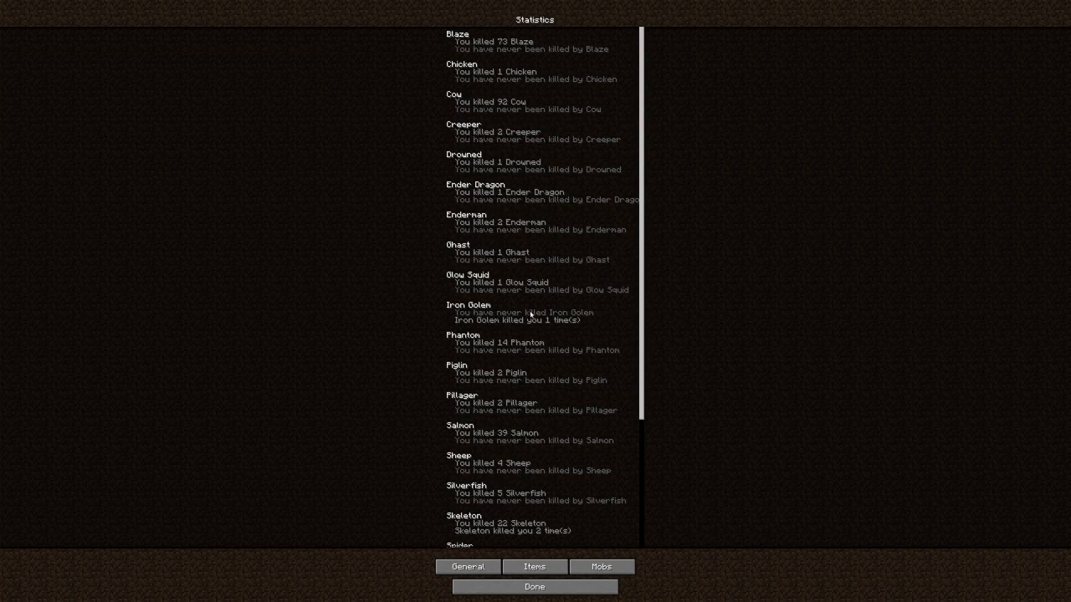
pyautogui.moveTo(494, 352)
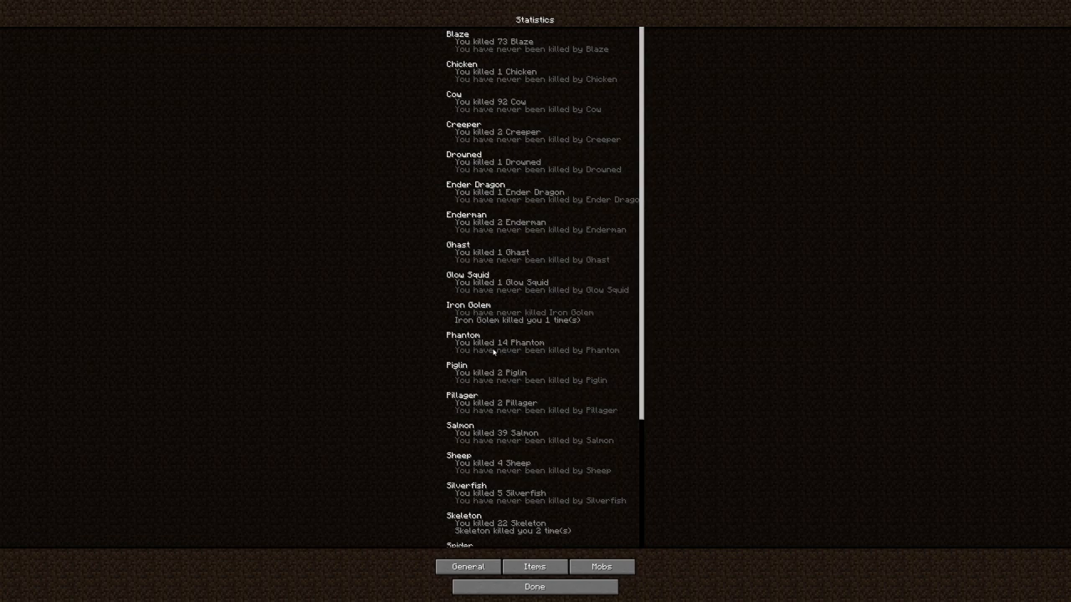
pyautogui.moveTo(521, 331)
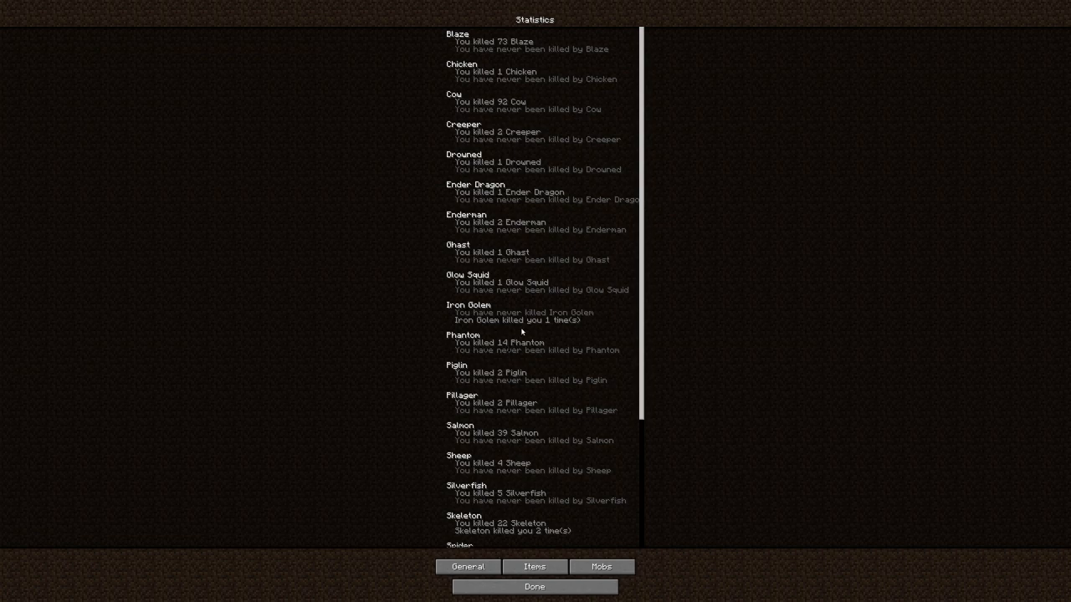
# Step: Scroll the mob kill and death list down to Zombified Piglin, then click Done
pyautogui.scroll(-3)
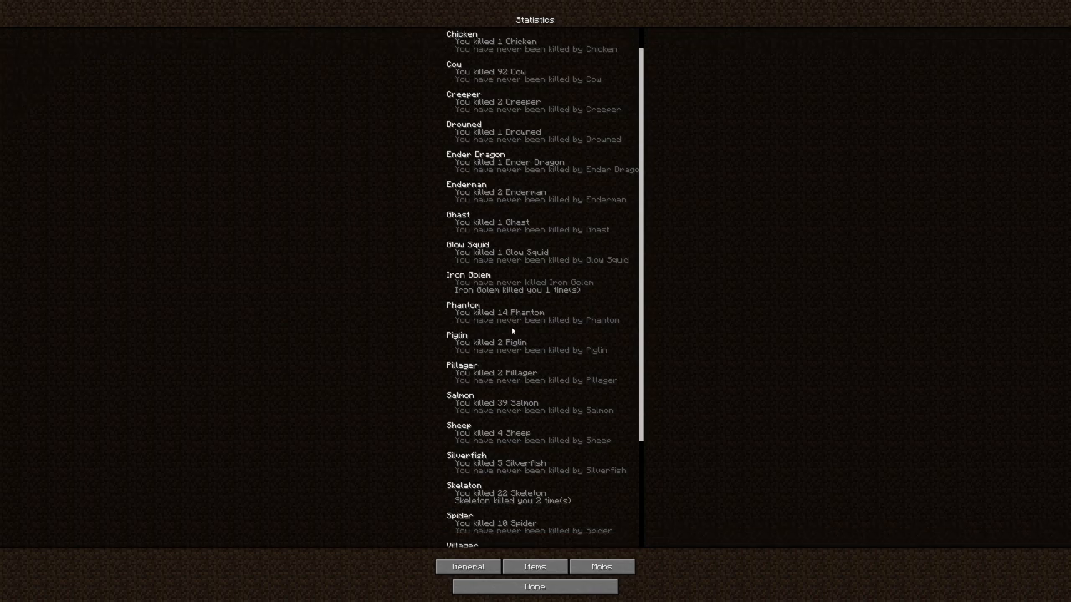
pyautogui.scroll(-3)
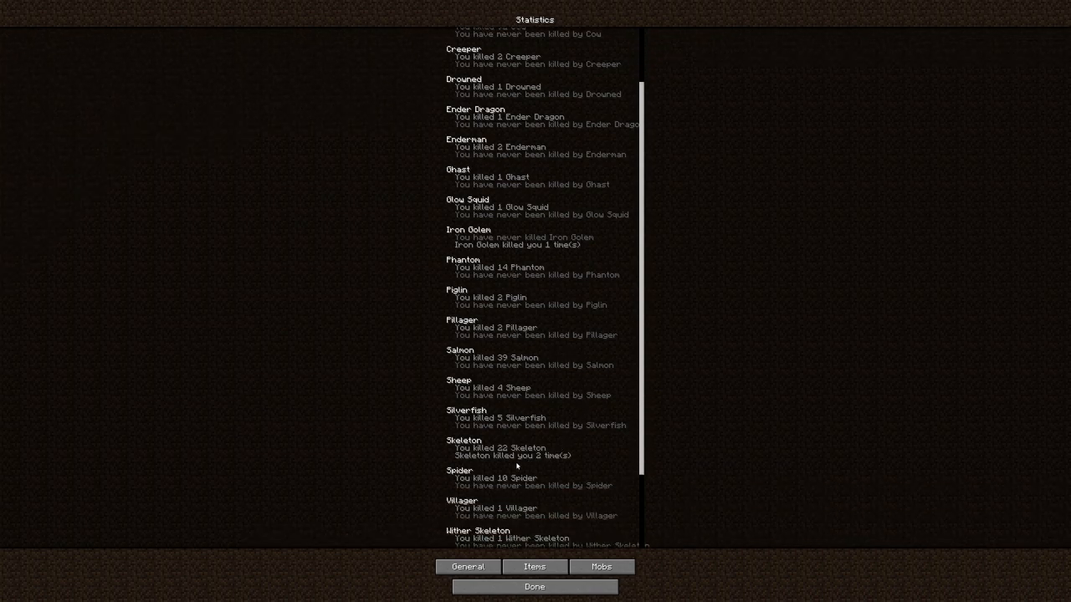
pyautogui.moveTo(459, 461)
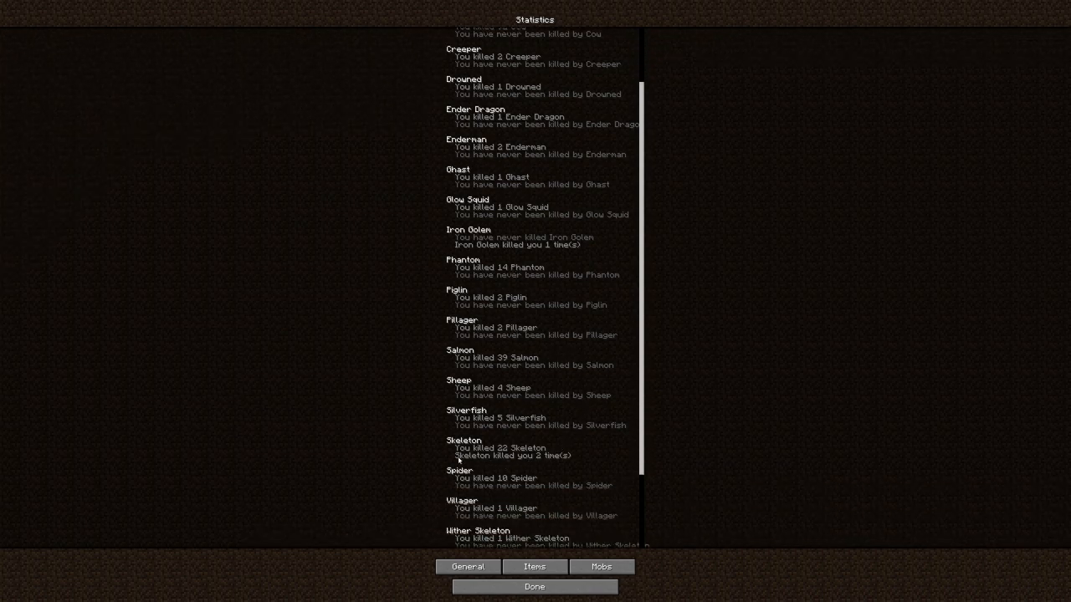
pyautogui.moveTo(552, 431)
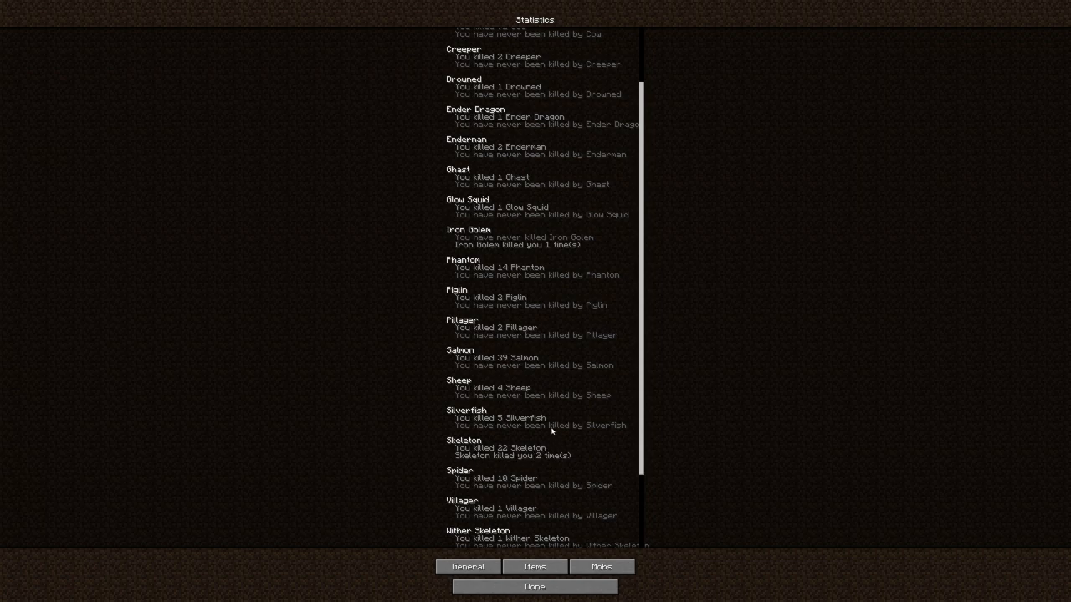
pyautogui.scroll(-3)
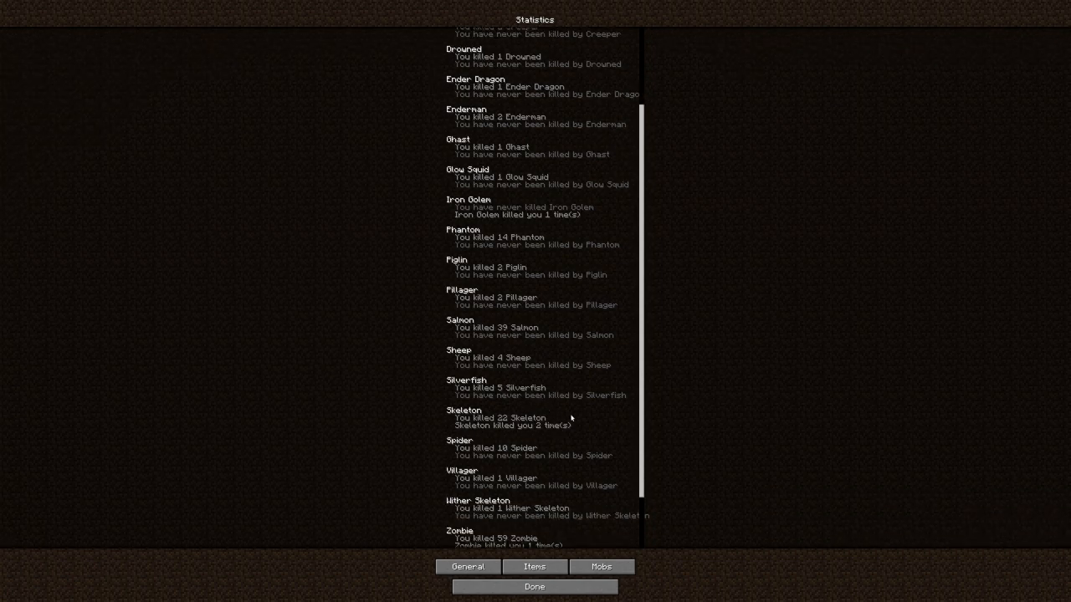
pyautogui.scroll(-3)
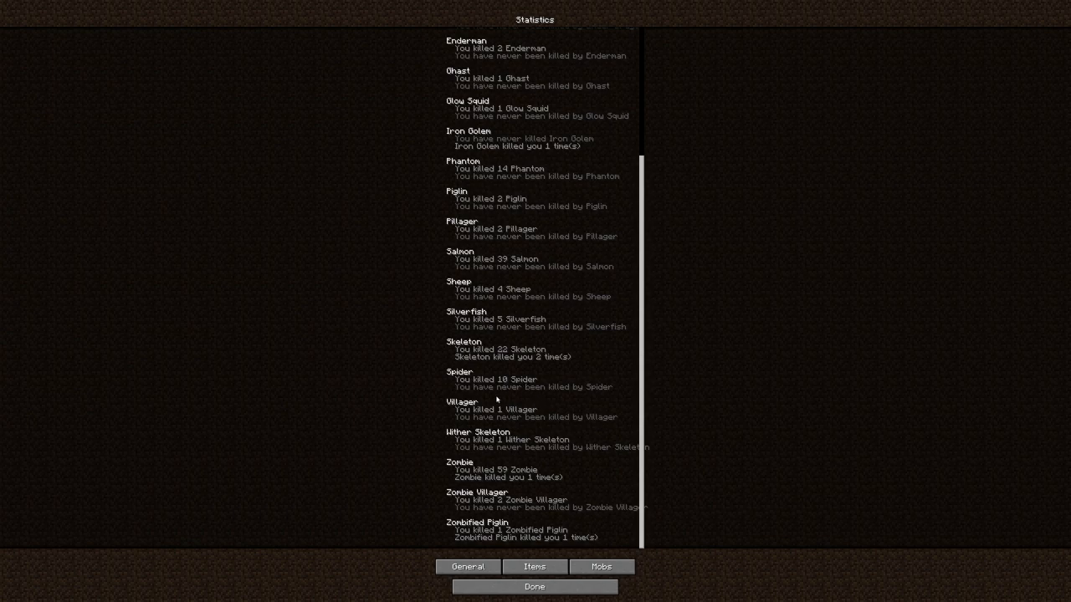
pyautogui.moveTo(557, 448)
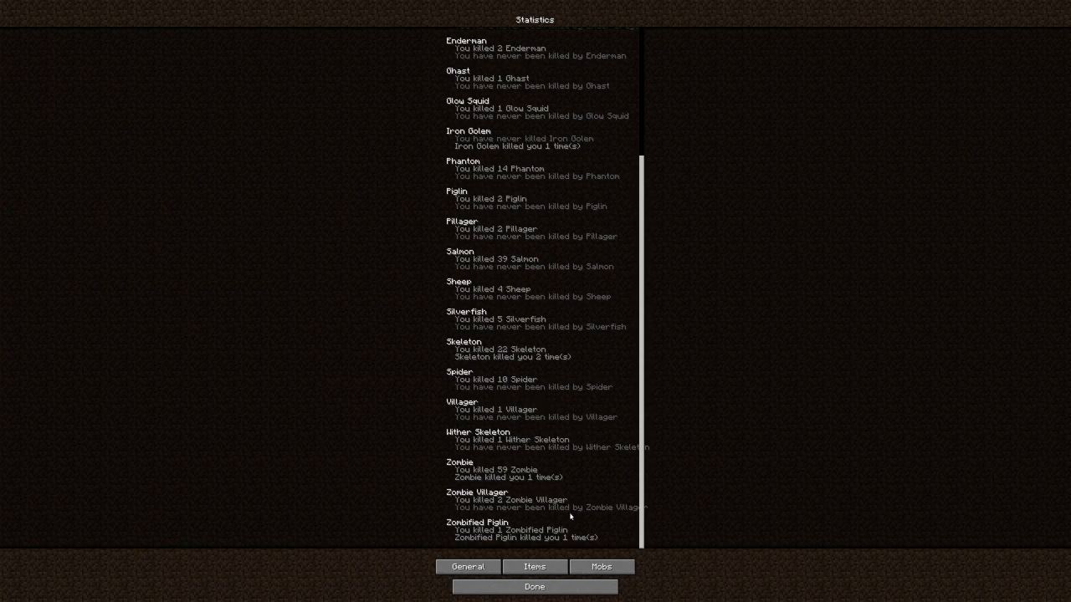
pyautogui.moveTo(483, 545)
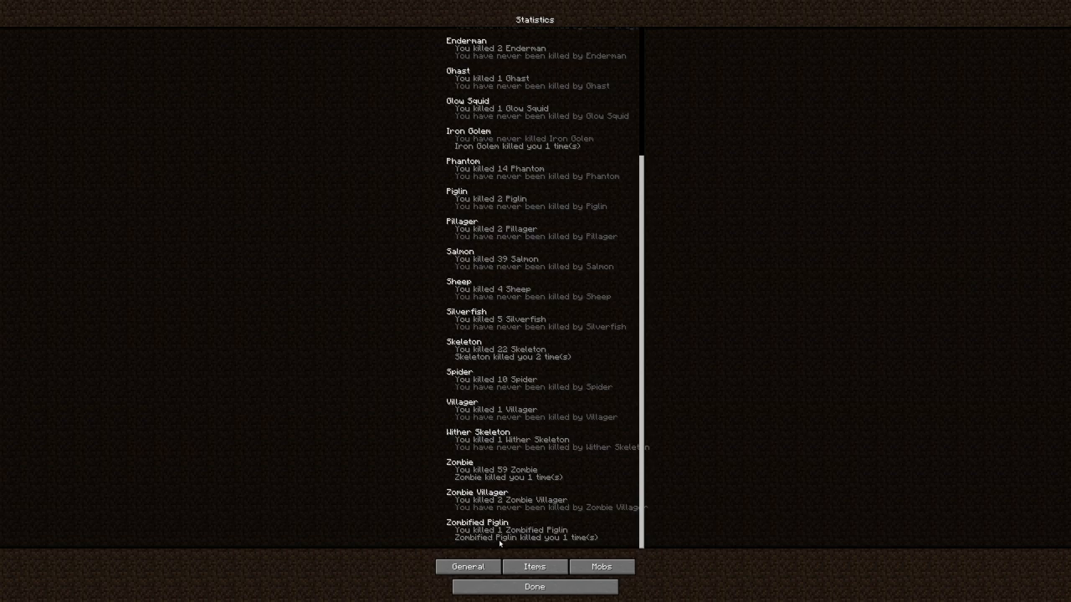
pyautogui.moveTo(505, 463)
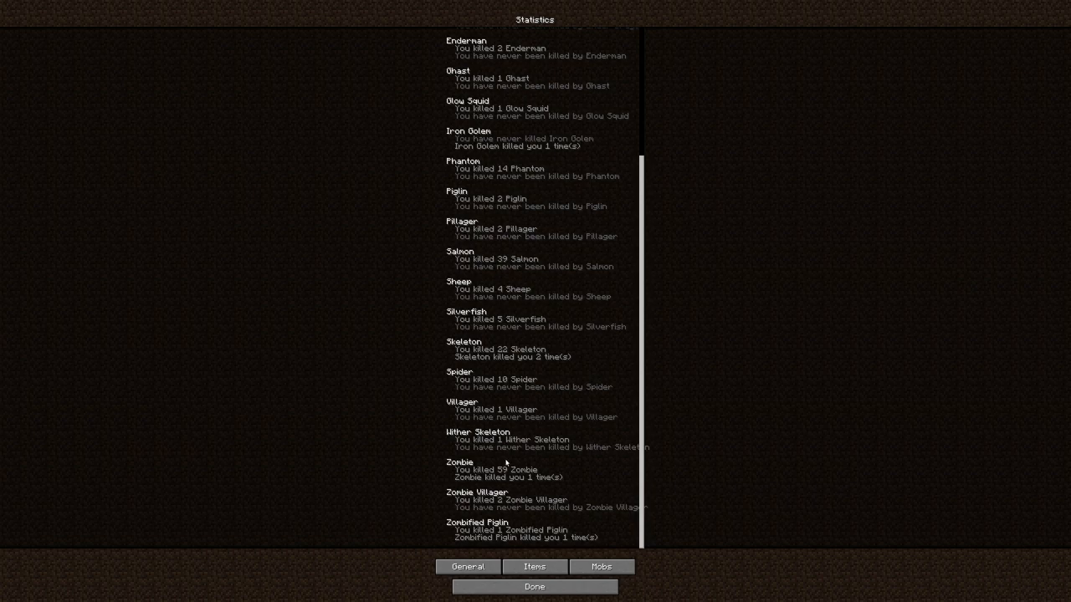
pyautogui.moveTo(722, 343)
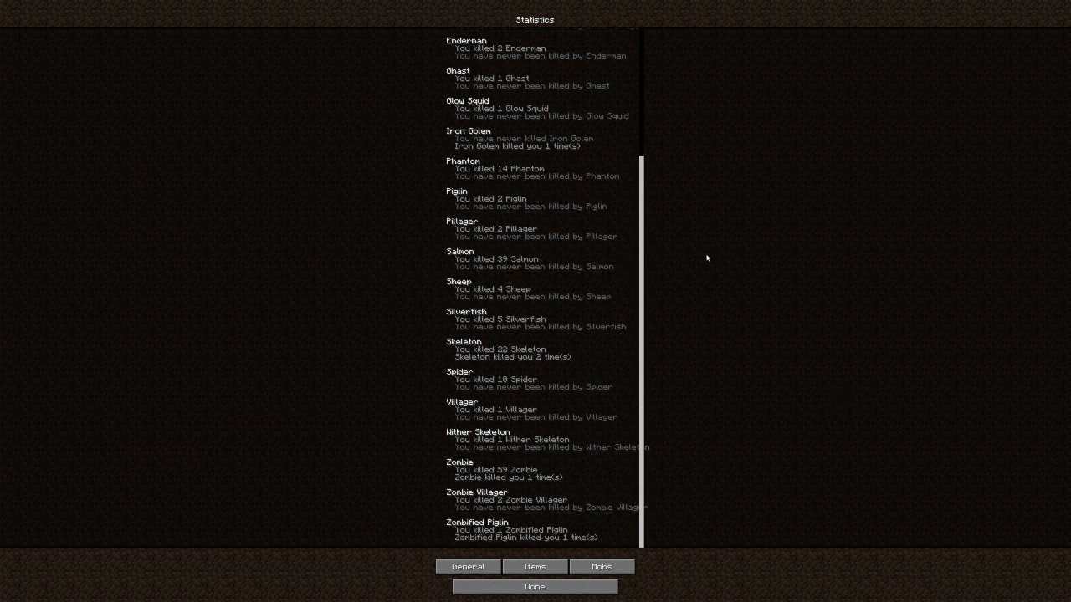
pyautogui.moveTo(722, 233)
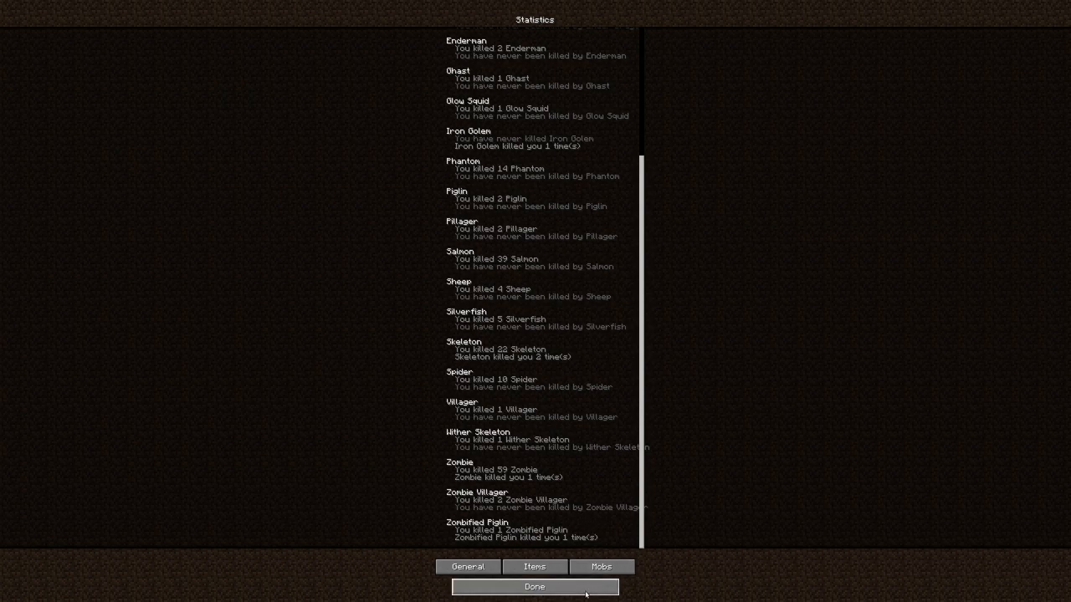
pyautogui.click(535, 587)
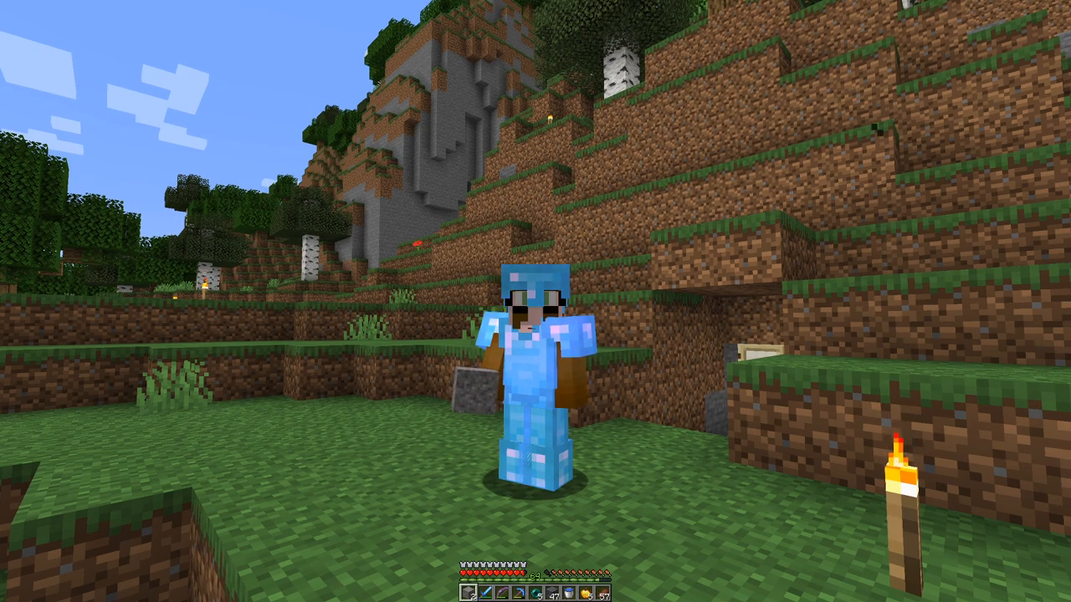
pyautogui.moveTo(536, 302)
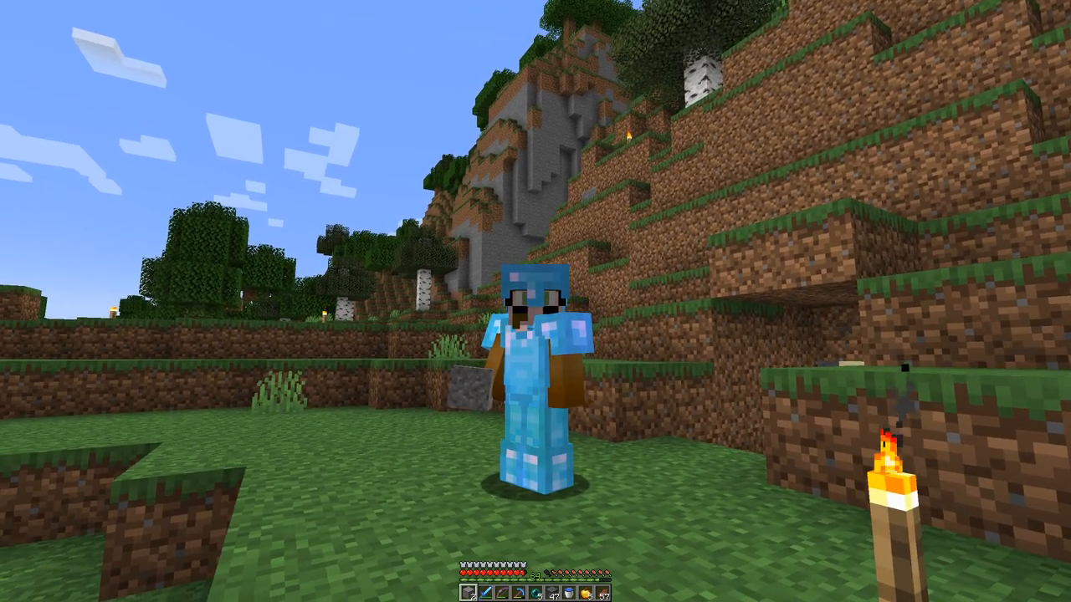
pyautogui.moveTo(536, 301)
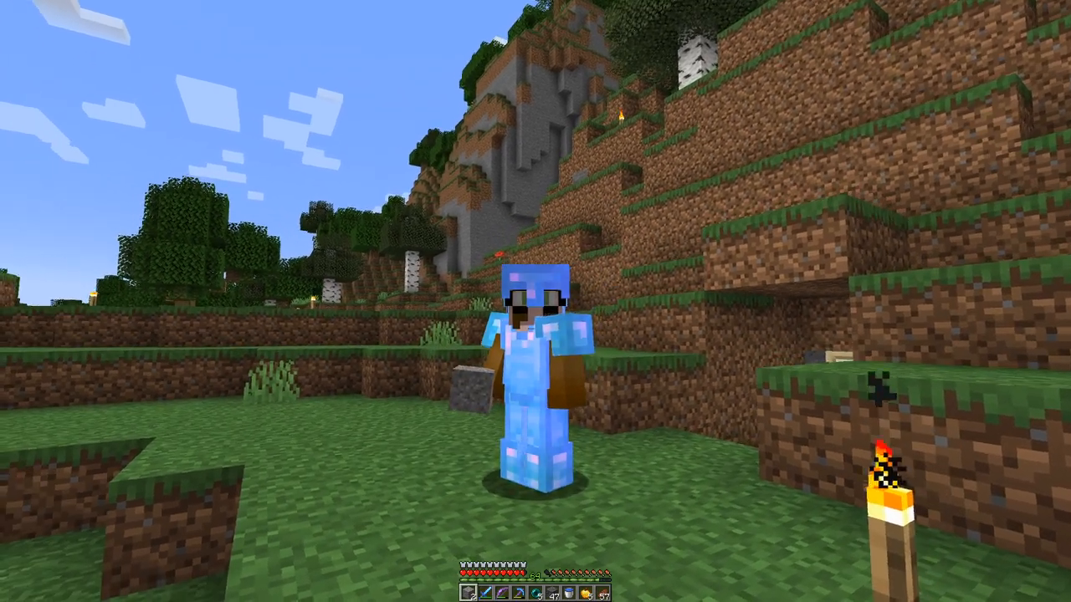
pyautogui.moveTo(536, 301)
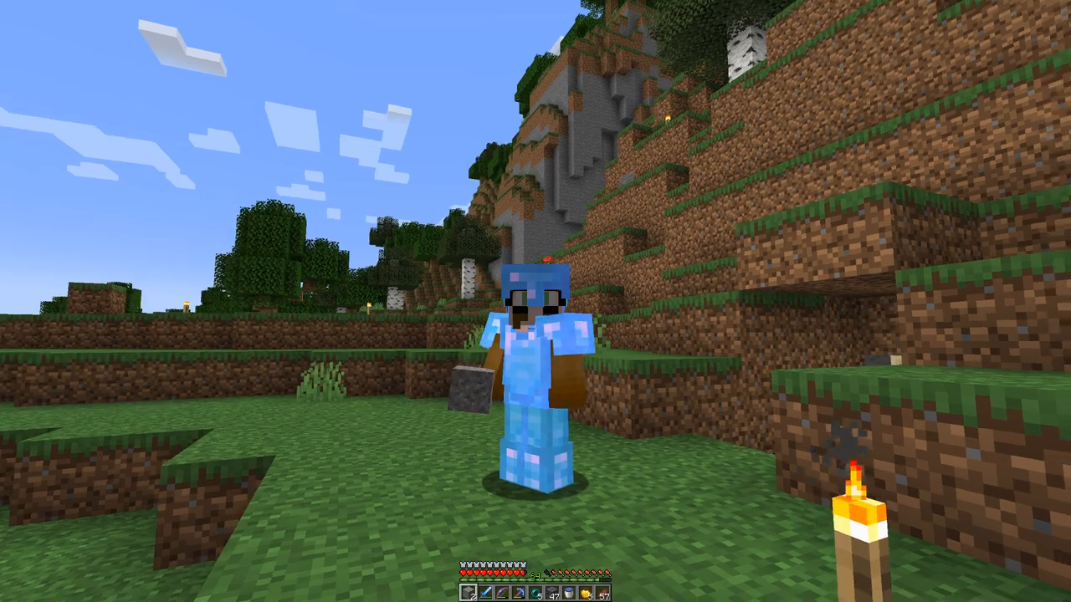
pyautogui.moveTo(535, 301)
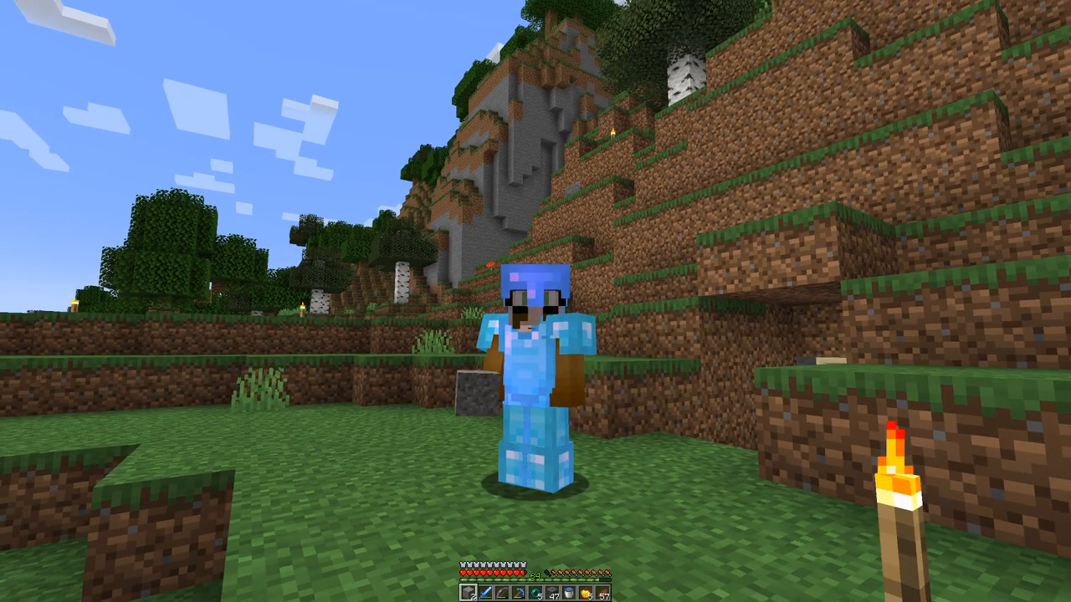
pyautogui.moveTo(535, 301)
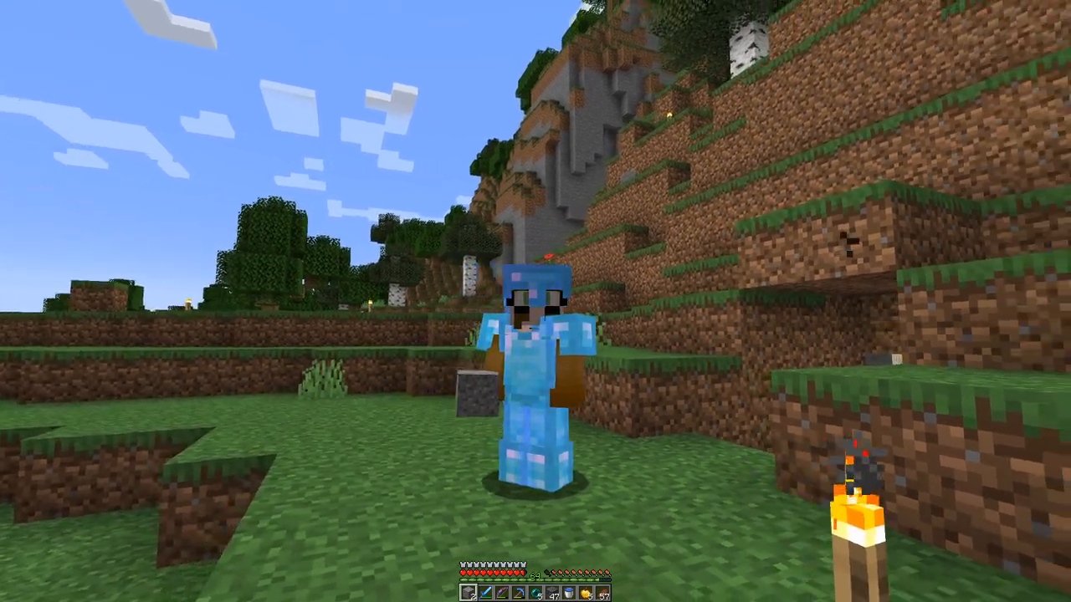
pyautogui.moveTo(535, 301)
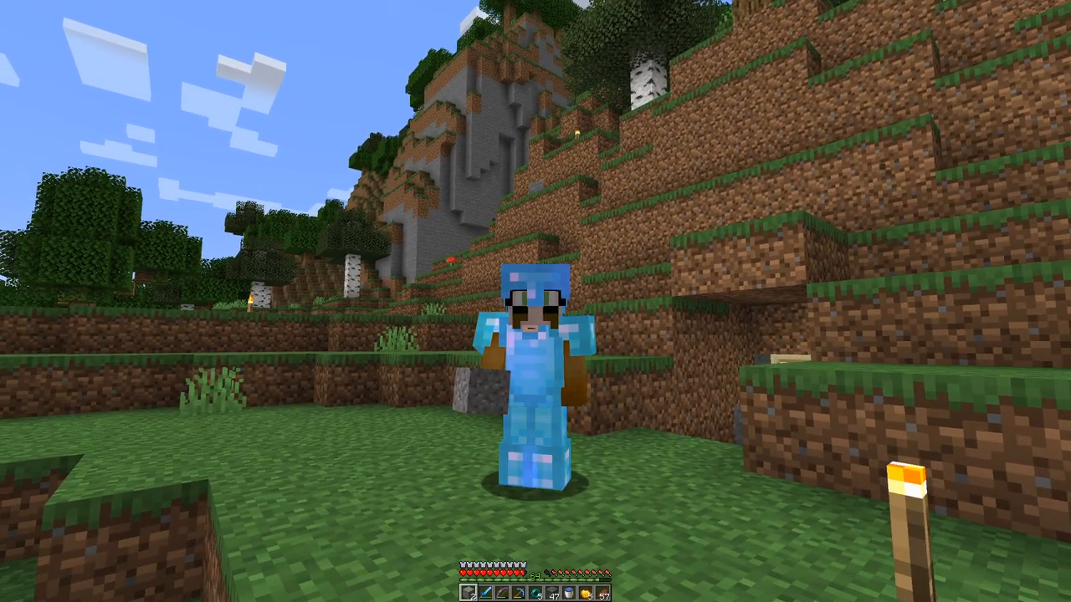